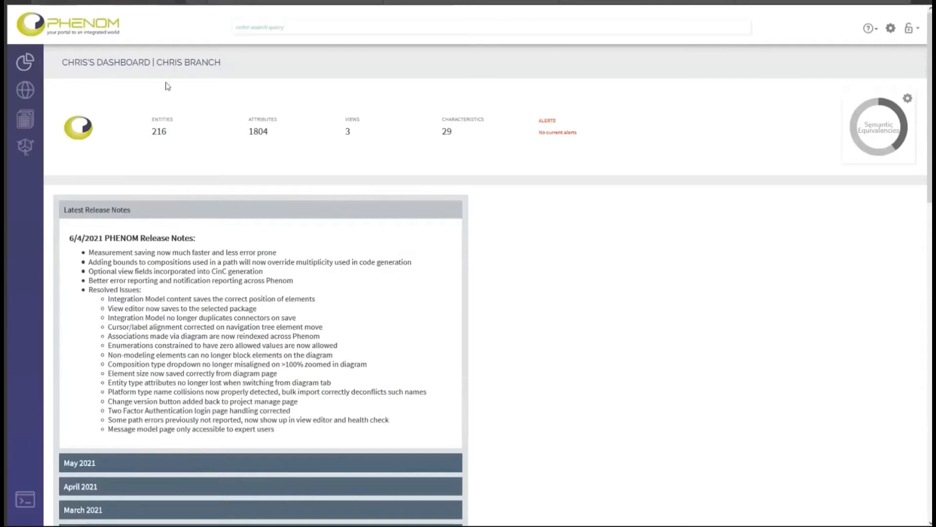
{"action": "mouse_move", "coordinate": [199, 77]}
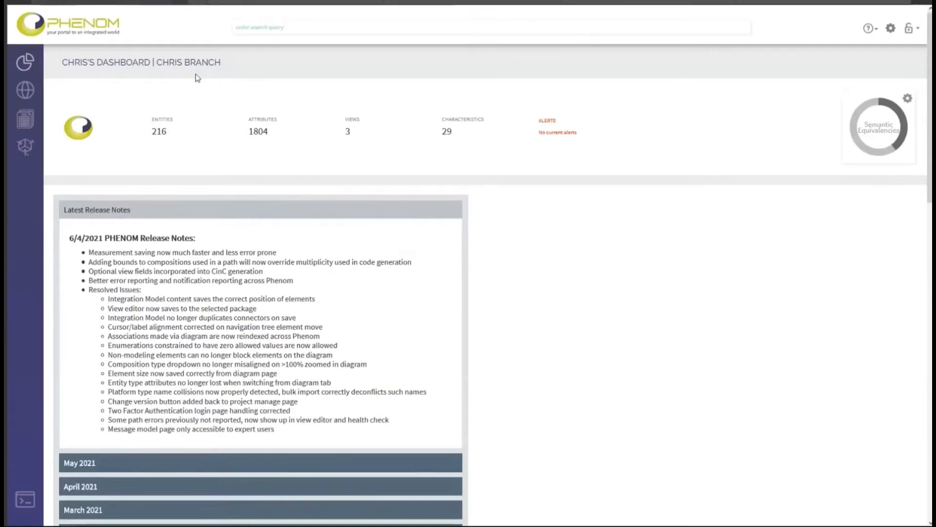
{"action": "mouse_move", "coordinate": [166, 94]}
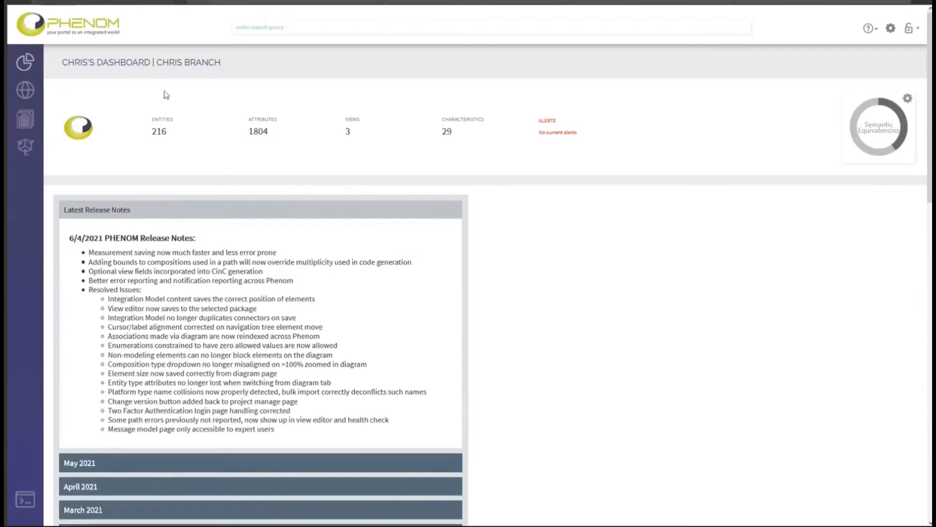
Open the Project Manager from the Manage icon in the left sidebar
{"action": "left_click", "coordinate": [25, 147]}
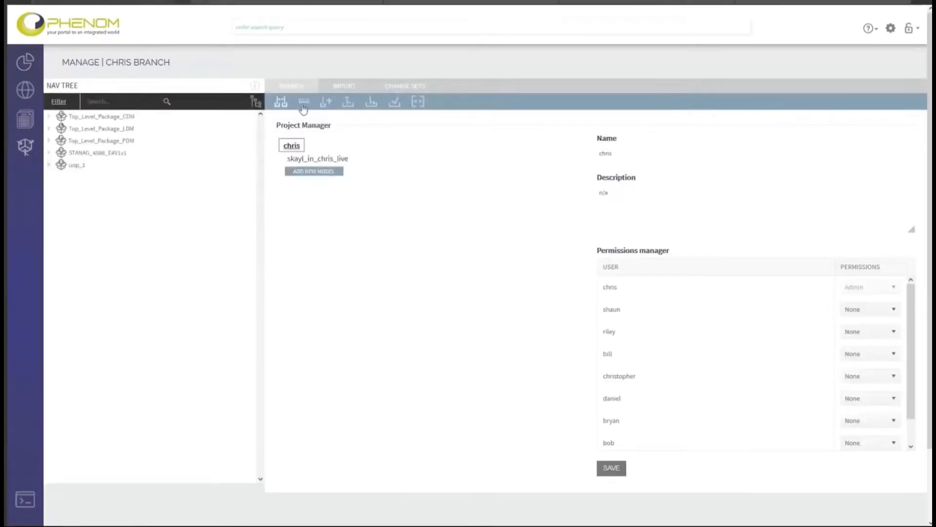
Create NATO_STANAG_4586_Model from airsystem_4586_excerpt.face and dismiss the success message
{"action": "left_click", "coordinate": [304, 102]}
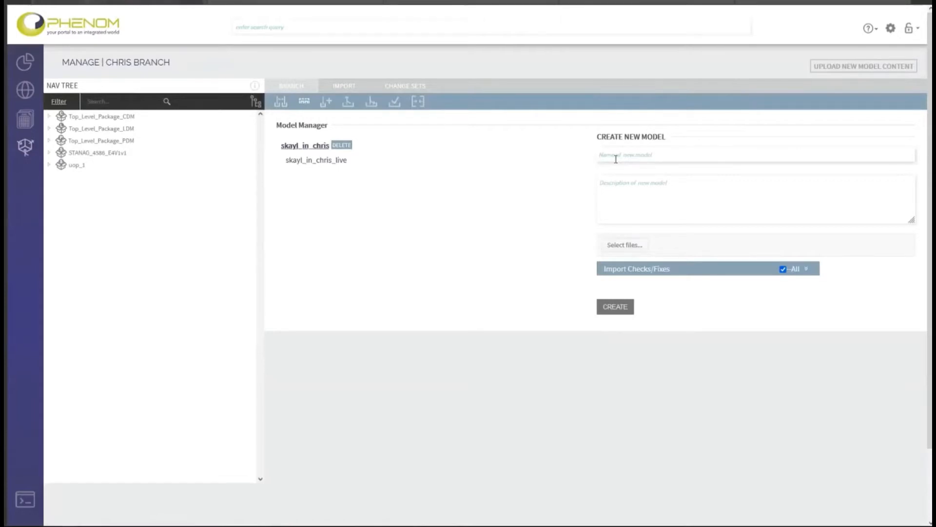
{"action": "type", "text": "NATO"}
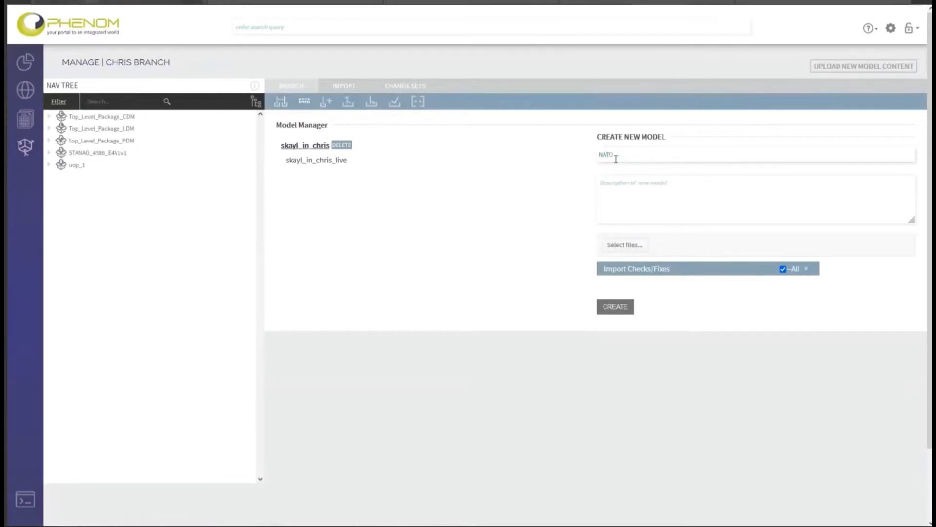
{"action": "type", "text": "_STANAG_4586_Model"}
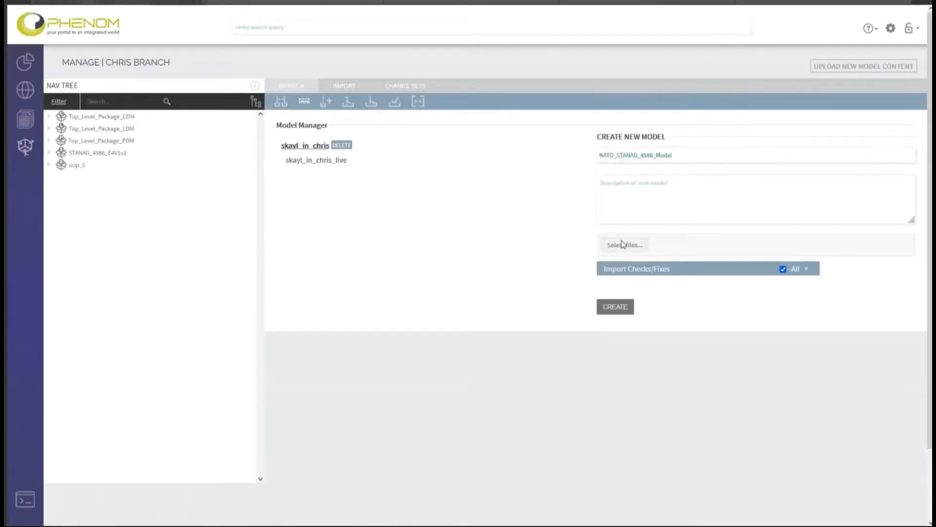
{"action": "left_click", "coordinate": [624, 245]}
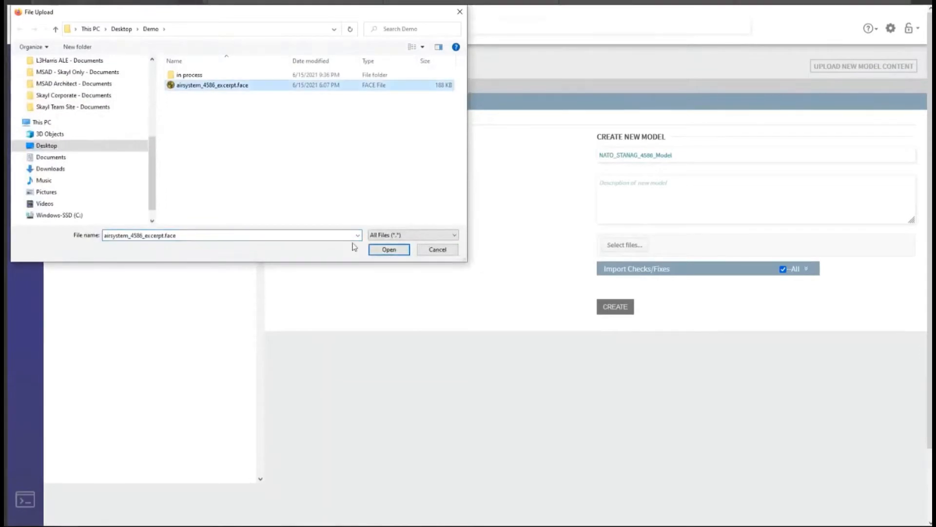
{"action": "left_click", "coordinate": [388, 249]}
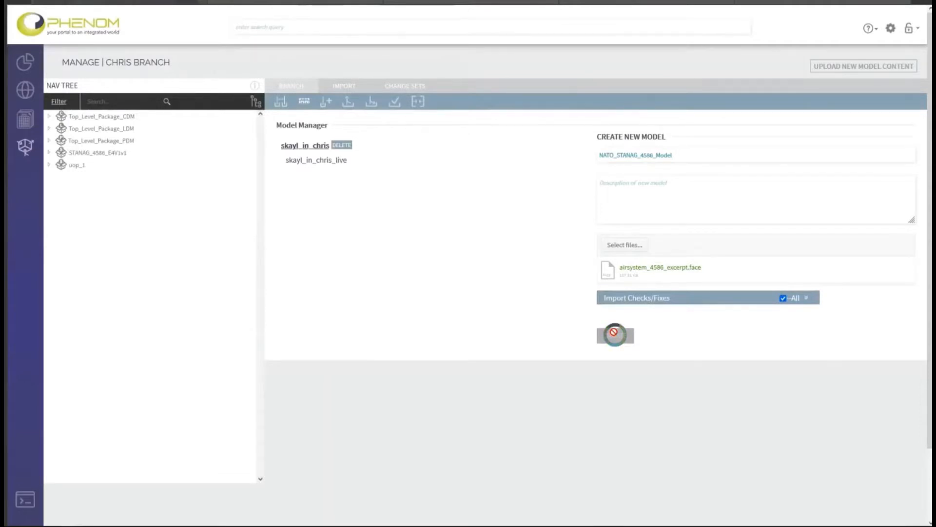
{"action": "left_click", "coordinate": [615, 335]}
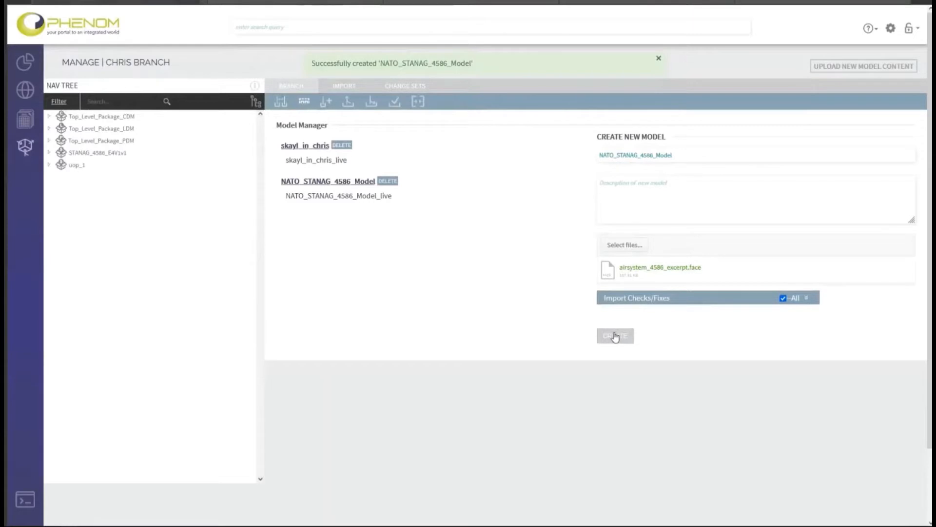
{"action": "left_click", "coordinate": [659, 58]}
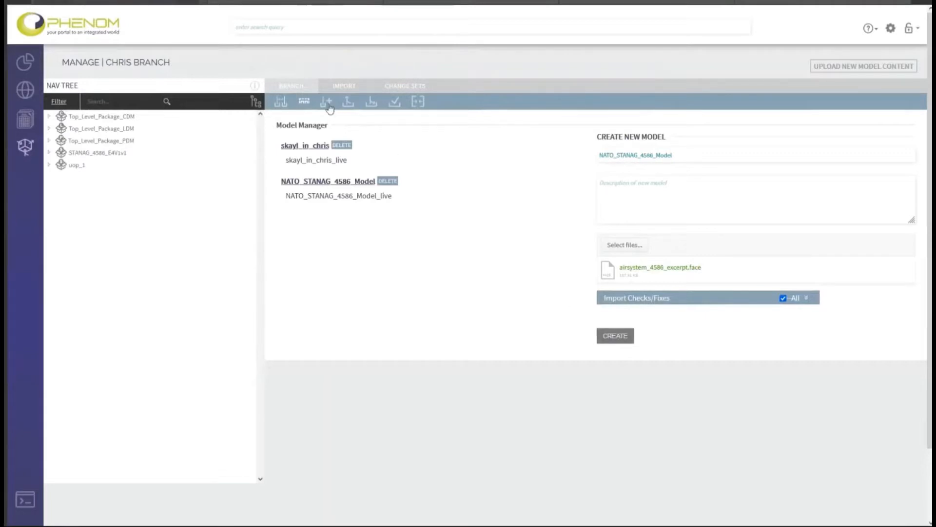
Create NATO_STANAG_4586_Project containing the NATO_STANAG_4586_Model_live model
{"action": "left_click", "coordinate": [326, 101]}
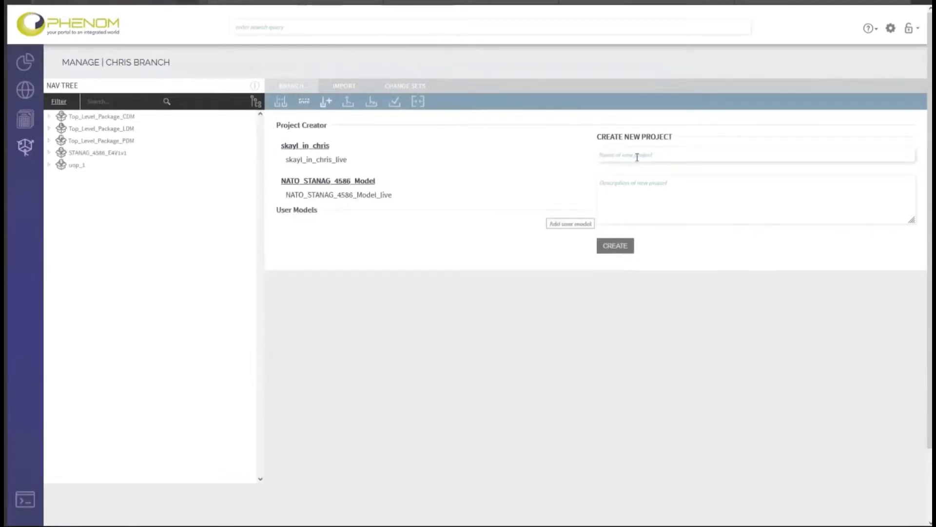
{"action": "type", "text": "NATO_STANAG_4586_Mod"}
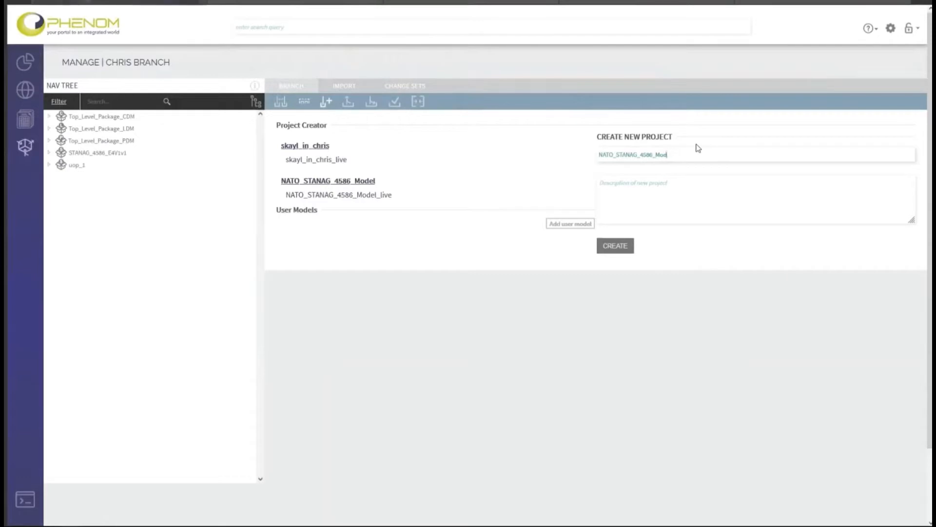
{"action": "type", "text": "Project"}
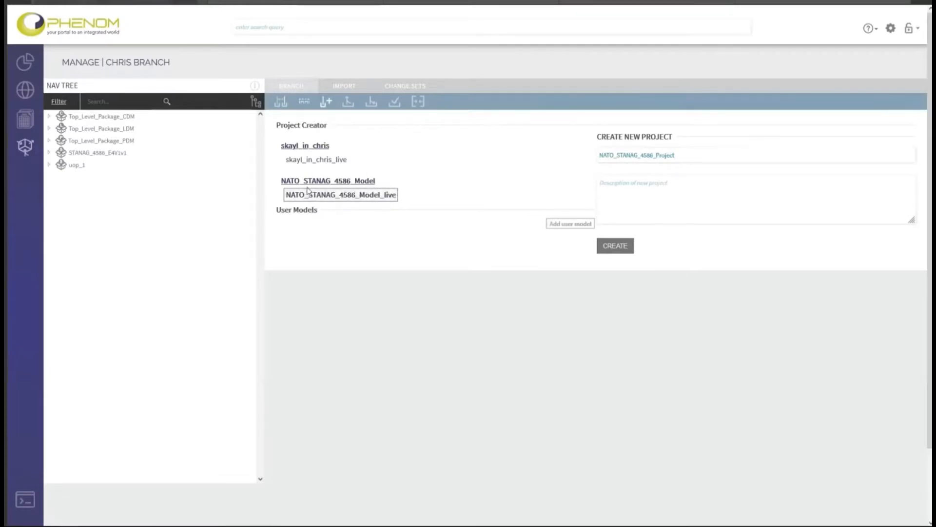
{"action": "left_click", "coordinate": [615, 244]}
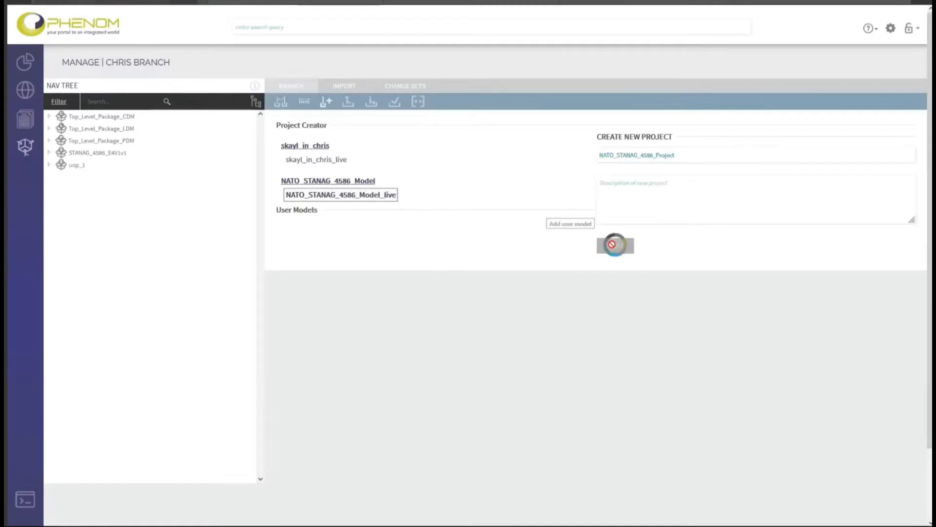
{"action": "left_click", "coordinate": [614, 245]}
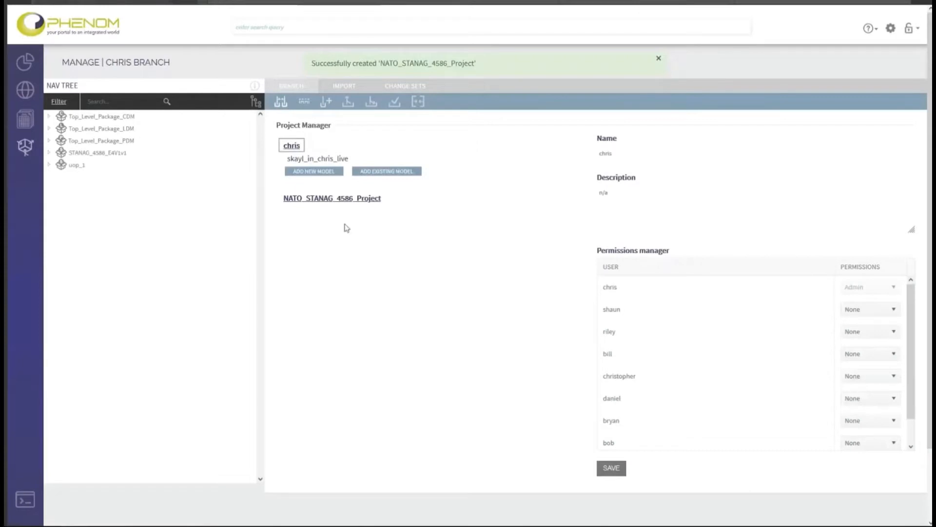
{"action": "mouse_move", "coordinate": [349, 202]}
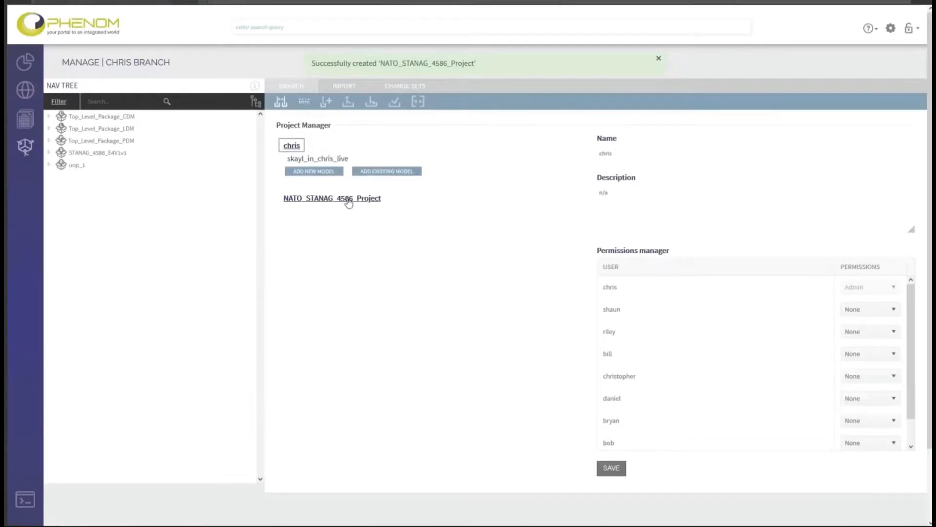
Switch to NATO_STANAG_4586_Project and save Admin permission for user shaun
{"action": "left_click", "coordinate": [332, 198]}
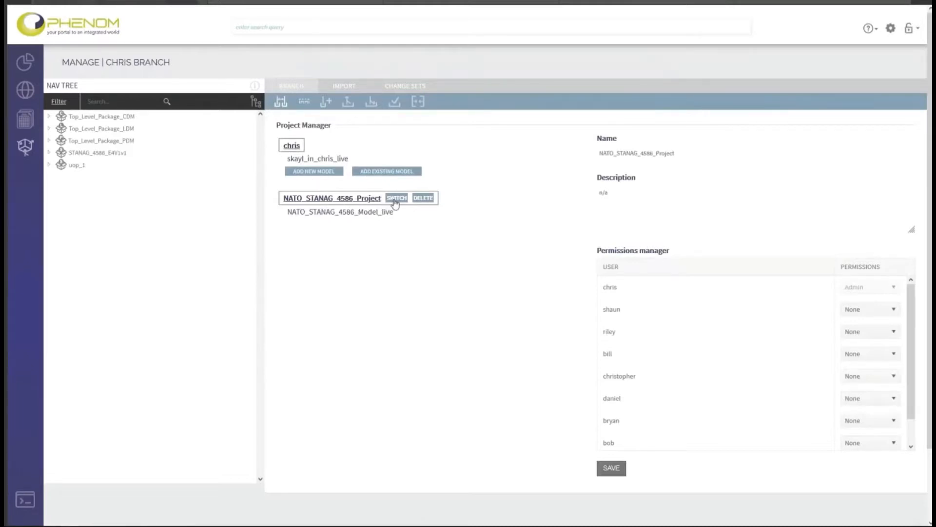
{"action": "left_click", "coordinate": [396, 197]}
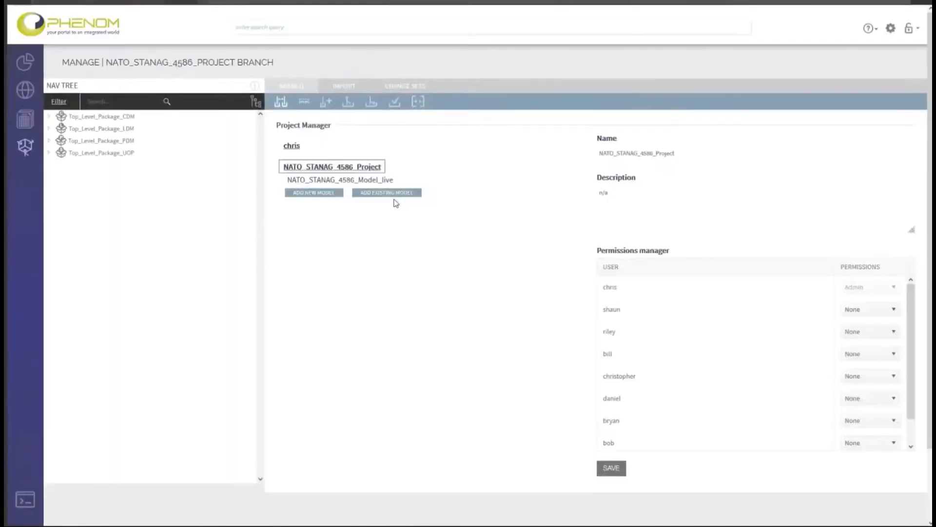
{"action": "mouse_move", "coordinate": [383, 207]}
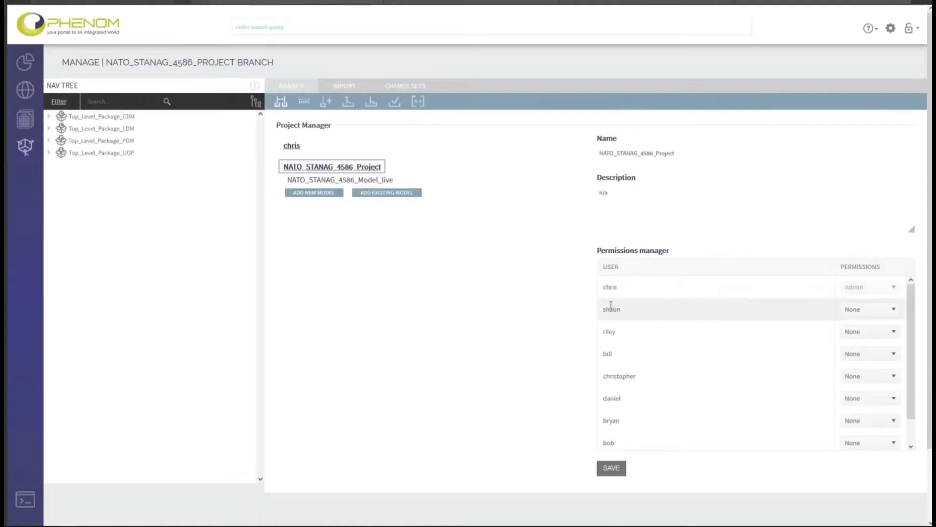
{"action": "left_click", "coordinate": [870, 309]}
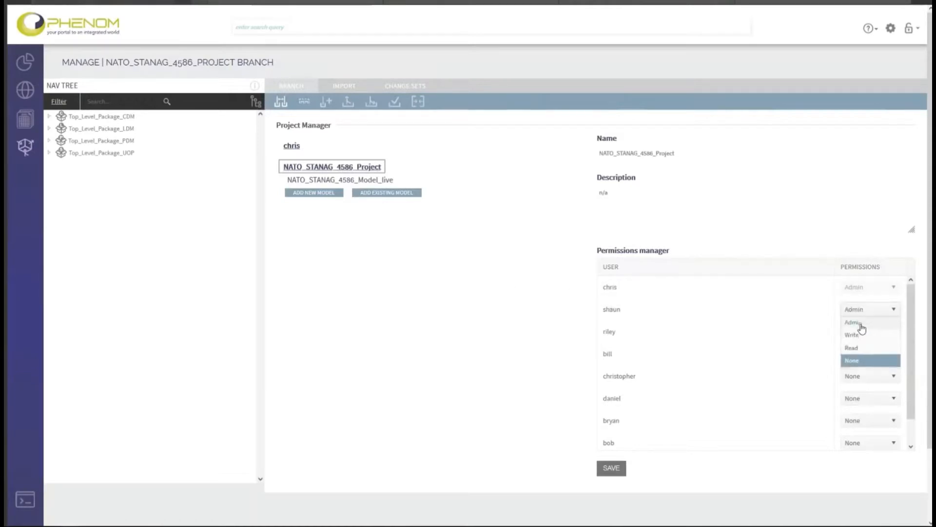
{"action": "left_click", "coordinate": [853, 321]}
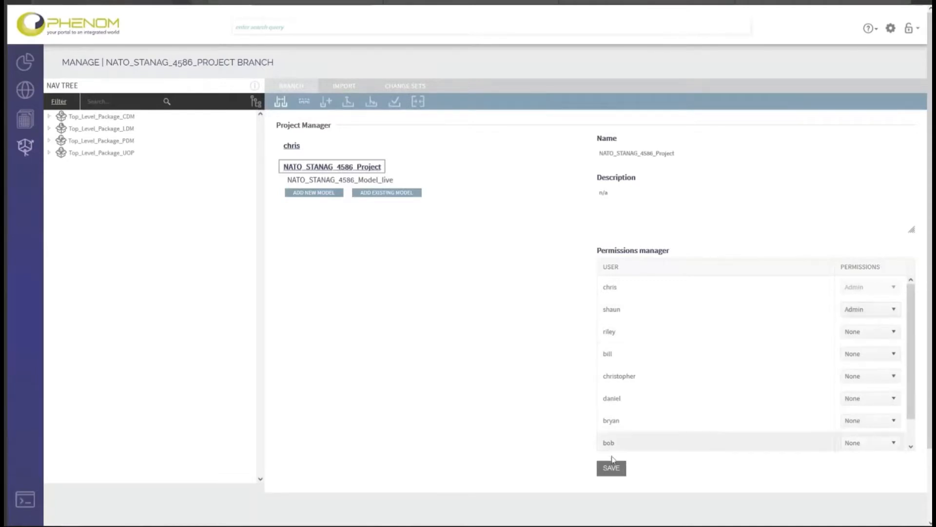
{"action": "left_click", "coordinate": [610, 468]}
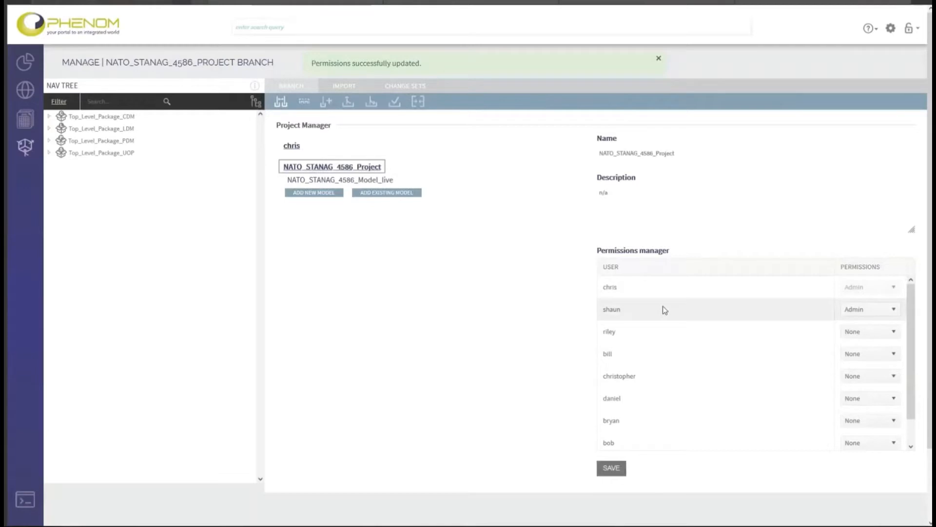
{"action": "mouse_move", "coordinate": [609, 287]}
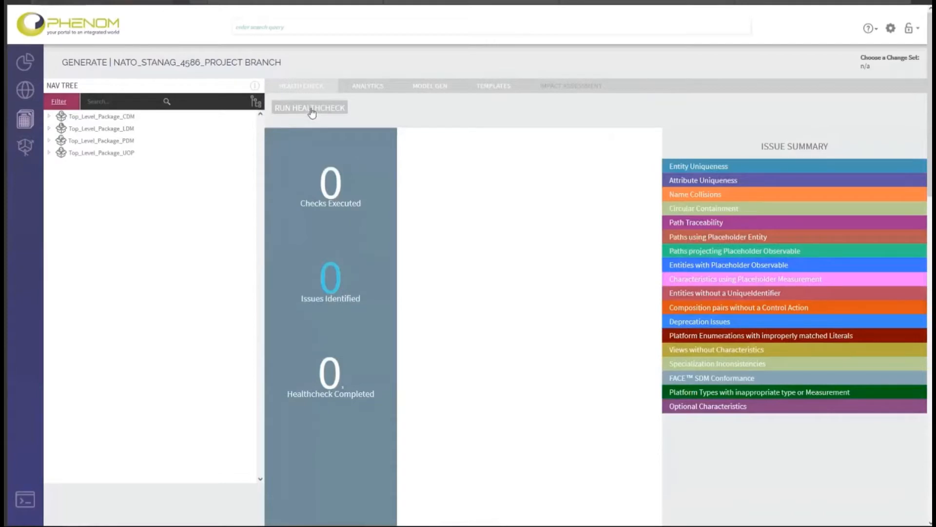
{"action": "left_click", "coordinate": [309, 107]}
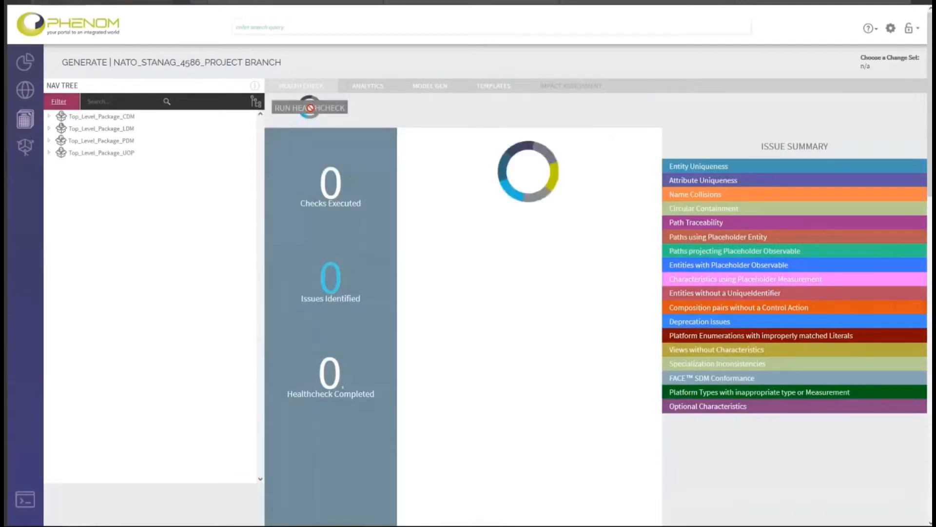
{"action": "left_click", "coordinate": [309, 107]}
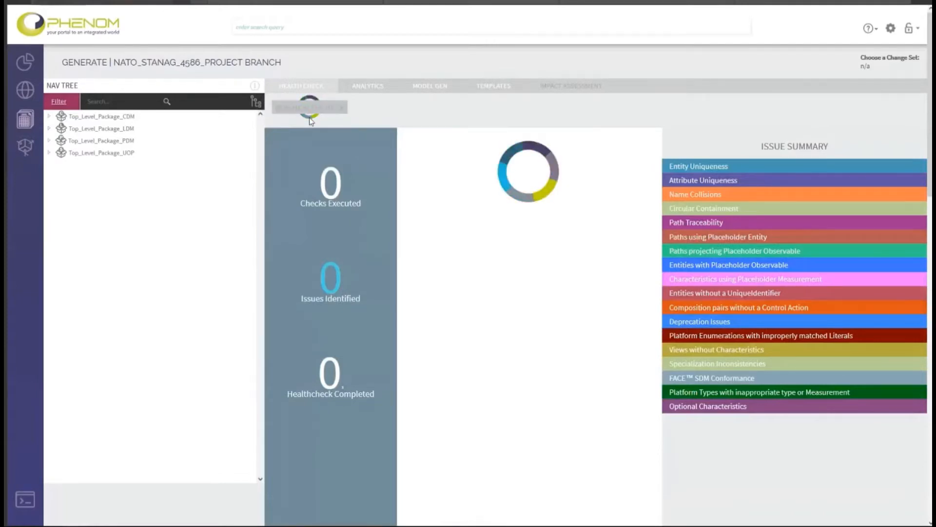
{"action": "left_click", "coordinate": [308, 107]}
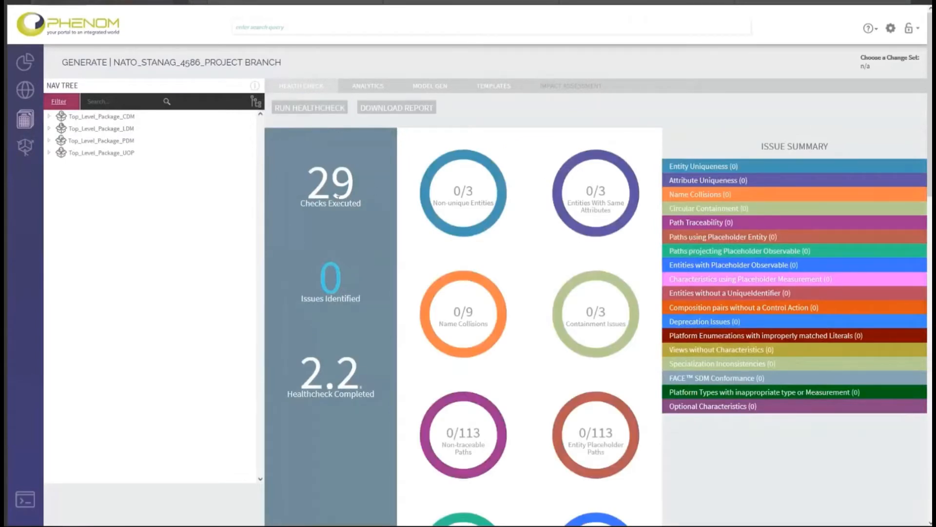
{"action": "mouse_move", "coordinate": [291, 283]}
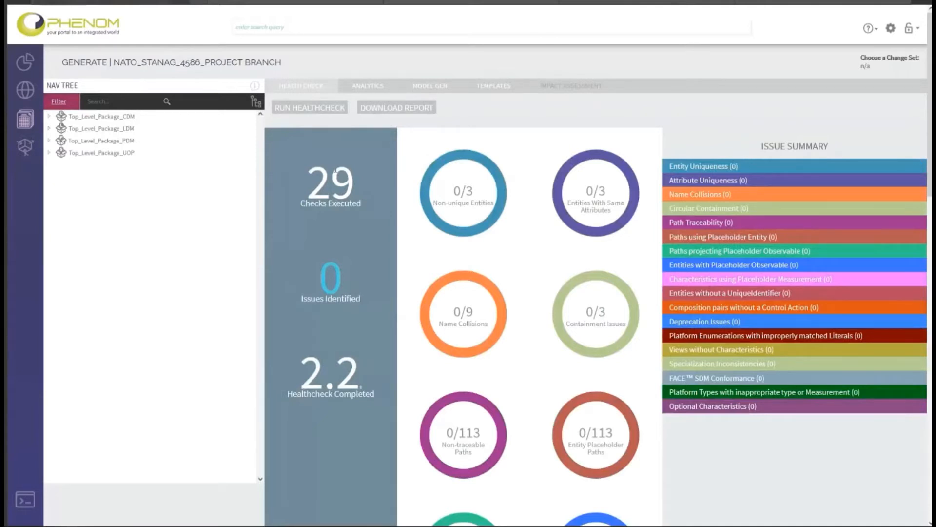
{"action": "mouse_move", "coordinate": [133, 141]}
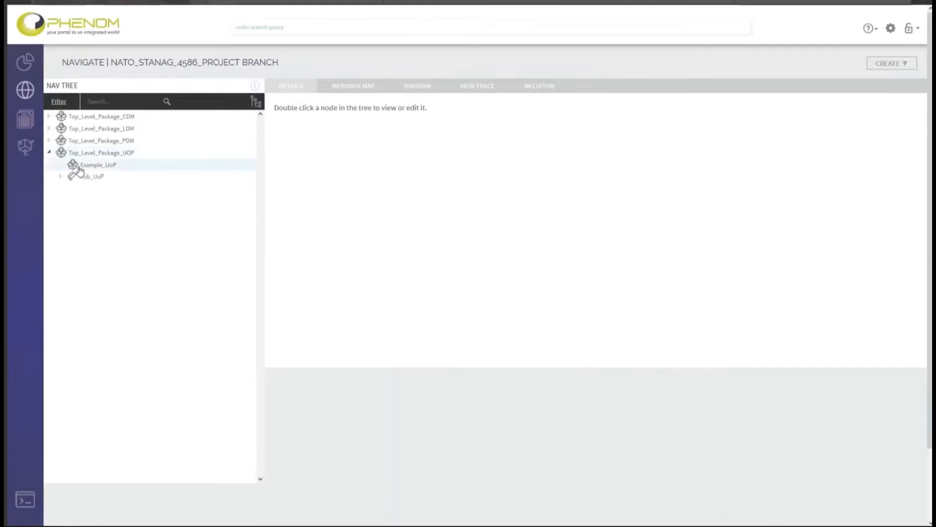
Expand Sub_UoP, open its details, and view the inertial_states_v1_in message port
{"action": "left_click", "coordinate": [92, 175]}
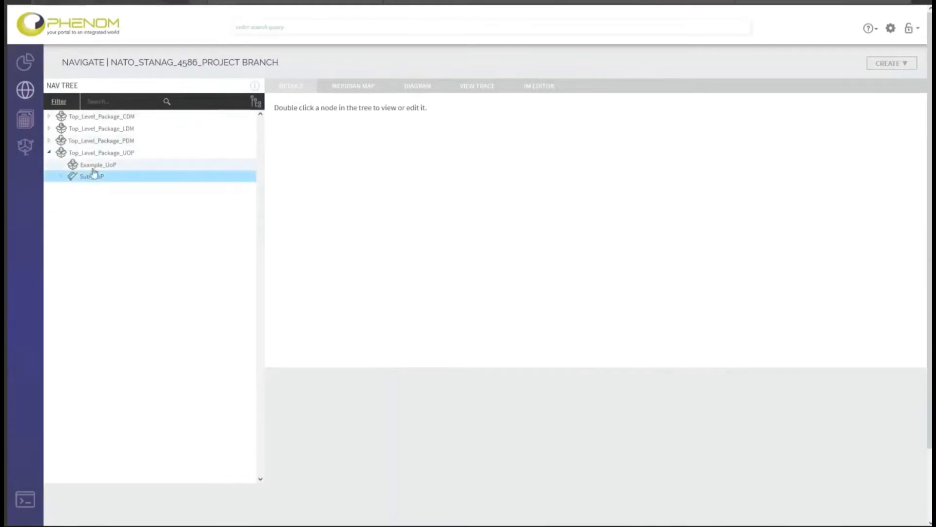
{"action": "left_click", "coordinate": [60, 176]}
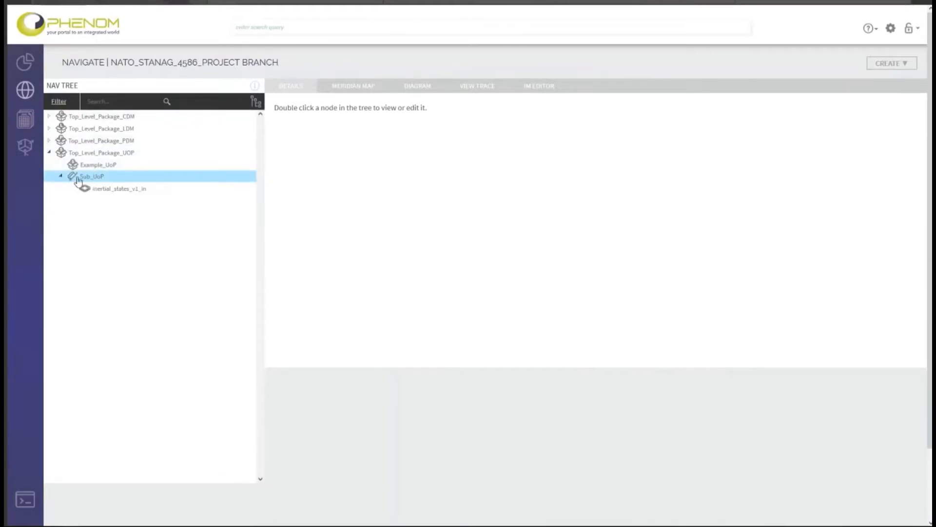
{"action": "double_click", "coordinate": [93, 176]}
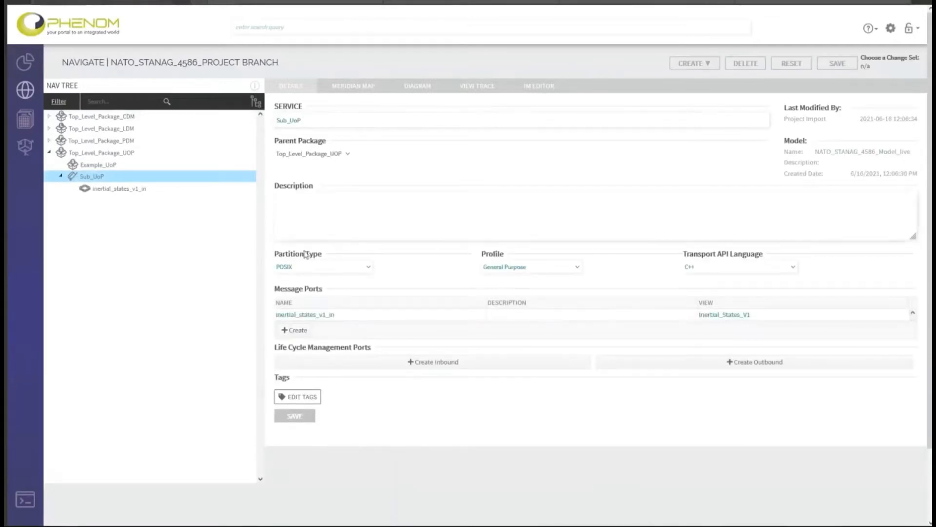
{"action": "mouse_move", "coordinate": [349, 292]}
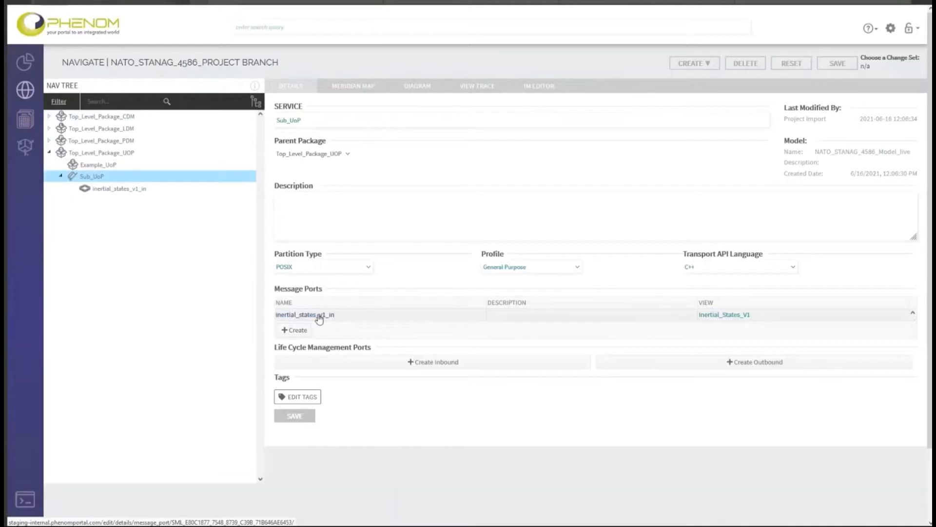
{"action": "left_click", "coordinate": [304, 314]}
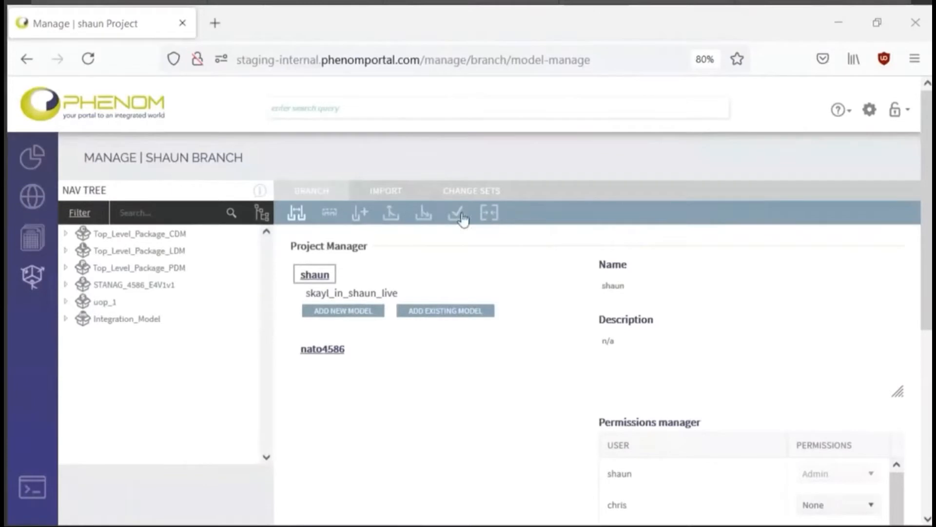
Reload Manage, log in without saving the password, and show NATO_STANAG_4586_Project details
{"action": "left_click", "coordinate": [88, 58]}
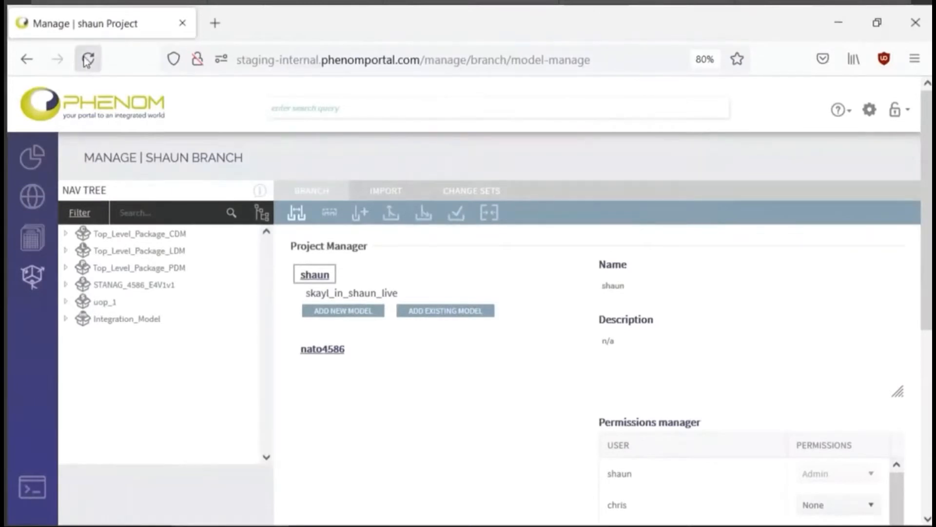
{"action": "left_click", "coordinate": [88, 59]}
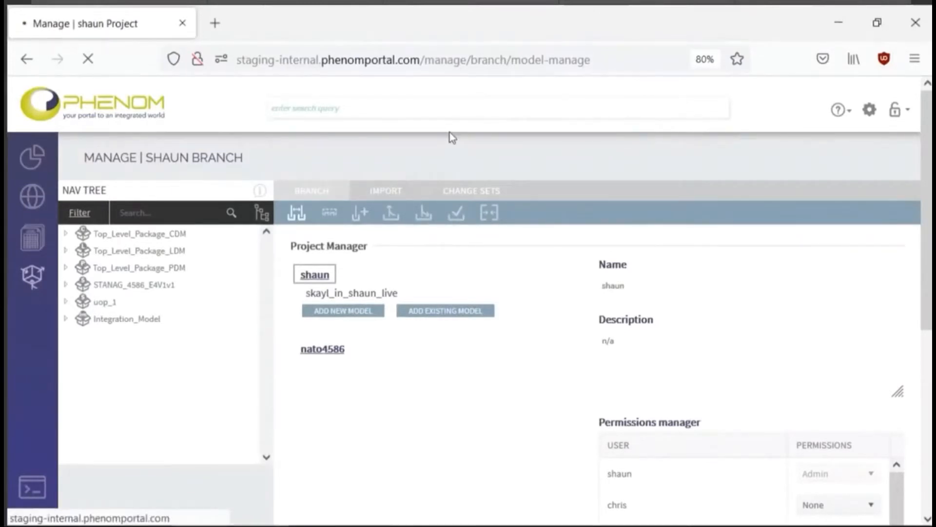
{"action": "mouse_move", "coordinate": [470, 150]}
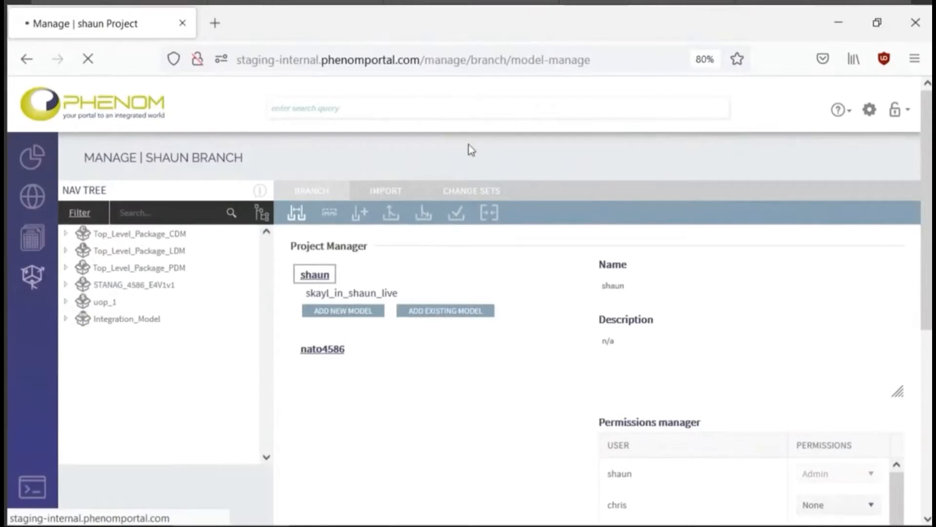
{"action": "mouse_move", "coordinate": [454, 163]}
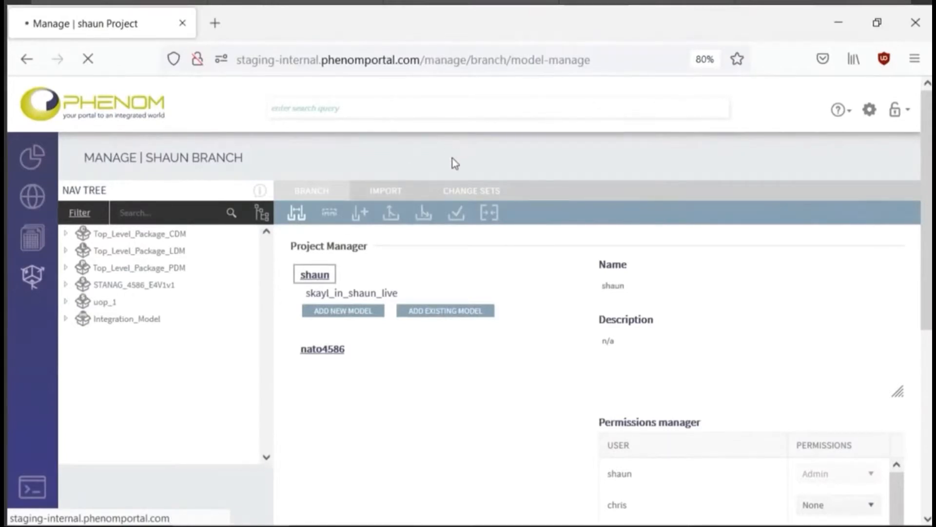
{"action": "mouse_move", "coordinate": [465, 166]}
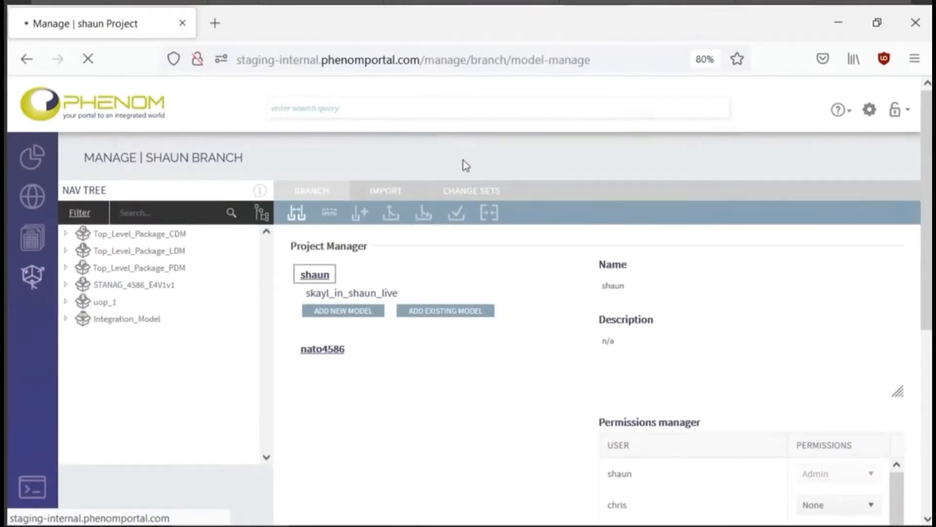
{"action": "mouse_move", "coordinate": [478, 161]}
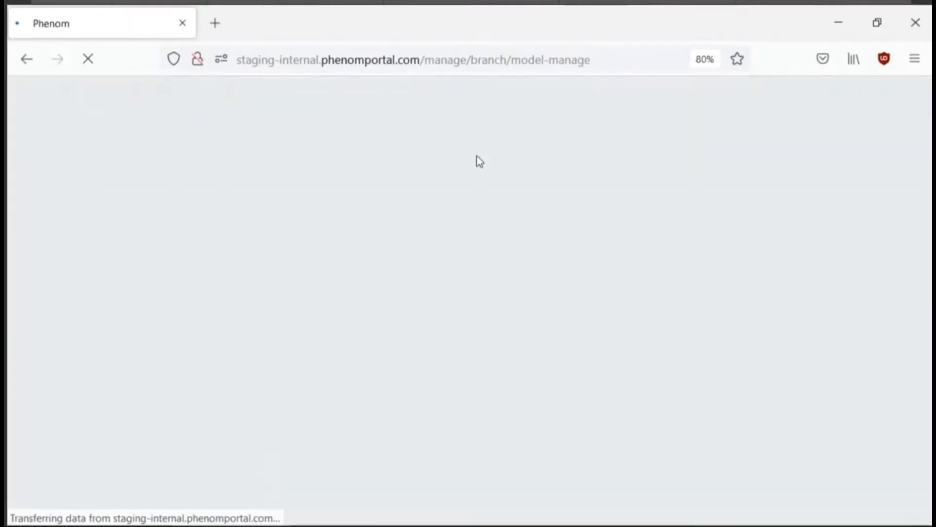
{"action": "mouse_move", "coordinate": [370, 132]}
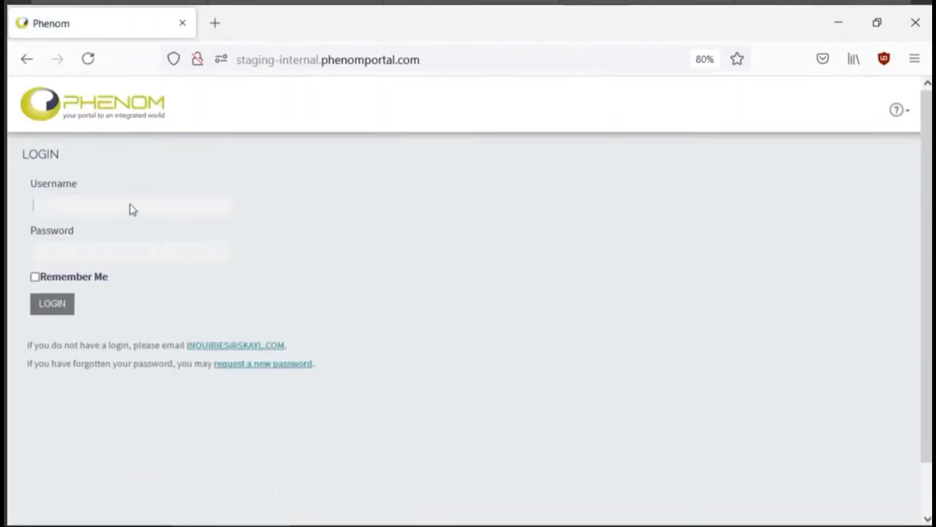
{"action": "type", "text": "•••••"}
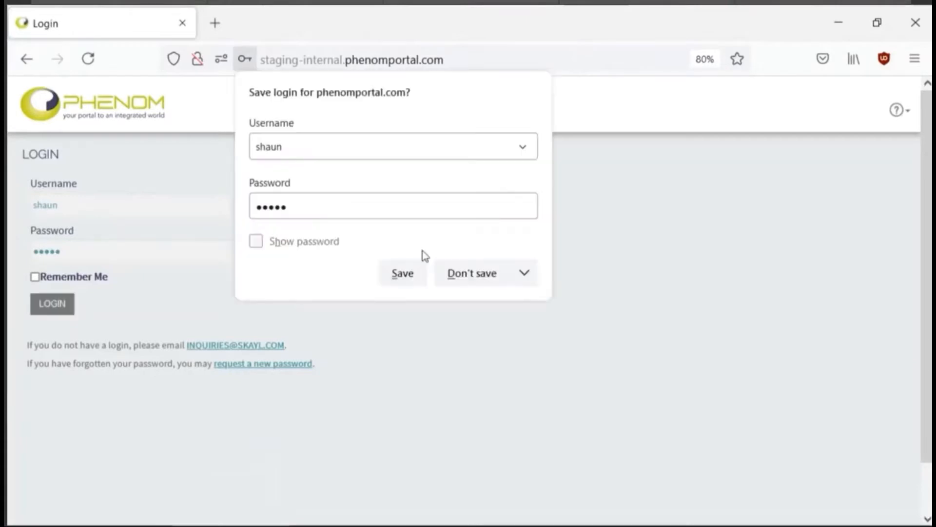
{"action": "left_click", "coordinate": [52, 303]}
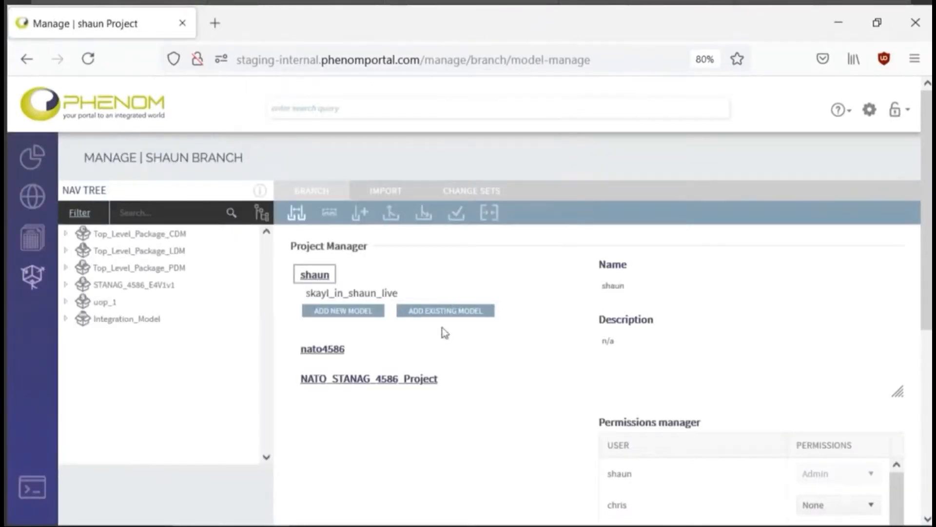
{"action": "left_click", "coordinate": [369, 378]}
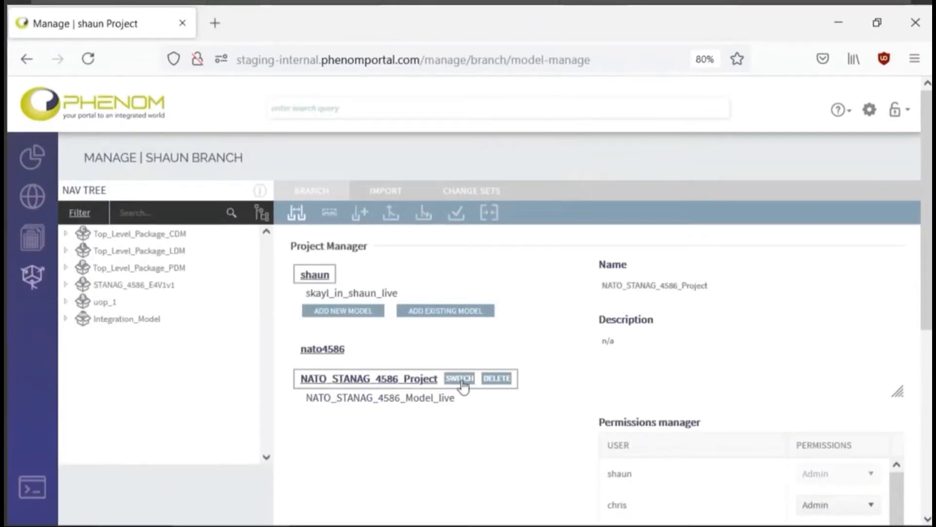
Switch to NATO_STANAG_4586_Project, go to Generate, and expand Sub_UoP in the Nav Tree
{"action": "left_click", "coordinate": [459, 378]}
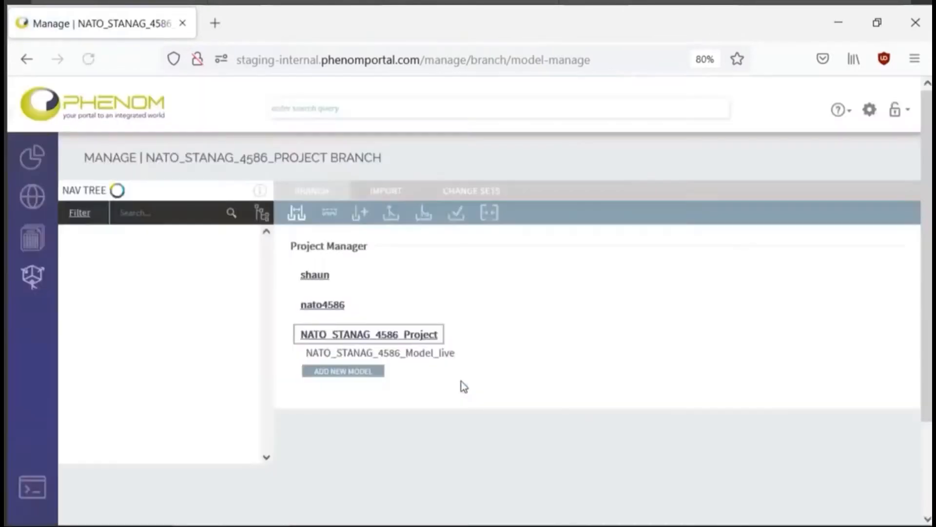
{"action": "left_click", "coordinate": [369, 334]}
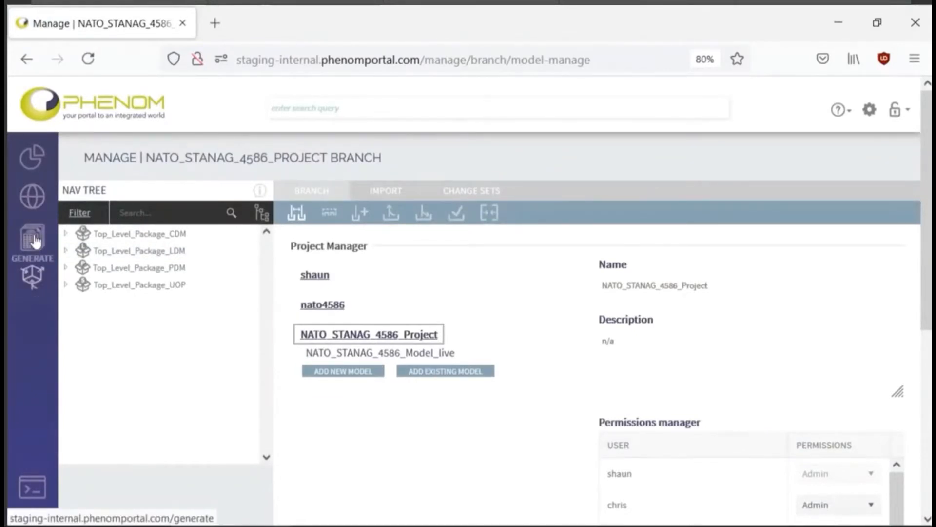
{"action": "left_click", "coordinate": [32, 237]}
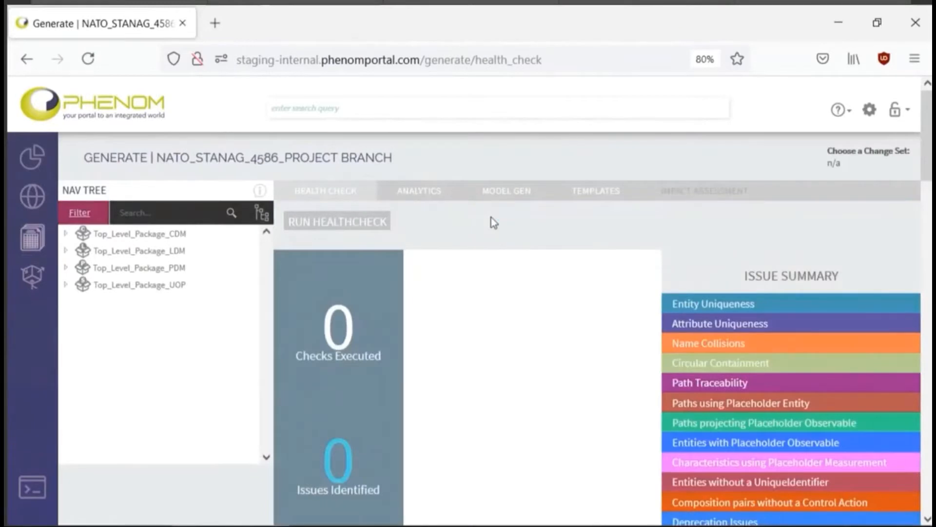
{"action": "mouse_move", "coordinate": [478, 226]}
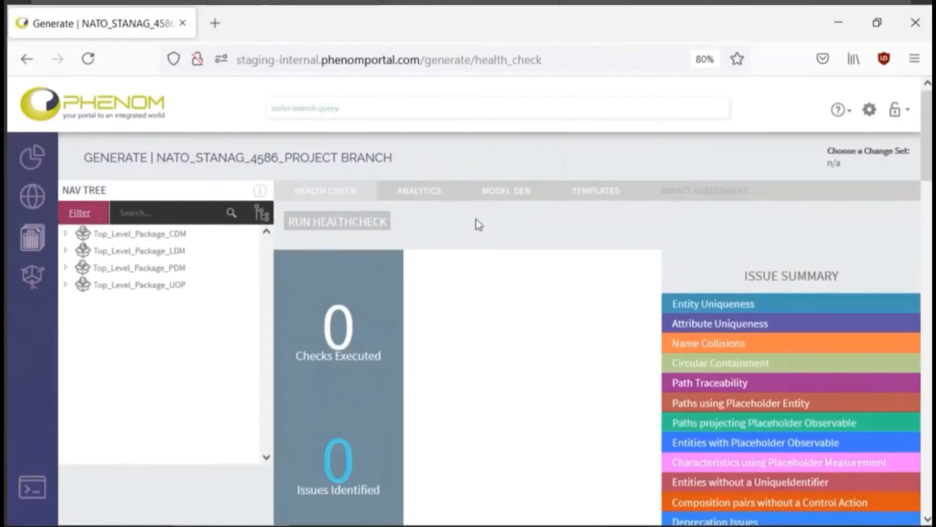
{"action": "mouse_move", "coordinate": [138, 284]}
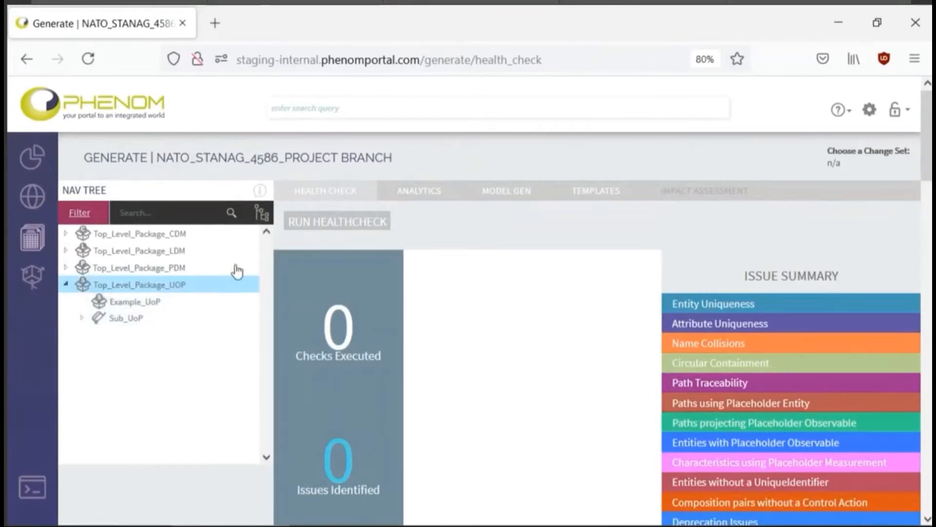
{"action": "left_click", "coordinate": [82, 317]}
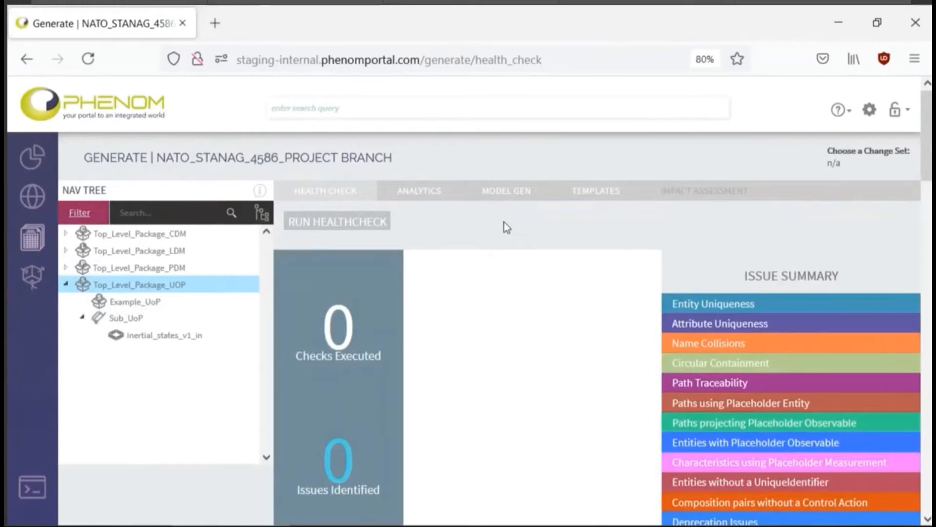
{"action": "scroll", "scroll_direction": "down", "scroll_amount": 3}
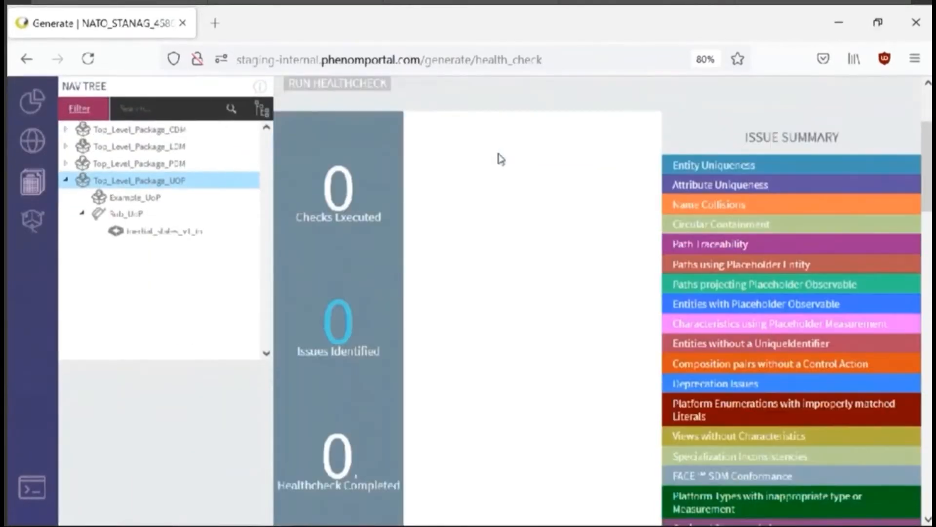
{"action": "mouse_move", "coordinate": [486, 182]}
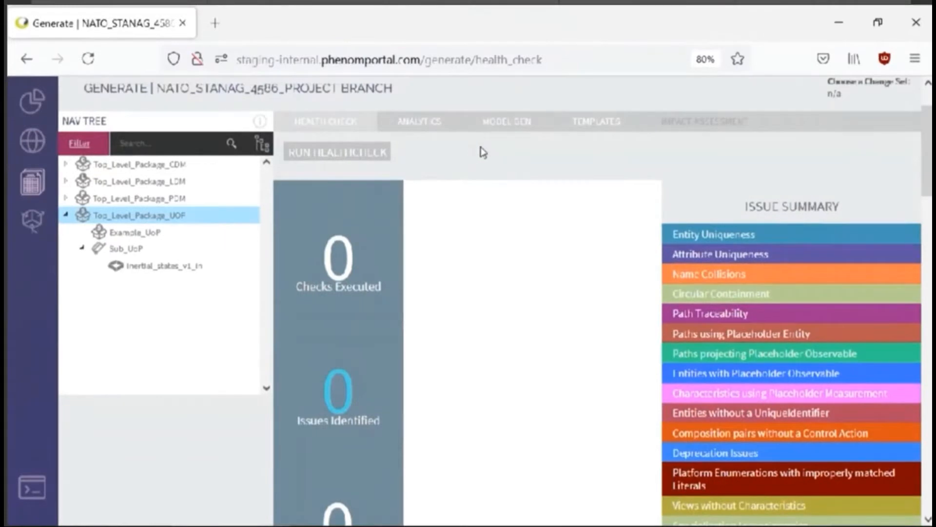
{"action": "mouse_move", "coordinate": [479, 151]}
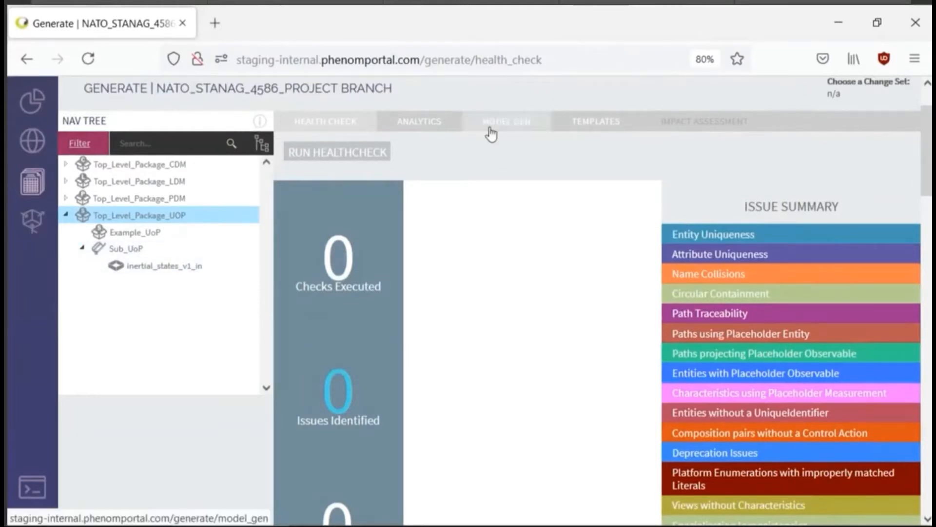
Choose Face3 CinC - Mock UoP, enable Include CinC Source, and leave Include Main unchecked
{"action": "left_click", "coordinate": [506, 122]}
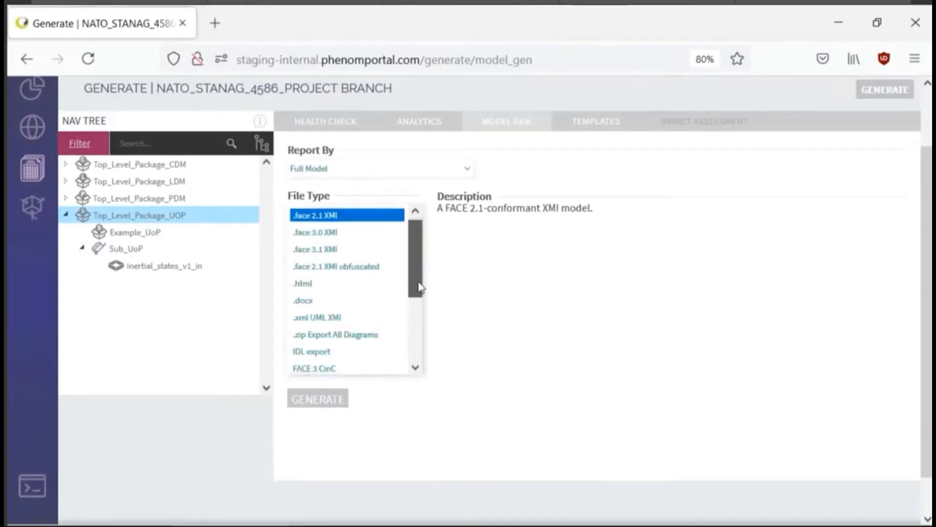
{"action": "scroll", "scroll_direction": "down", "scroll_amount": 3}
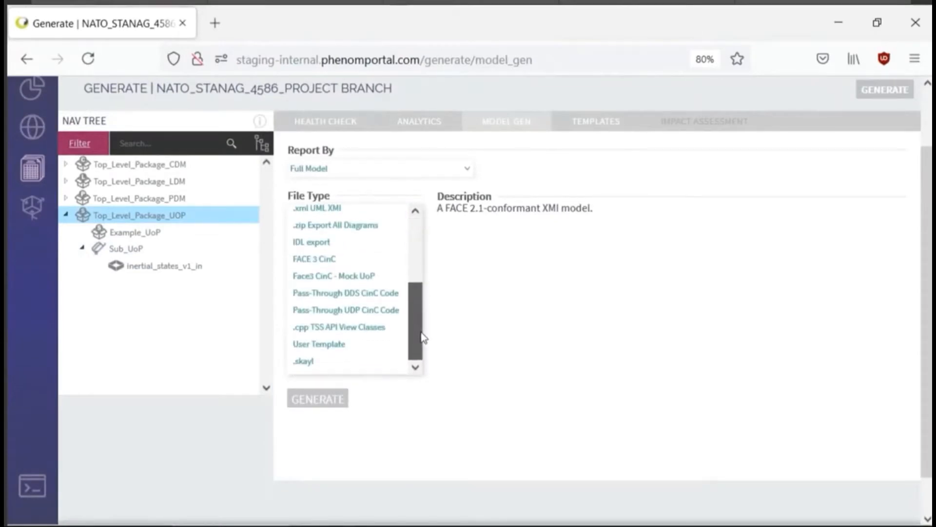
{"action": "left_click", "coordinate": [333, 275]}
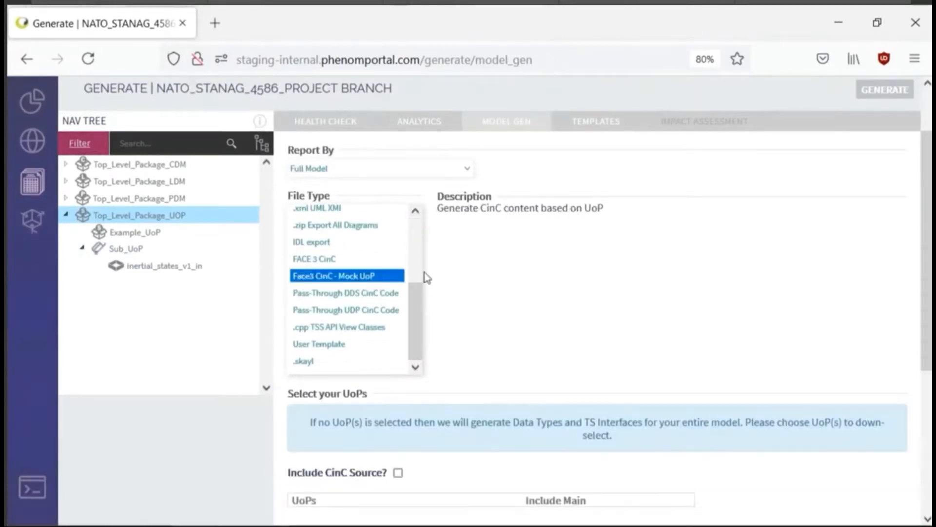
{"action": "scroll", "scroll_direction": "down", "scroll_amount": 3}
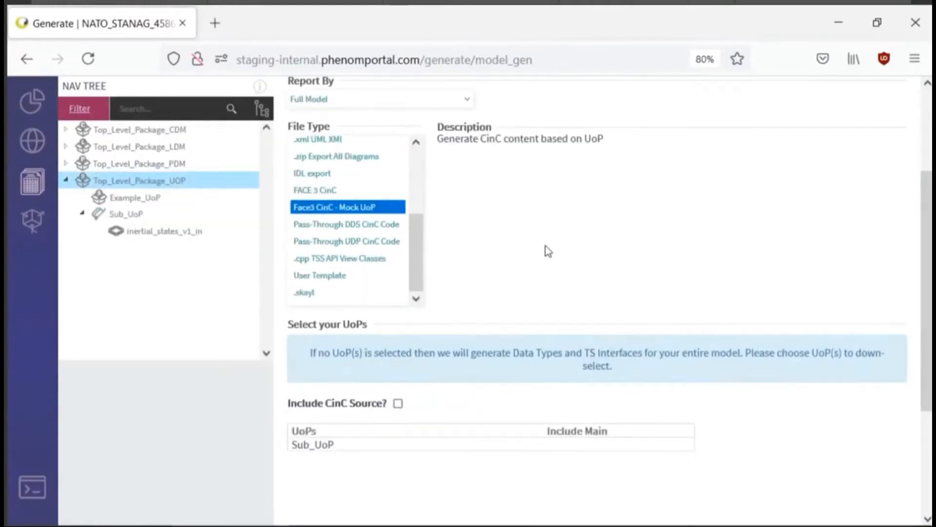
{"action": "mouse_move", "coordinate": [174, 211]}
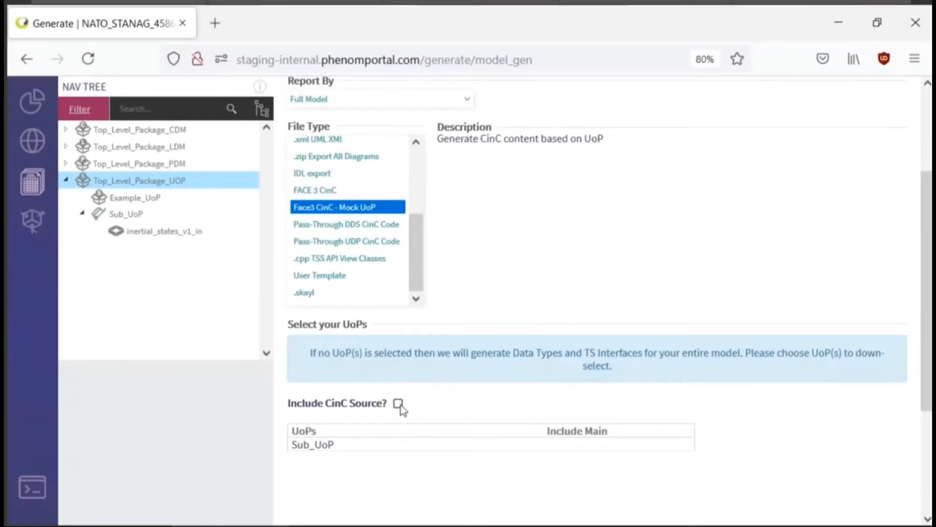
{"action": "left_click", "coordinate": [398, 404]}
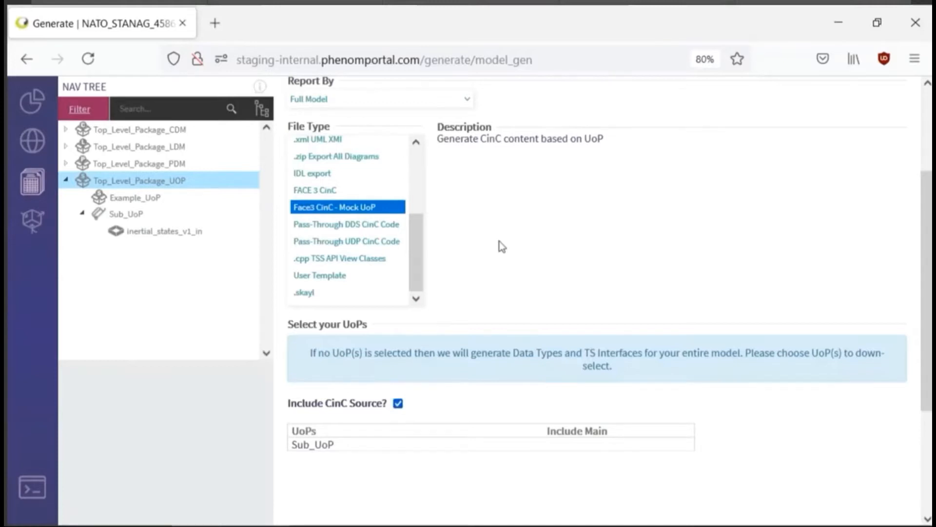
{"action": "scroll", "scroll_direction": "down", "scroll_amount": 3}
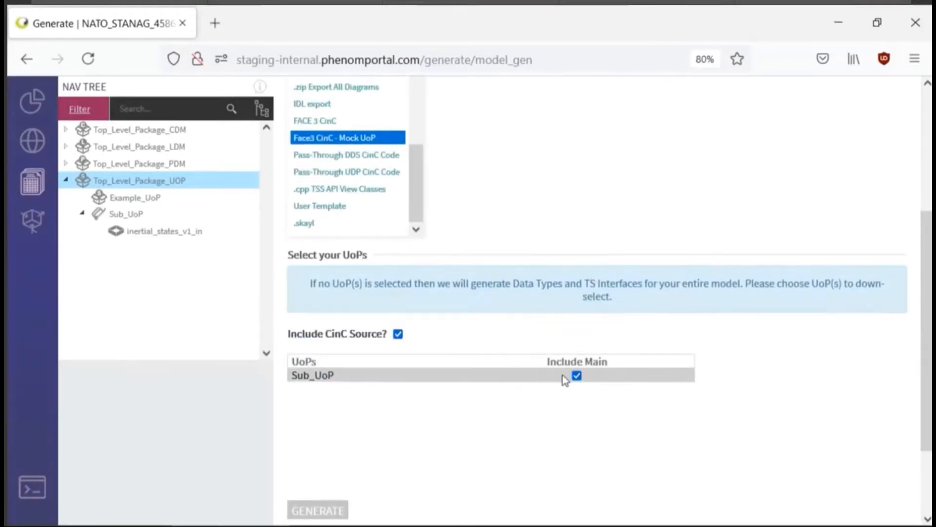
{"action": "left_click", "coordinate": [576, 375]}
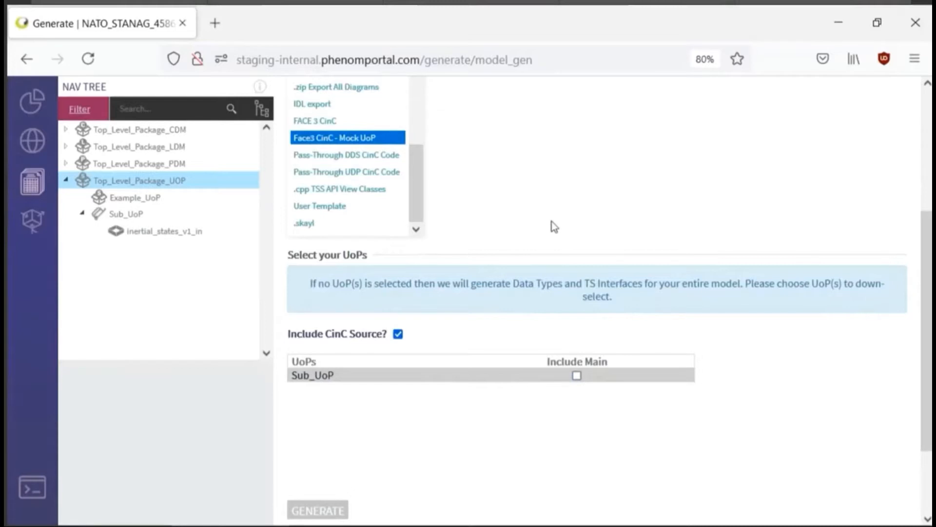
{"action": "mouse_move", "coordinate": [500, 230]}
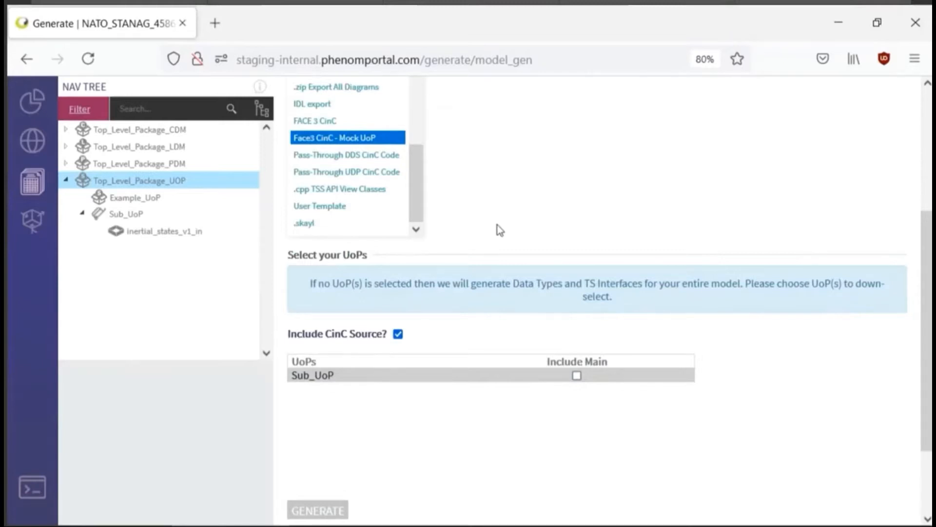
{"action": "mouse_move", "coordinate": [500, 328]}
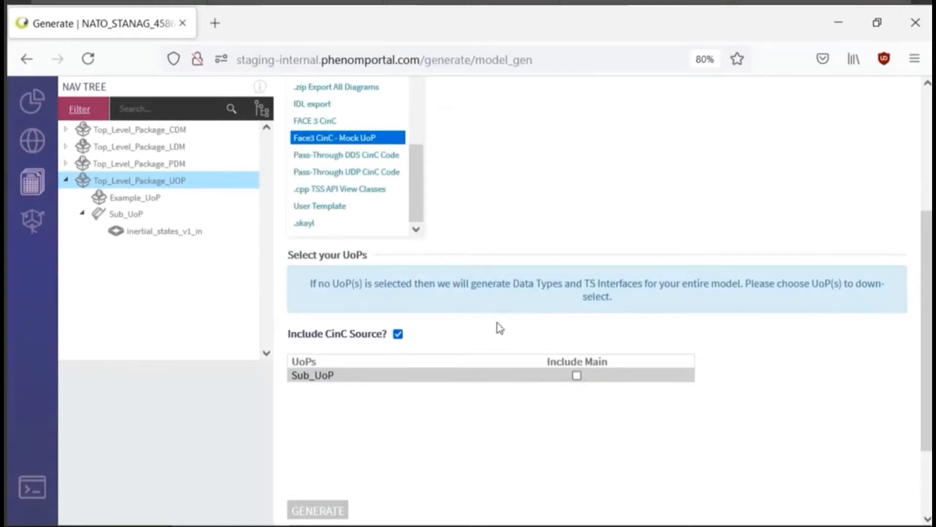
{"action": "mouse_move", "coordinate": [507, 327]}
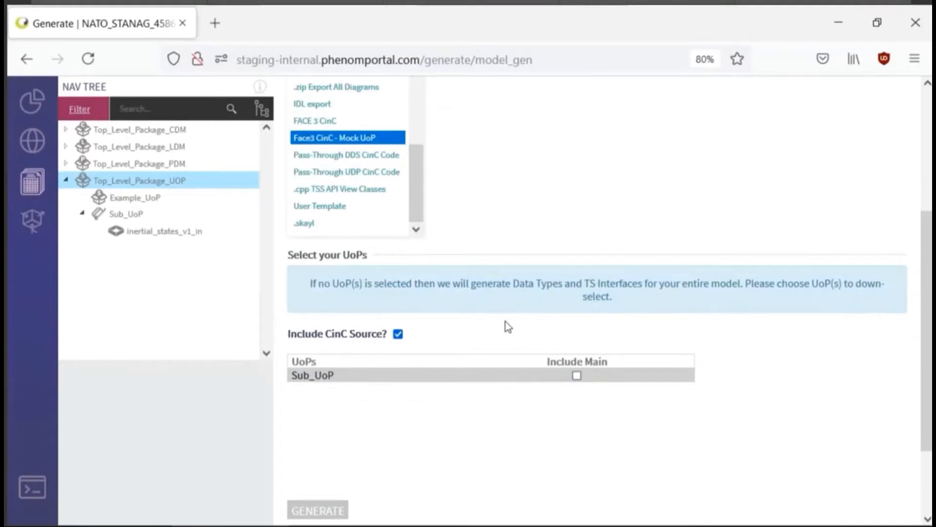
{"action": "mouse_move", "coordinate": [485, 335]}
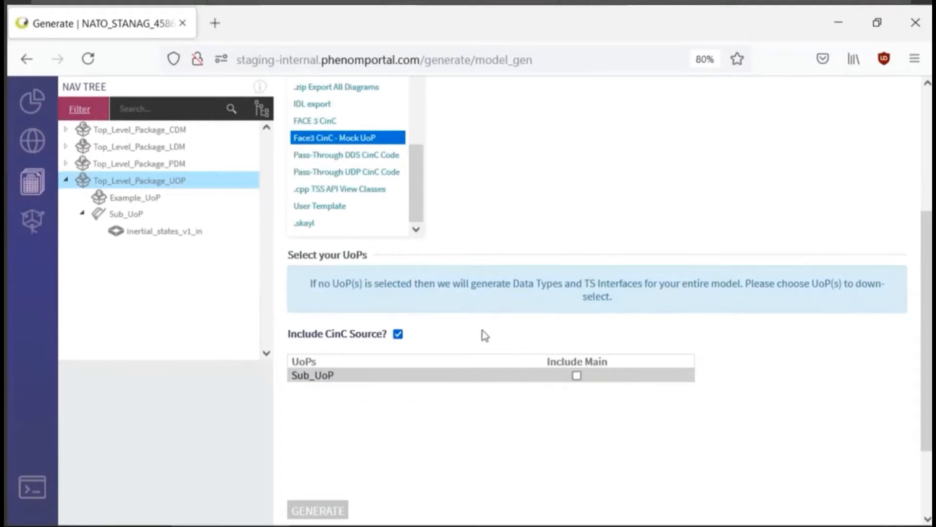
{"action": "mouse_move", "coordinate": [418, 402]}
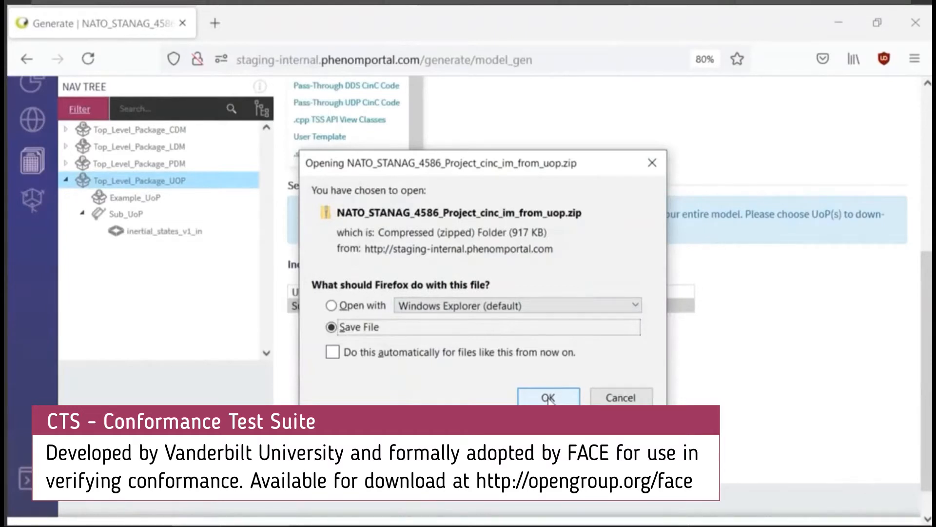
{"action": "left_click", "coordinate": [548, 397]}
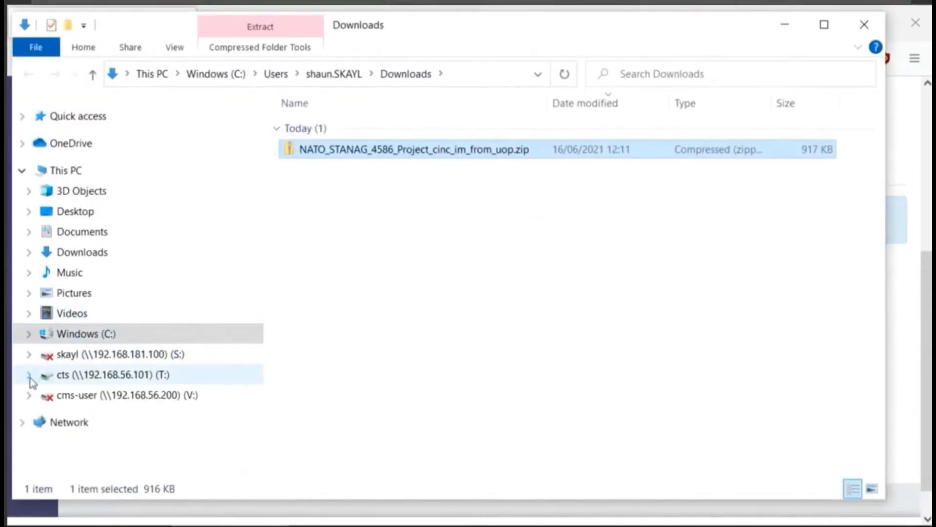
Move the downloaded zip into Documents and extract the archive there
{"action": "scroll", "scroll_direction": "down", "scroll_amount": 3}
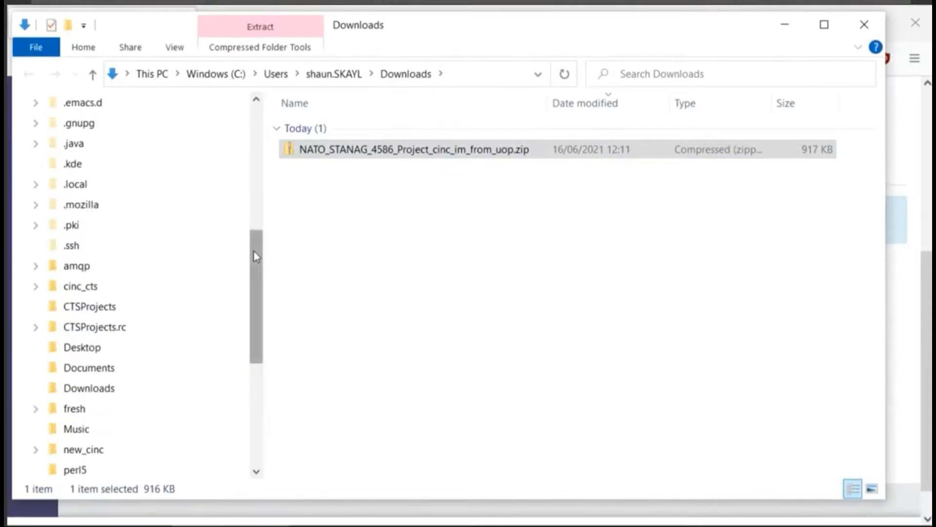
{"action": "scroll", "scroll_direction": "down", "scroll_amount": 3}
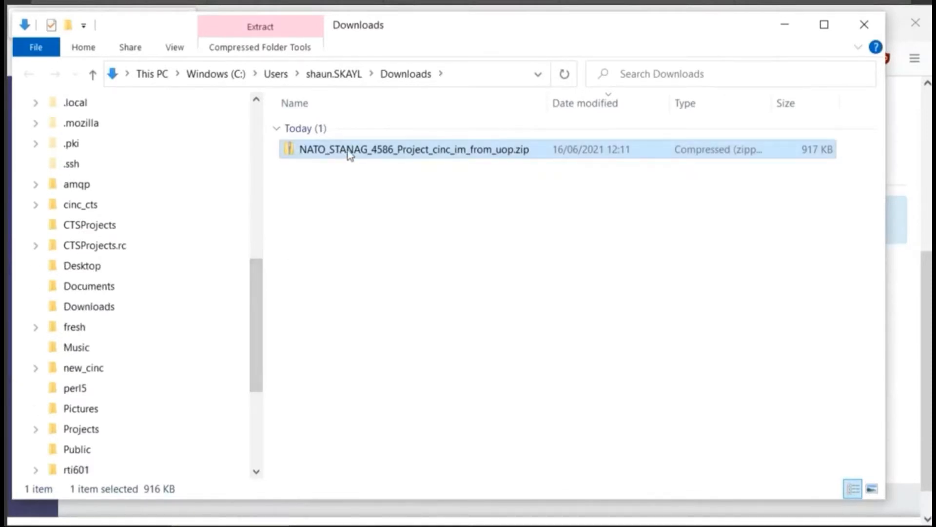
{"action": "left_click_drag", "start_coordinate": [412, 149], "coordinate": [99, 285]}
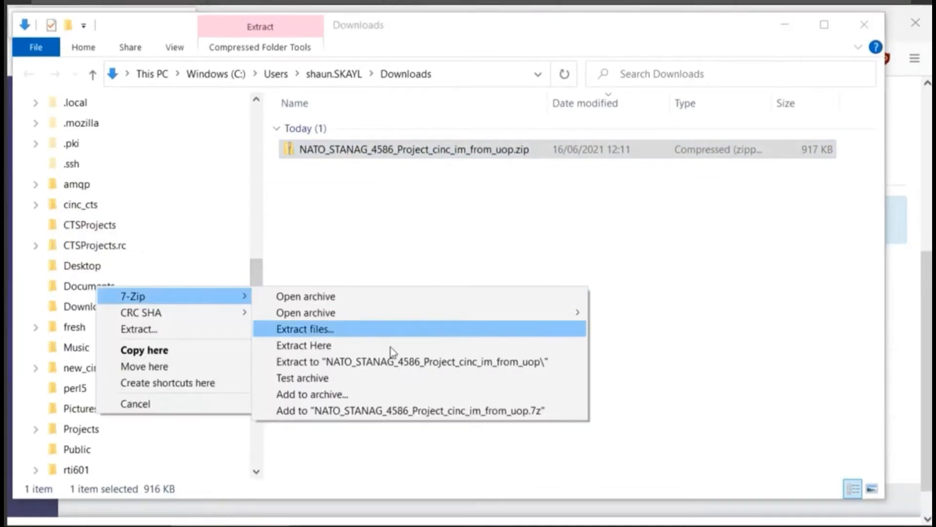
{"action": "left_click", "coordinate": [305, 329]}
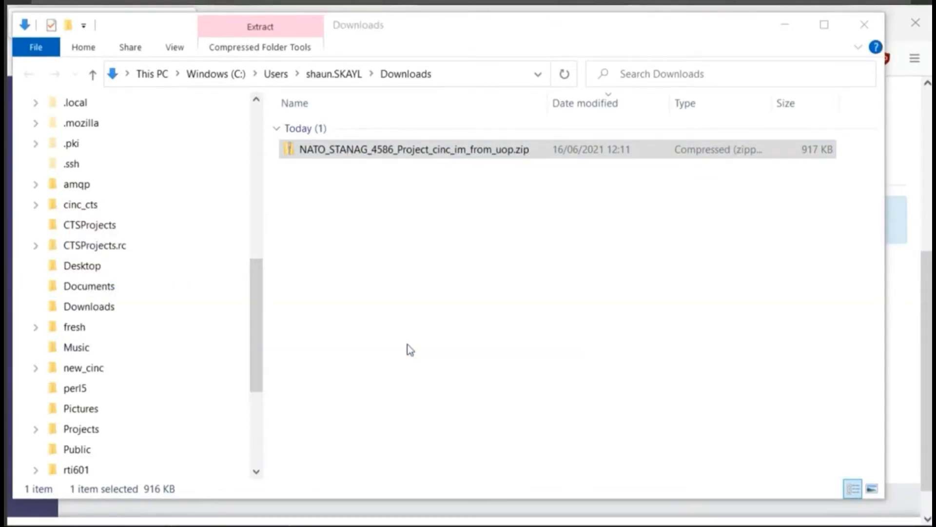
{"action": "left_click", "coordinate": [259, 27]}
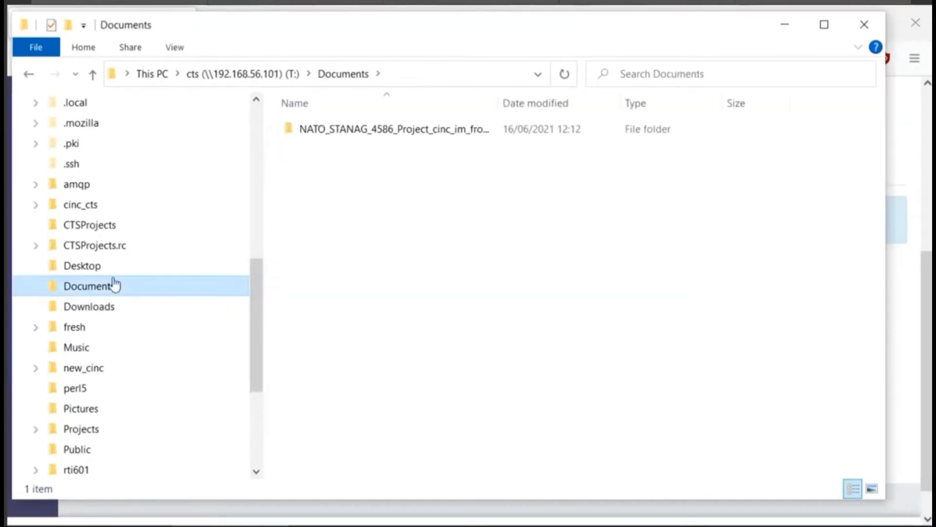
Browse the extracted project folder into cinc-2.0 and on to Test_System
{"action": "double_click", "coordinate": [393, 128]}
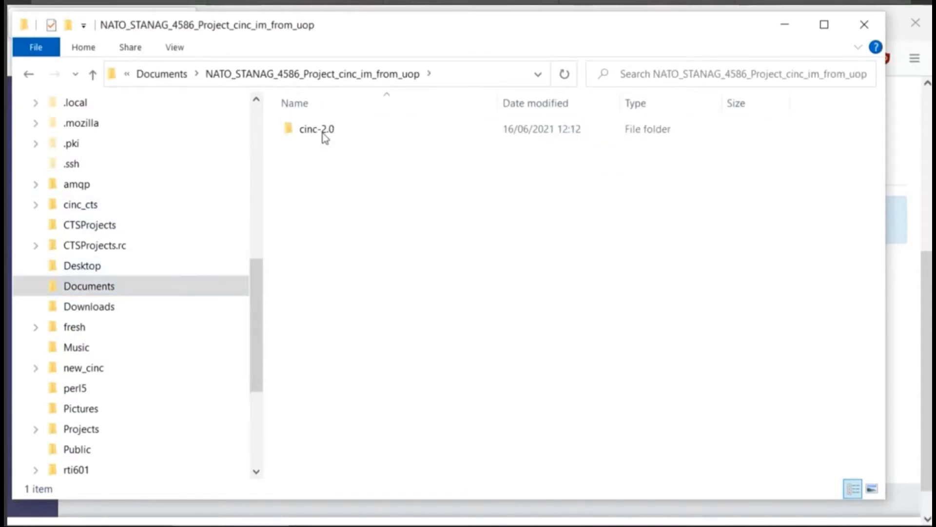
{"action": "double_click", "coordinate": [316, 128]}
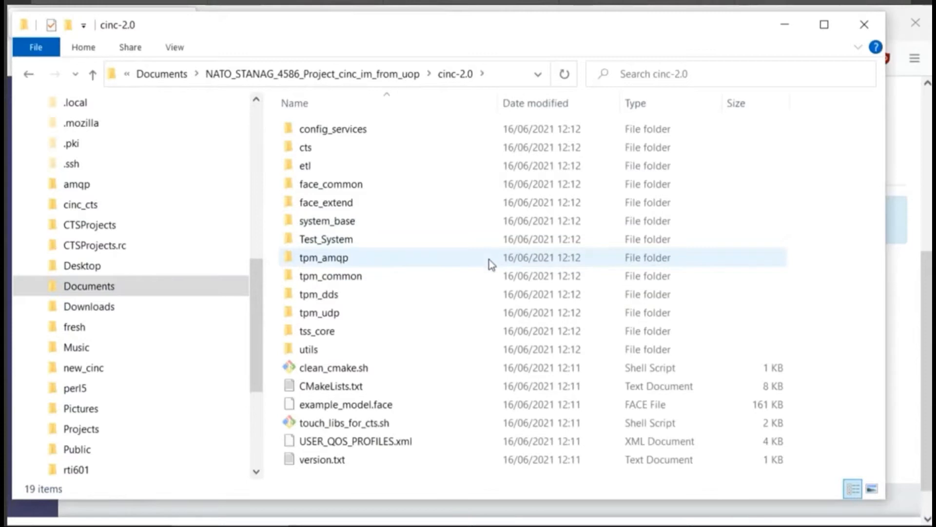
{"action": "mouse_move", "coordinate": [490, 264]}
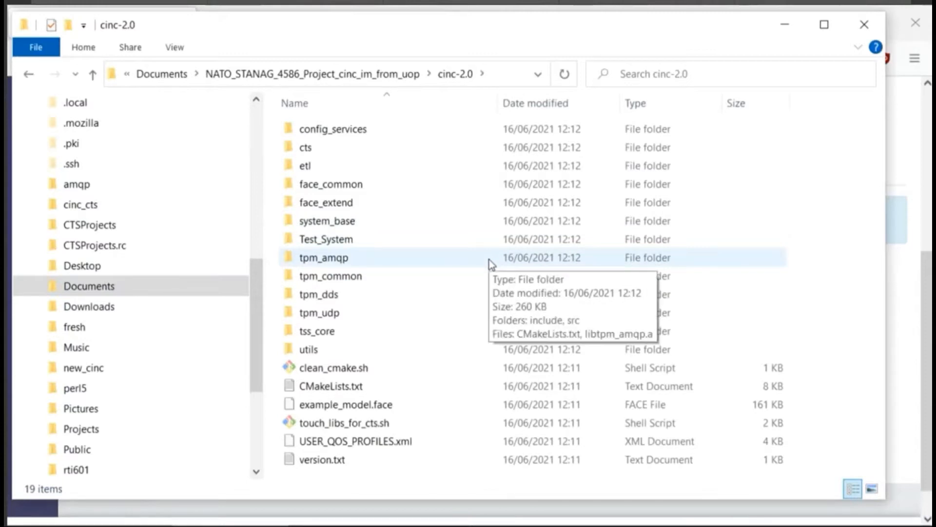
{"action": "mouse_move", "coordinate": [433, 222]}
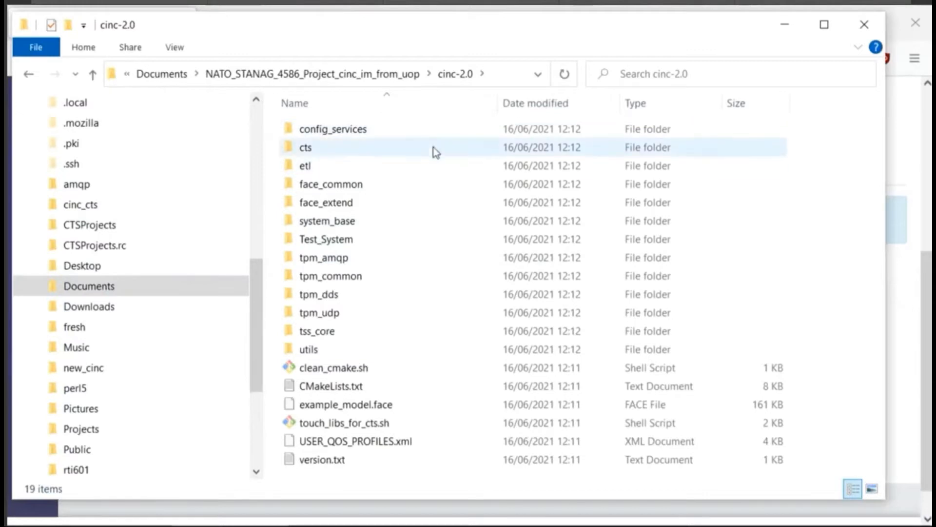
{"action": "mouse_move", "coordinate": [434, 150]}
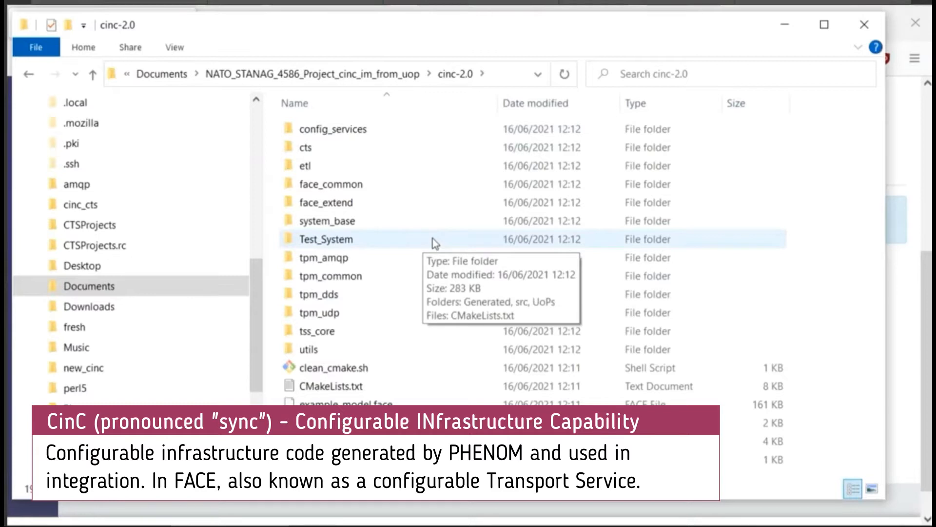
{"action": "left_click", "coordinate": [333, 128]}
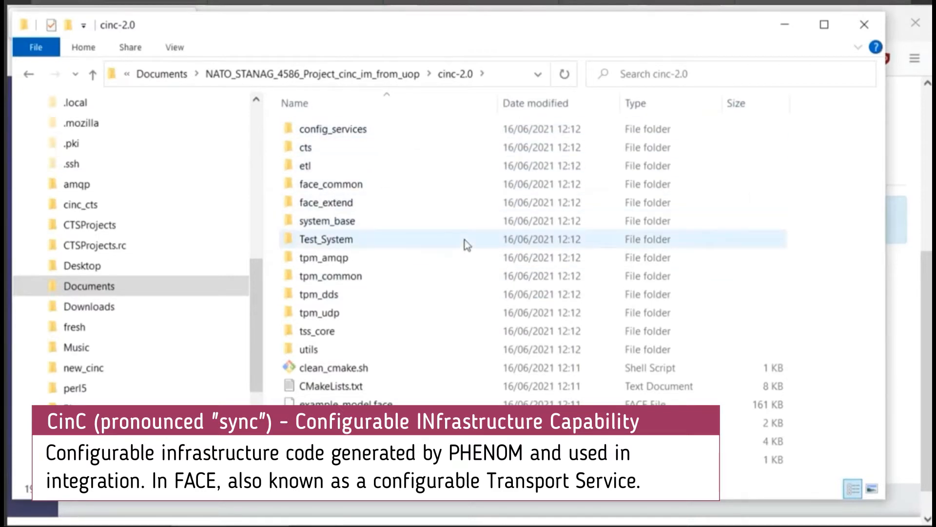
{"action": "left_click", "coordinate": [324, 257]}
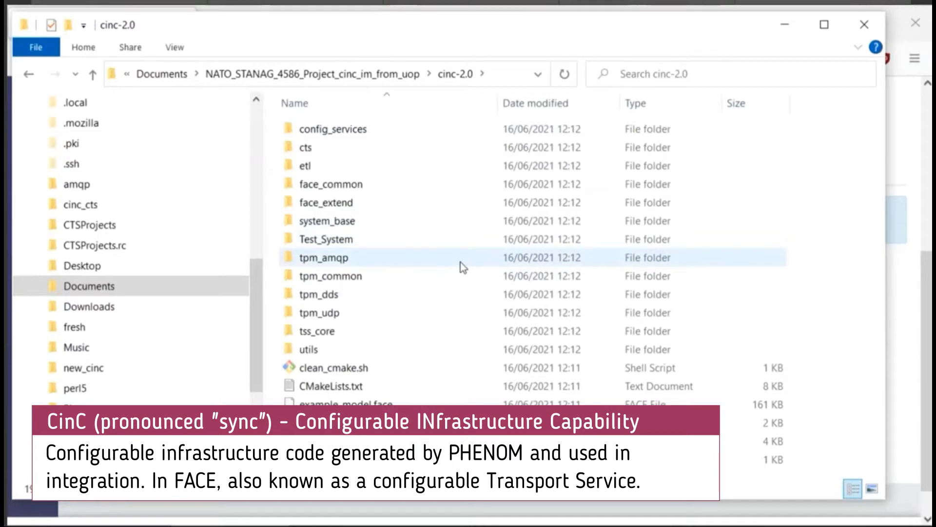
{"action": "left_click", "coordinate": [320, 312]}
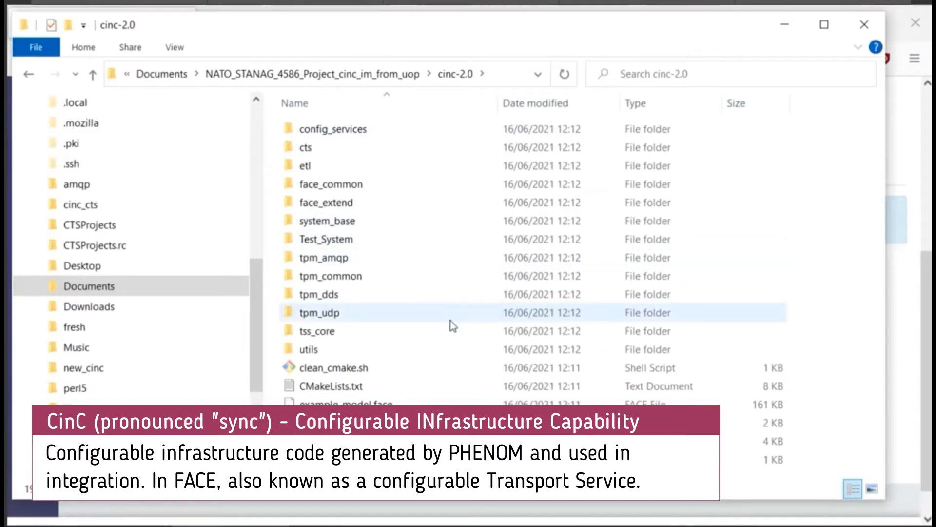
{"action": "left_click", "coordinate": [327, 238]}
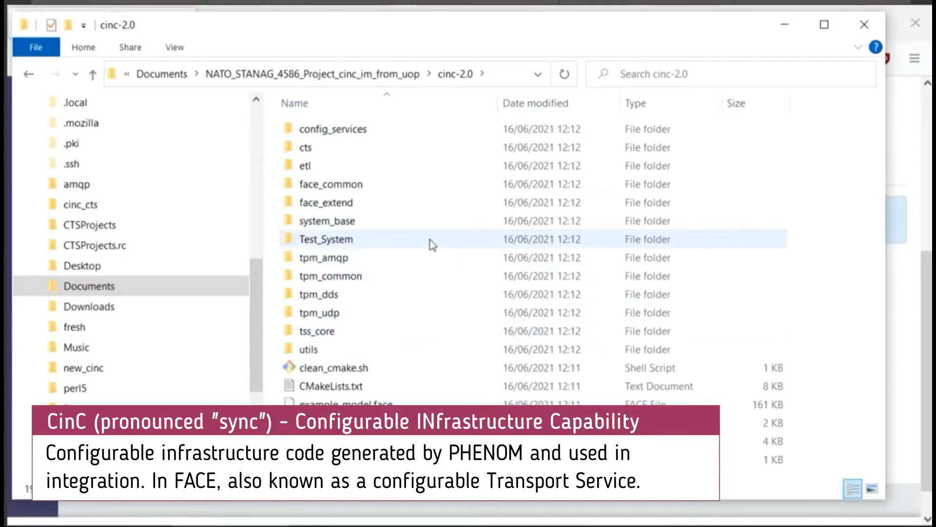
{"action": "mouse_move", "coordinate": [325, 239]}
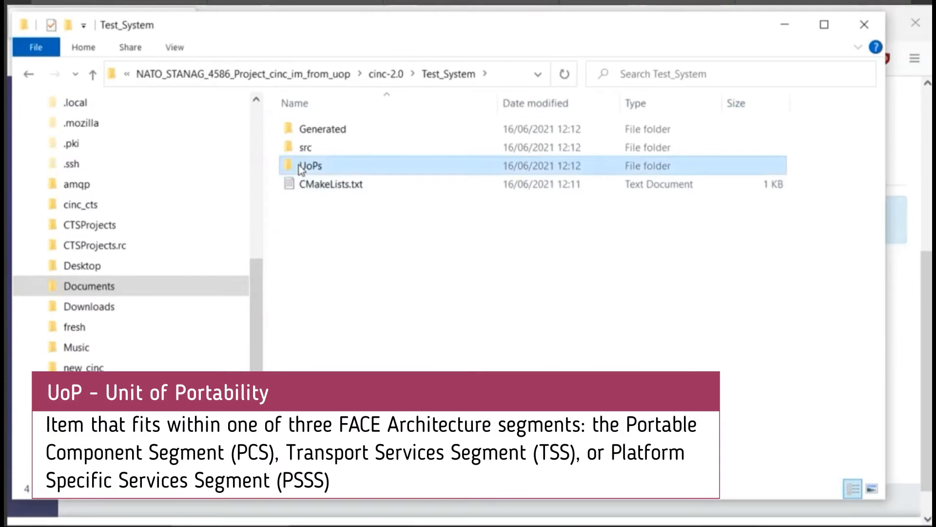
Open UoPs and select Sub_UoP.cpp from the Sub_UoP folder
{"action": "double_click", "coordinate": [309, 165]}
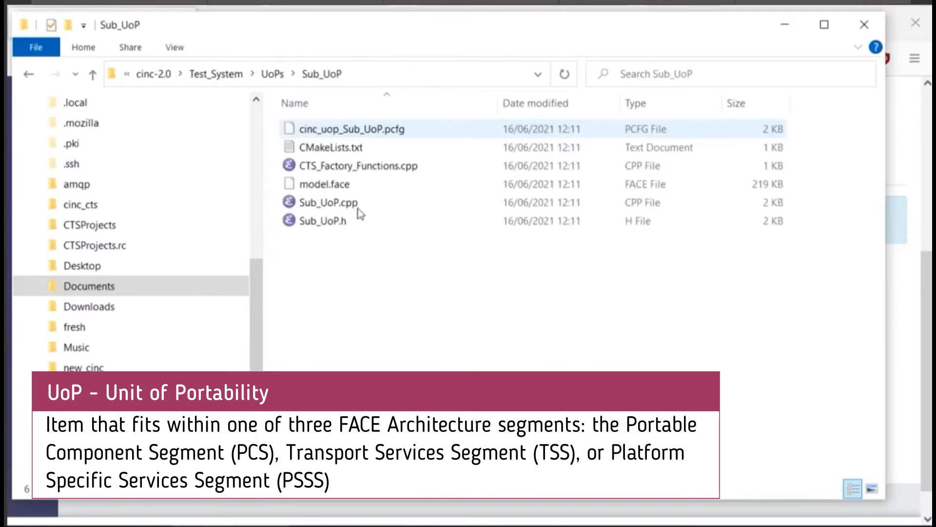
{"action": "left_click", "coordinate": [328, 202]}
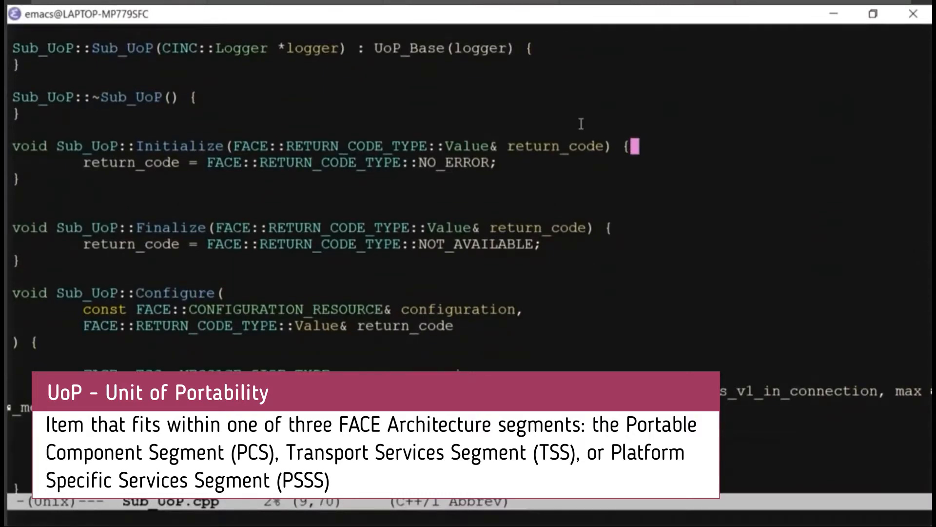
{"action": "scroll", "scroll_direction": "down", "scroll_amount": 3}
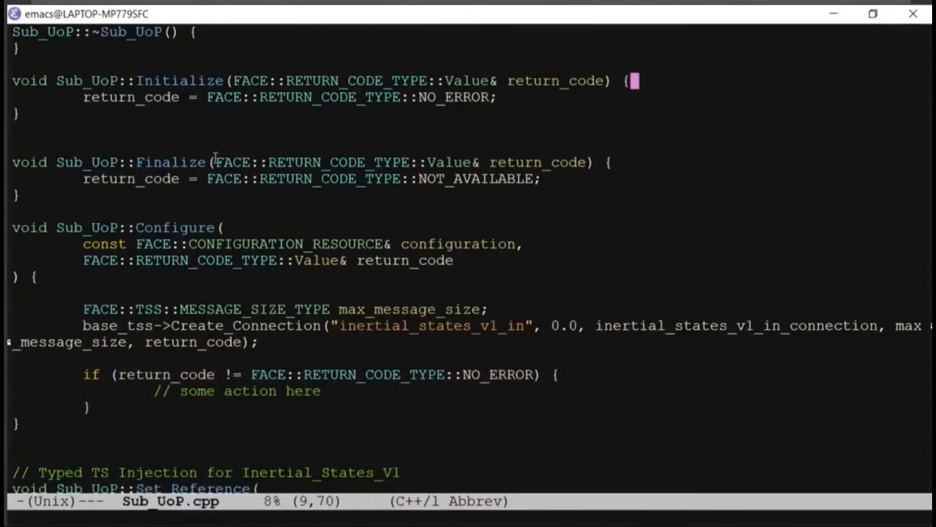
{"action": "scroll", "scroll_direction": "down", "scroll_amount": 3}
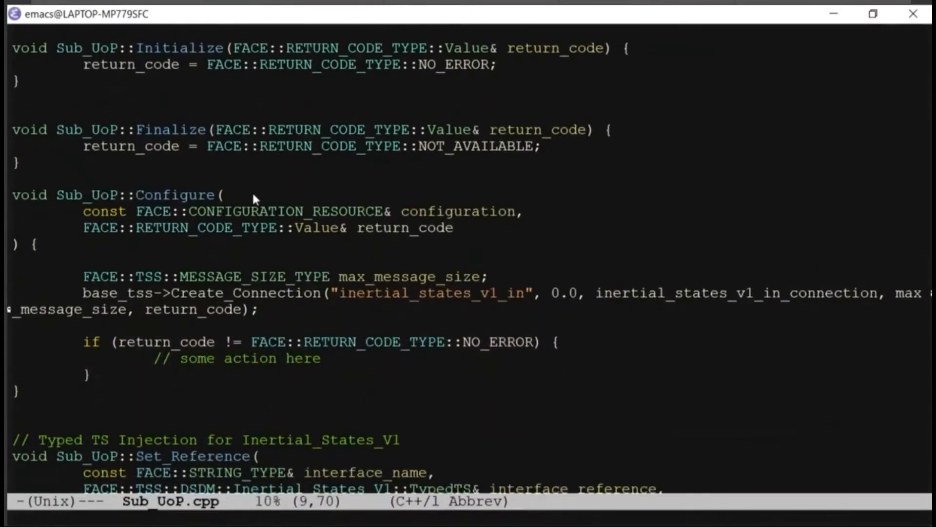
{"action": "scroll", "scroll_direction": "down", "scroll_amount": 3}
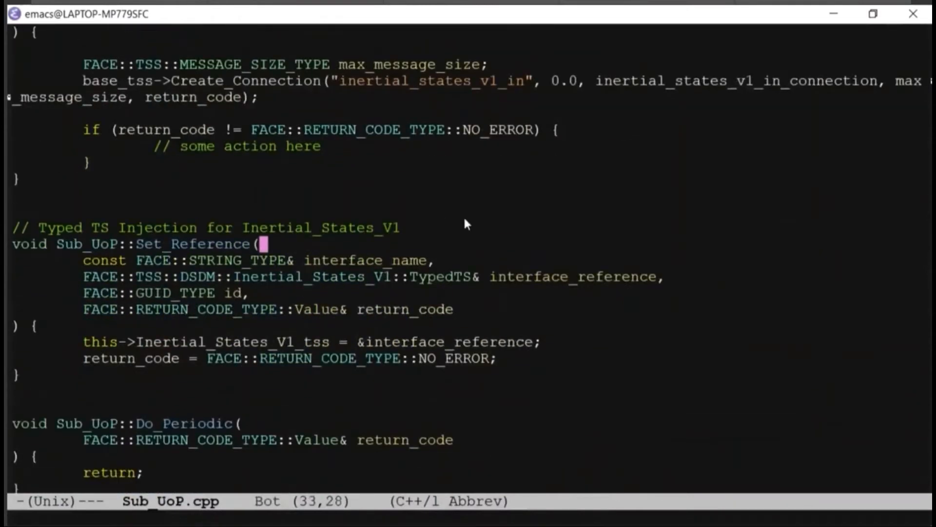
{"action": "mouse_move", "coordinate": [443, 223]}
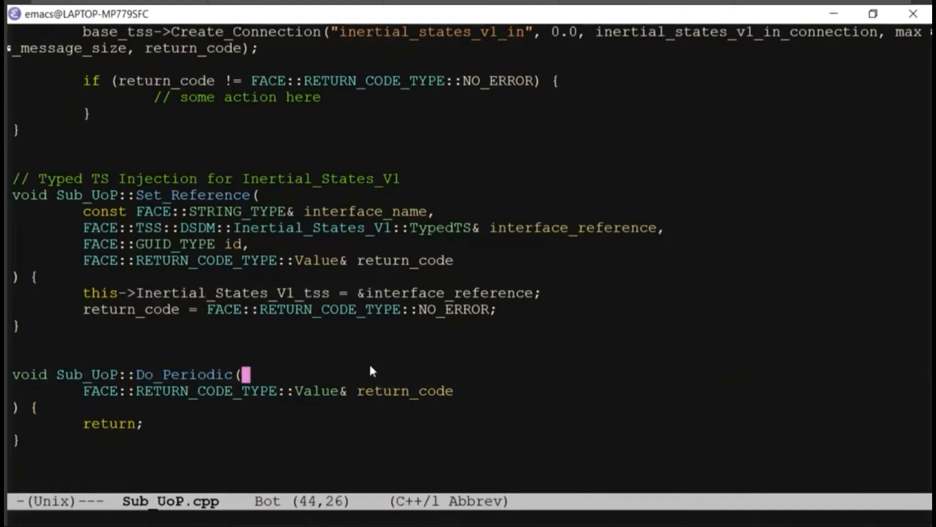
{"action": "mouse_move", "coordinate": [332, 379]}
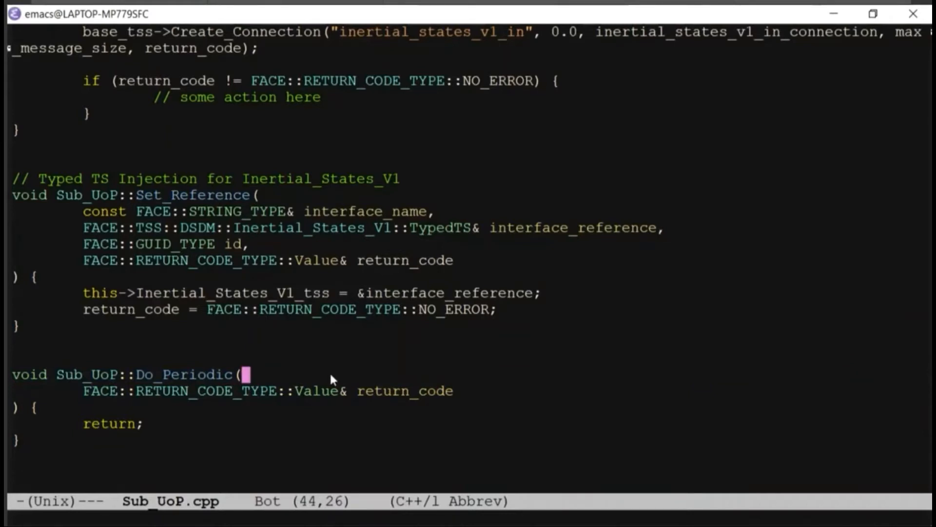
{"action": "scroll", "scroll_direction": "up", "scroll_amount": 3}
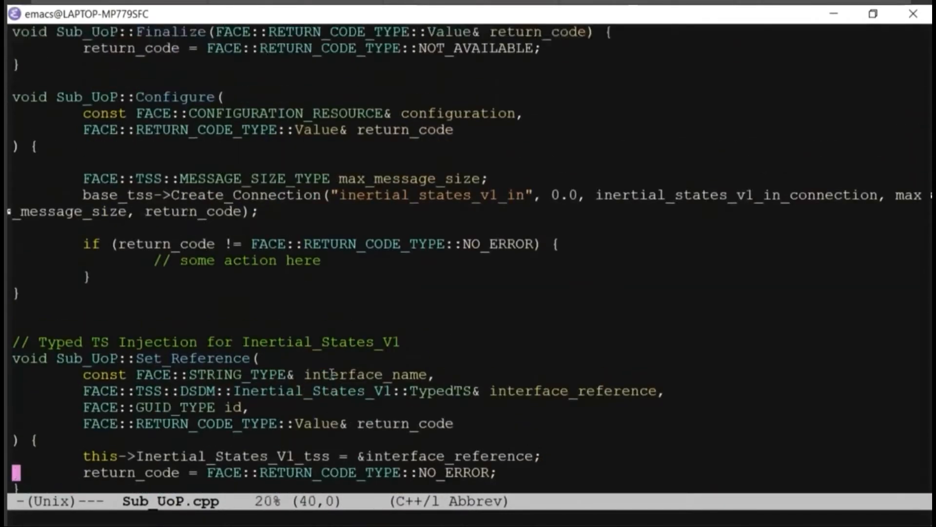
{"action": "mouse_move", "coordinate": [436, 325]}
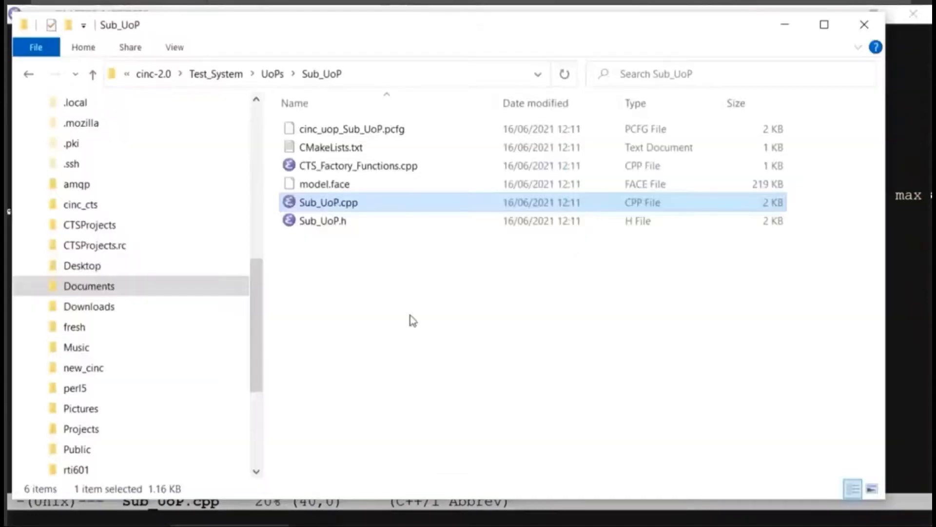
{"action": "left_click", "coordinate": [351, 128]}
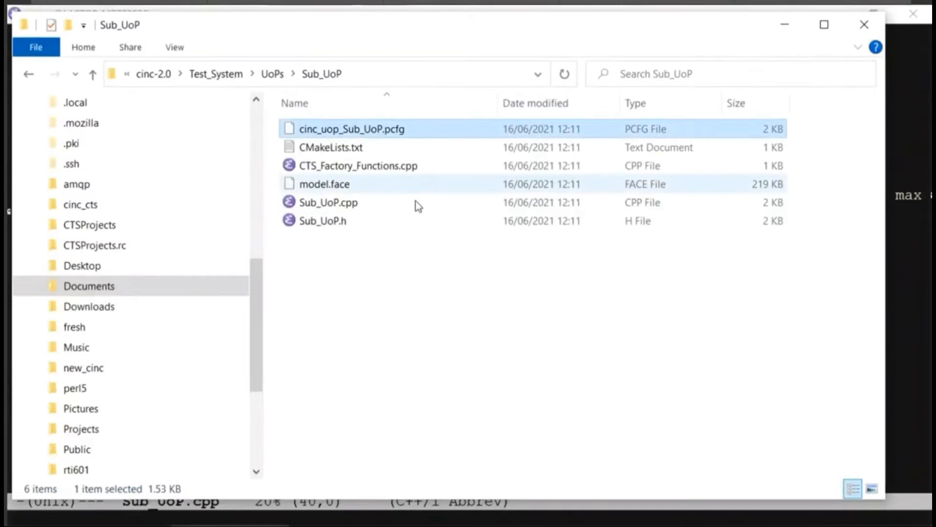
{"action": "mouse_move", "coordinate": [327, 201]}
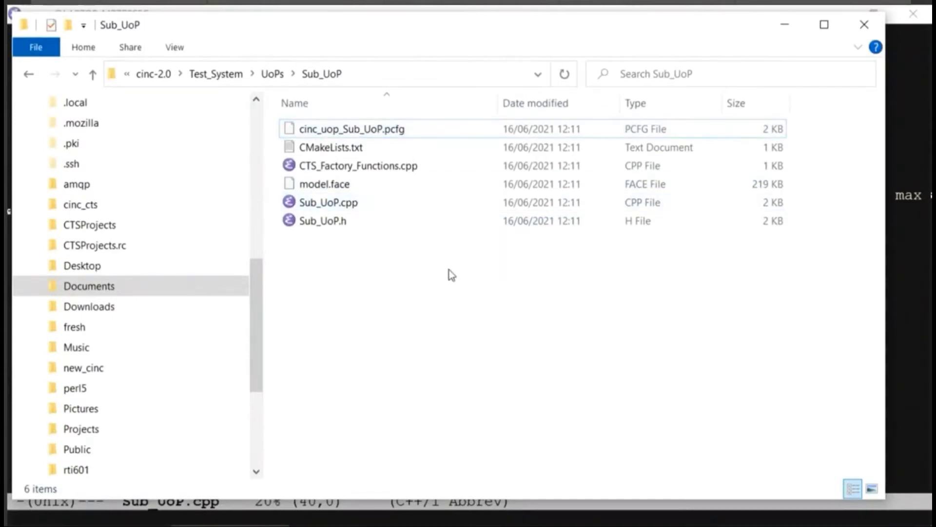
{"action": "mouse_move", "coordinate": [468, 277]}
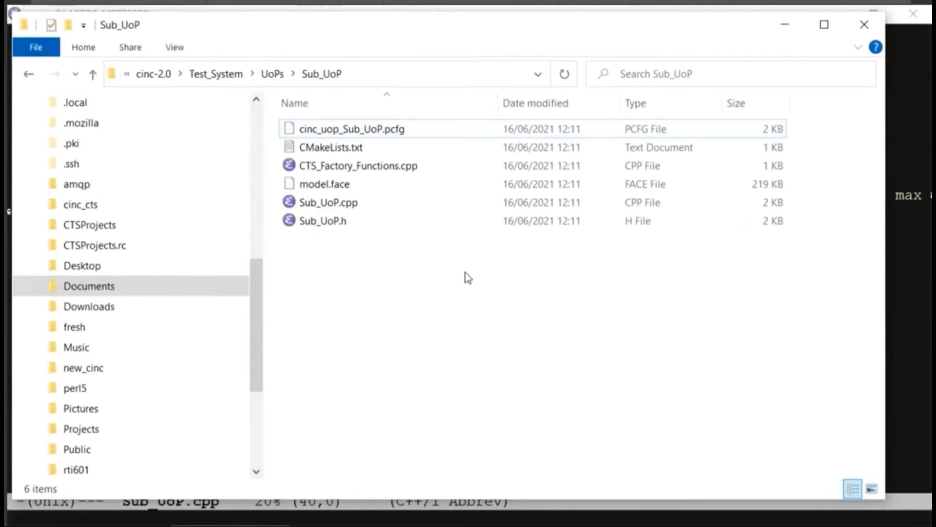
{"action": "mouse_move", "coordinate": [473, 434]}
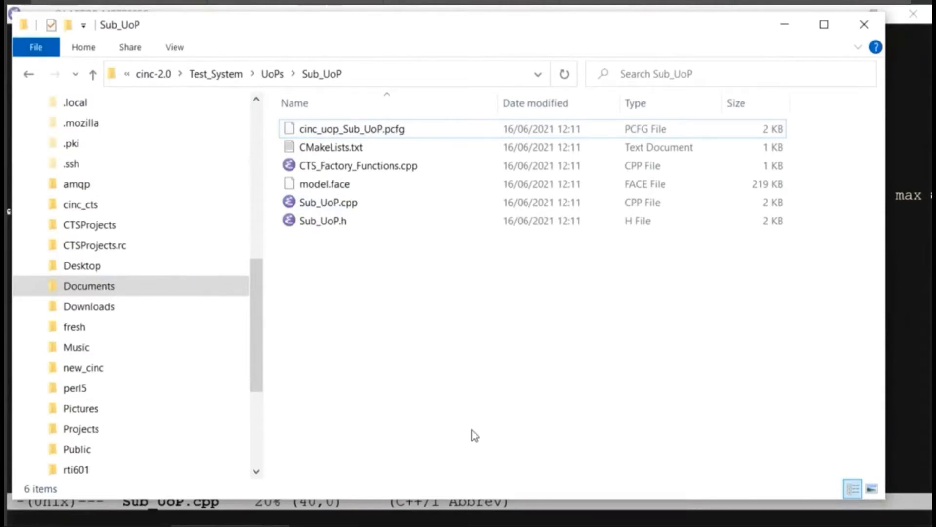
{"action": "left_click", "coordinate": [21, 500]}
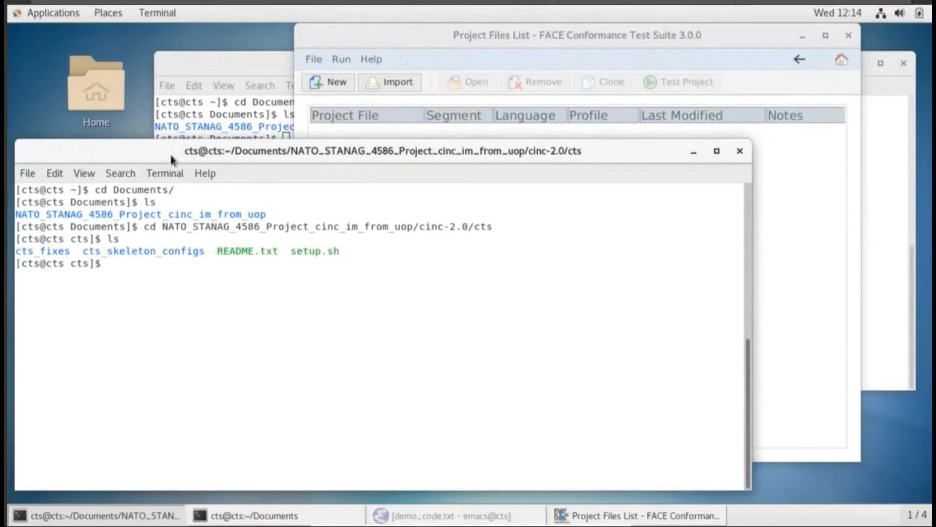
{"action": "mouse_move", "coordinate": [422, 206]}
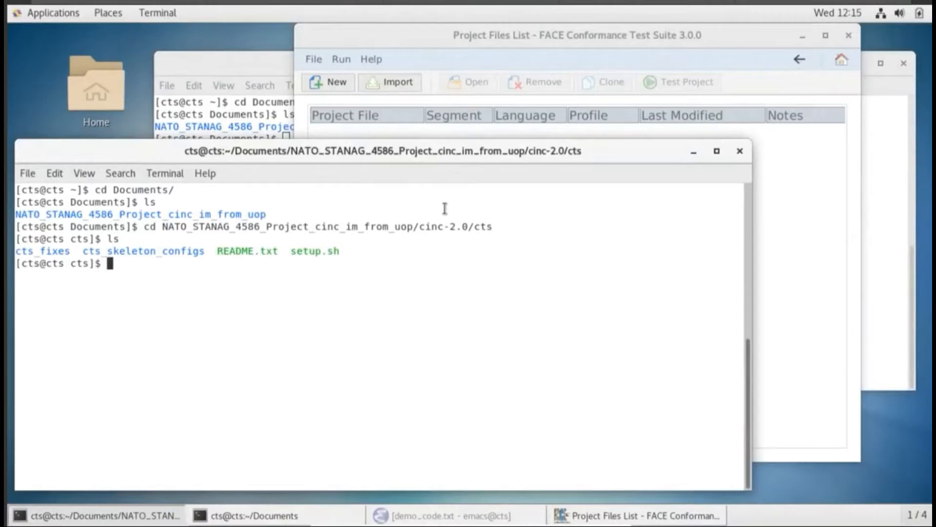
Run ./setup.sh in cinc-2.0/cts to configure toolchain files and create the Sub_UoP project path
{"action": "type", "text": "./setup.sh"}
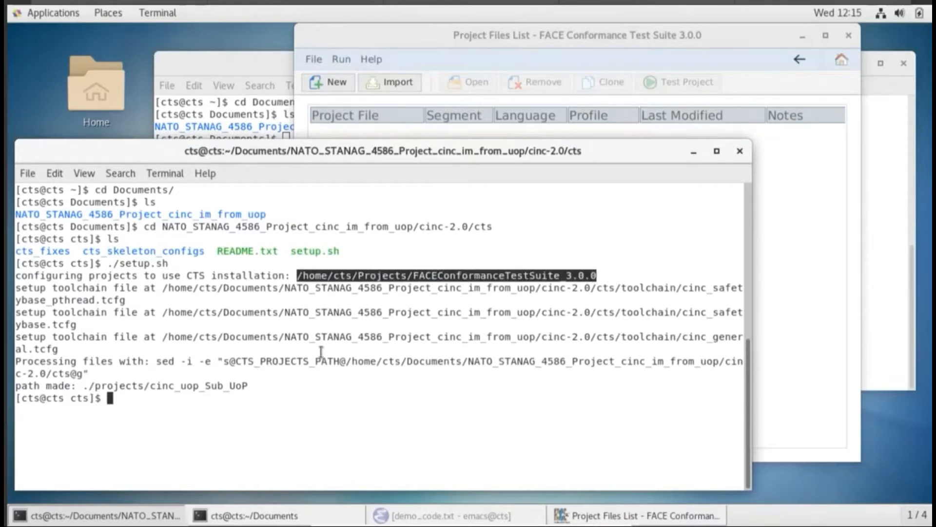
{"action": "mouse_move", "coordinate": [306, 322]}
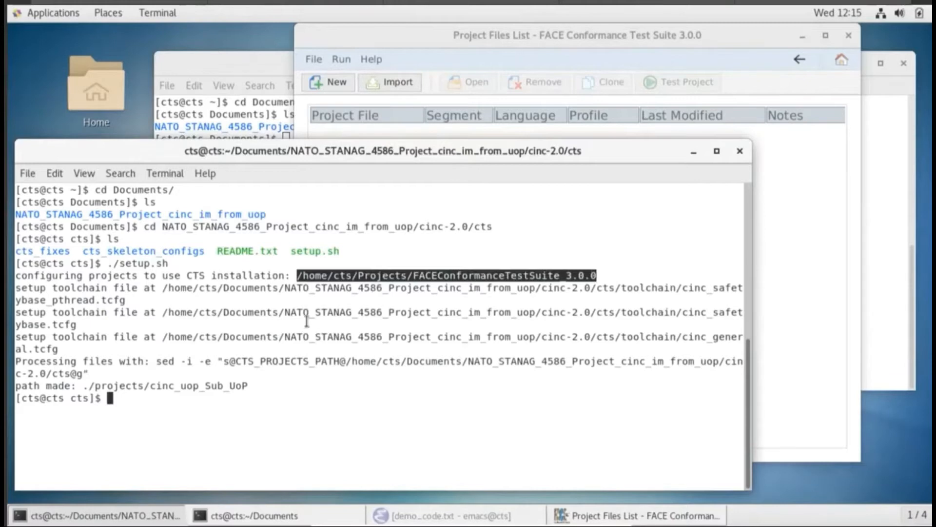
{"action": "mouse_move", "coordinate": [308, 316]}
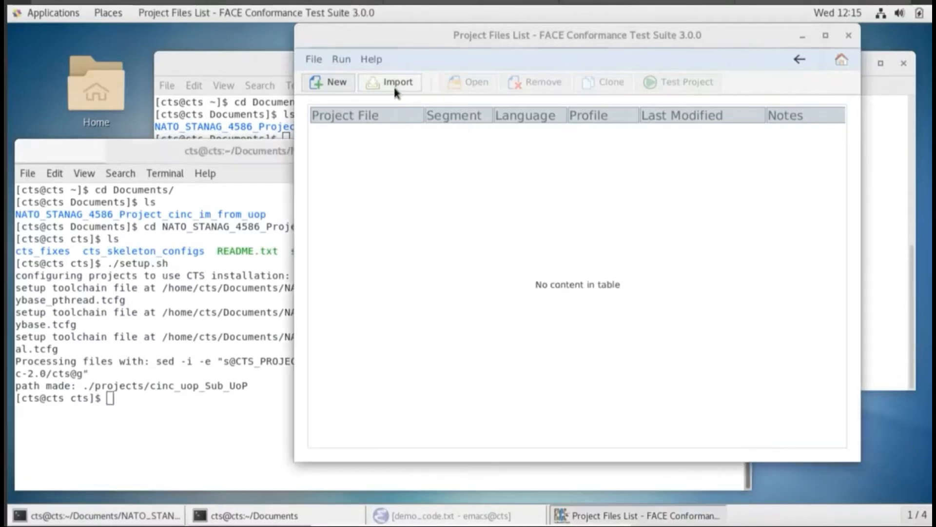
Import cinc_uop_Sub_UoP.pcfg from cinc-2.0/cts/projects and open it, accepting the OS overwrite
{"action": "left_click", "coordinate": [389, 82]}
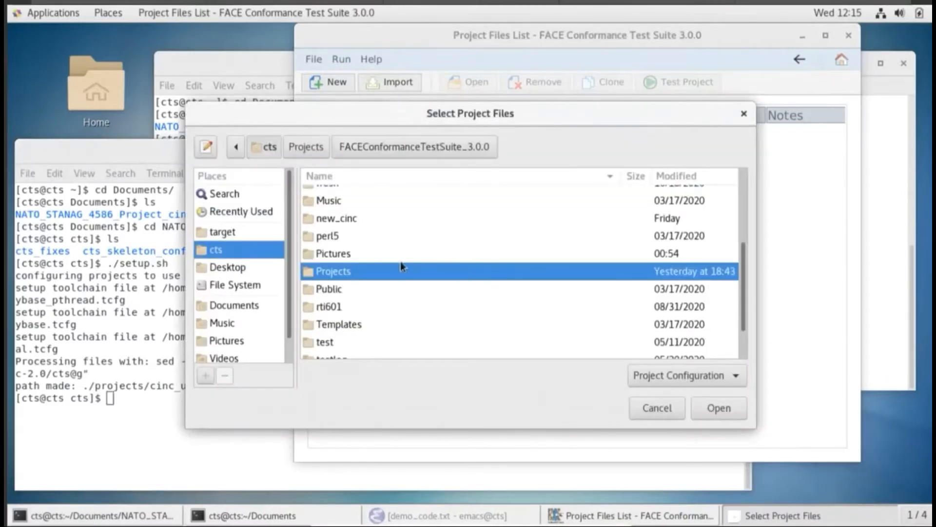
{"action": "mouse_move", "coordinate": [351, 274]}
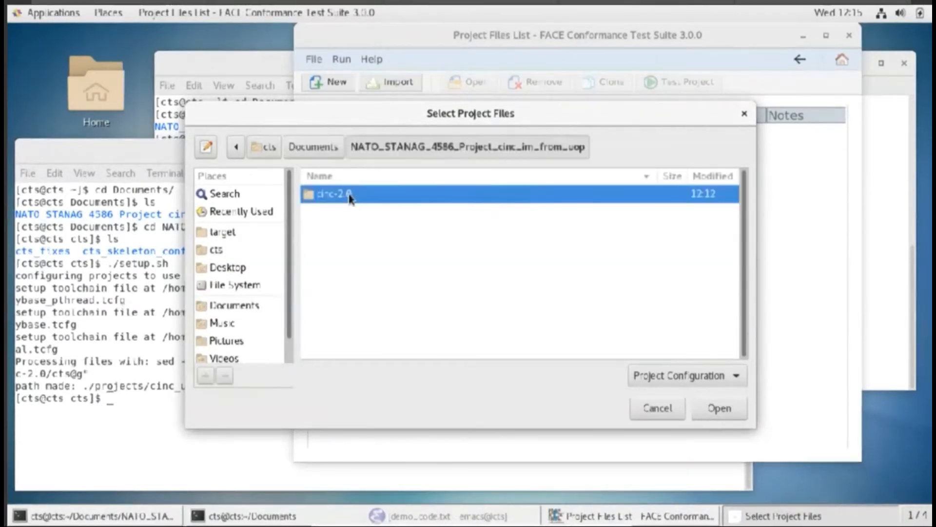
{"action": "double_click", "coordinate": [333, 193]}
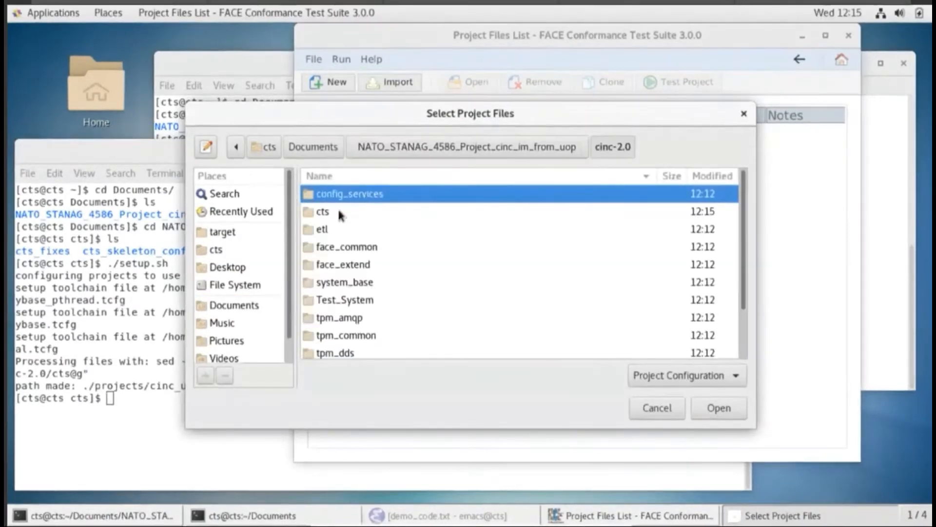
{"action": "double_click", "coordinate": [323, 211]}
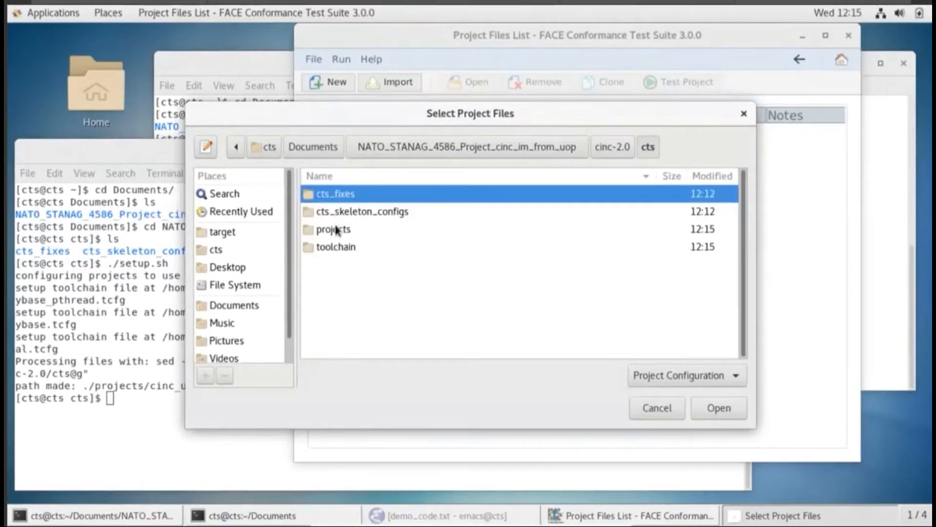
{"action": "double_click", "coordinate": [332, 228]}
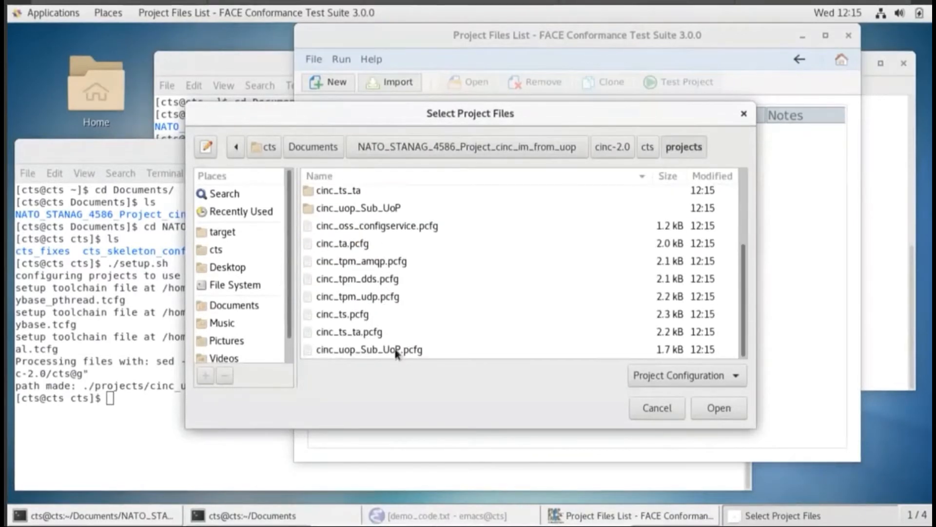
{"action": "left_click", "coordinate": [718, 408]}
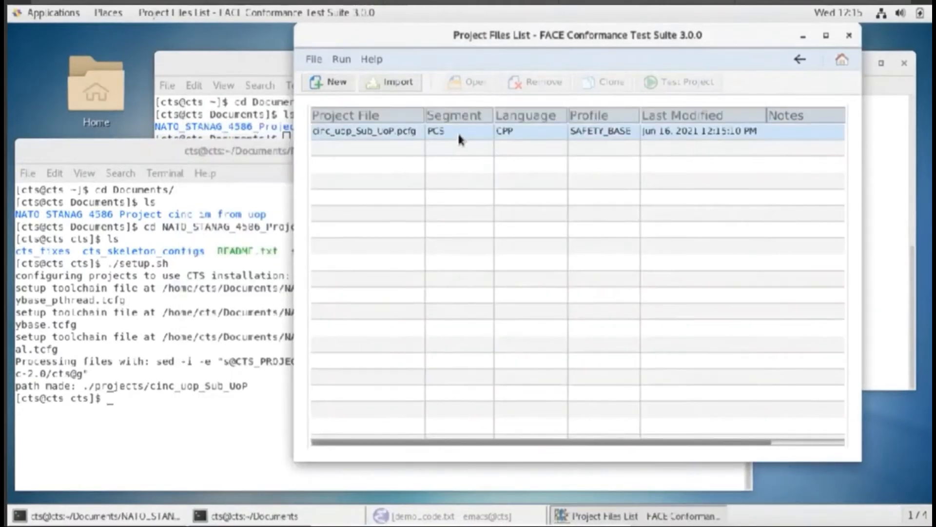
{"action": "left_click", "coordinate": [364, 131]}
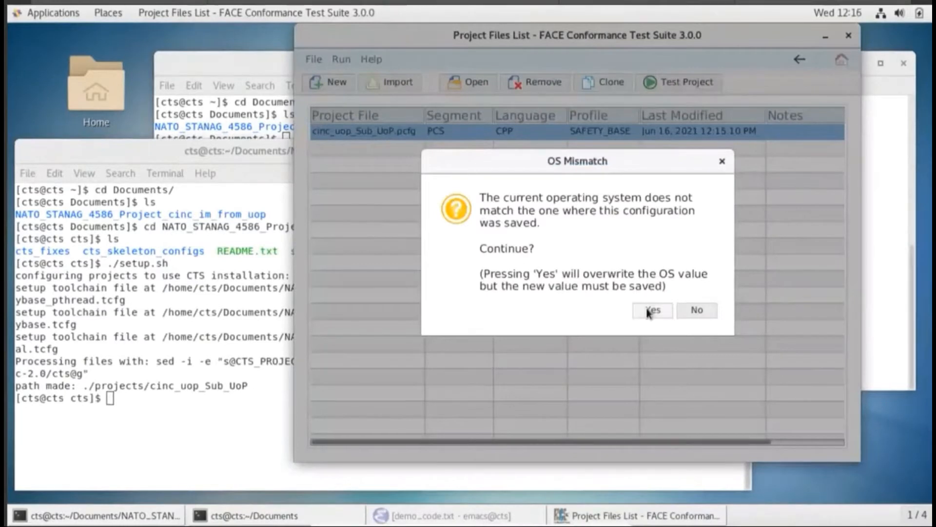
{"action": "left_click", "coordinate": [651, 311]}
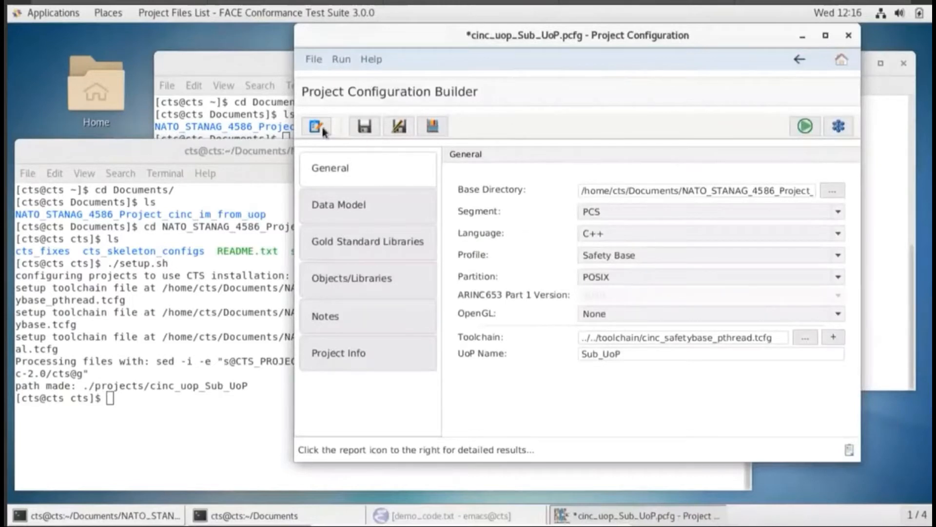
{"action": "mouse_move", "coordinate": [317, 125]}
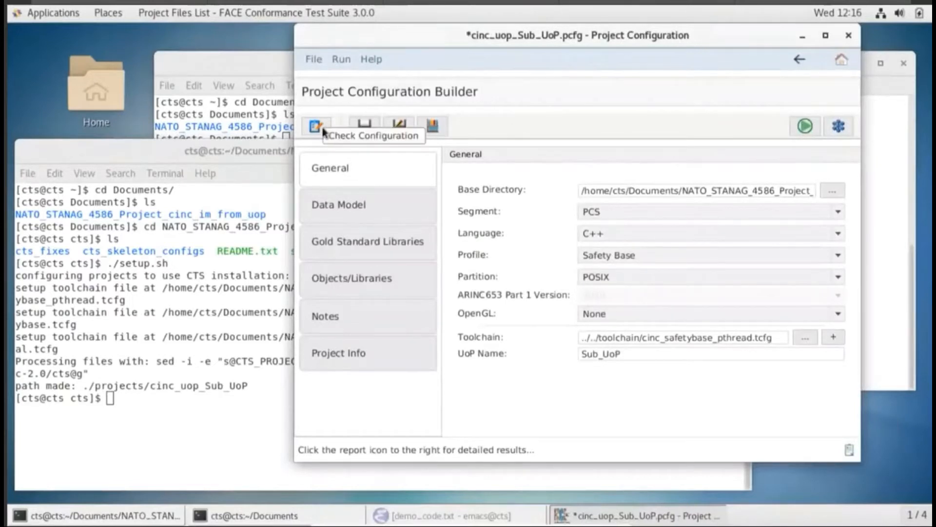
Verify the Sub_UoP configuration, dismiss the invalid result, and review the Objects/Libraries list
{"action": "left_click", "coordinate": [316, 125]}
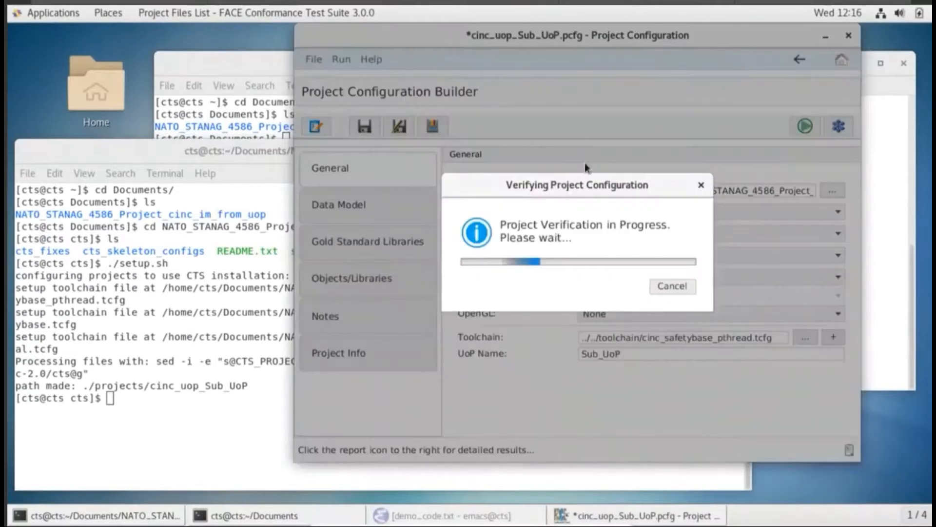
{"action": "mouse_move", "coordinate": [550, 172]}
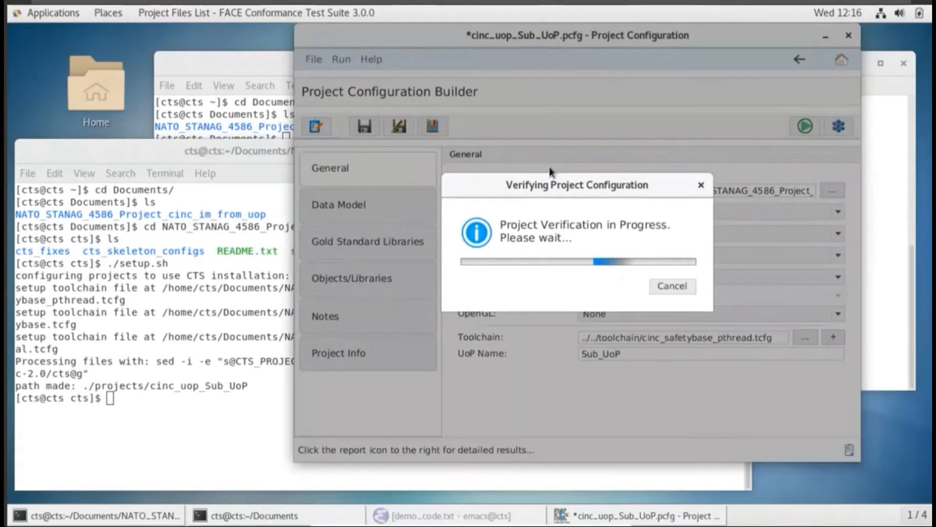
{"action": "mouse_move", "coordinate": [625, 210]}
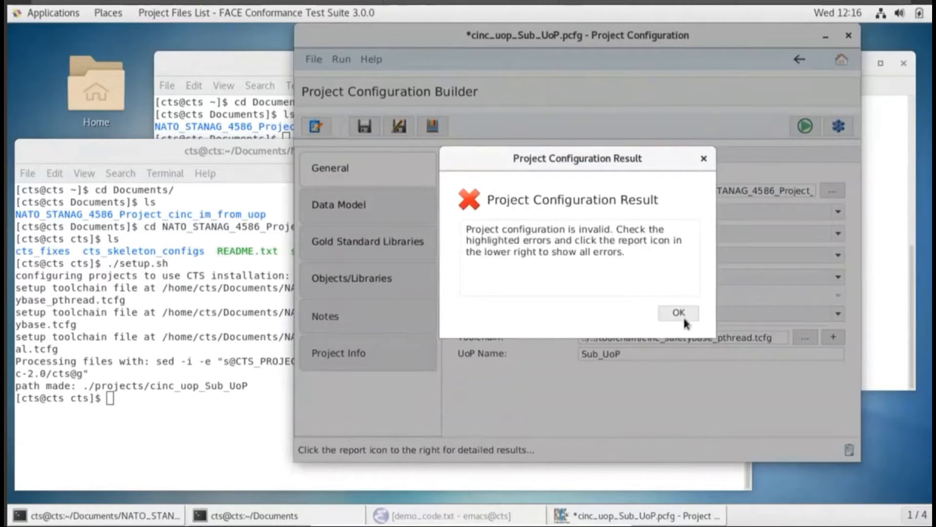
{"action": "left_click", "coordinate": [678, 313]}
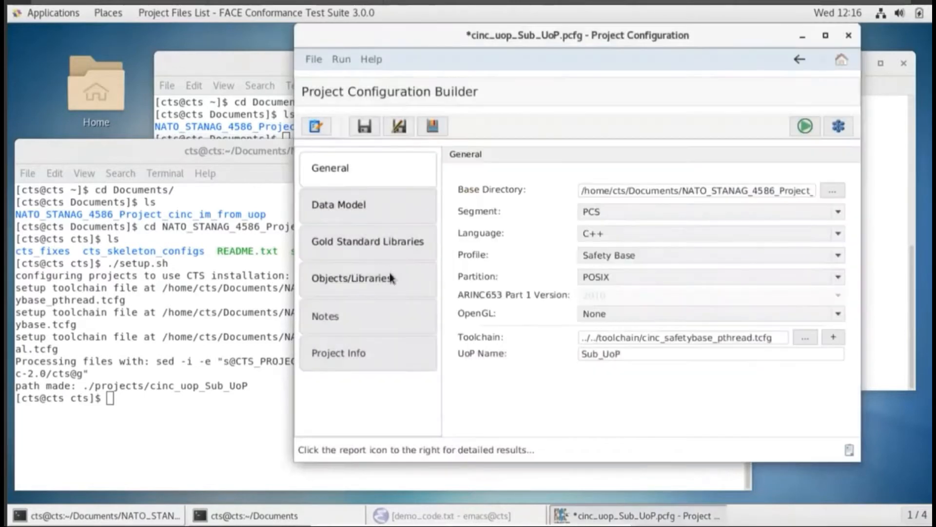
{"action": "left_click", "coordinate": [352, 279]}
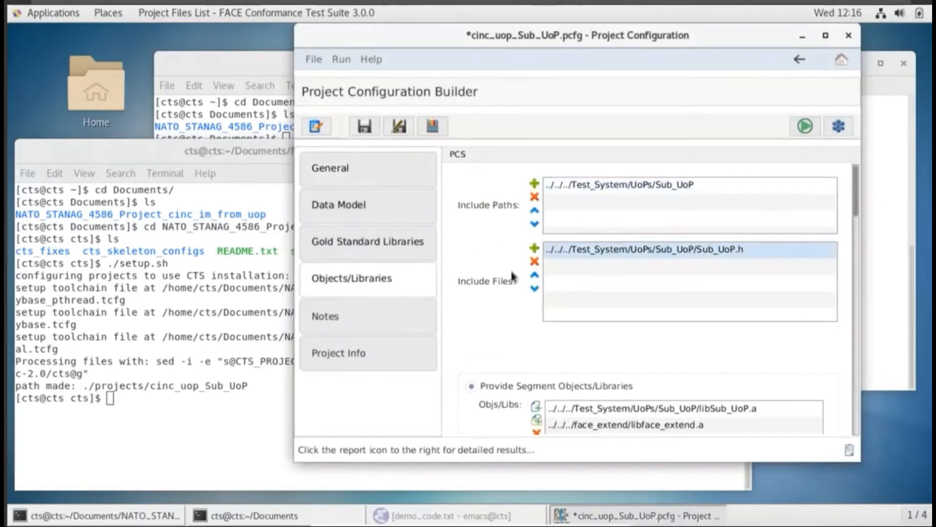
{"action": "scroll", "scroll_direction": "down", "scroll_amount": 3}
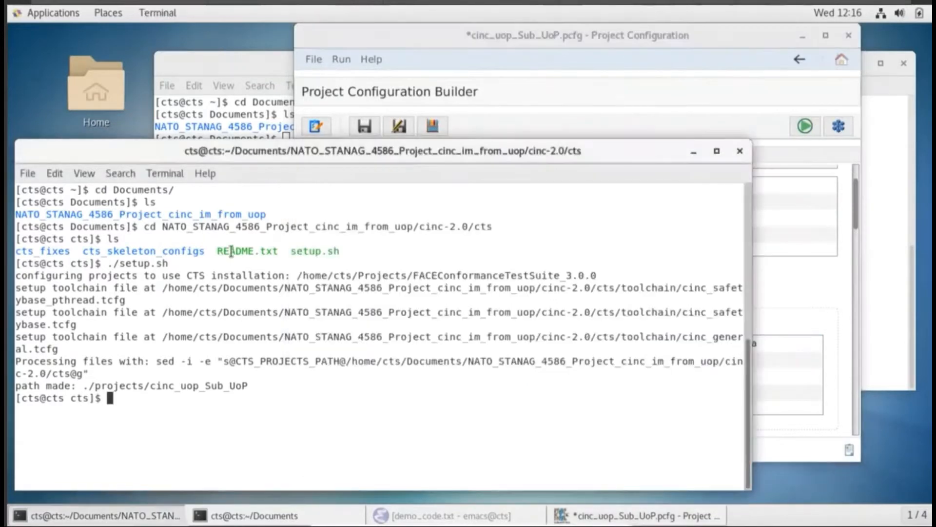
Check the directory with pwd and run ./touch_libs_for_cts.sh from cinc-2.0
{"action": "type", "text": "pwd"}
{"action": "type", "text": "./touch_libs_for_cts.sh"}
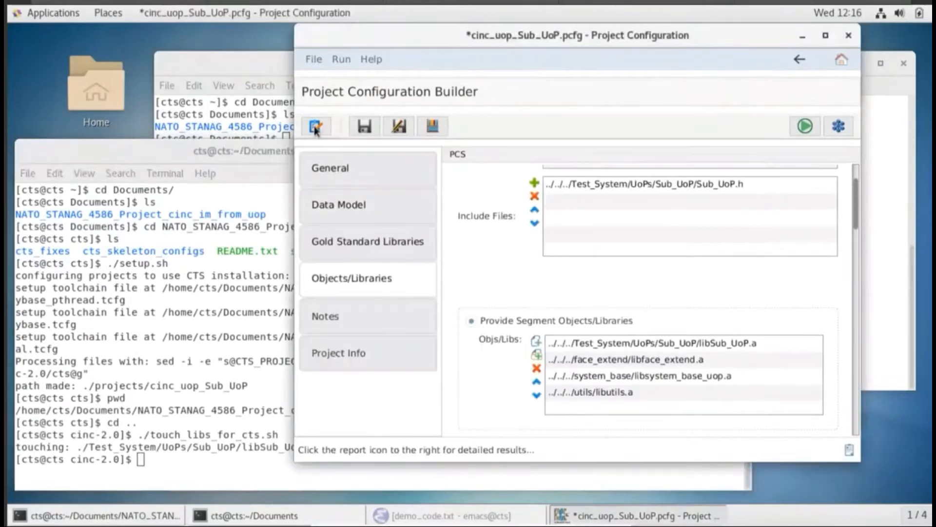
Re-verify the configuration, confirm it is valid, and show the Data Model settings with Sub_UoP
{"action": "left_click", "coordinate": [316, 126]}
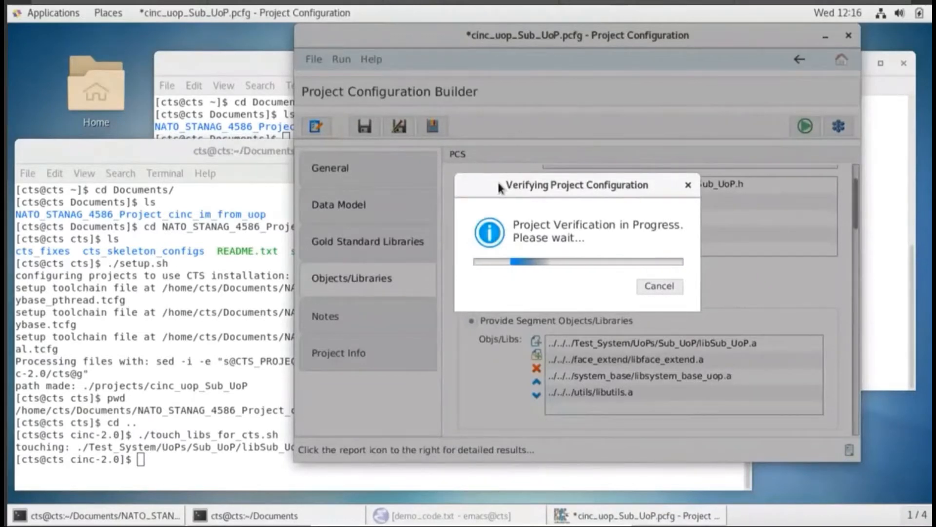
{"action": "mouse_move", "coordinate": [735, 129]}
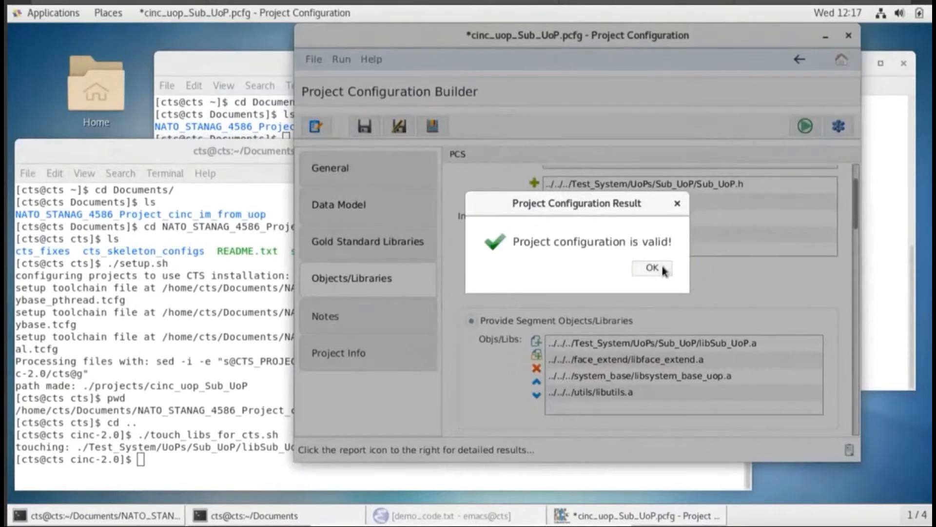
{"action": "left_click", "coordinate": [650, 268]}
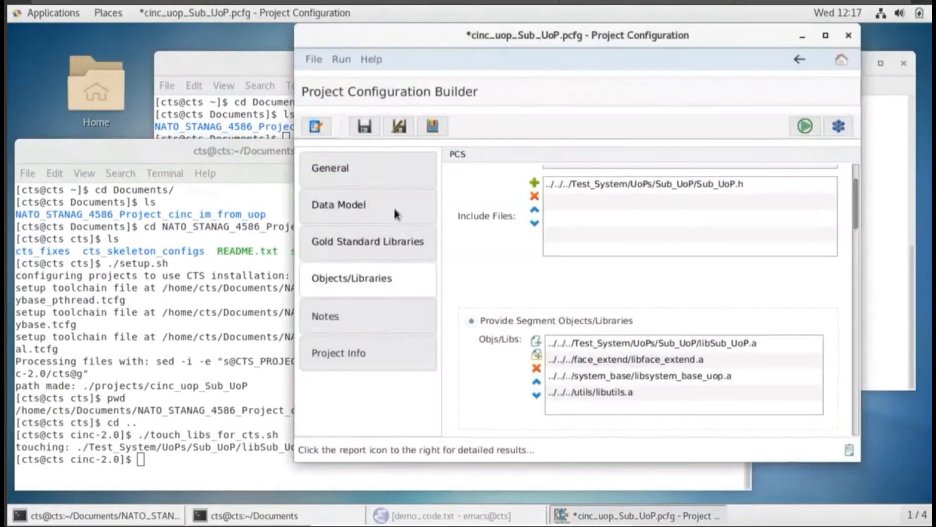
{"action": "left_click", "coordinate": [338, 205]}
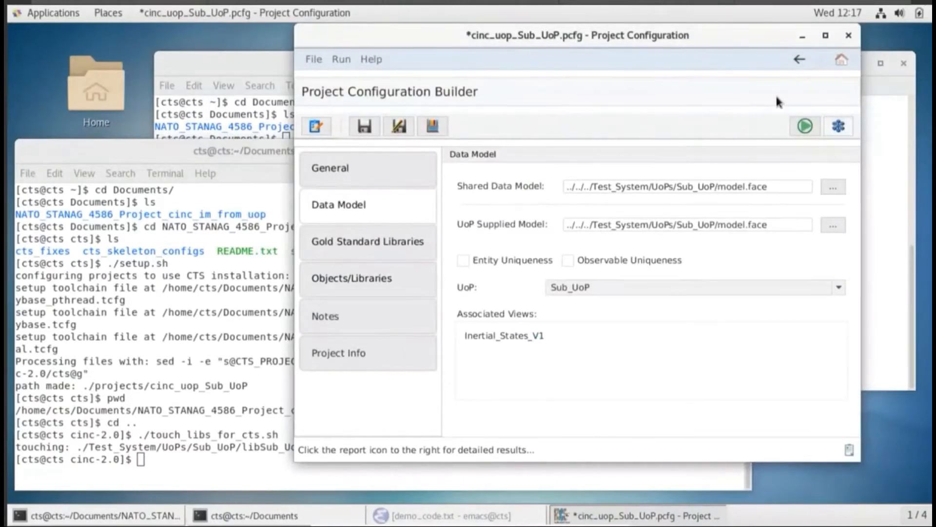
Run the segment conformance test on cinc_uop_Sub_UoP to PASSED, then return to the builder
{"action": "left_click", "coordinate": [804, 126]}
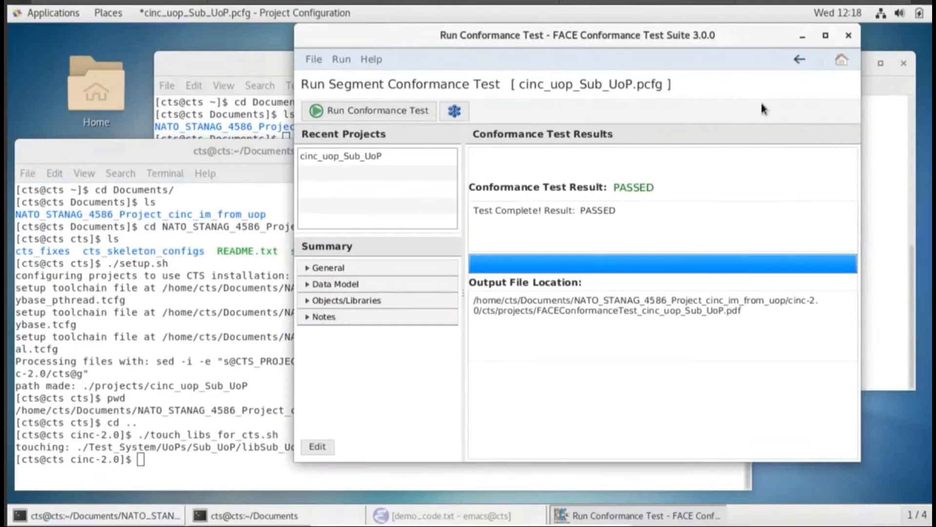
{"action": "mouse_move", "coordinate": [825, 70]}
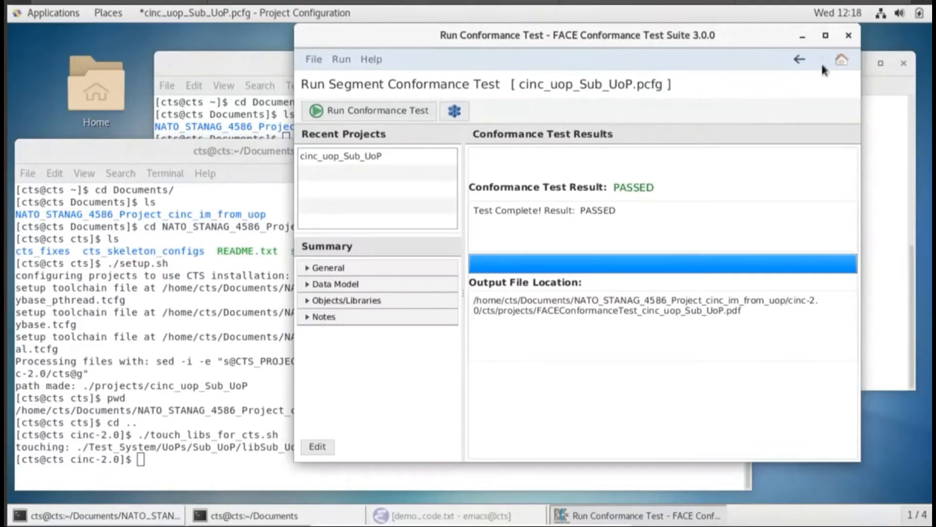
{"action": "left_click", "coordinate": [799, 59]}
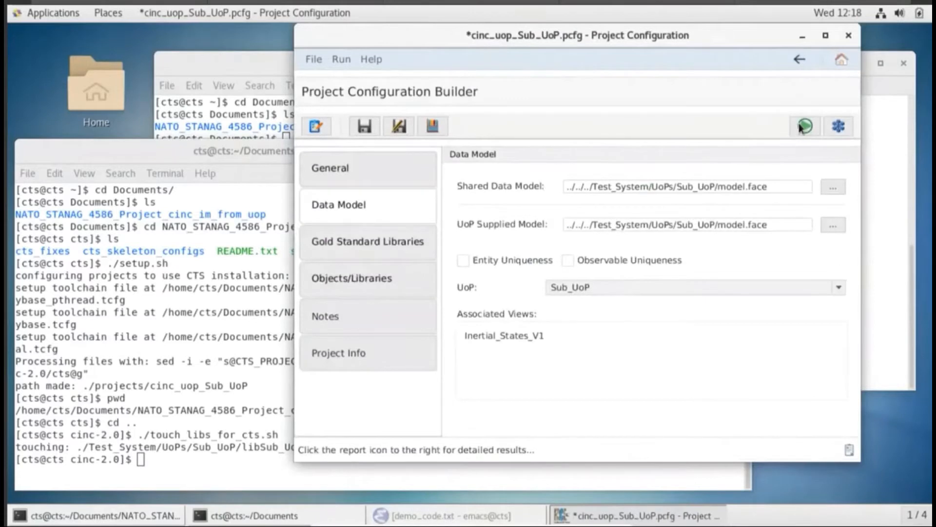
{"action": "mouse_move", "coordinate": [804, 126]}
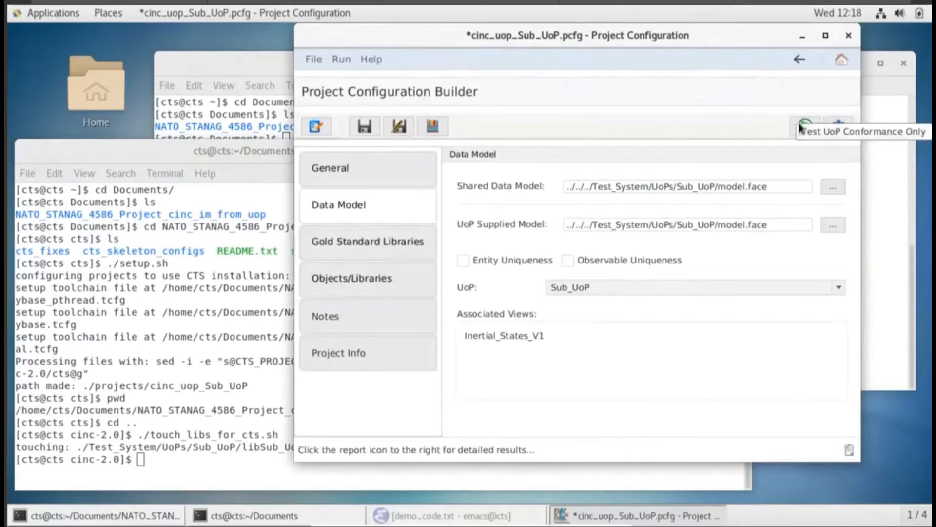
Launch the UoP-only conformance test on cinc_uop_Sub_UoP and bring its running window forward
{"action": "left_click", "coordinate": [806, 125]}
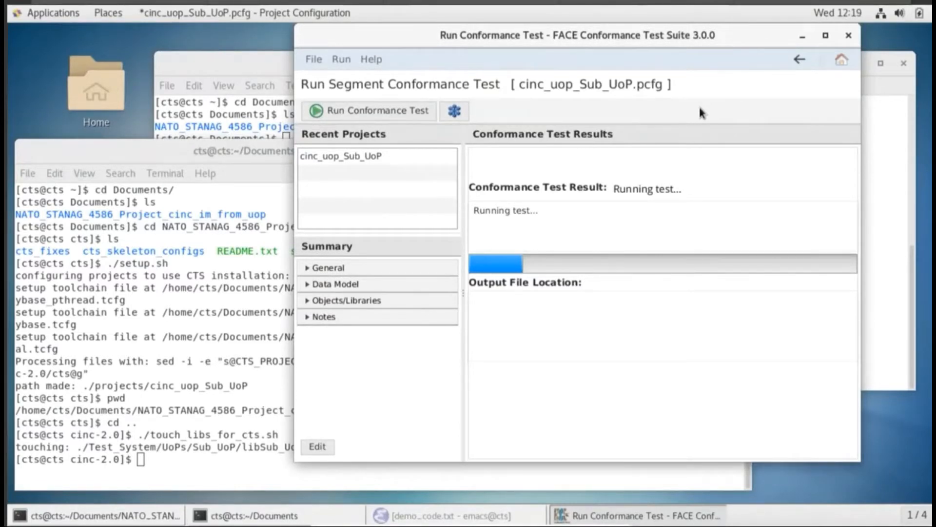
{"action": "left_click", "coordinate": [340, 156]}
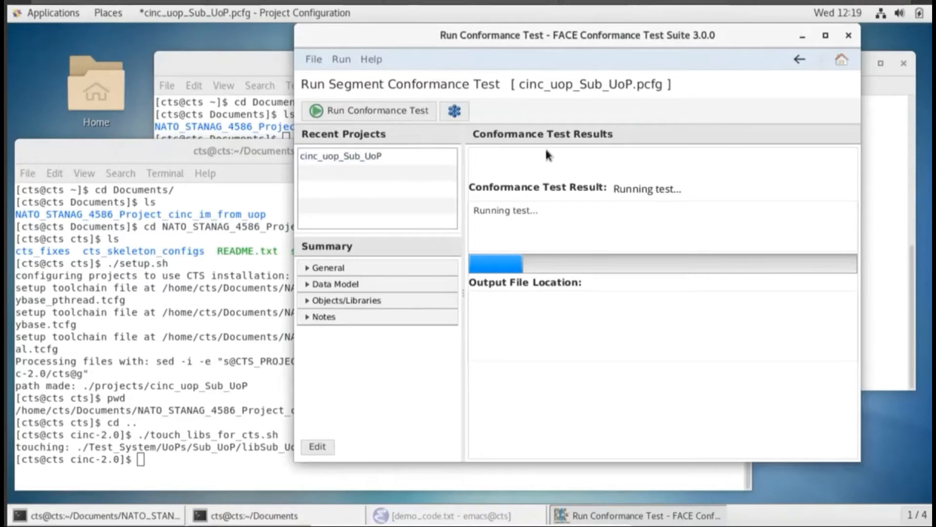
{"action": "mouse_move", "coordinate": [532, 161]}
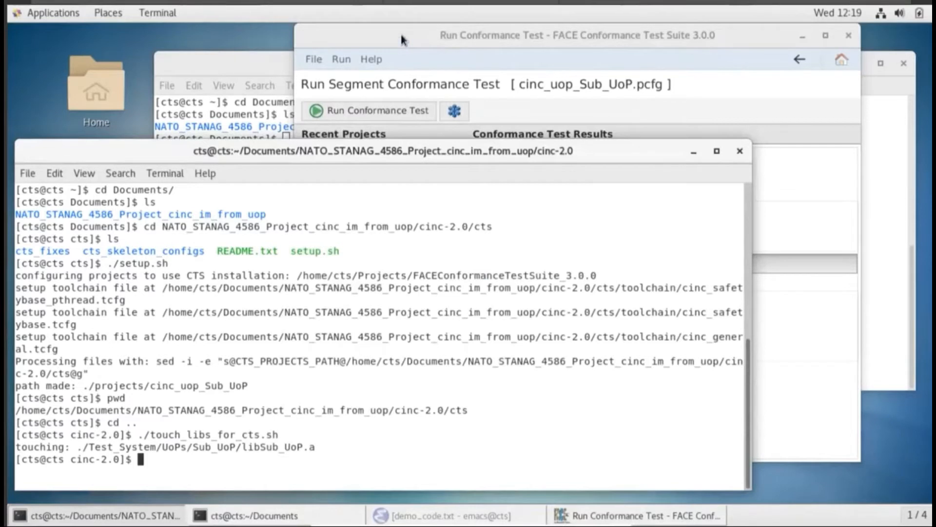
{"action": "left_click", "coordinate": [369, 111]}
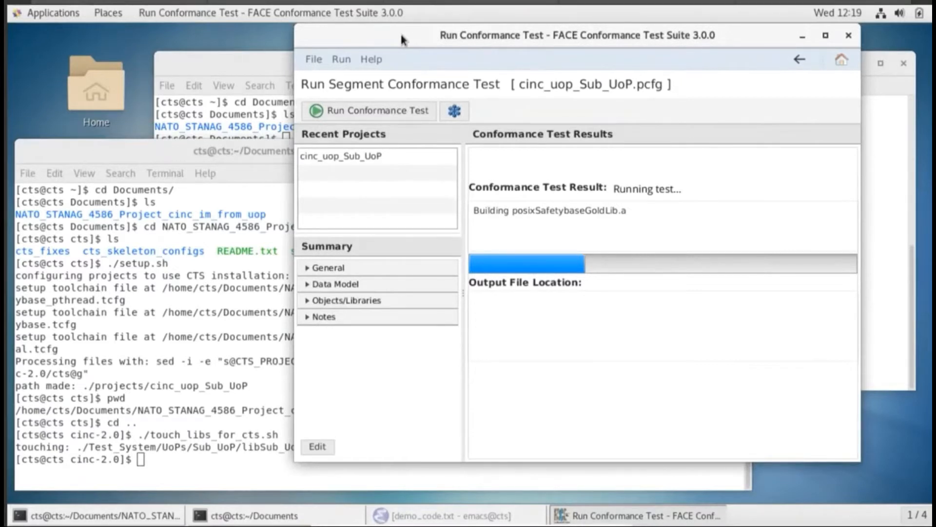
{"action": "mouse_move", "coordinate": [670, 138]}
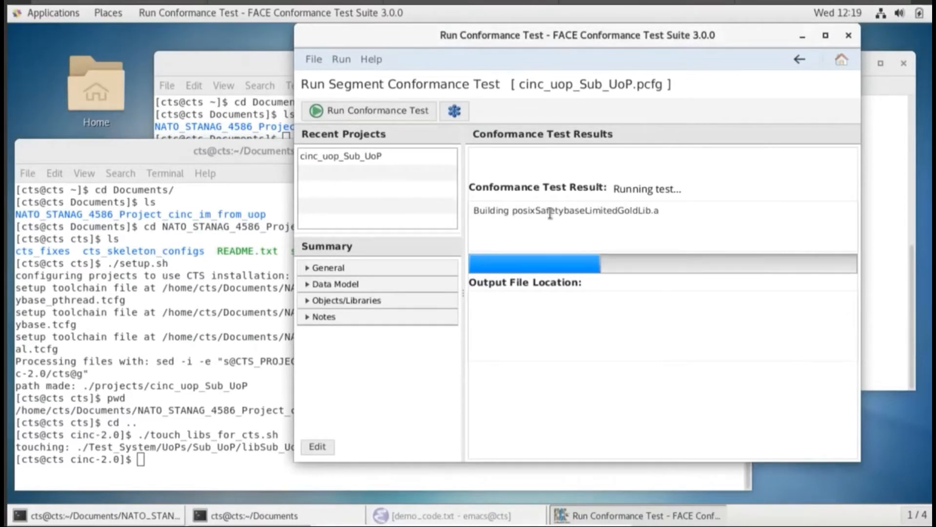
{"action": "mouse_move", "coordinate": [739, 166]}
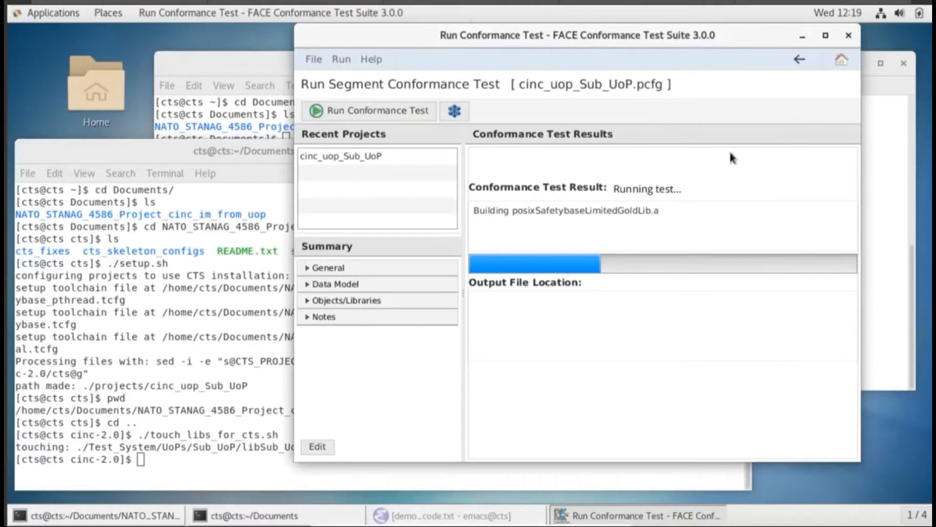
{"action": "mouse_move", "coordinate": [811, 114]}
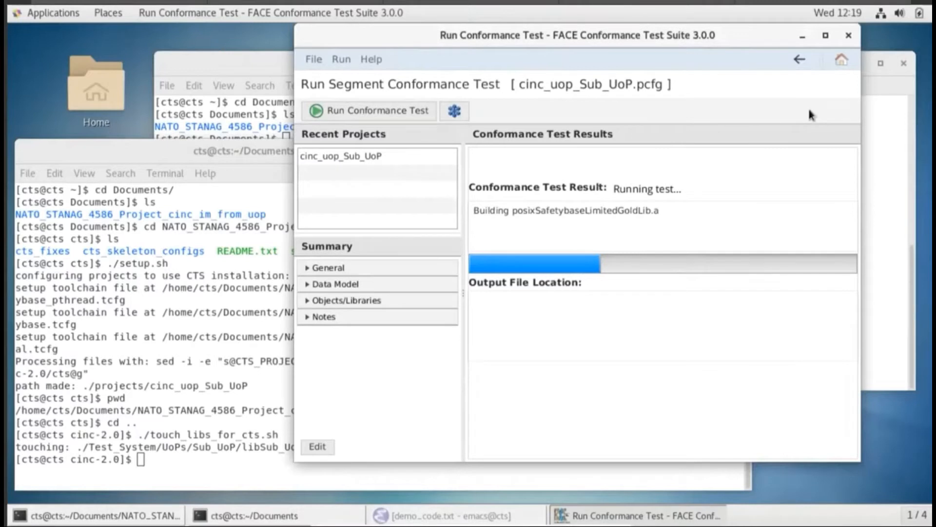
{"action": "mouse_move", "coordinate": [808, 112]}
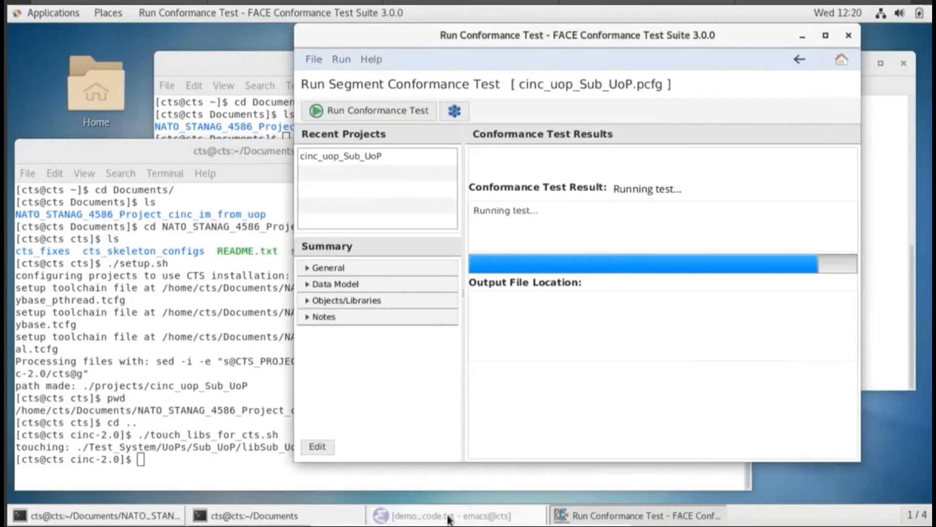
Open cinc-2.0's CMakeLists.txt, comment out set(BUILD_CTS false), and save
{"action": "left_click", "coordinate": [447, 515]}
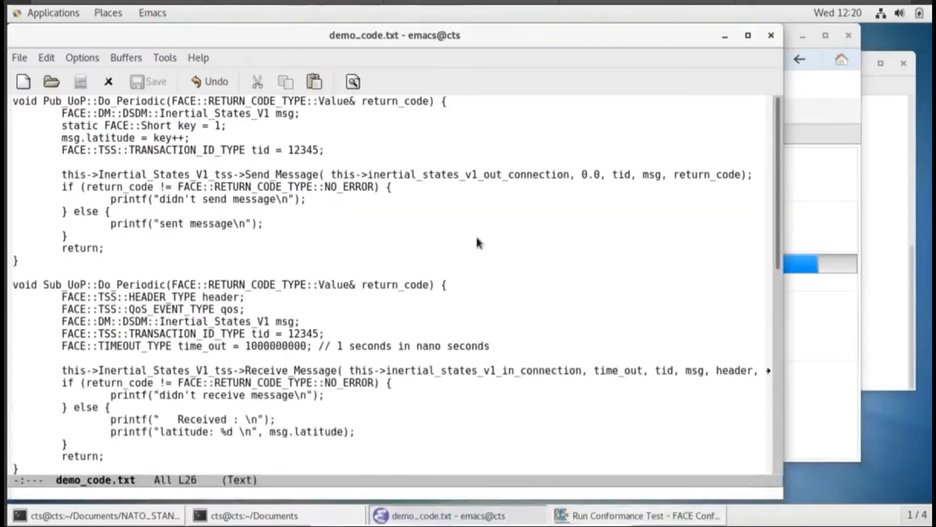
{"action": "key", "text": "ctrl+x ctrl+f"}
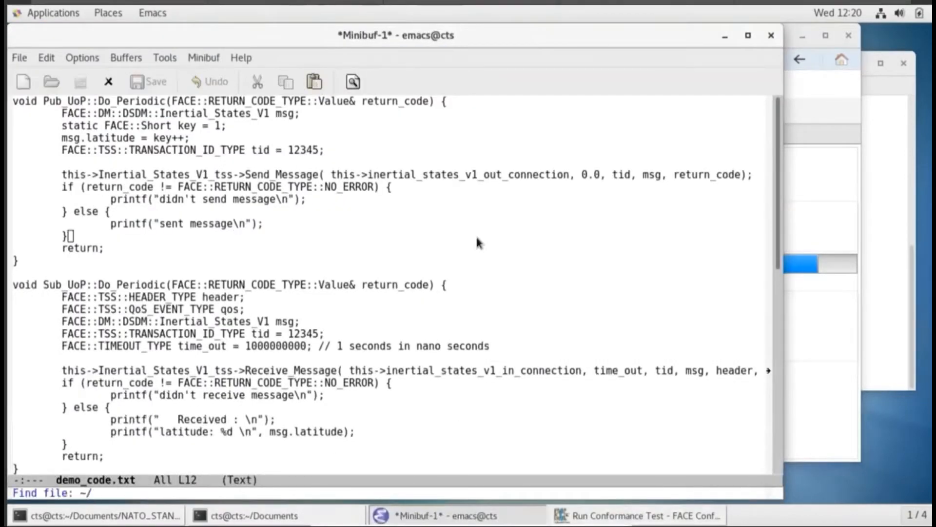
{"action": "type", "text": "Do"}
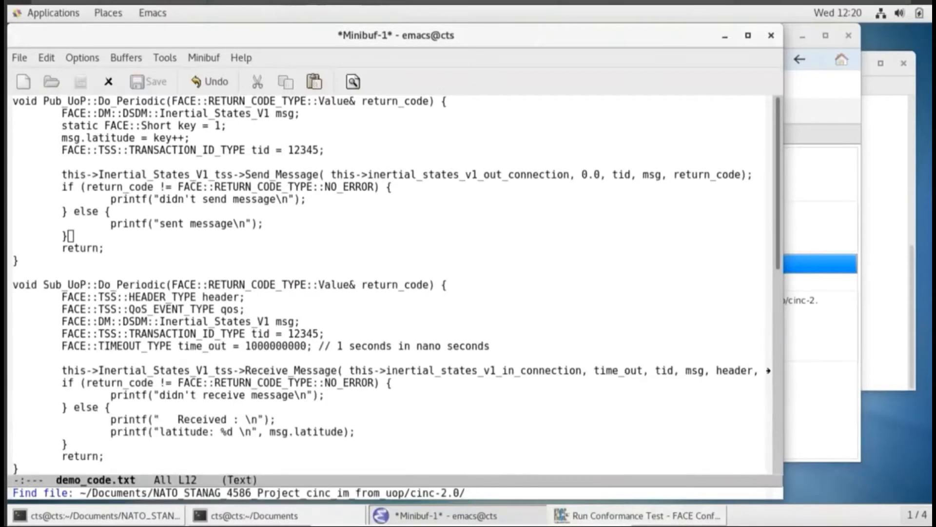
{"action": "type", "text": "CMakeLists.txt"}
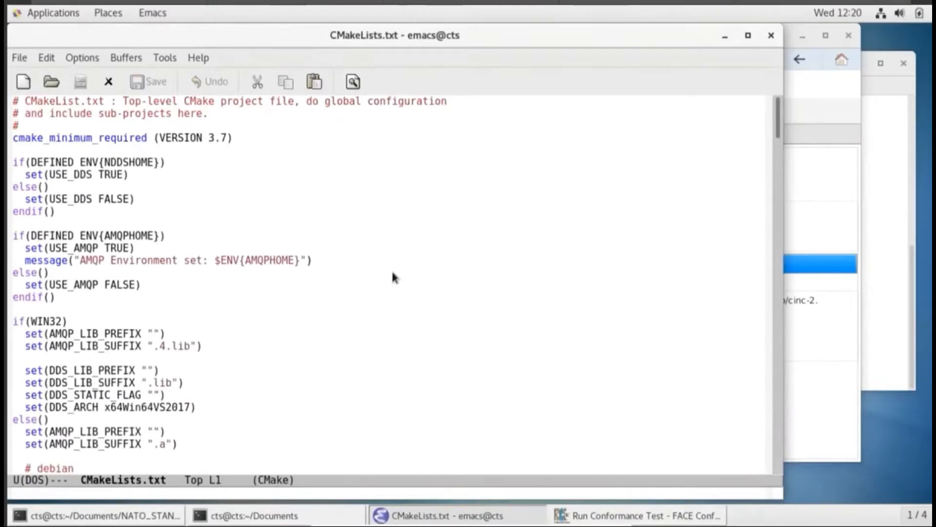
{"action": "scroll", "scroll_direction": "down", "scroll_amount": 3}
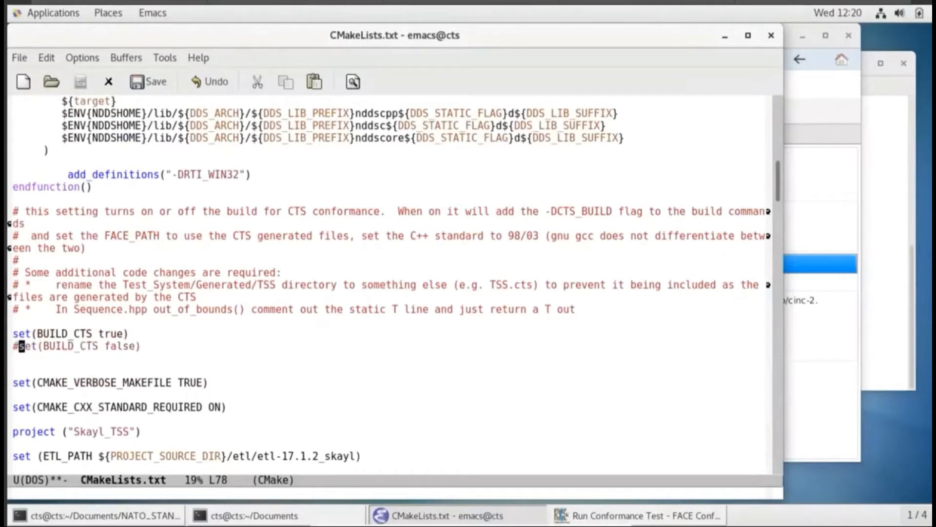
{"action": "left_click", "coordinate": [149, 81]}
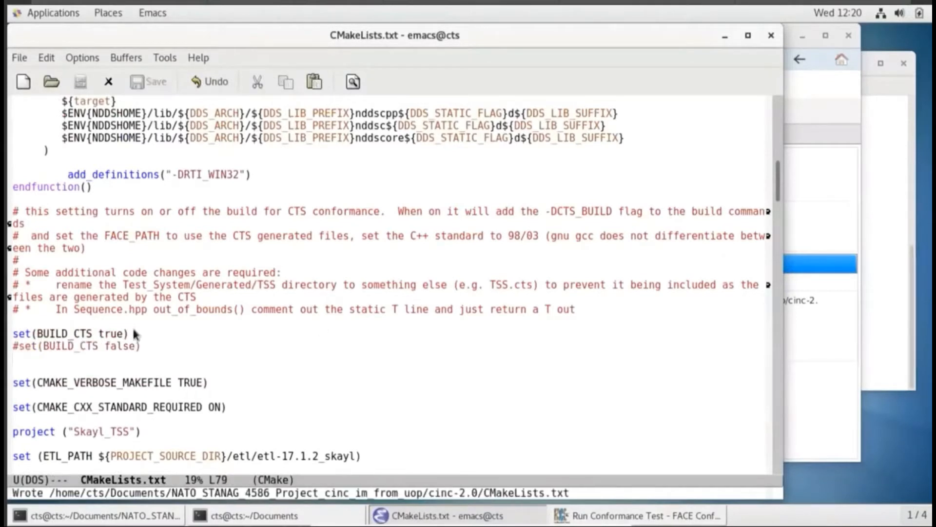
{"action": "mouse_move", "coordinate": [167, 335]}
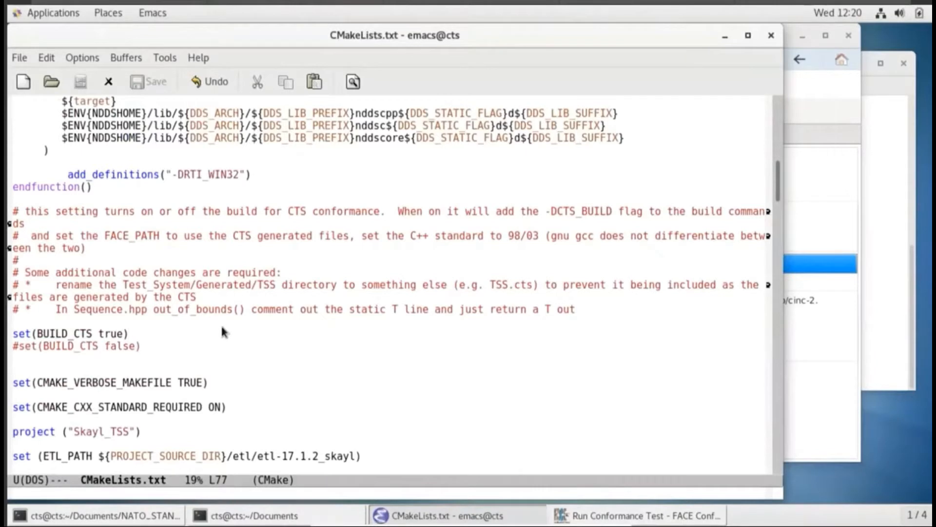
{"action": "mouse_move", "coordinate": [238, 324]}
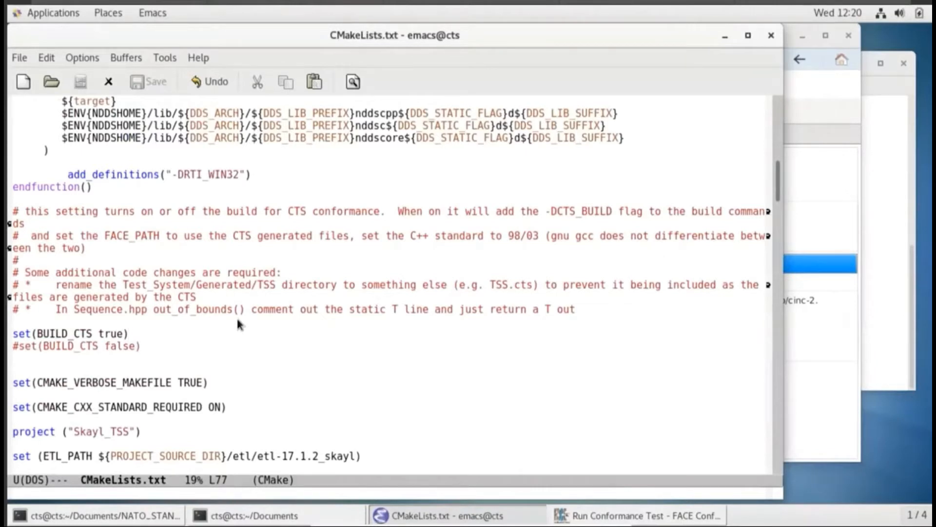
{"action": "mouse_move", "coordinate": [200, 349]}
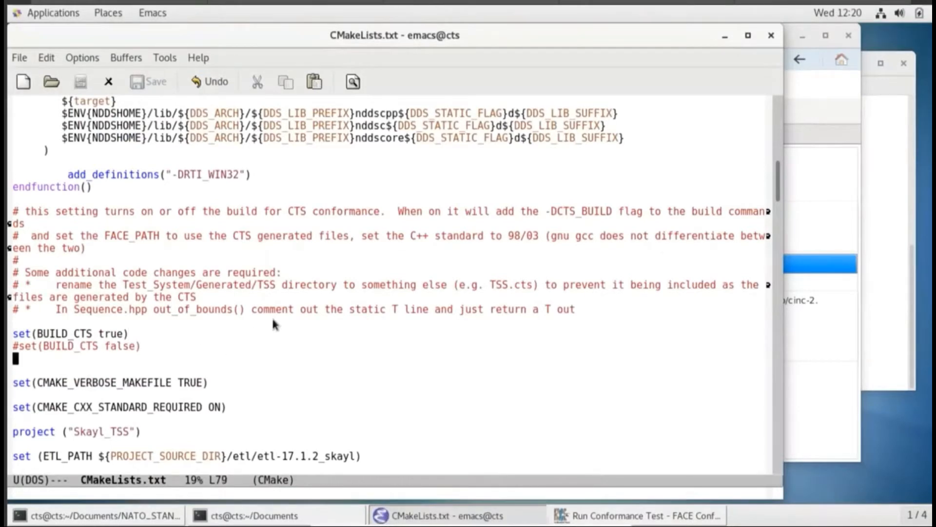
Comment out the config_services, tss_core, tpm_common and tpm_udp add_subdirectory lines and save
{"action": "scroll", "scroll_direction": "down", "scroll_amount": 3}
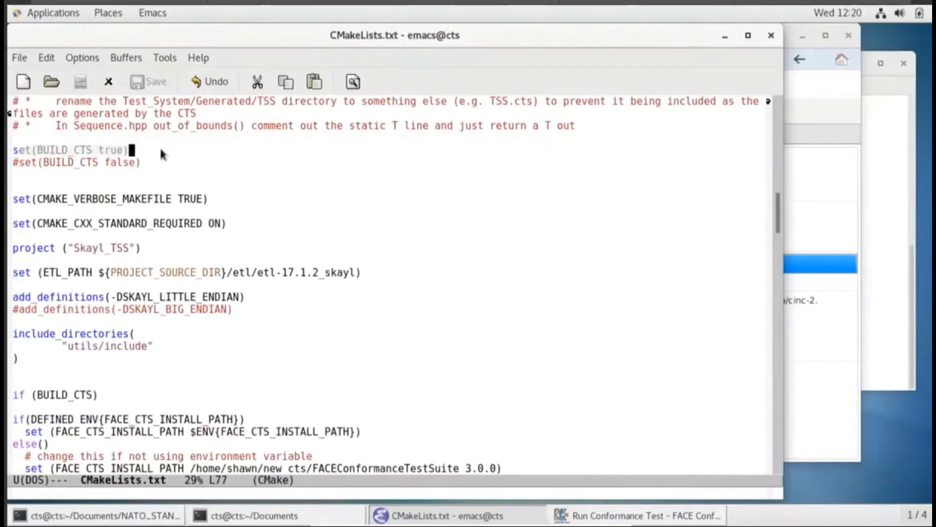
{"action": "scroll", "scroll_direction": "down", "scroll_amount": 3}
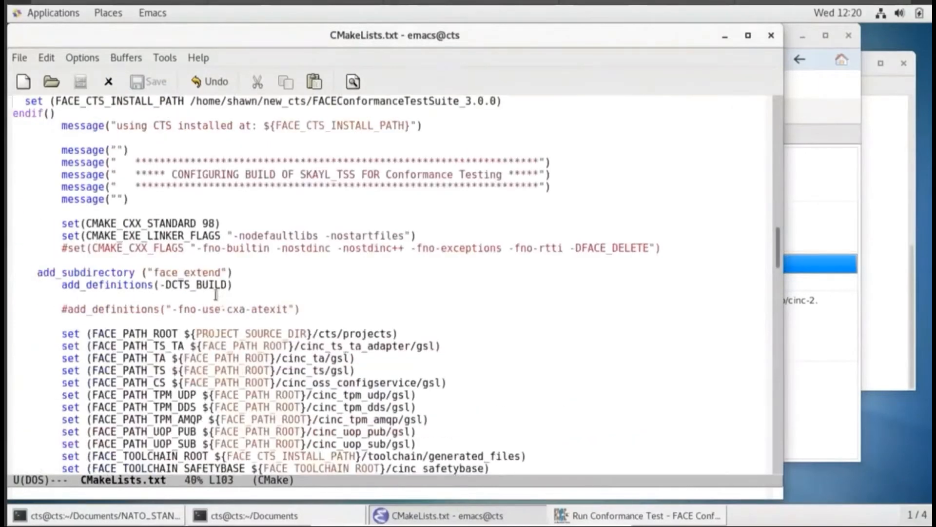
{"action": "scroll", "scroll_direction": "down", "scroll_amount": 3}
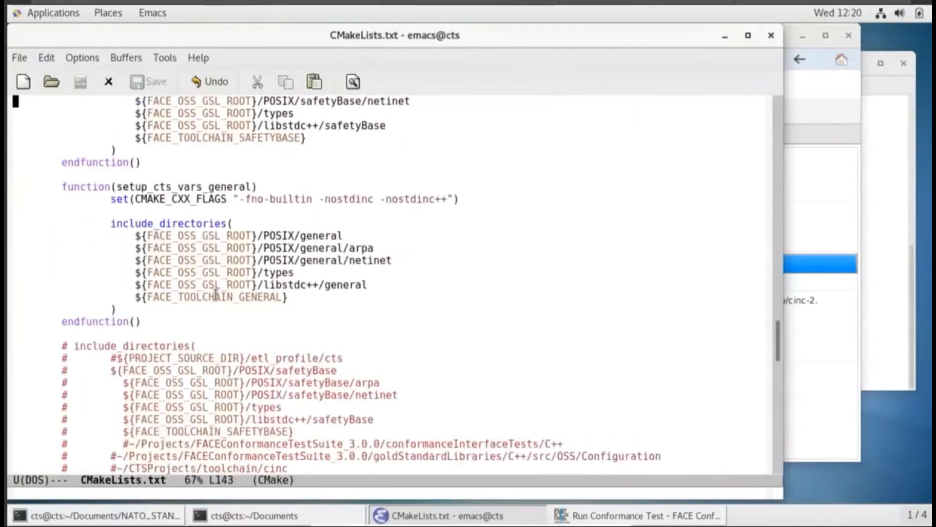
{"action": "scroll", "scroll_direction": "down", "scroll_amount": 3}
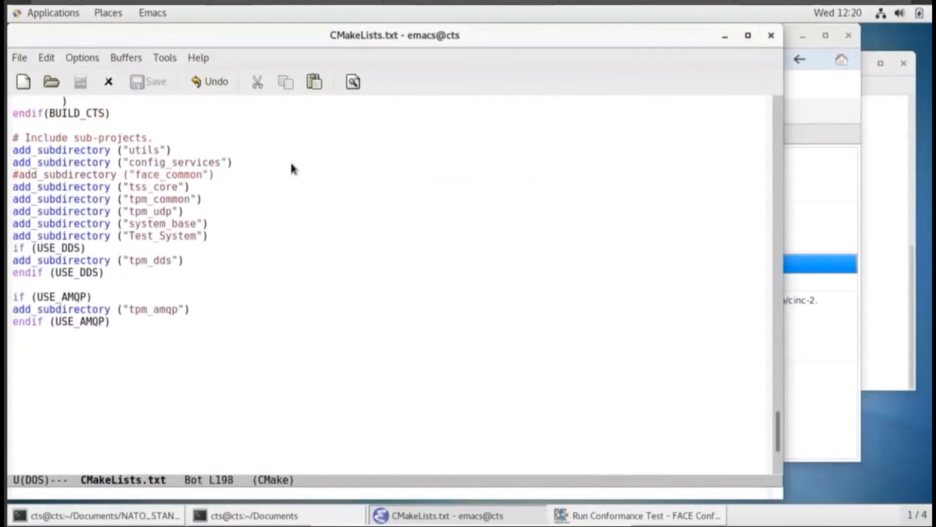
{"action": "mouse_move", "coordinate": [427, 151]}
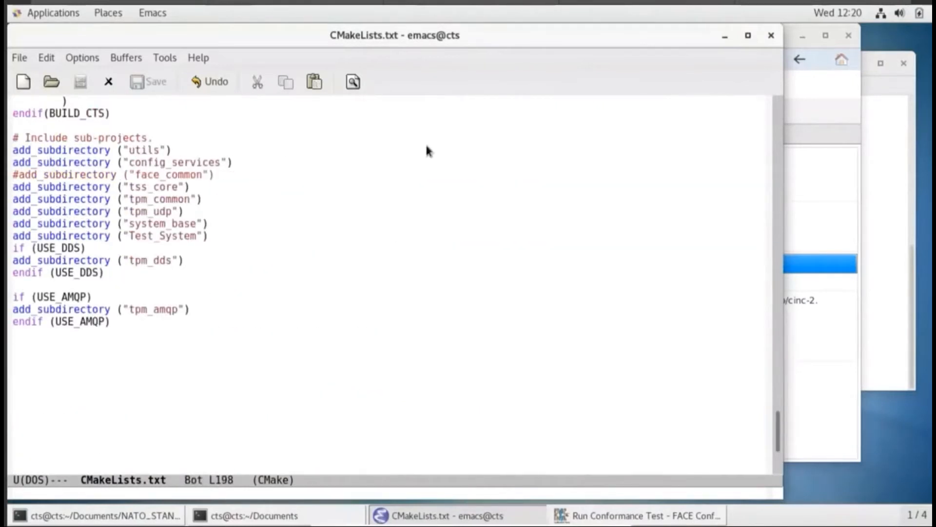
{"action": "type", "text": "#"}
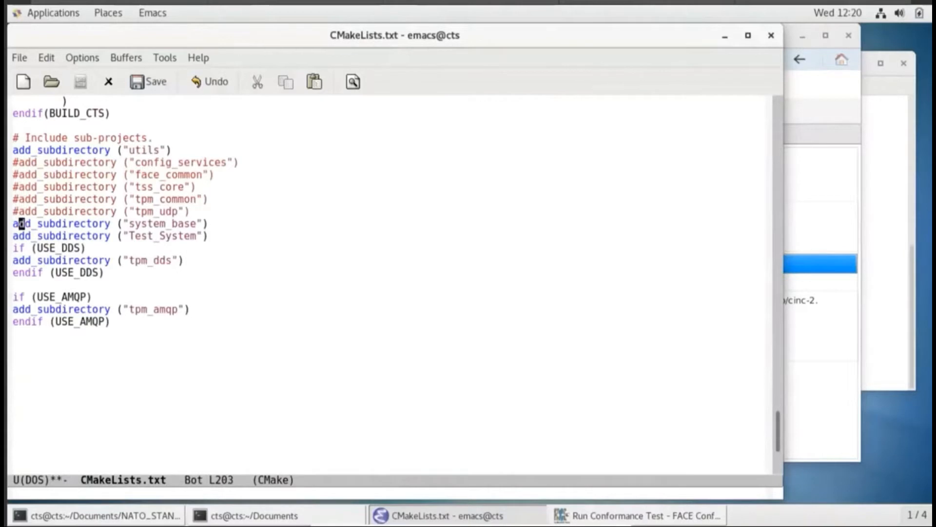
{"action": "left_click", "coordinate": [147, 82]}
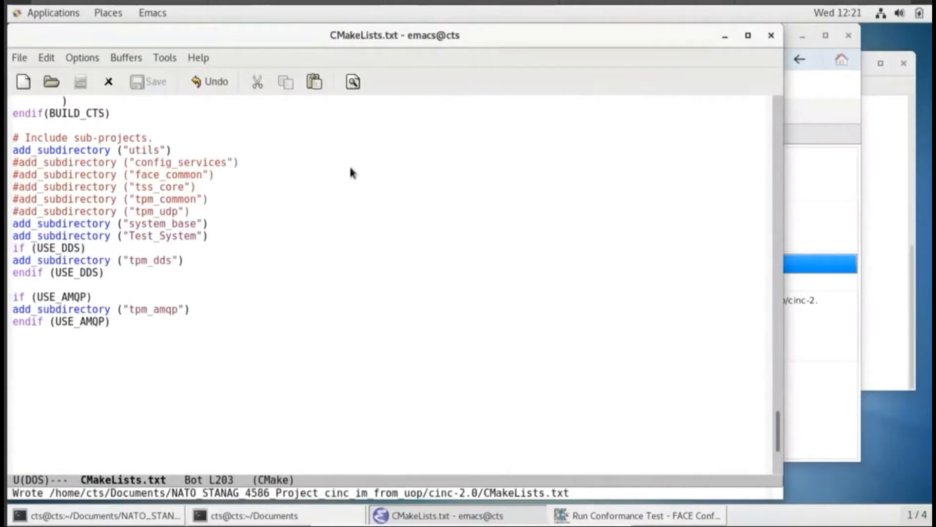
{"action": "mouse_move", "coordinate": [298, 336]}
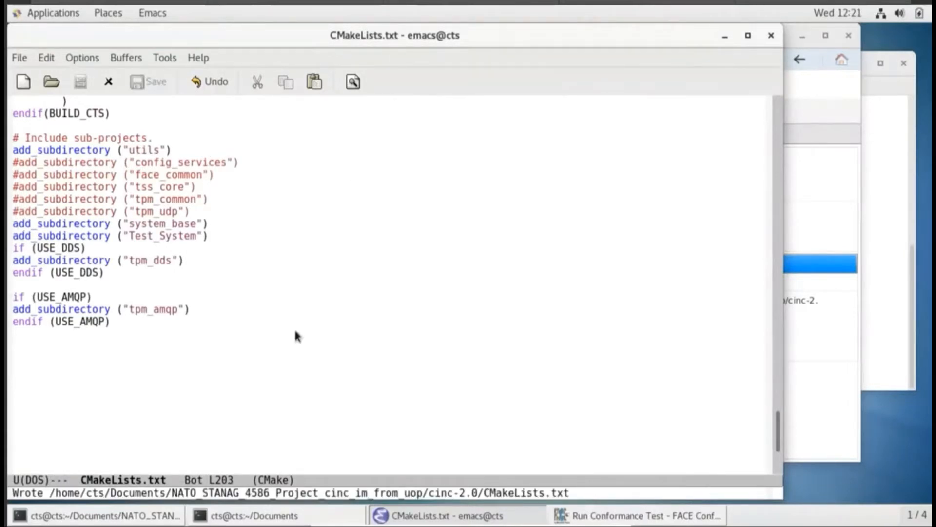
{"action": "mouse_move", "coordinate": [173, 520]}
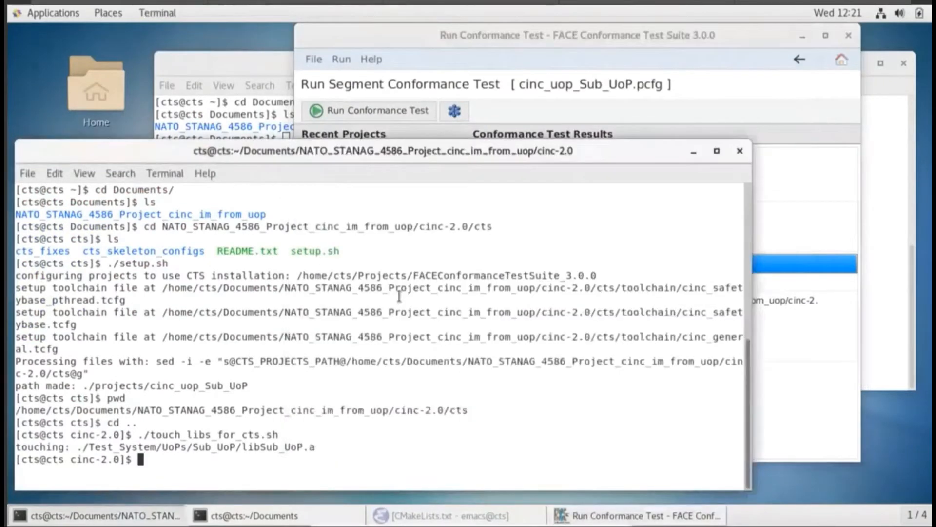
Run pwd, cmake3 . and make in cinc-2.0 to build the Sub_UoP static library
{"action": "type", "text": "pwd"}
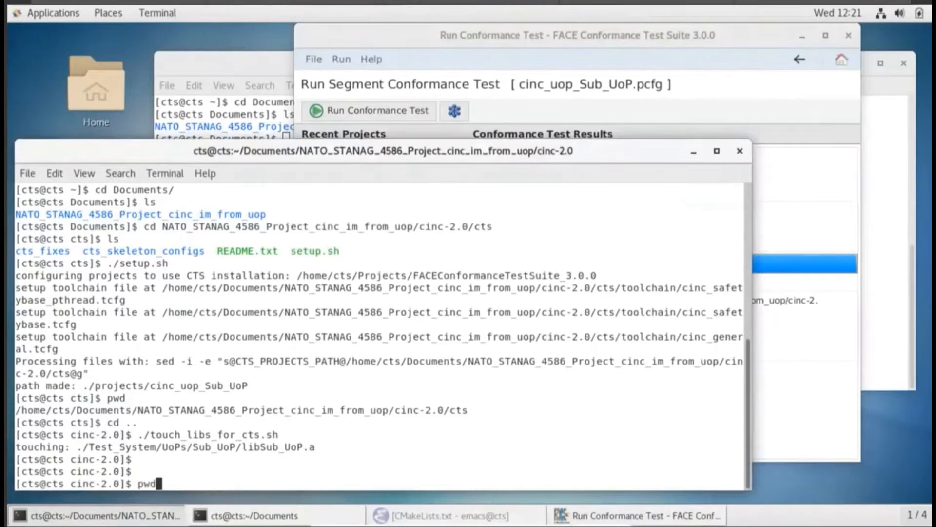
{"action": "type", "text": "cmake3 ."}
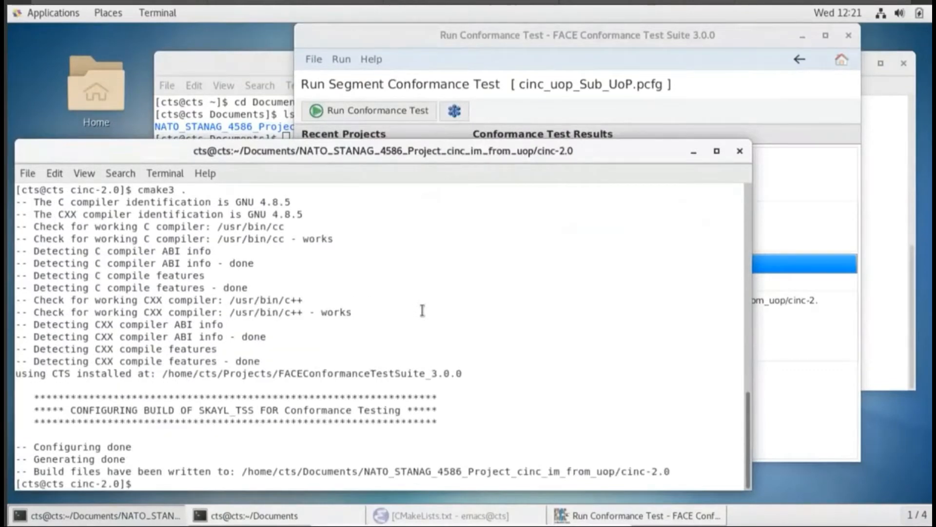
{"action": "type", "text": "make"}
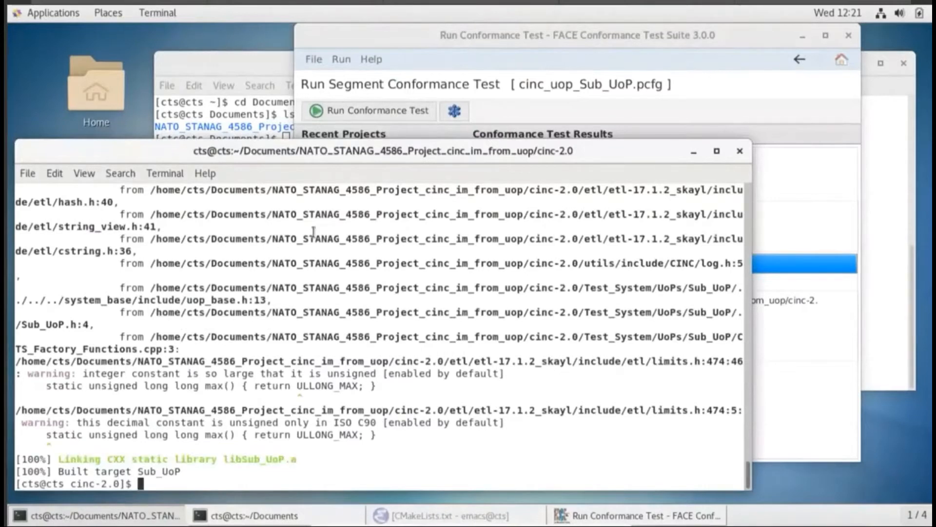
{"action": "mouse_move", "coordinate": [286, 245]}
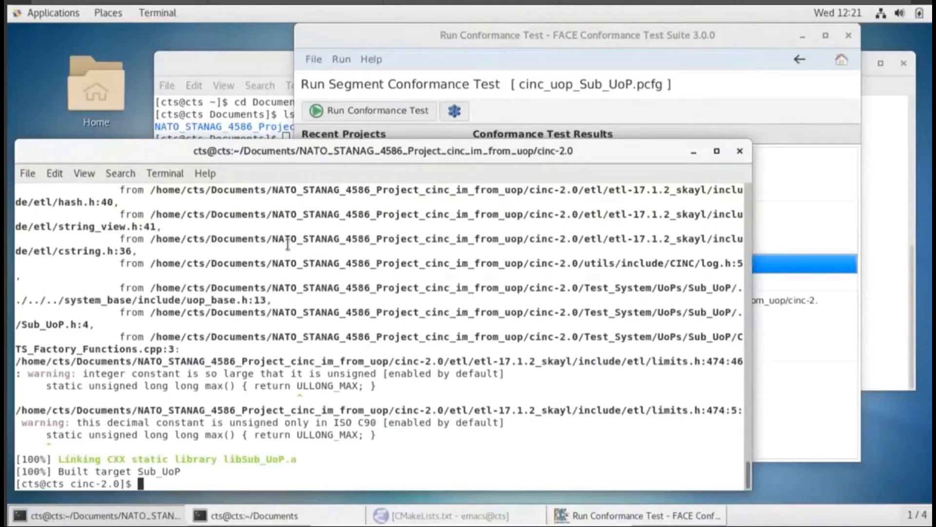
{"action": "mouse_move", "coordinate": [399, 40]}
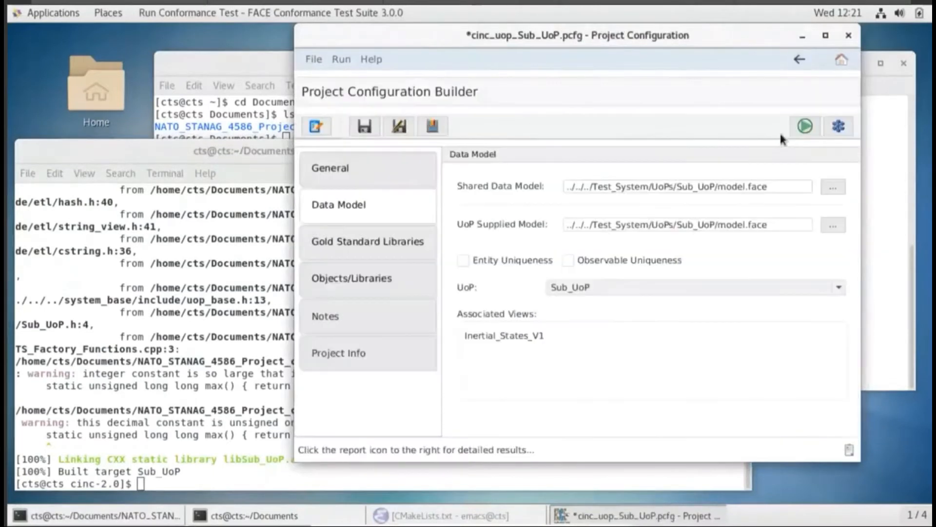
{"action": "mouse_move", "coordinate": [407, 274]}
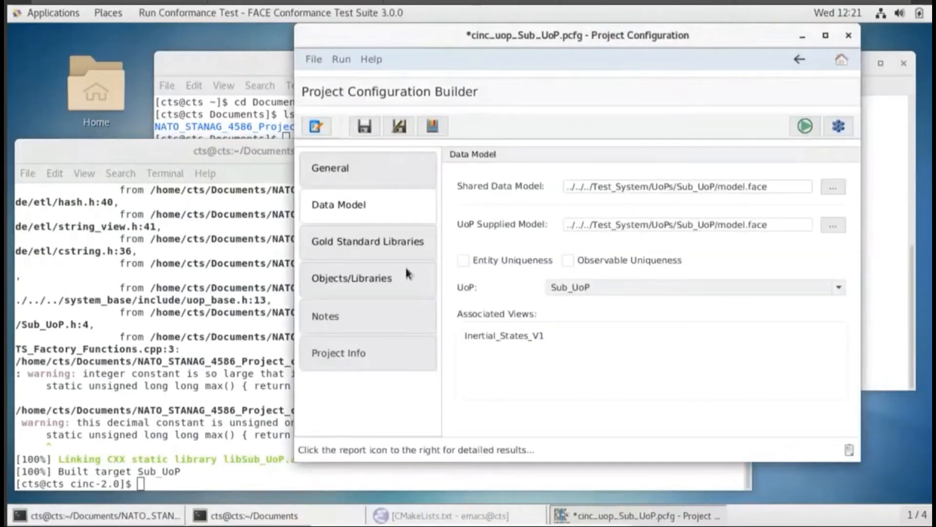
{"action": "left_click", "coordinate": [351, 278]}
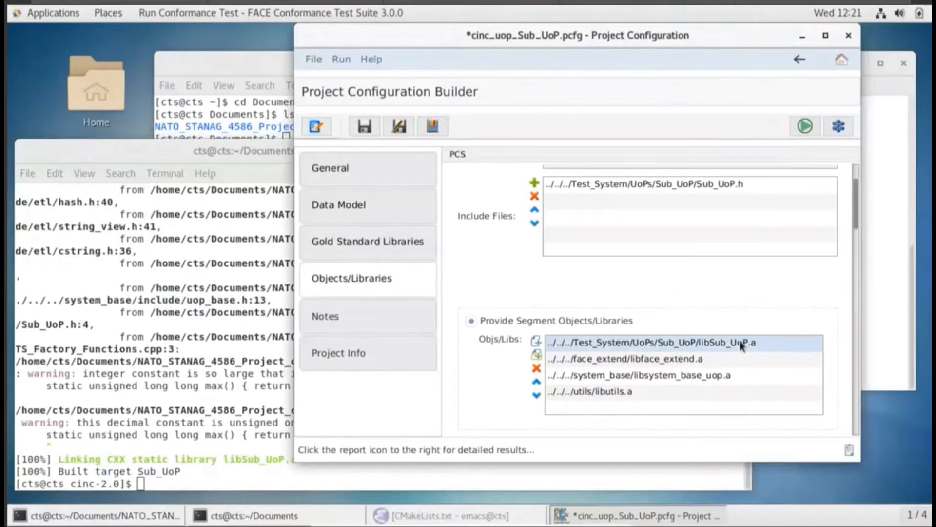
{"action": "mouse_move", "coordinate": [546, 284]}
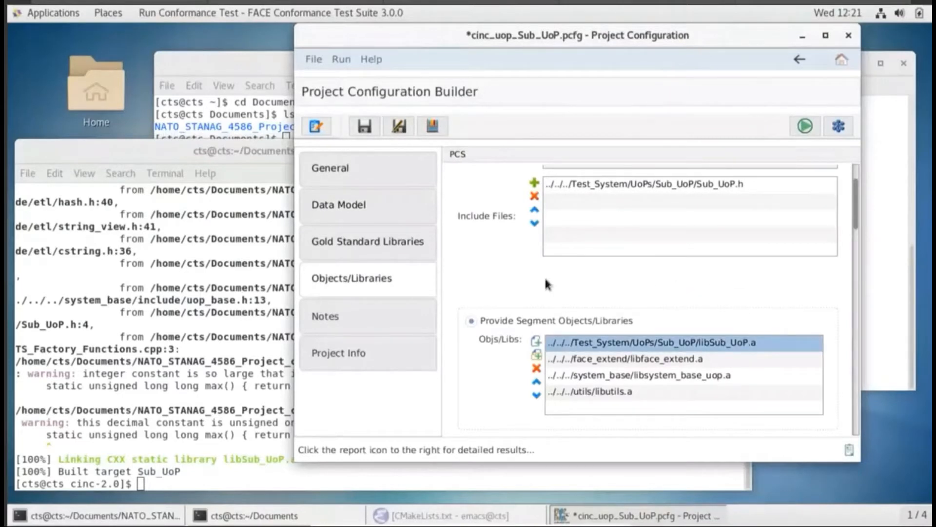
{"action": "mouse_move", "coordinate": [466, 296]}
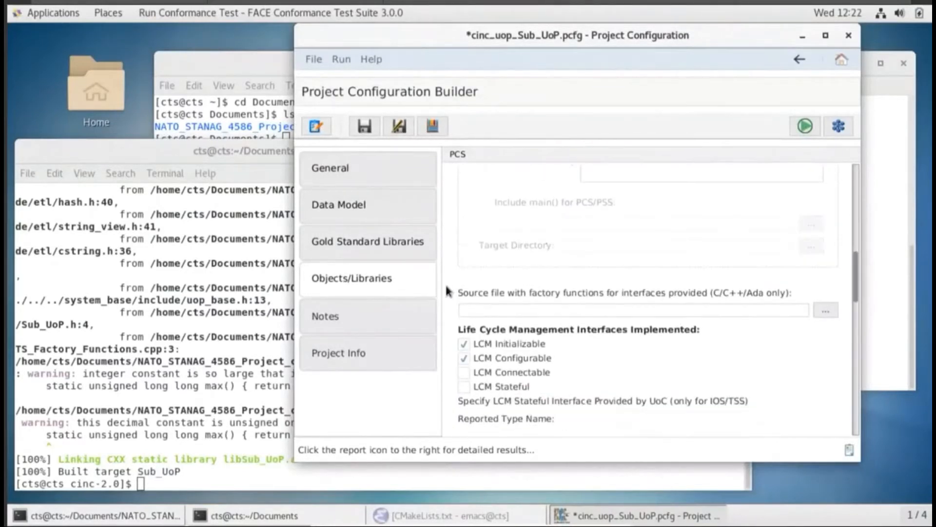
{"action": "scroll", "scroll_direction": "down", "scroll_amount": 3}
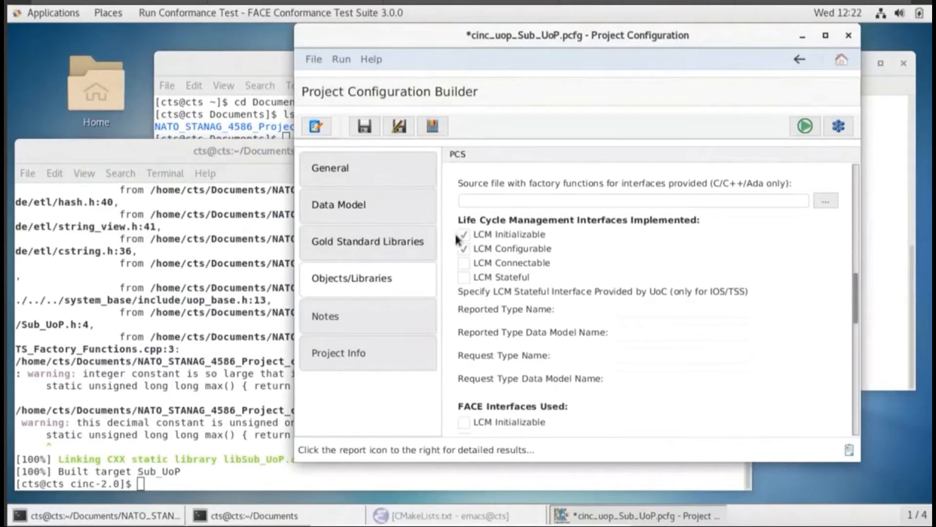
{"action": "scroll", "scroll_direction": "down", "scroll_amount": 3}
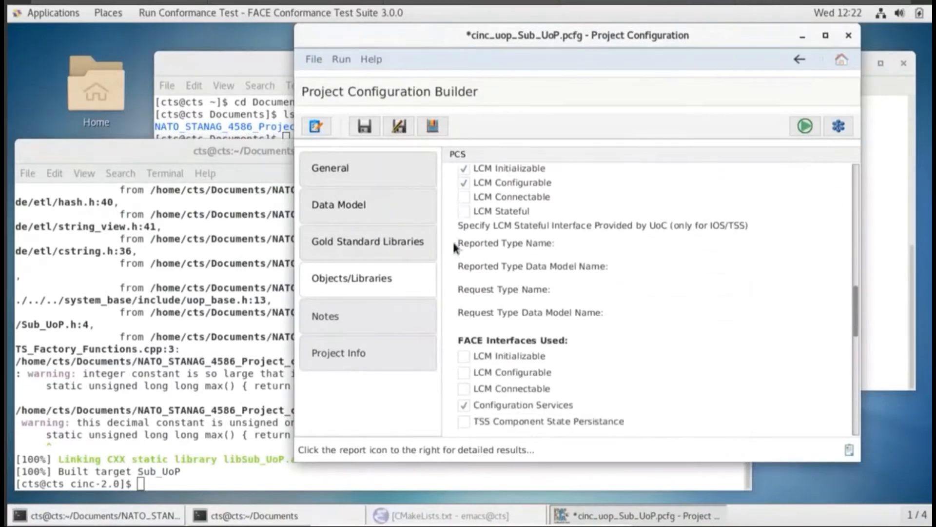
{"action": "scroll", "scroll_direction": "down", "scroll_amount": 3}
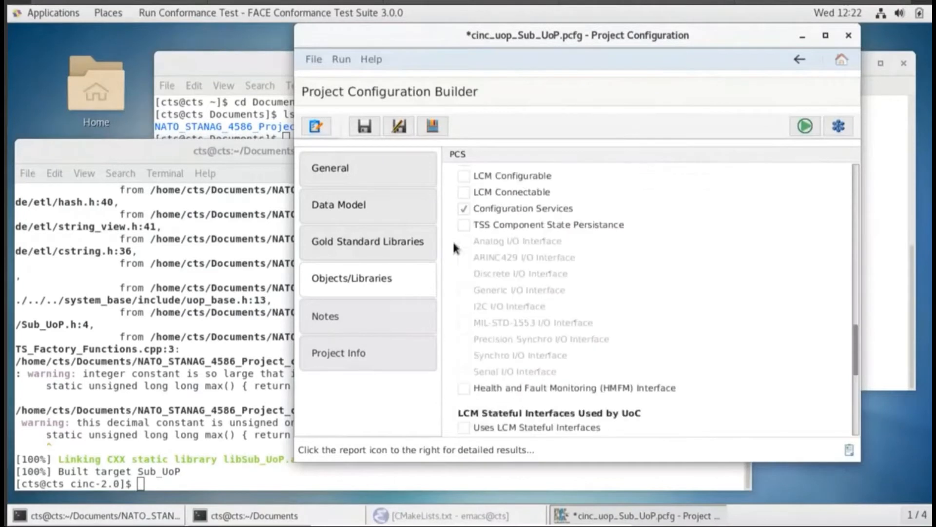
{"action": "scroll", "scroll_direction": "down", "scroll_amount": 3}
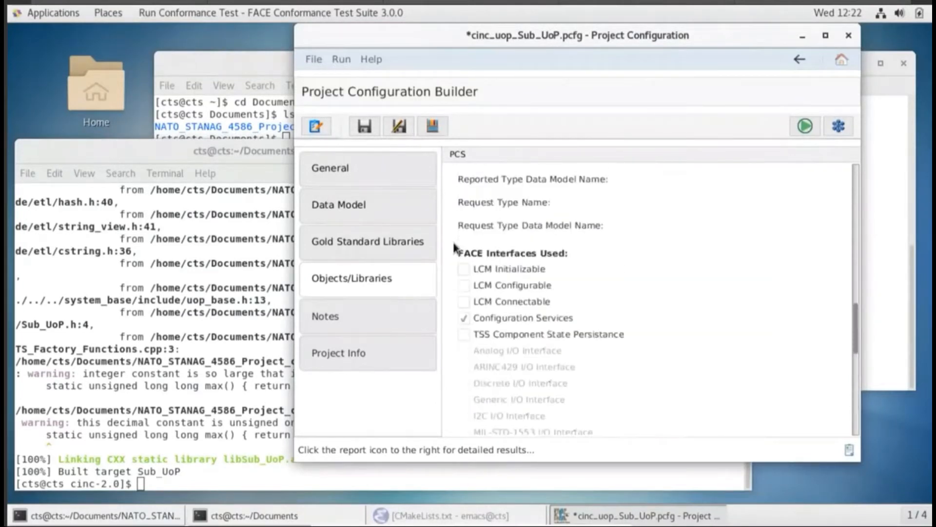
{"action": "left_click", "coordinate": [351, 279]}
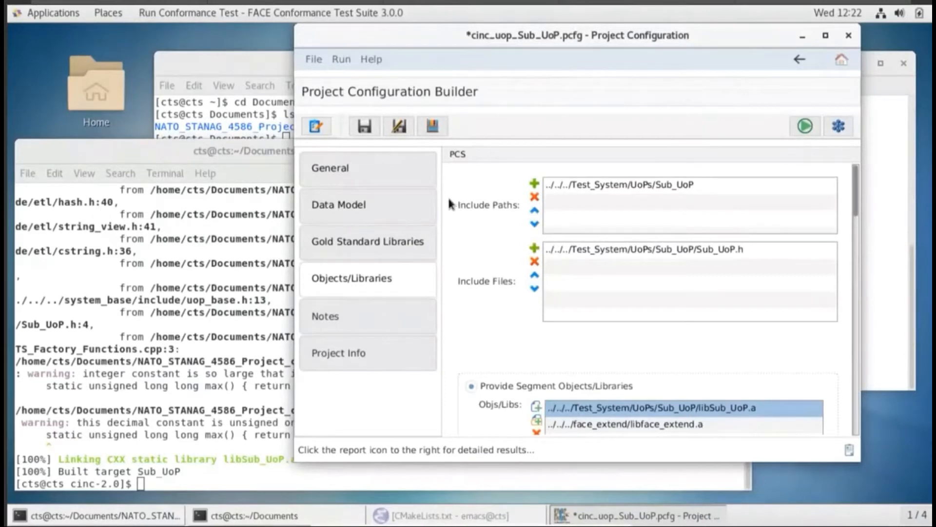
{"action": "mouse_move", "coordinate": [804, 125]}
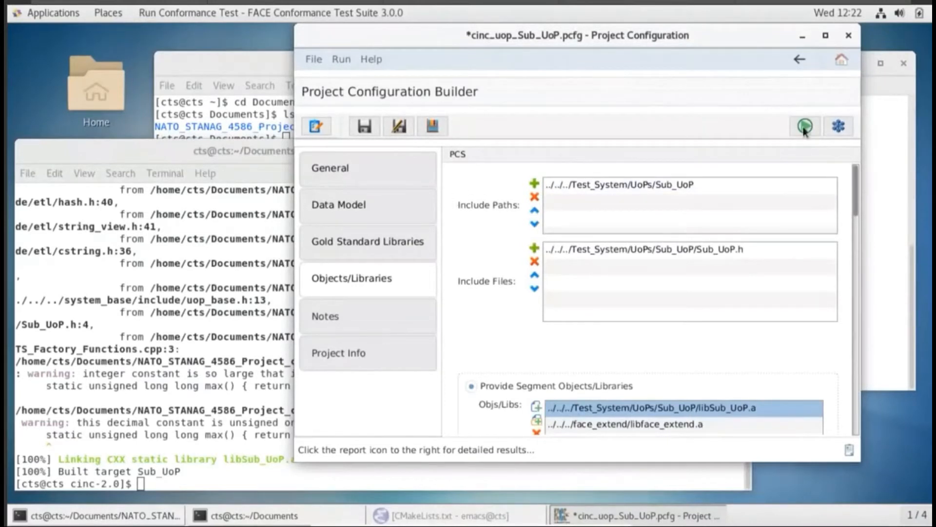
{"action": "mouse_move", "coordinate": [805, 126]}
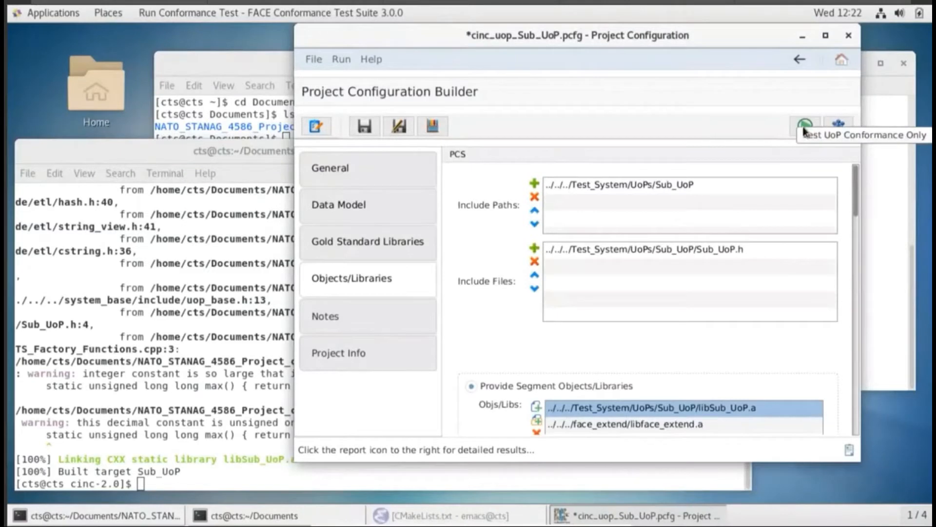
Run the UoP-only conformance test on cinc_uop_Sub_UoP until it reports PASSED
{"action": "left_click", "coordinate": [805, 126]}
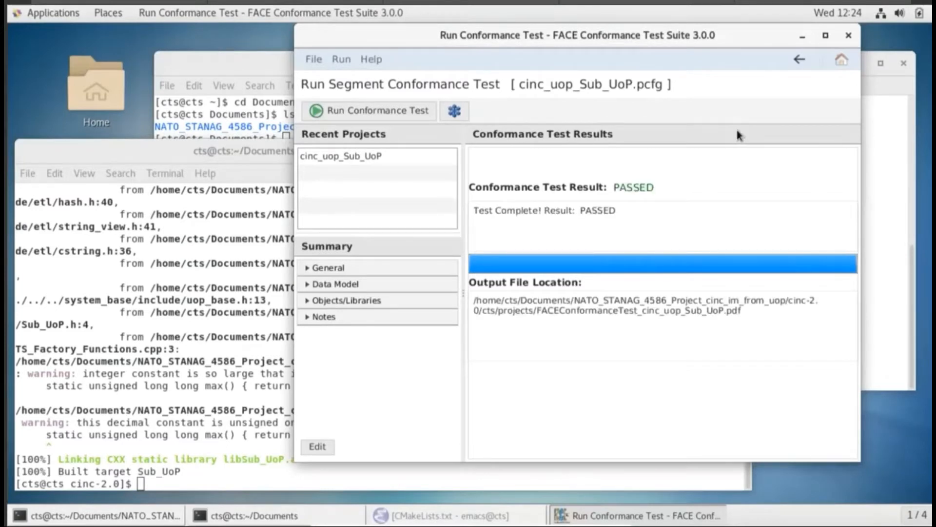
{"action": "mouse_move", "coordinate": [728, 137]}
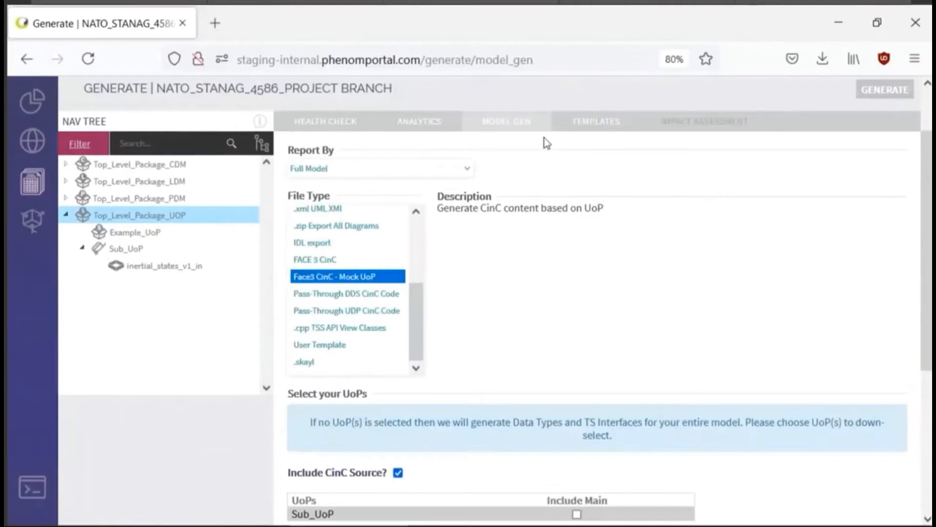
{"action": "scroll", "scroll_direction": "down", "scroll_amount": 3}
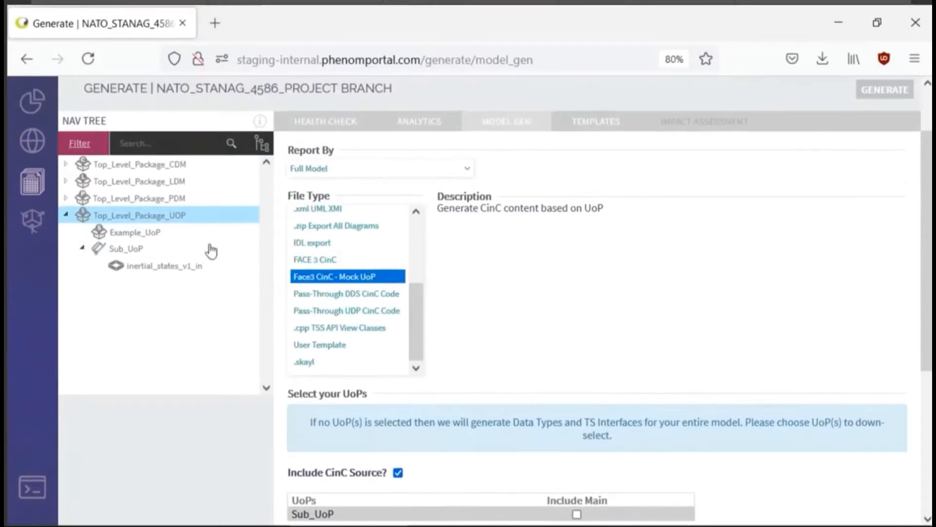
{"action": "mouse_move", "coordinate": [58, 188]}
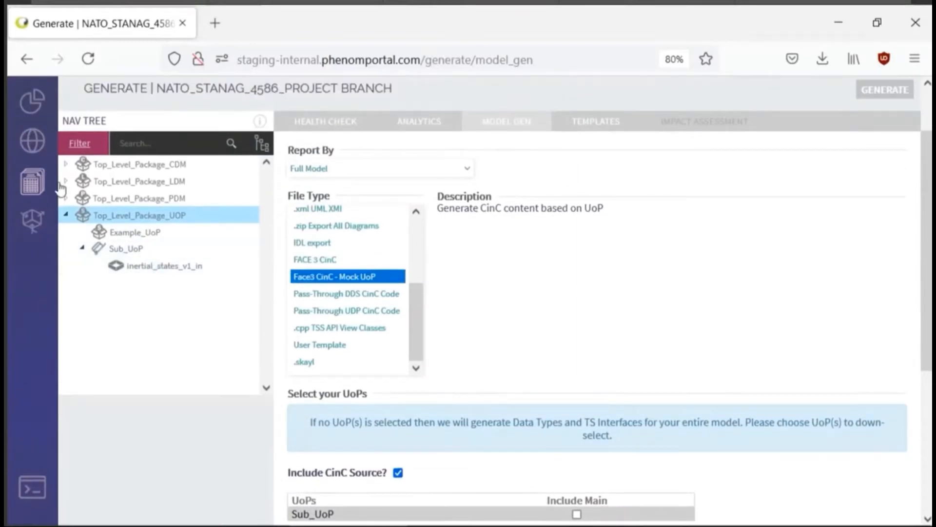
{"action": "mouse_move", "coordinate": [31, 141]}
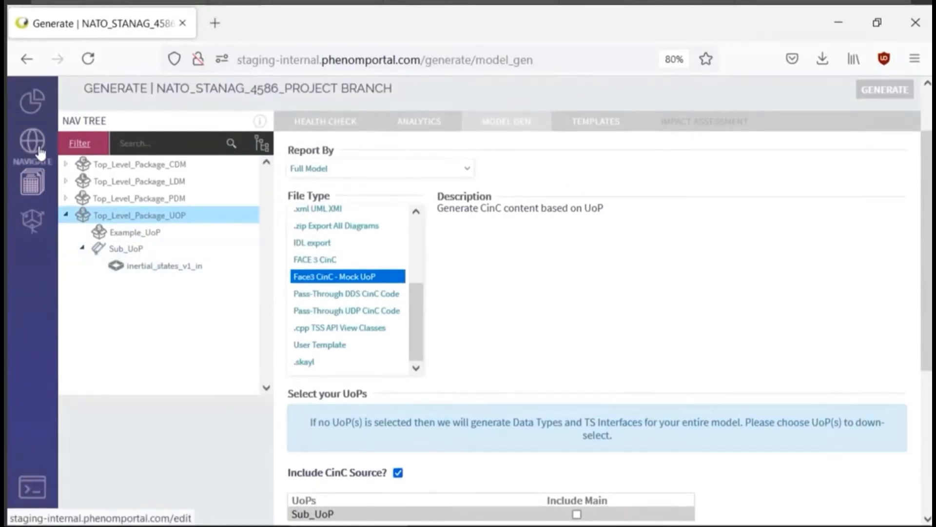
Create and save a Pub_UoP service with C++ as the transport API language
{"action": "left_click", "coordinate": [31, 138]}
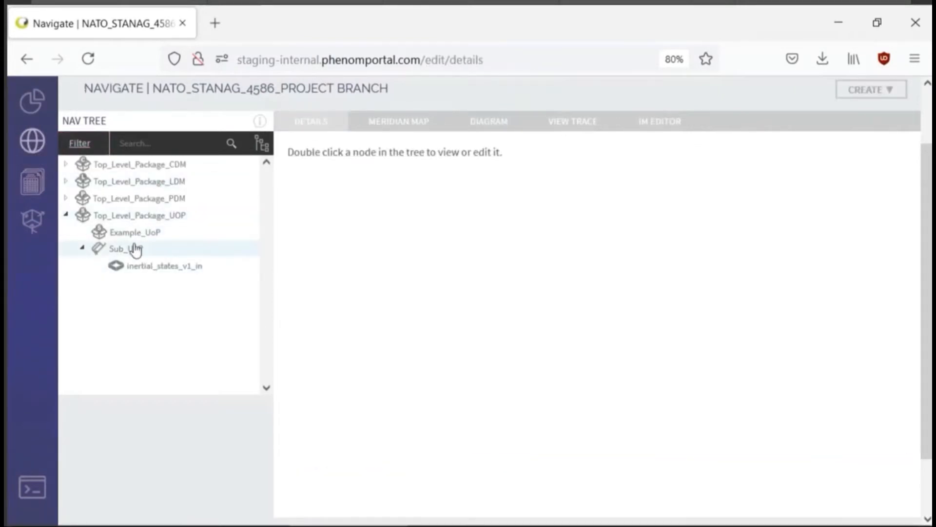
{"action": "left_click", "coordinate": [125, 247]}
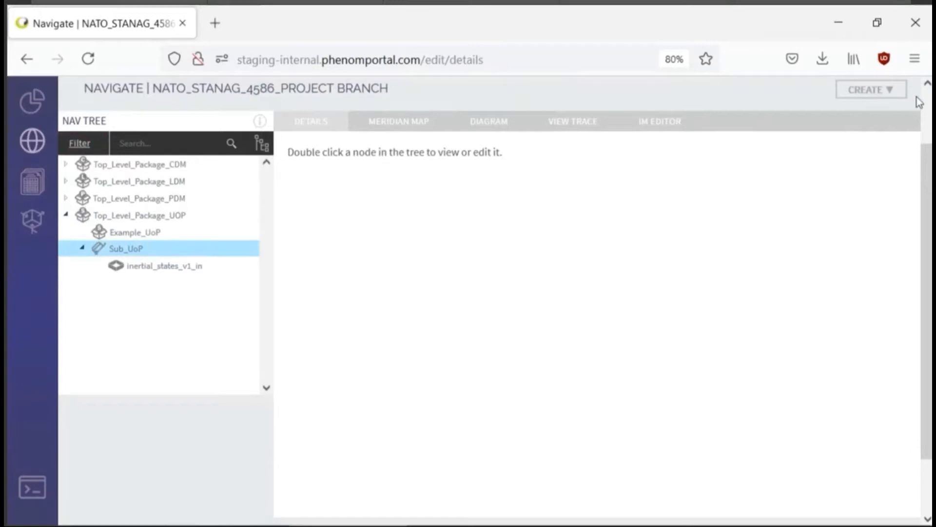
{"action": "left_click", "coordinate": [870, 90]}
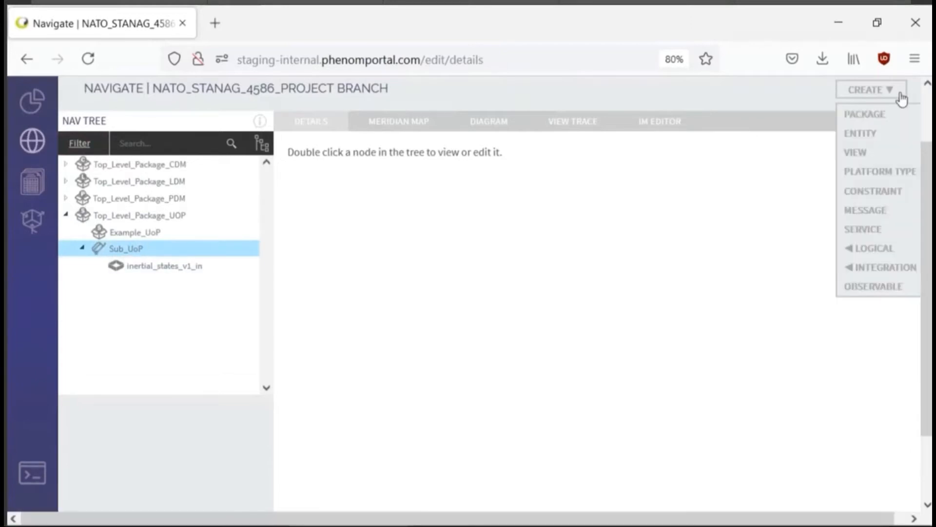
{"action": "left_click", "coordinate": [862, 228]}
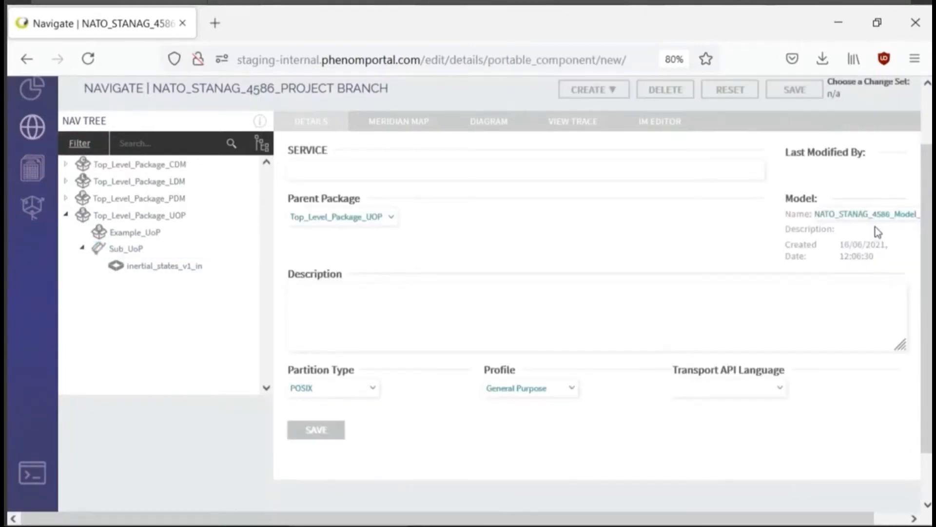
{"action": "left_click", "coordinate": [524, 170]}
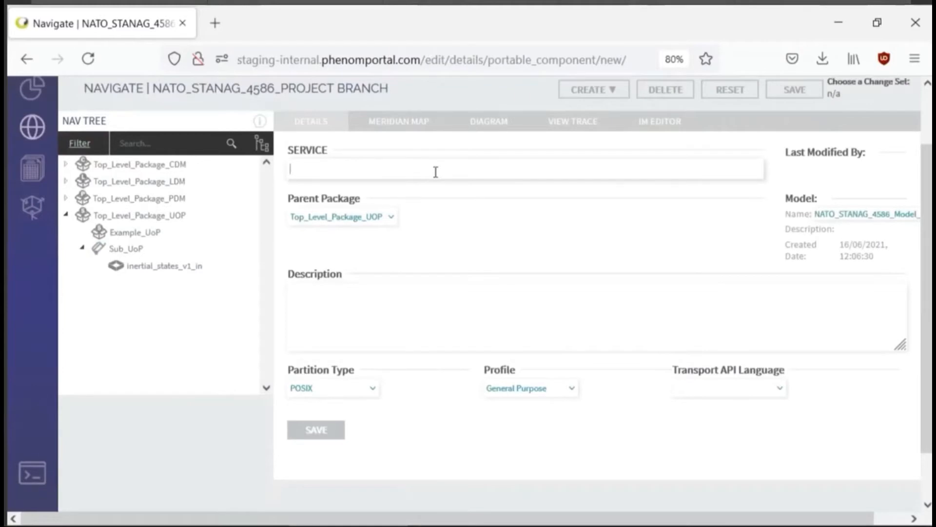
{"action": "type", "text": "Pub_UoP"}
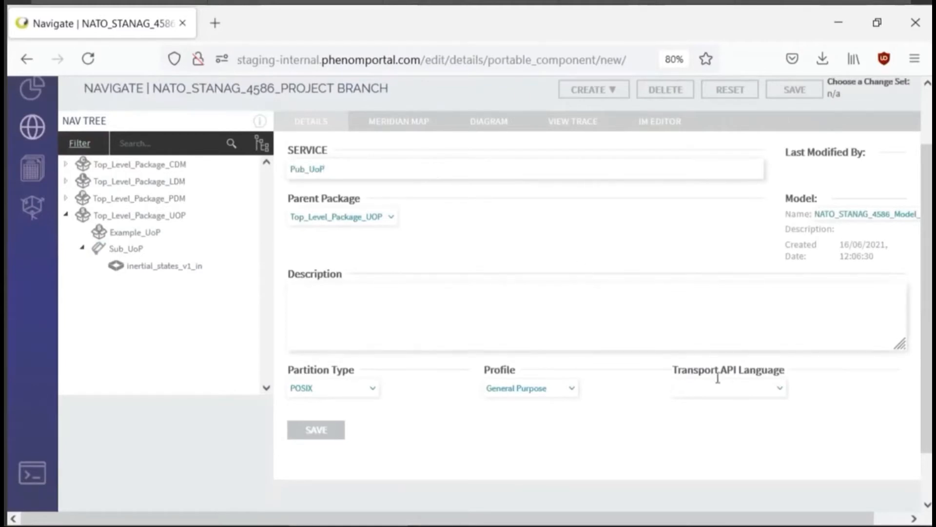
{"action": "left_click", "coordinate": [727, 387]}
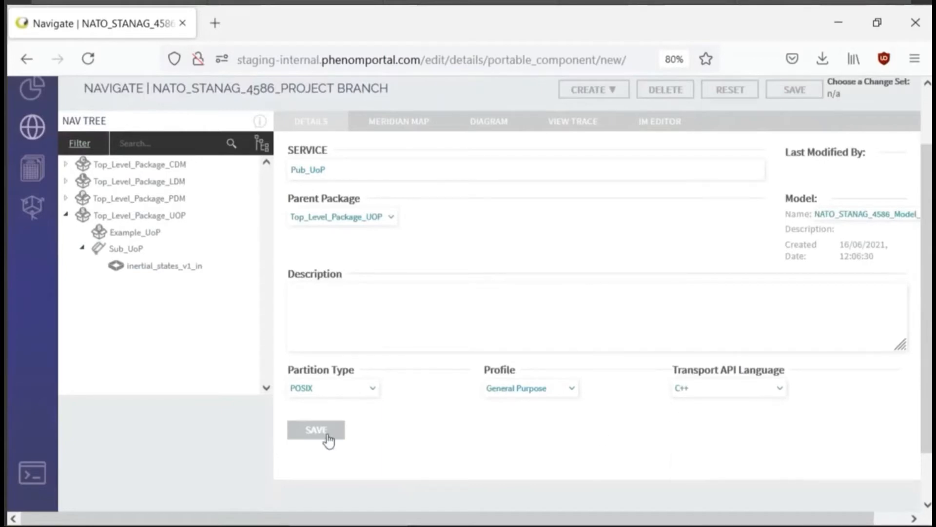
{"action": "left_click", "coordinate": [315, 429]}
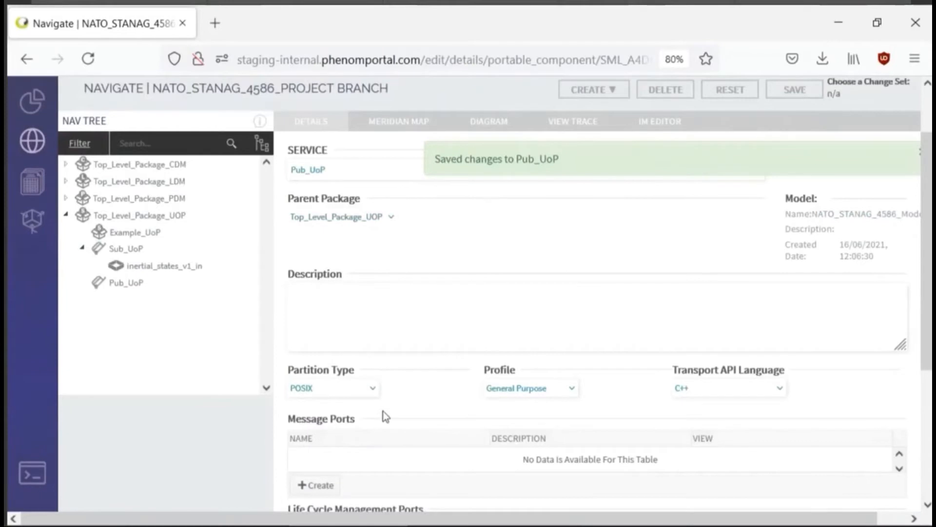
Add the outbound inertial_states_v1_out port of type Inertial_States_V1 to Pub_UoP
{"action": "left_click", "coordinate": [315, 484]}
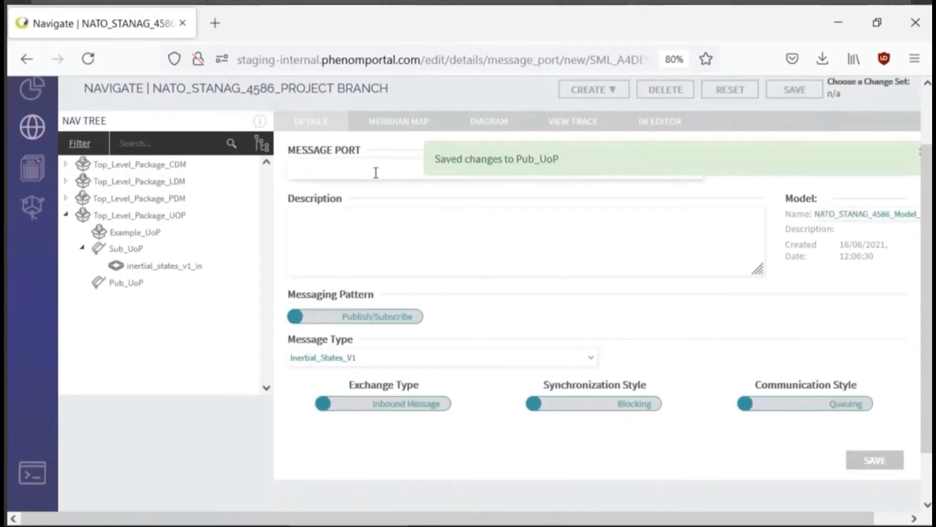
{"action": "type", "text": "intertial_states_v1_ou"}
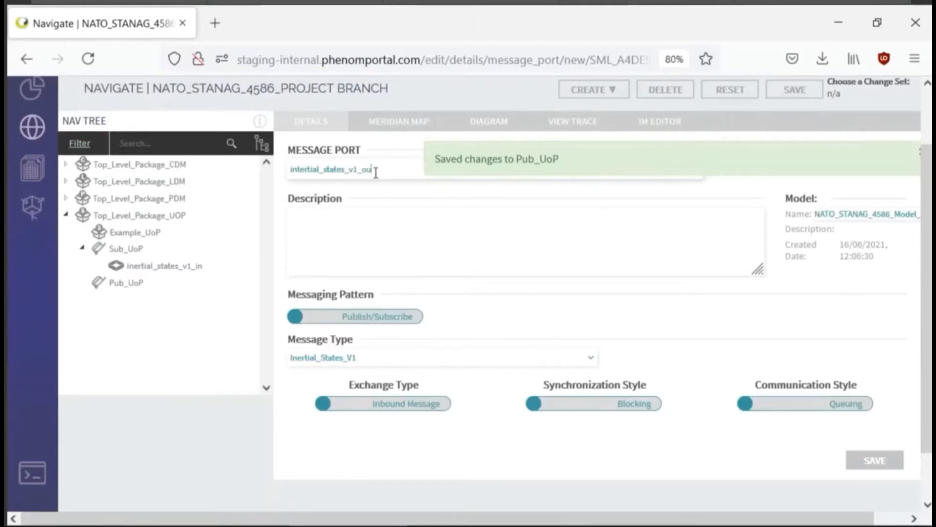
{"action": "left_click", "coordinate": [382, 403]}
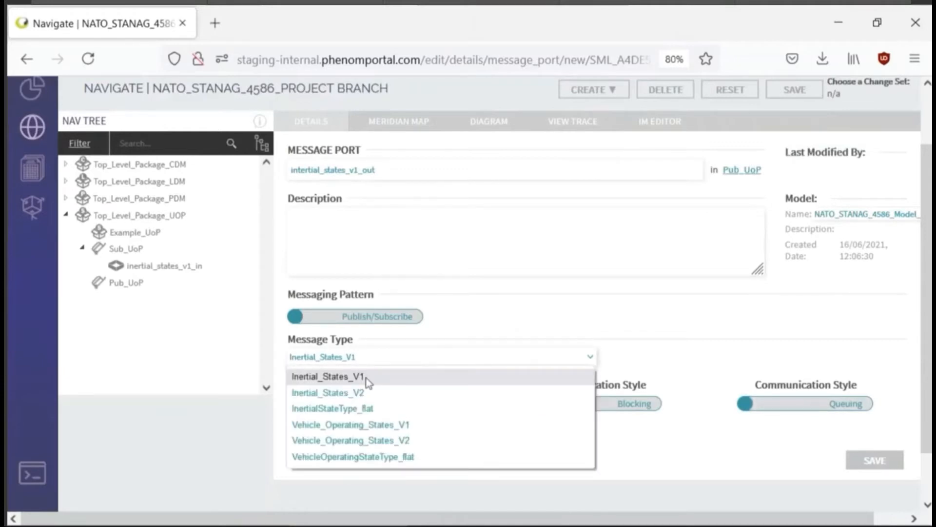
{"action": "left_click", "coordinate": [321, 376]}
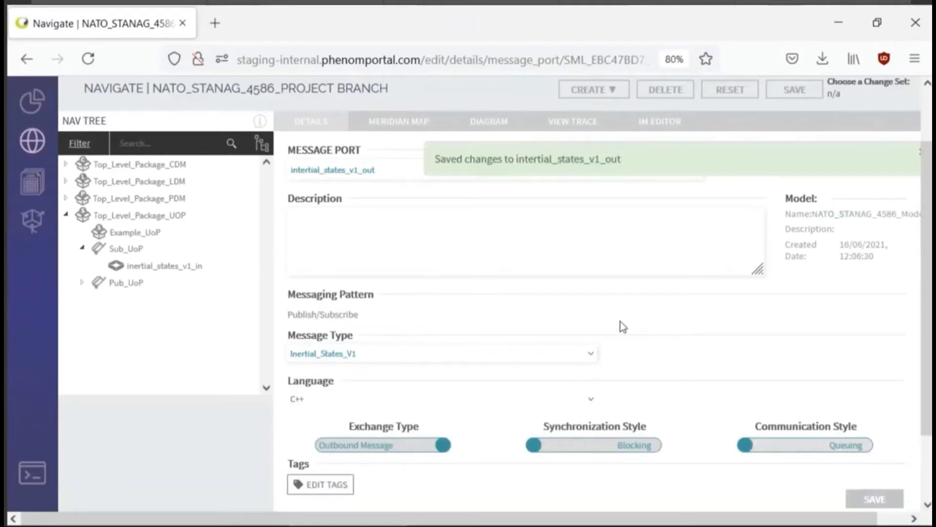
{"action": "left_click", "coordinate": [83, 282]}
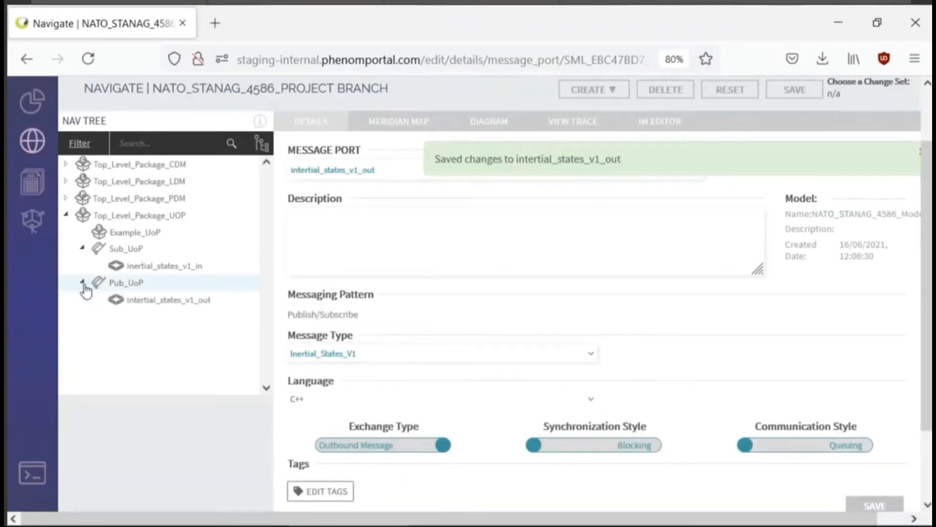
{"action": "left_click", "coordinate": [168, 299]}
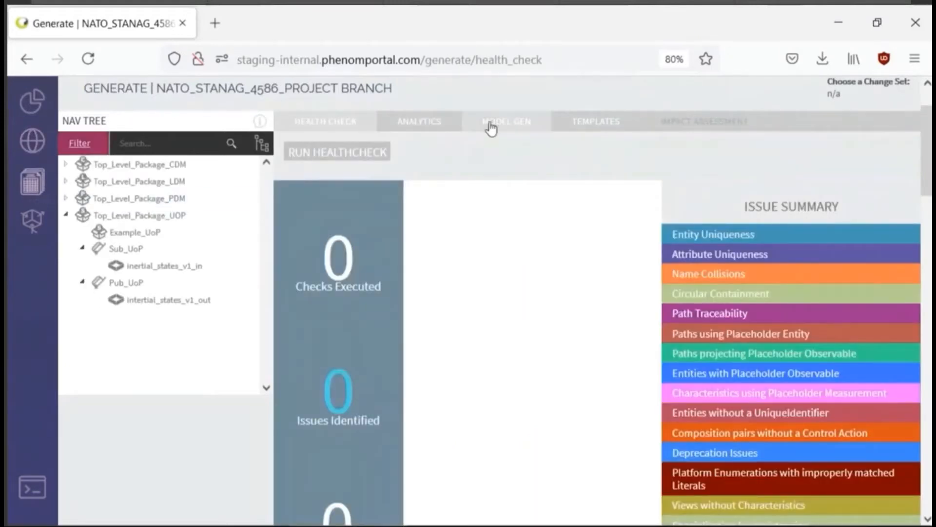
Generate Face3 CinC - Mock UoP code with CinC source and mains for both UoPs, saving the zip
{"action": "left_click", "coordinate": [505, 121]}
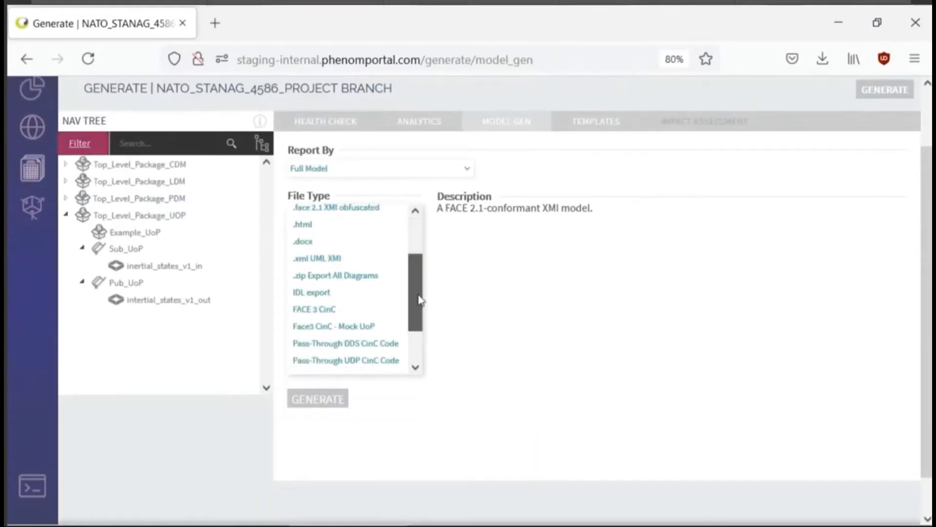
{"action": "left_click", "coordinate": [333, 326]}
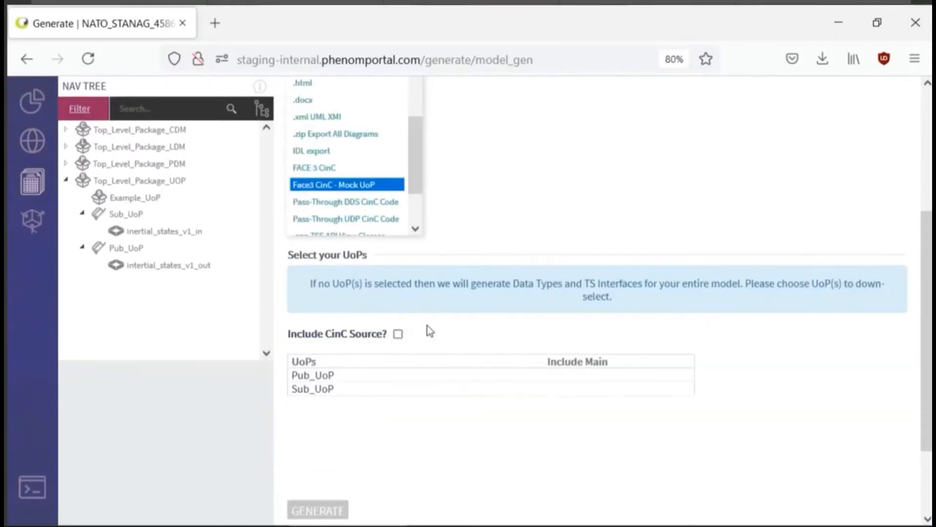
{"action": "left_click", "coordinate": [398, 333]}
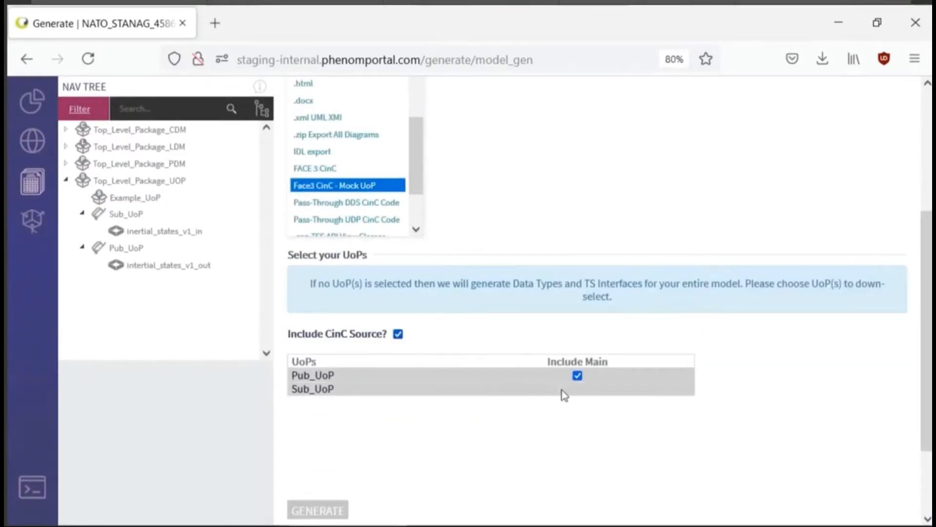
{"action": "left_click", "coordinate": [577, 388]}
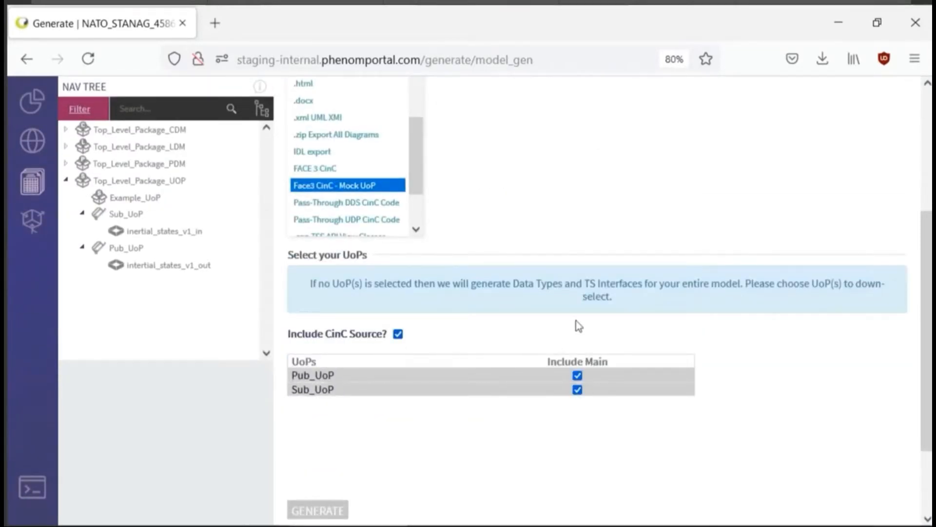
{"action": "mouse_move", "coordinate": [582, 333]}
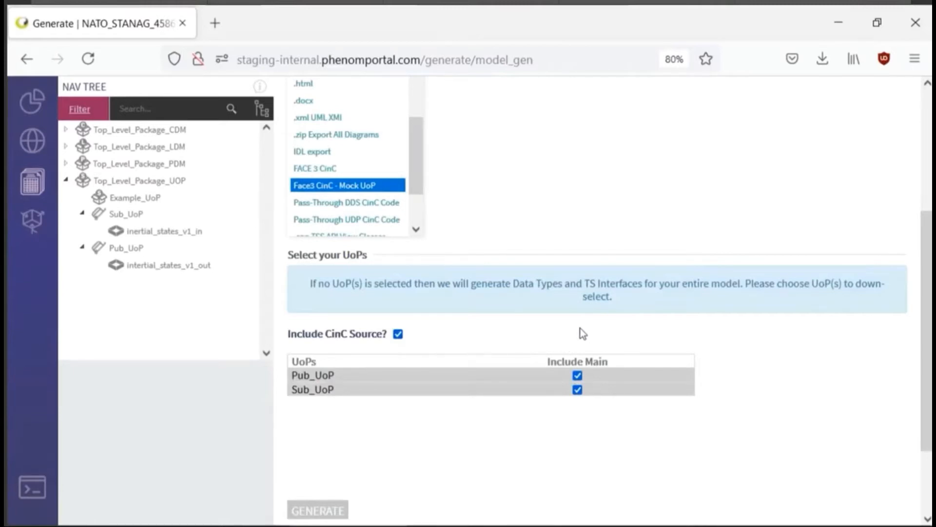
{"action": "scroll", "scroll_direction": "down", "scroll_amount": 3}
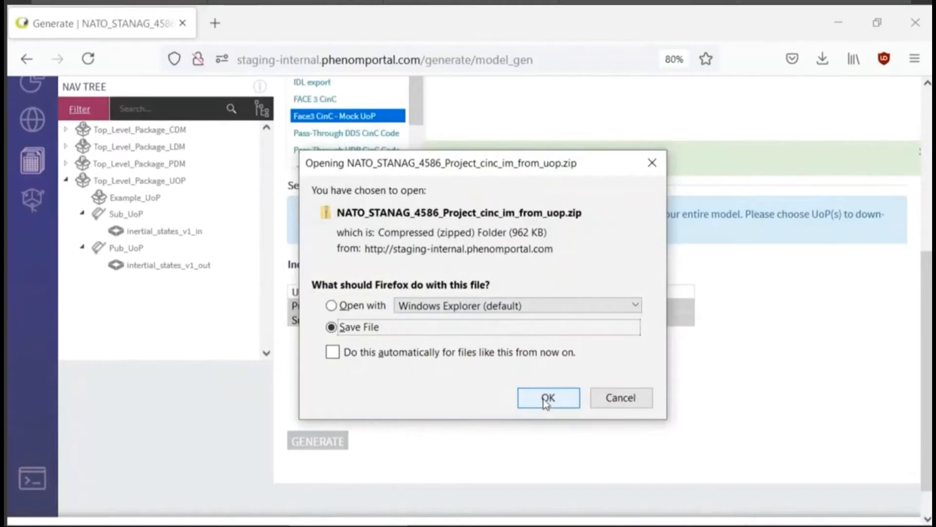
{"action": "left_click", "coordinate": [548, 397]}
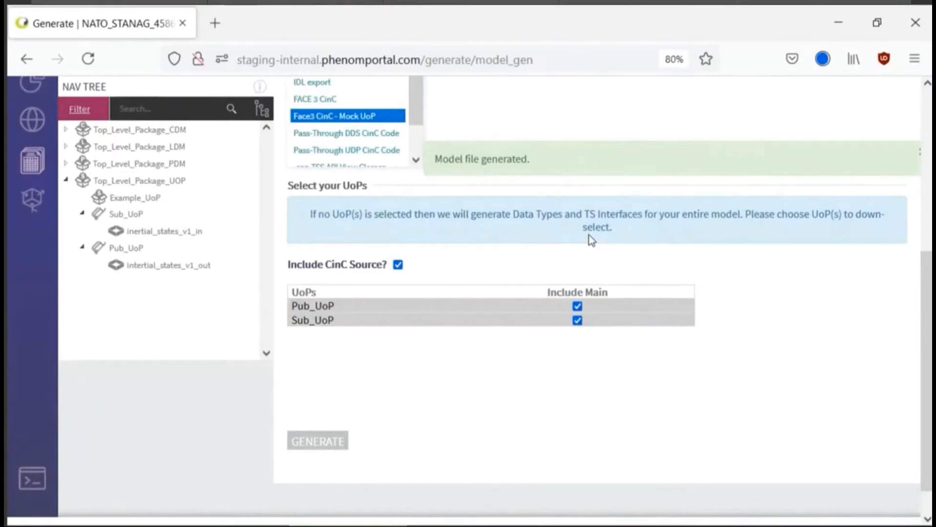
{"action": "key", "text": "Alt+Tab"}
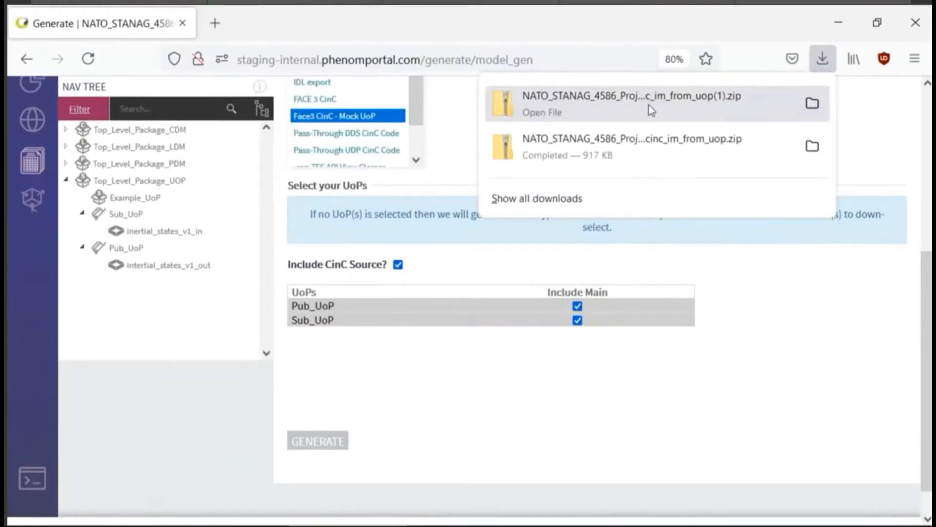
Extract NATO_STANAG_4586_Project_cinc_im_from_uop(1).zip into Documents with 7-Zip Extract Here
{"action": "right_click", "coordinate": [597, 103]}
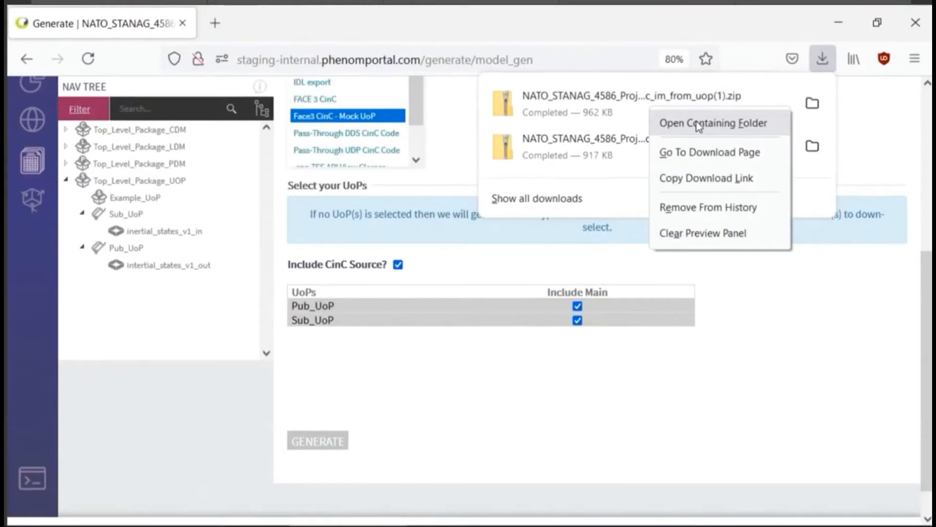
{"action": "left_click", "coordinate": [712, 123]}
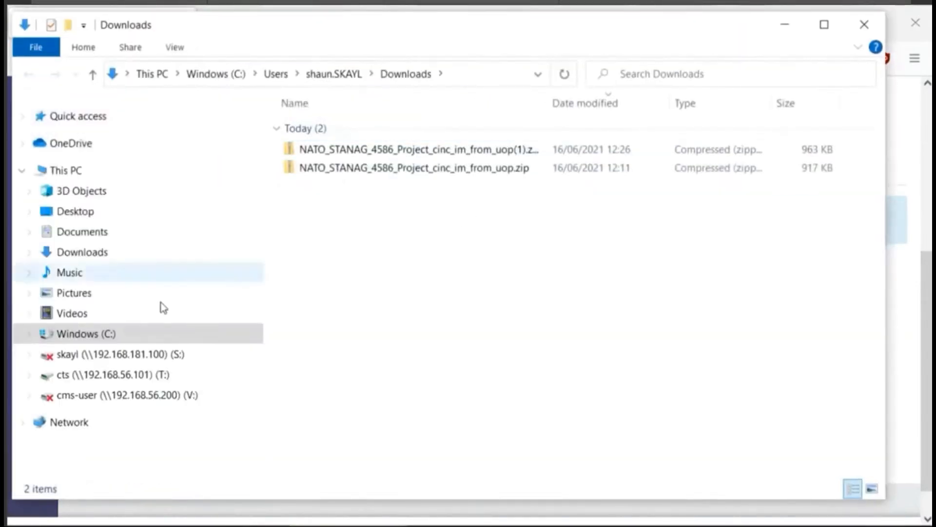
{"action": "left_click", "coordinate": [415, 149]}
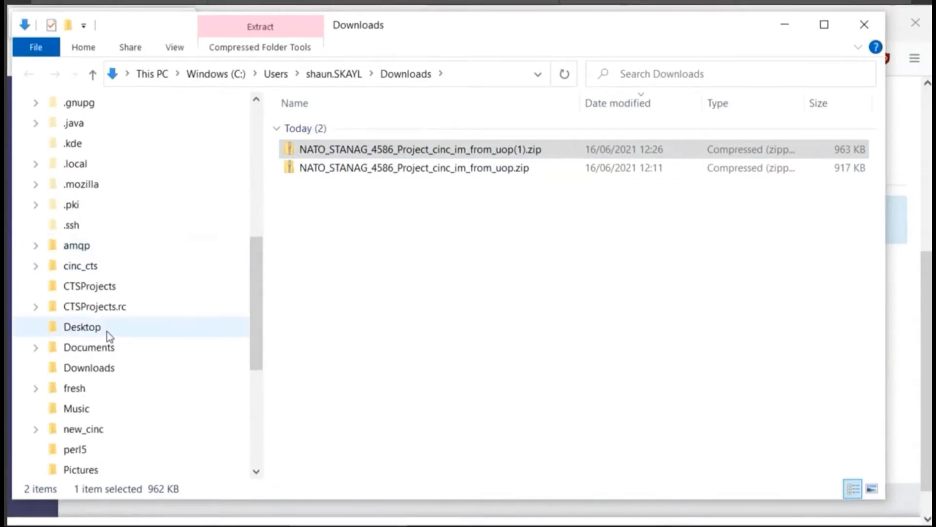
{"action": "left_click", "coordinate": [412, 149]}
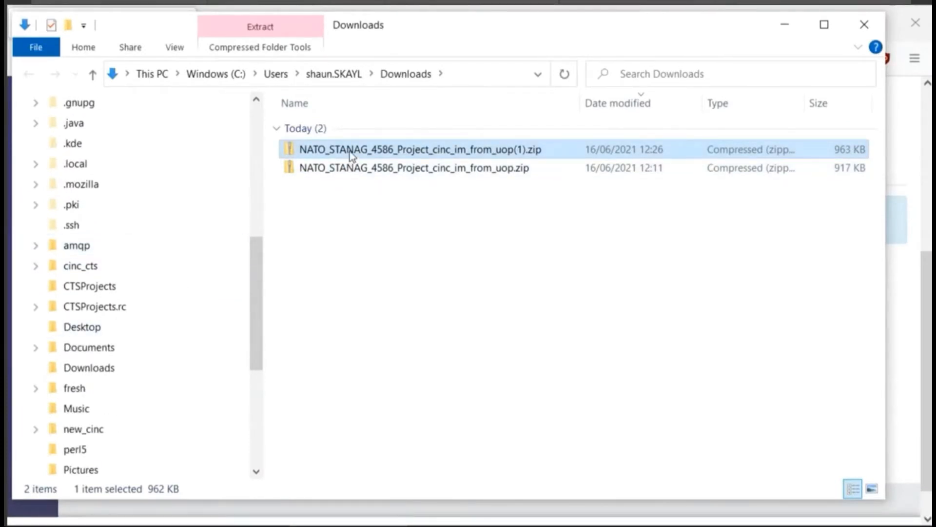
{"action": "left_click_drag", "start_coordinate": [418, 149], "coordinate": [101, 347]}
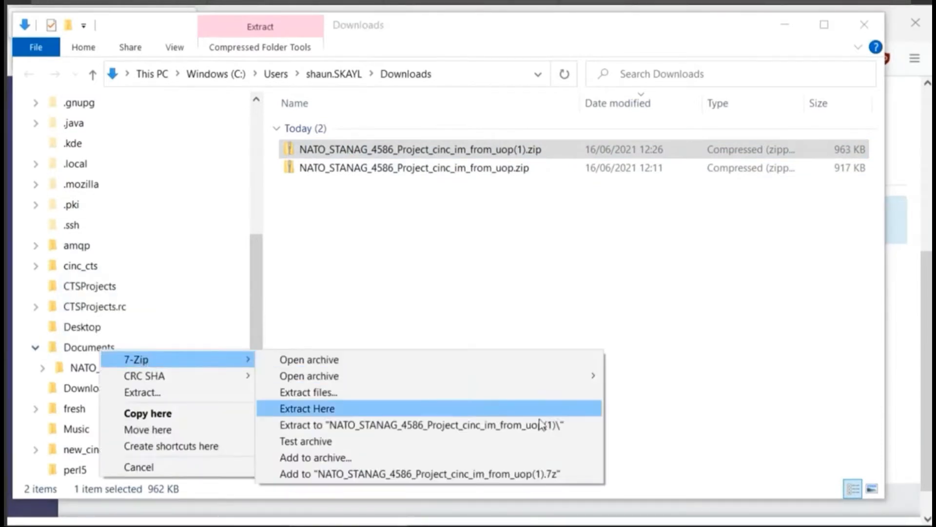
{"action": "left_click", "coordinate": [307, 408]}
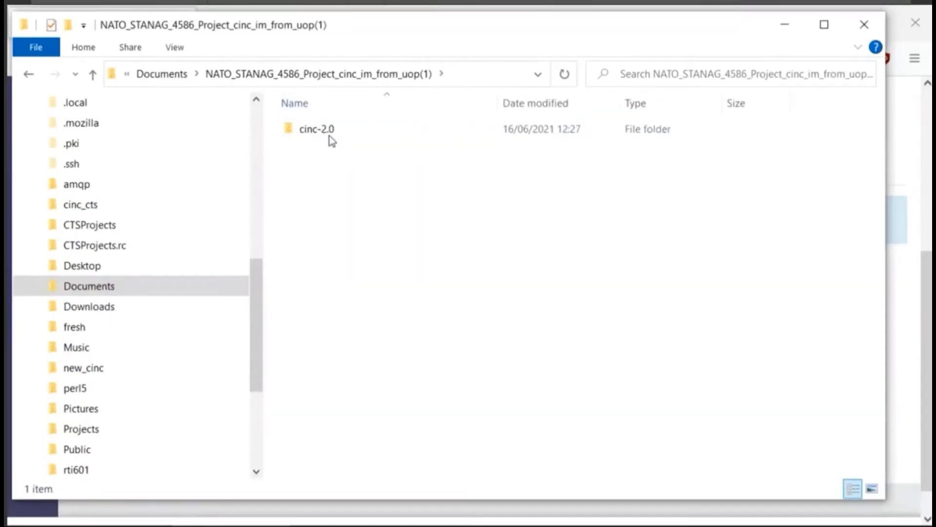
Open cinc-2.0/Test_System/Pub_UoP_MainProgram/main.cpp in Emacs
{"action": "double_click", "coordinate": [316, 129]}
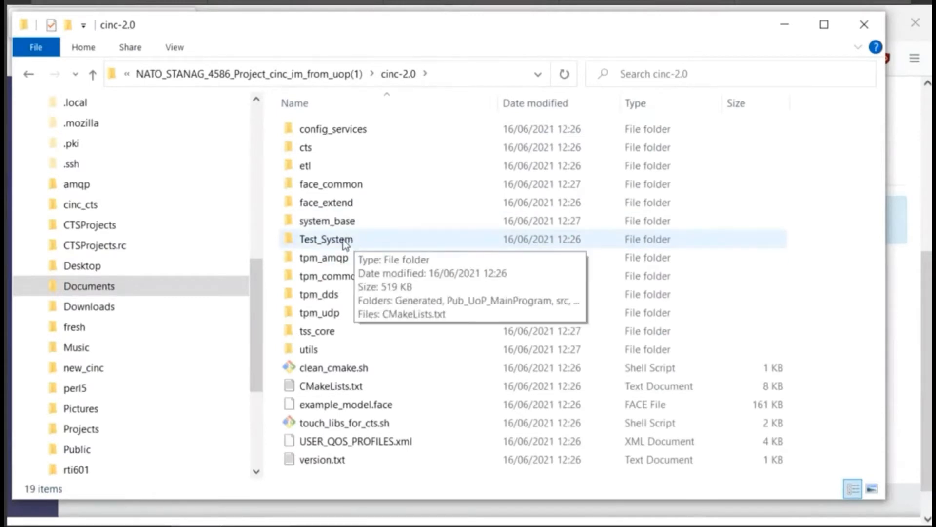
{"action": "double_click", "coordinate": [326, 239]}
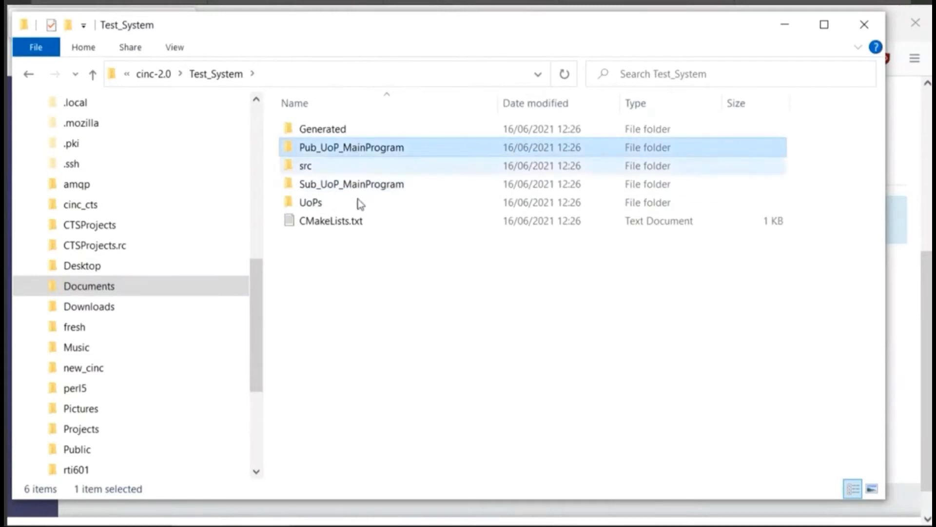
{"action": "left_click", "coordinate": [351, 147]}
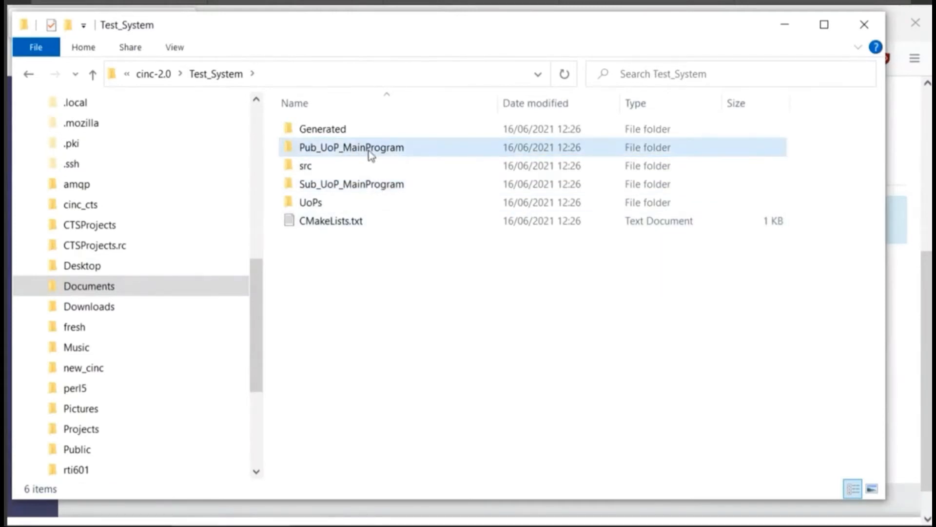
{"action": "double_click", "coordinate": [351, 147]}
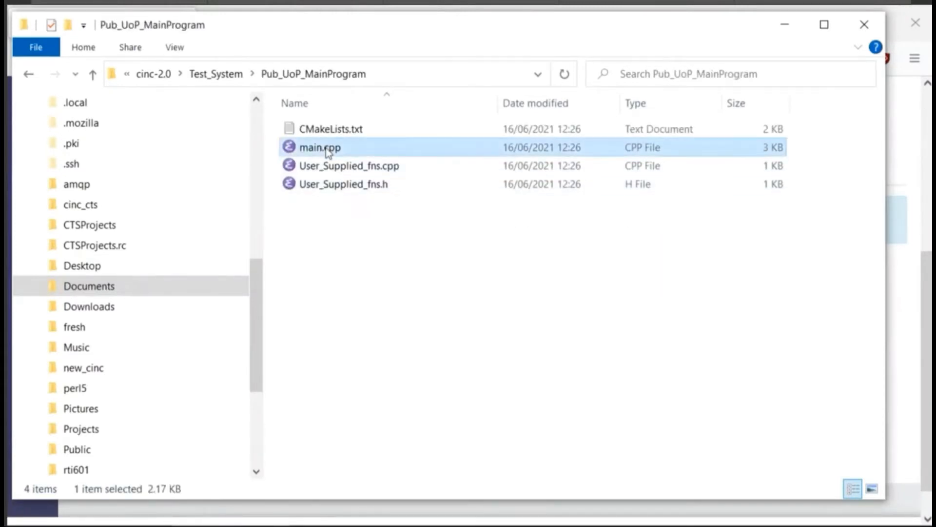
{"action": "double_click", "coordinate": [320, 147]}
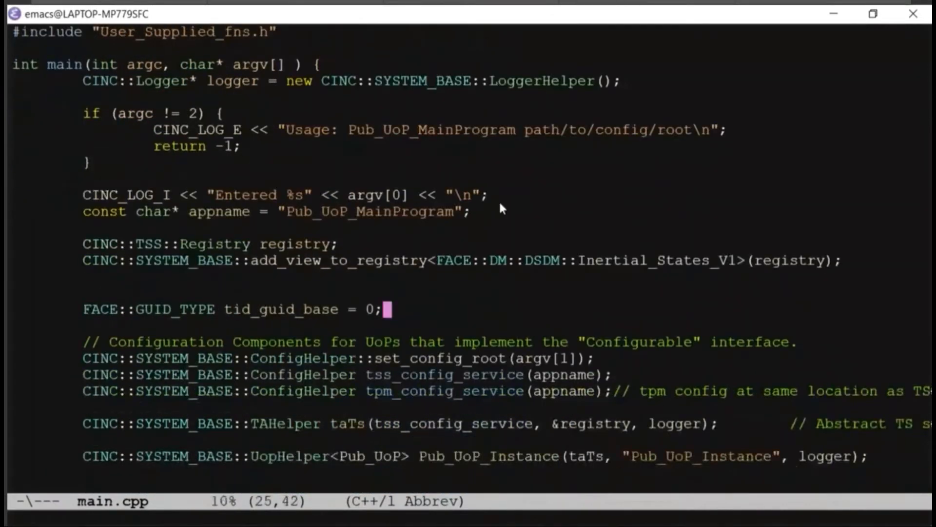
{"action": "mouse_move", "coordinate": [528, 157]}
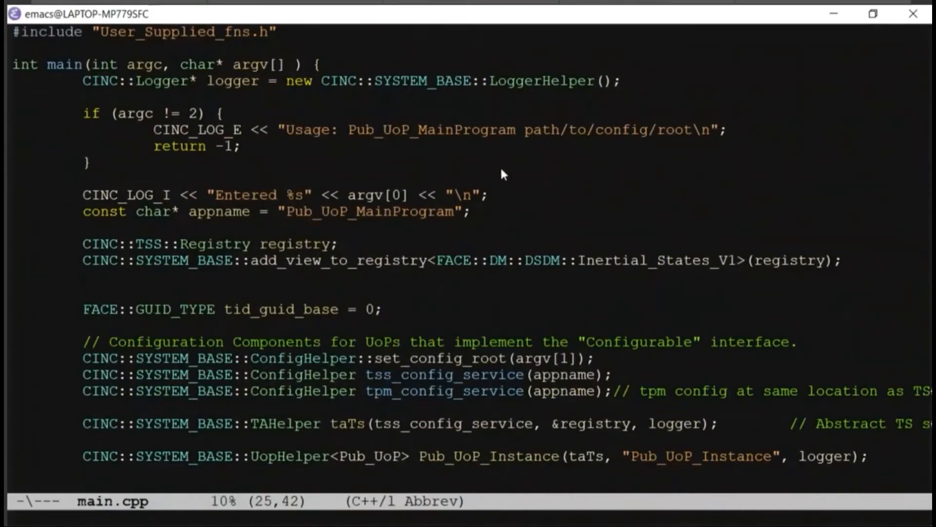
{"action": "scroll", "scroll_direction": "down", "scroll_amount": 3}
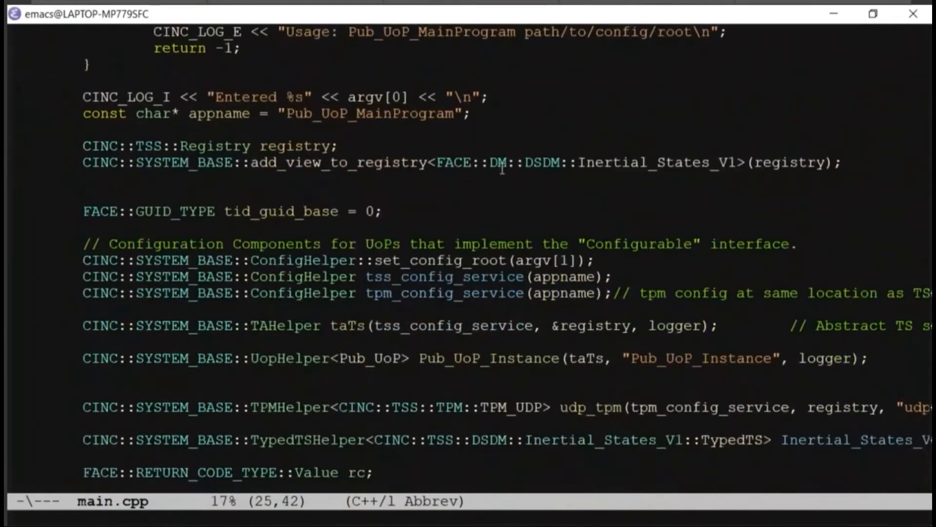
{"action": "scroll", "scroll_direction": "down", "scroll_amount": 3}
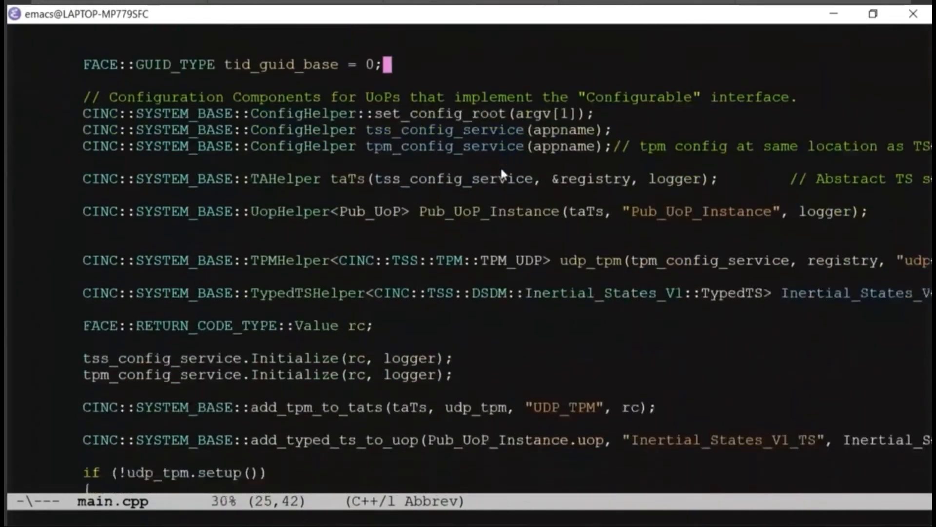
{"action": "scroll", "scroll_direction": "down", "scroll_amount": 3}
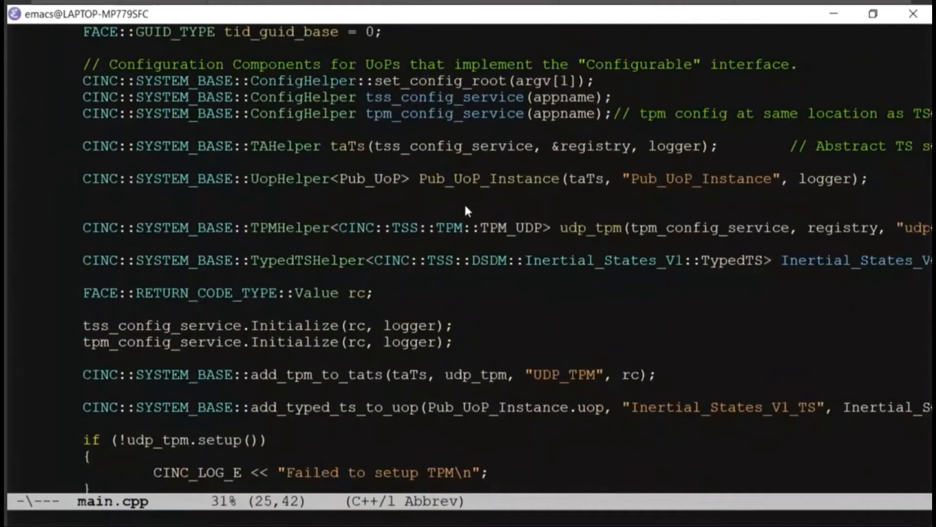
{"action": "mouse_move", "coordinate": [502, 203]}
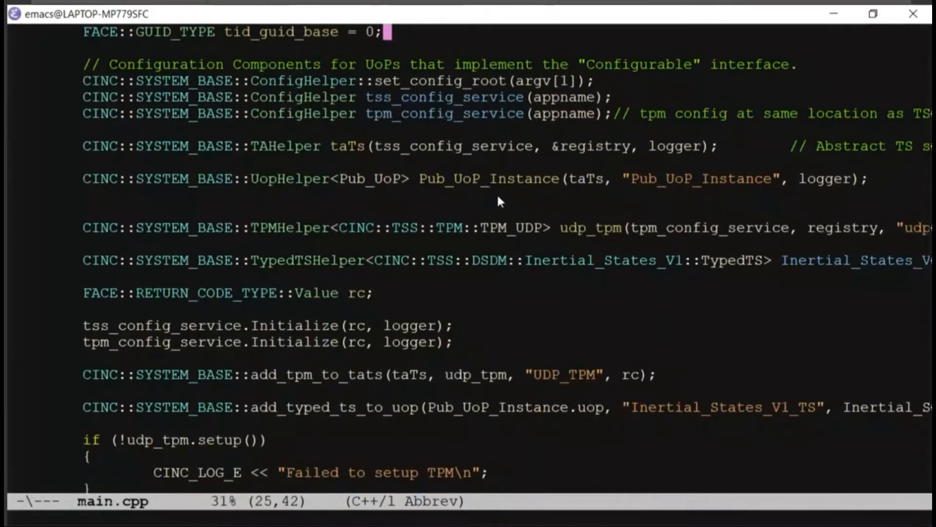
{"action": "scroll", "scroll_direction": "down", "scroll_amount": 3}
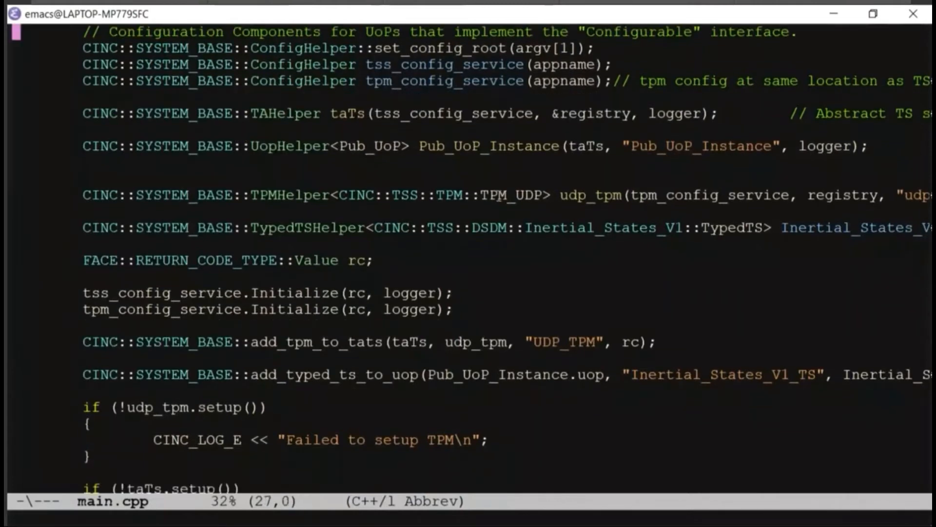
{"action": "scroll", "scroll_direction": "down", "scroll_amount": 3}
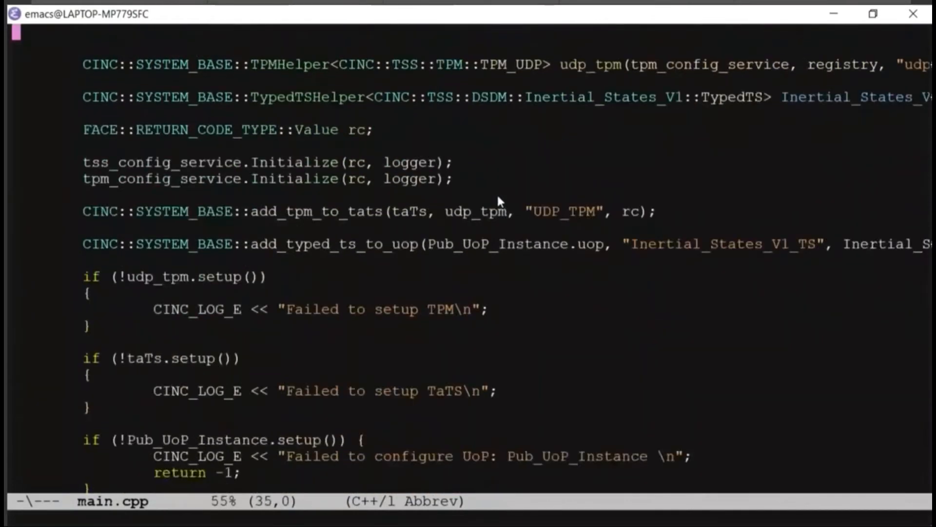
{"action": "scroll", "scroll_direction": "down", "scroll_amount": 3}
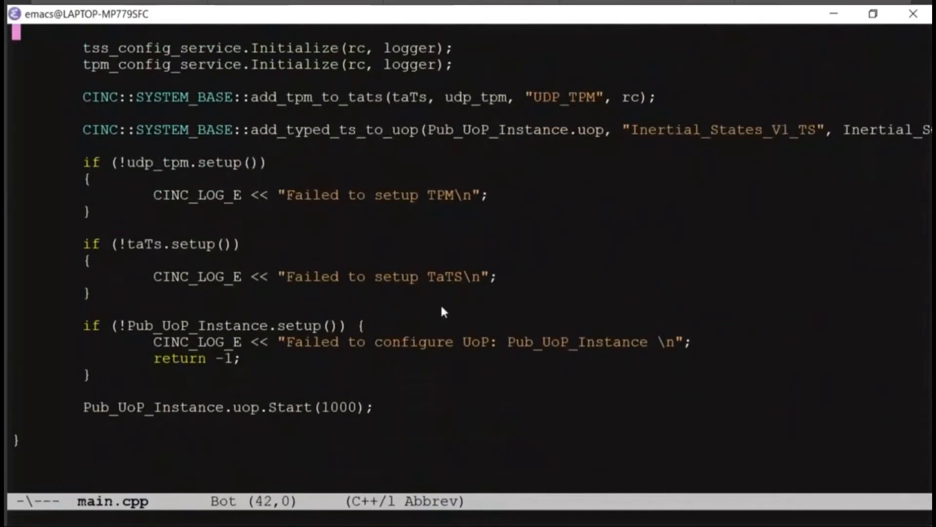
{"action": "mouse_move", "coordinate": [452, 345]}
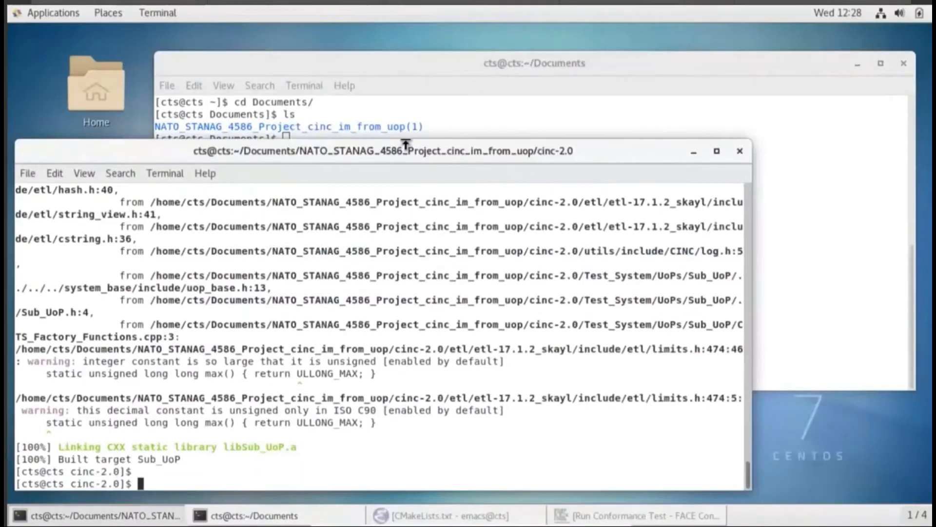
Run cmake3 in the project folder, then rerun it inside cinc-2.0 after the CMakeLists error
{"action": "type", "text": "pwd"}
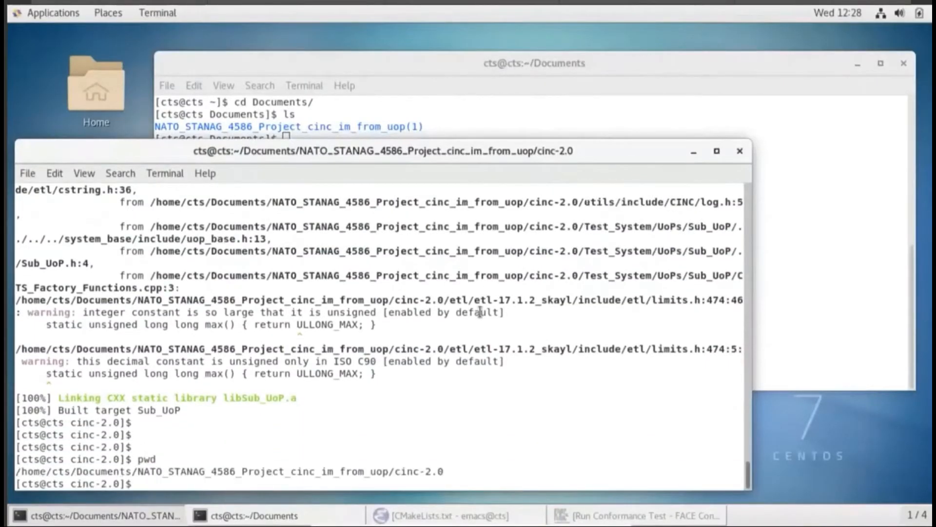
{"action": "type", "text": "cd ../../NATO_STANAG_4586_Project_cinc_im_from_uop\\(1\\)/"}
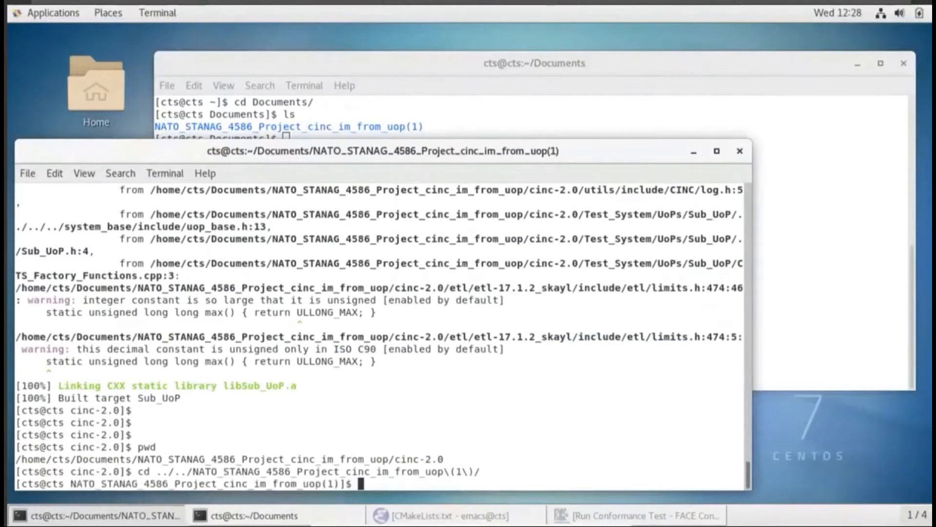
{"action": "key", "text": "Return"}
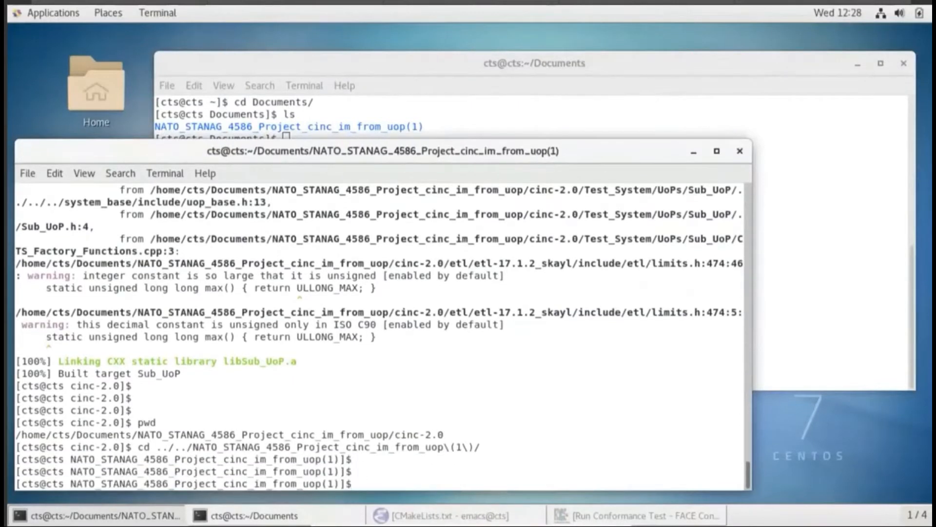
{"action": "type", "text": "cmake"}
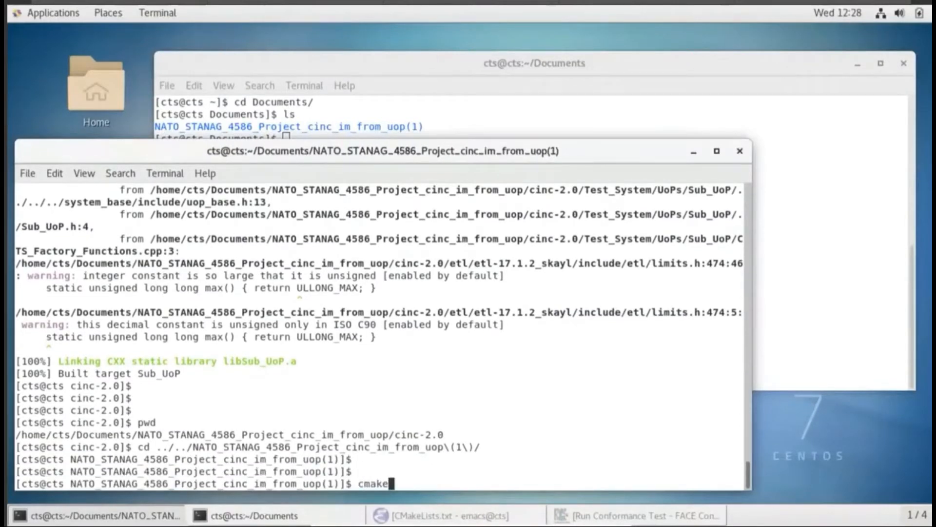
{"action": "type", "text": "3"}
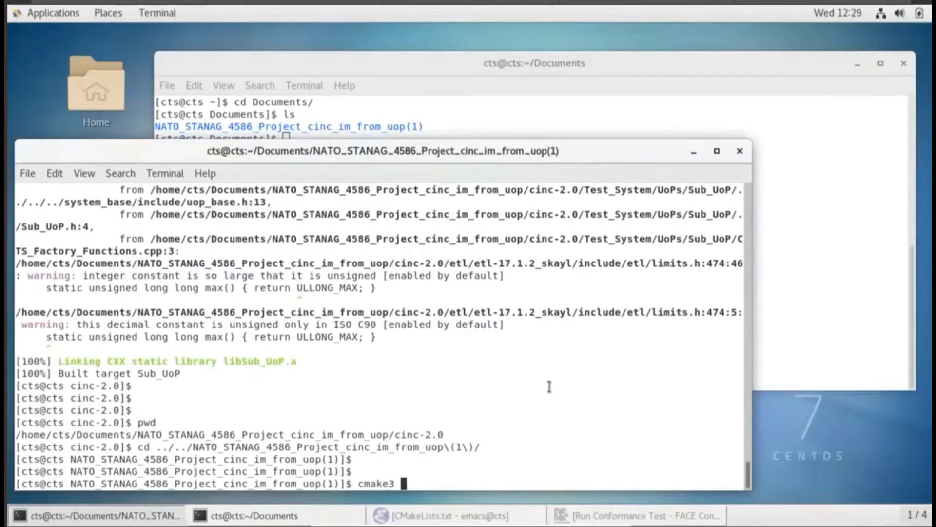
{"action": "type", "text": "."}
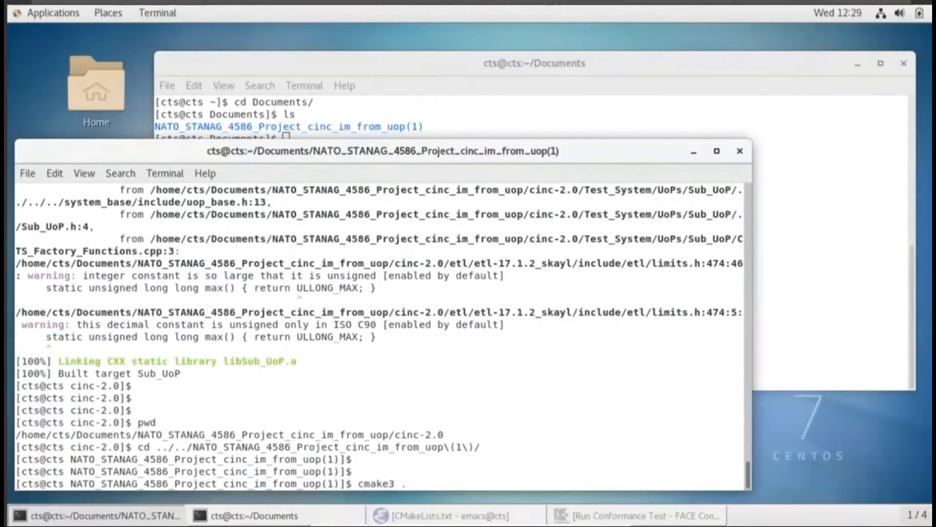
{"action": "key", "text": "Return"}
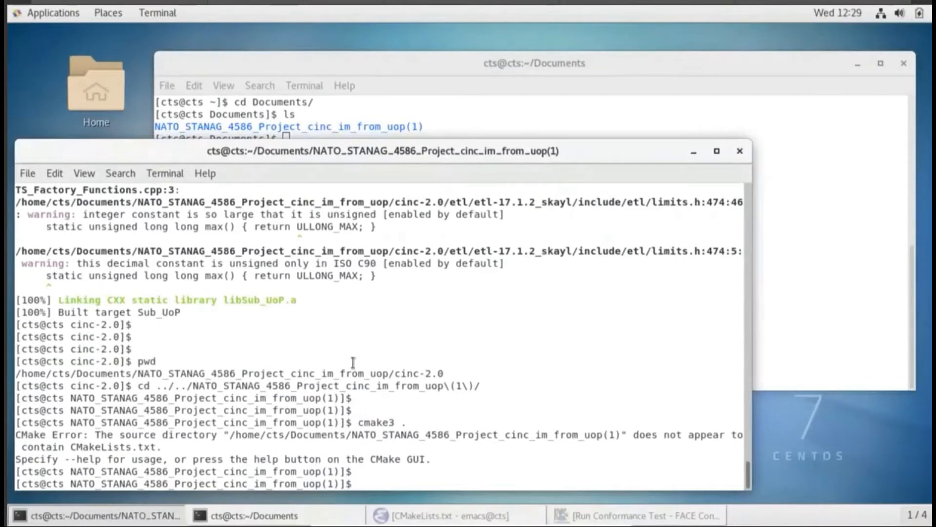
{"action": "type", "text": "cd cinc-2.0/"}
{"action": "type", "text": "cmake3 ."}
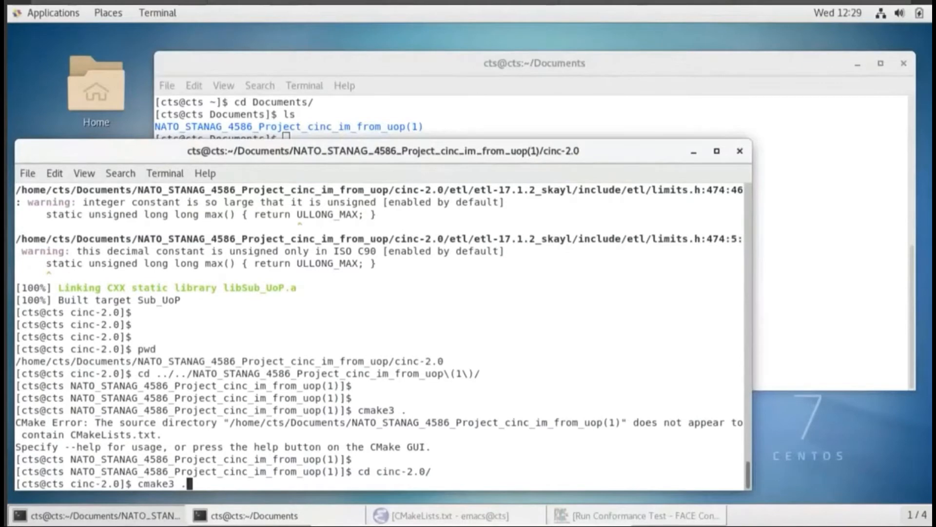
{"action": "key", "text": "Return"}
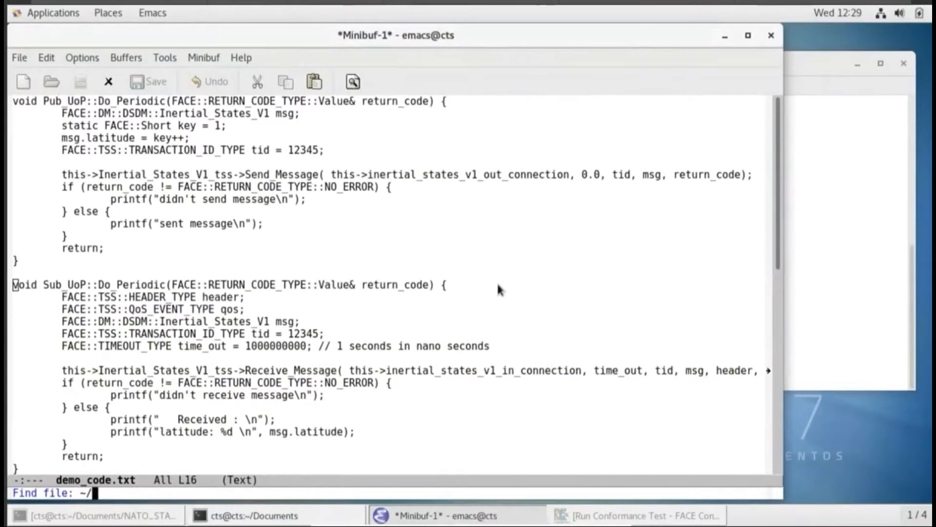
Open Pub_UoP.cpp and Sub_UoP.cpp from the (1) copy's cinc-2.0/Test_System/UoPs folder
{"action": "type", "text": "Doc"}
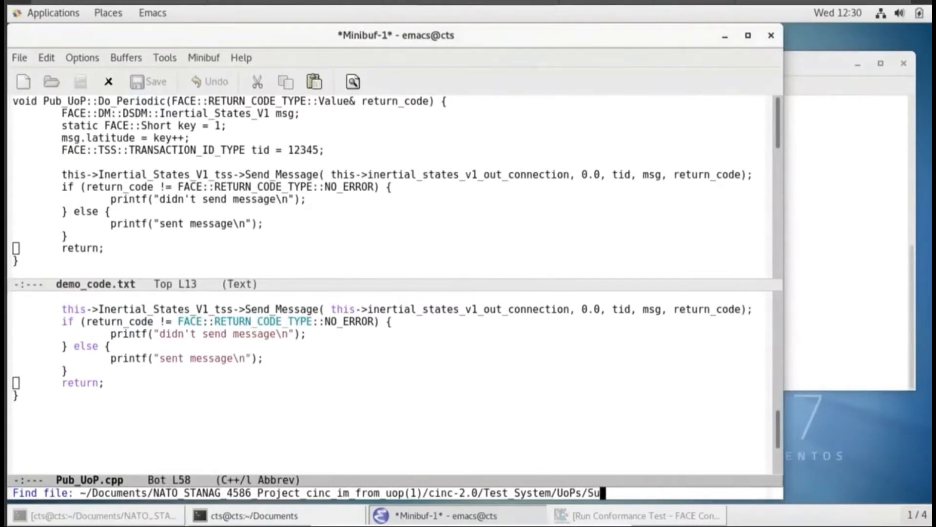
{"action": "key", "text": "Tab"}
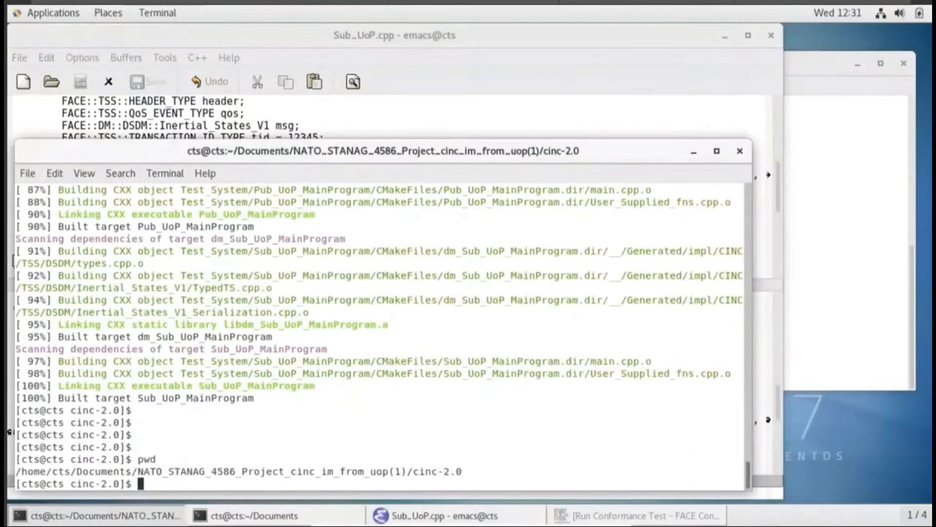
Run make in cinc-2.0 to expose the missing inertial_states_v1_out_connection member
{"action": "type", "text": "make"}
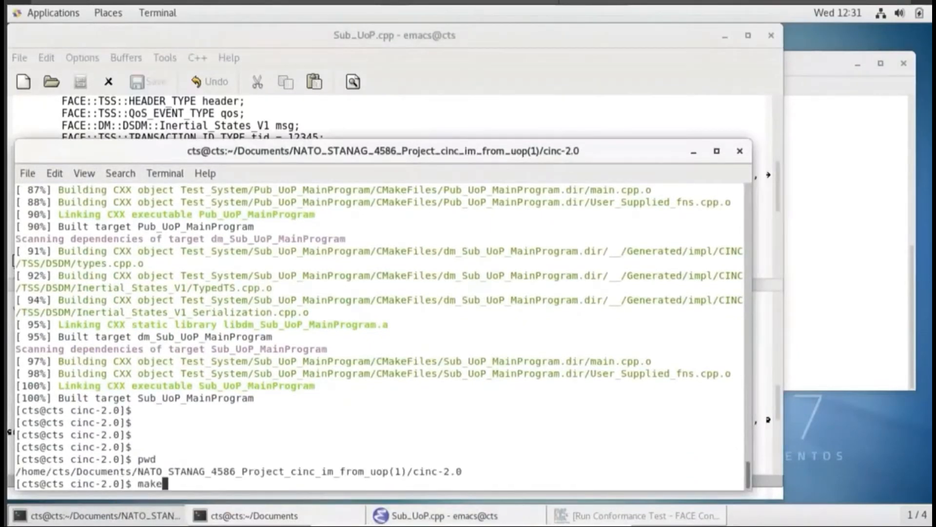
{"action": "key", "text": "Return"}
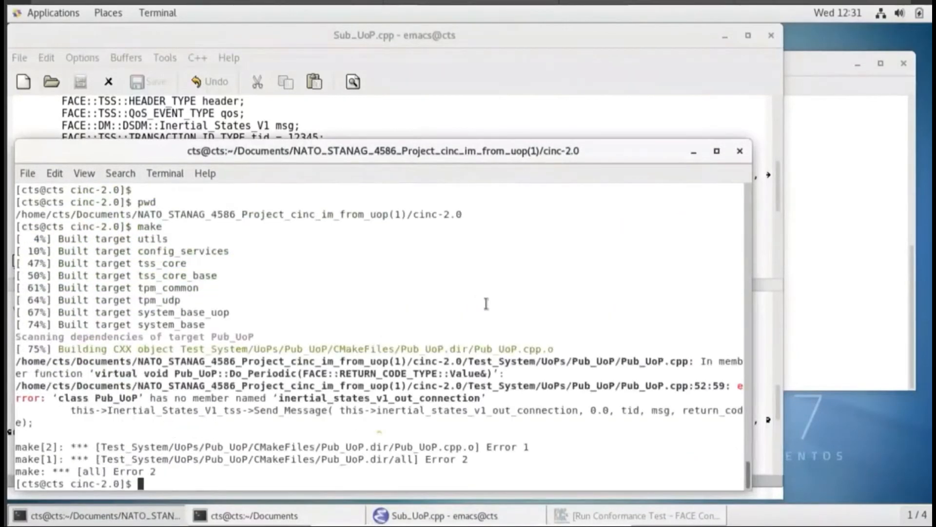
{"action": "mouse_move", "coordinate": [525, 329]}
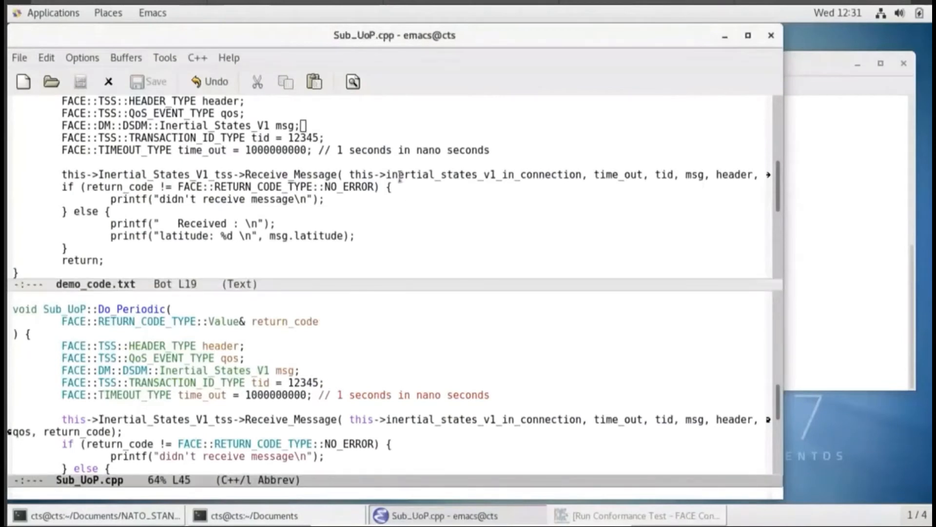
{"action": "mouse_move", "coordinate": [388, 175]}
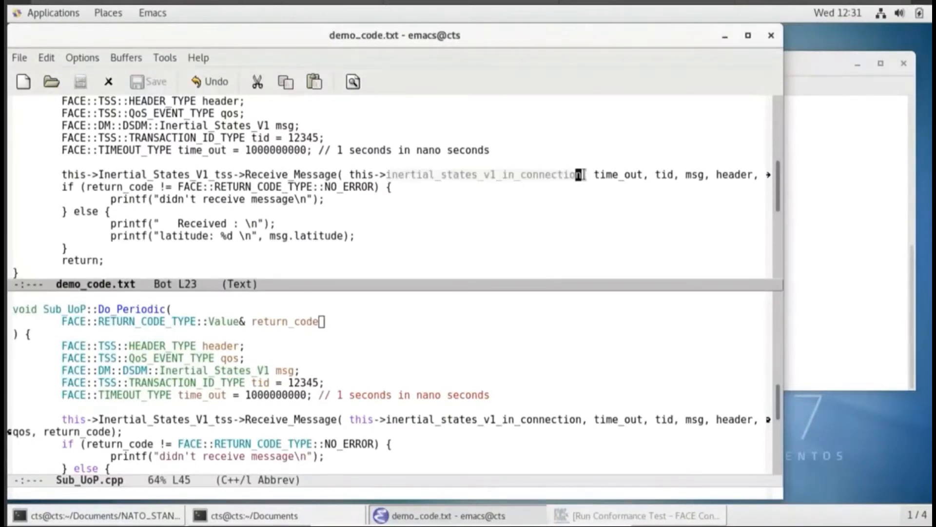
{"action": "mouse_move", "coordinate": [585, 149]}
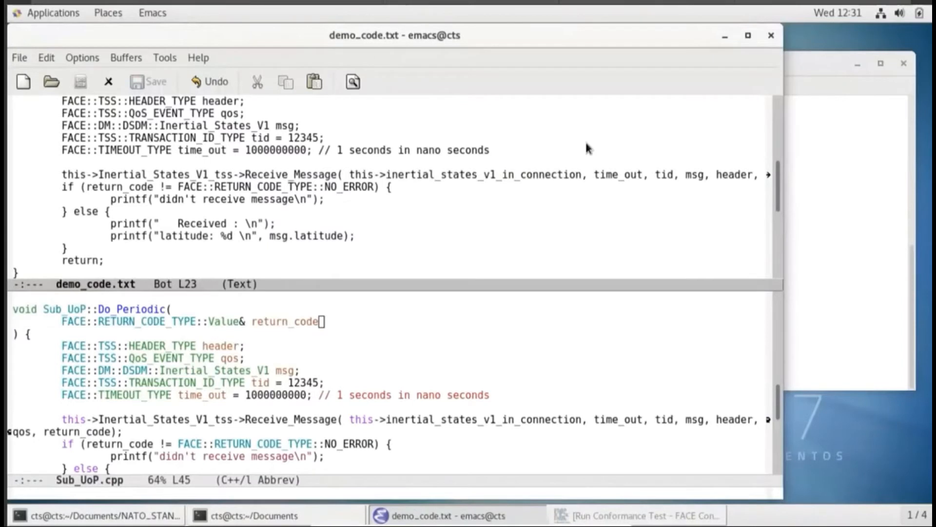
Compare connection names in demo_code.txt and Pub_UoP.cpp, then go back to the build terminal
{"action": "left_click", "coordinate": [491, 149]}
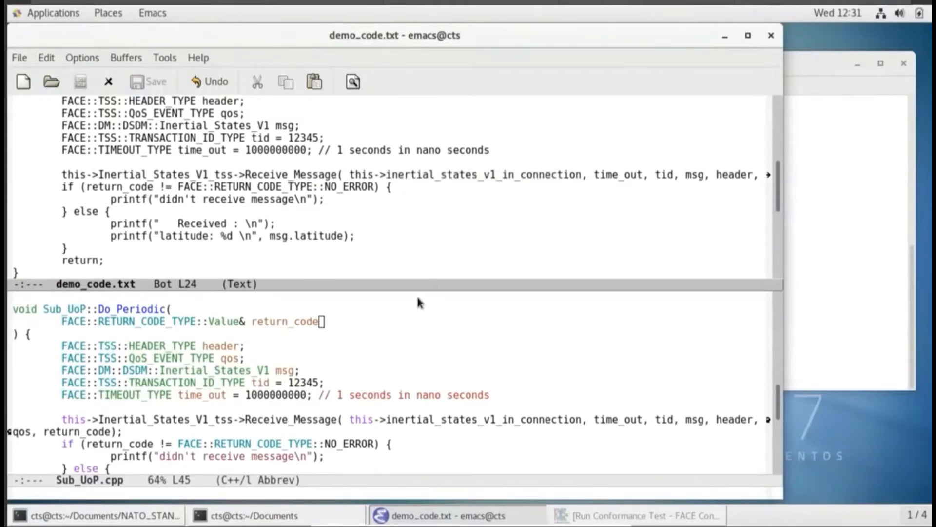
{"action": "mouse_move", "coordinate": [409, 348]}
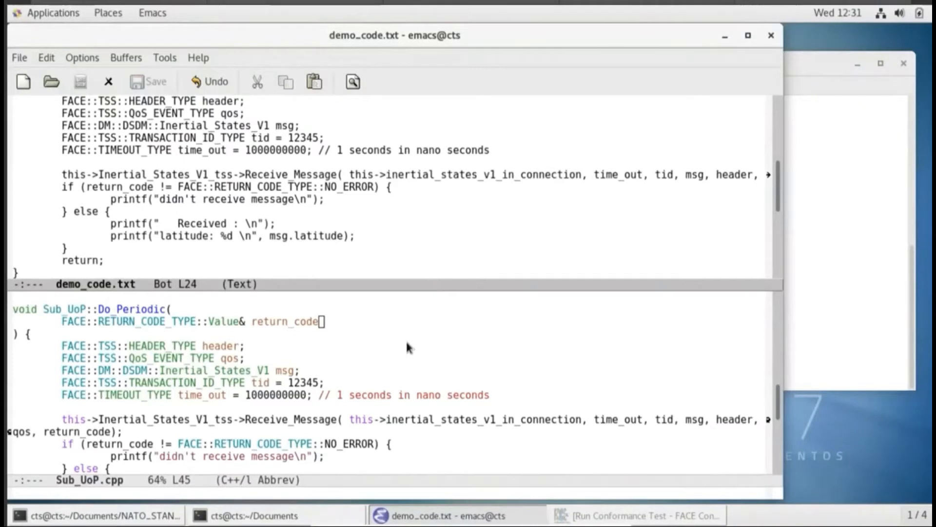
{"action": "left_click", "coordinate": [393, 187]}
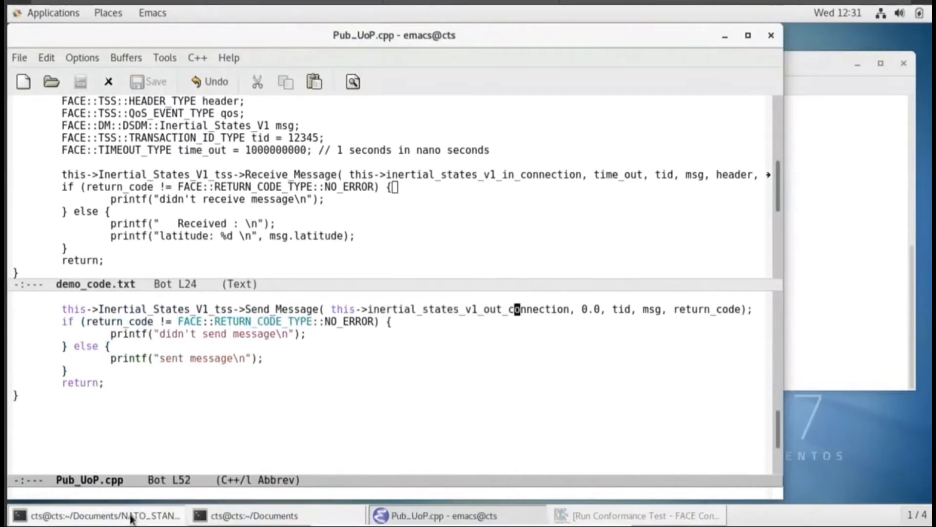
{"action": "left_click", "coordinate": [84, 515]}
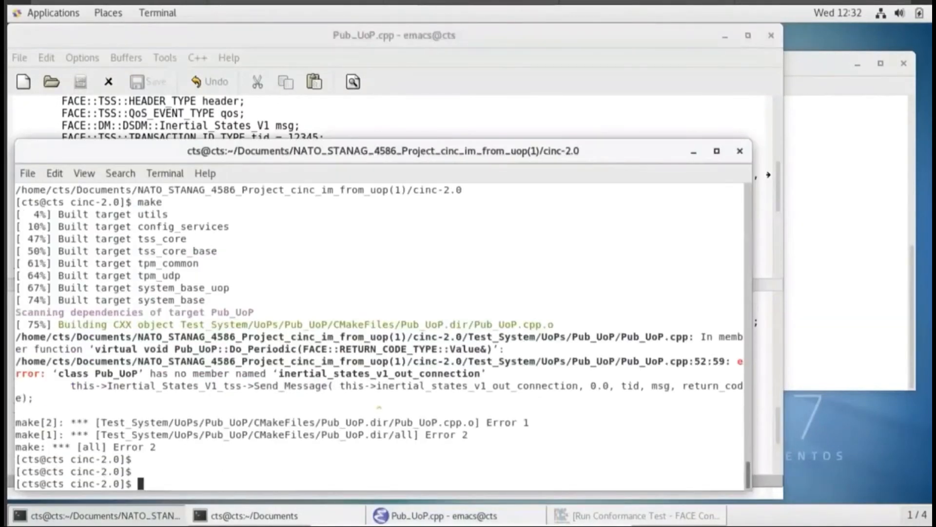
Build to 100% with make and launch Sub_UoP_MainProgram from the (1) project's cinc-2.0
{"action": "type", "text": "make"}
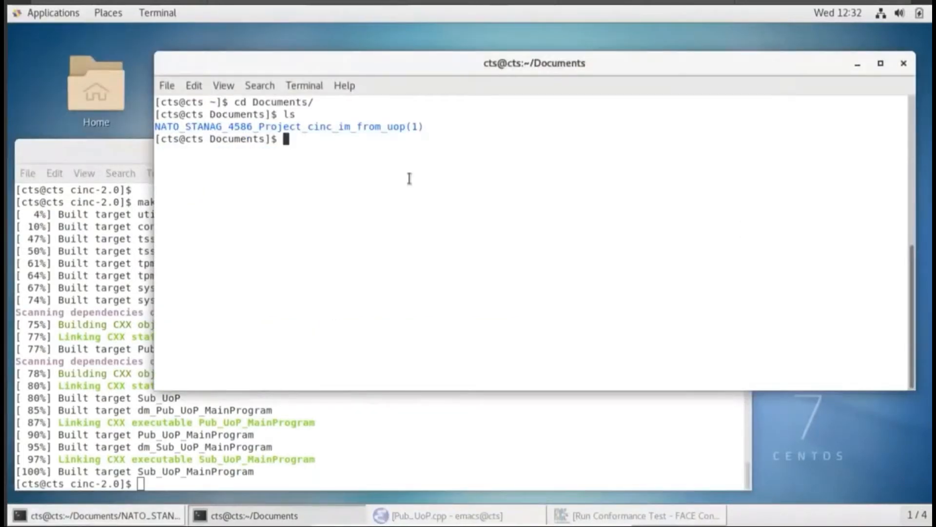
{"action": "type", "text": "ls"}
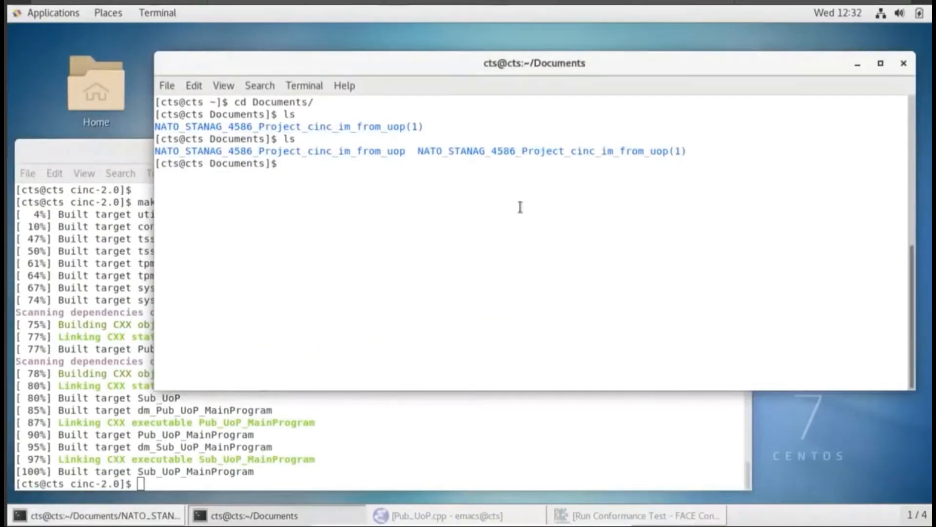
{"action": "type", "text": "cd NATO_STANAG_4586_Project_cinc_im_from_uop"}
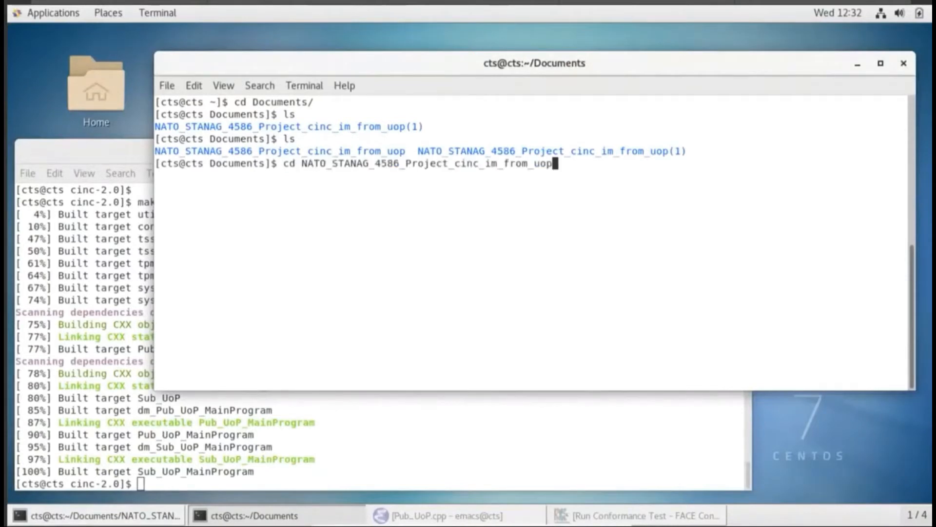
{"action": "type", "text": "\\(1\\)/cinc-2.0/"}
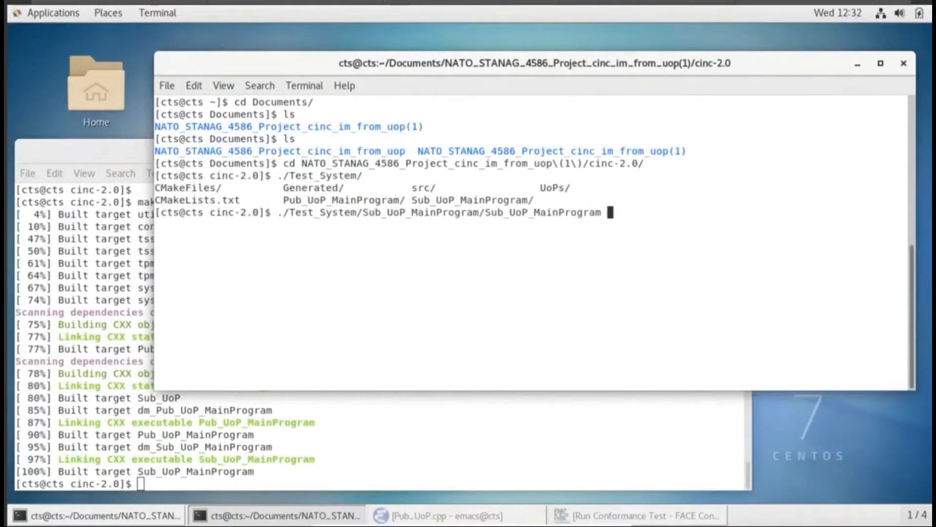
{"action": "type", "text": "./Test_System/"}
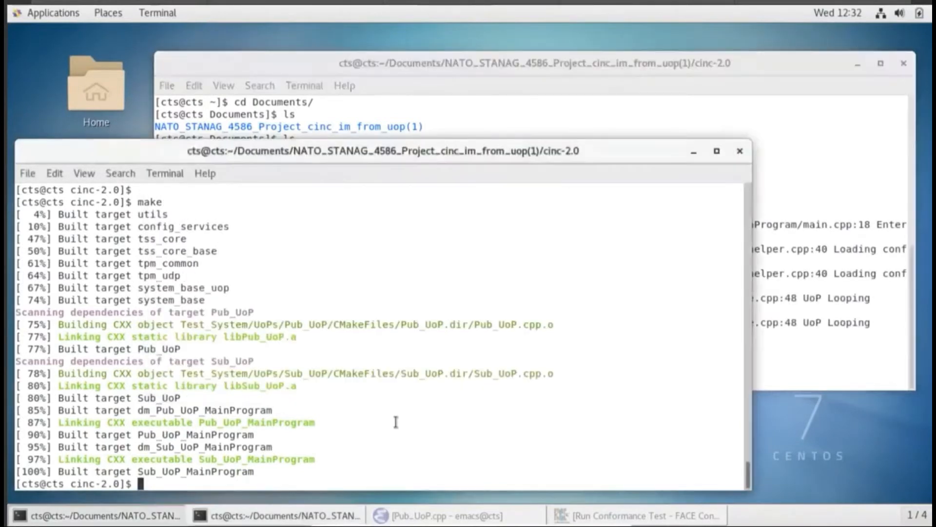
Launch Pub_UoP_MainProgram so the subscriber receives messages with rising latitude values
{"action": "type", "text": "./Test_System/"}
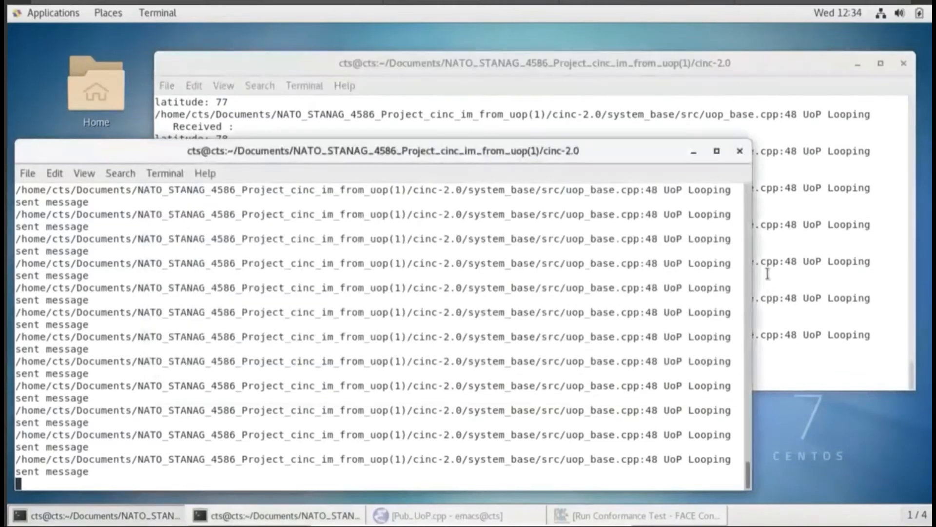
Leave the conformance test results and return to the project files list
{"action": "left_click", "coordinate": [633, 515]}
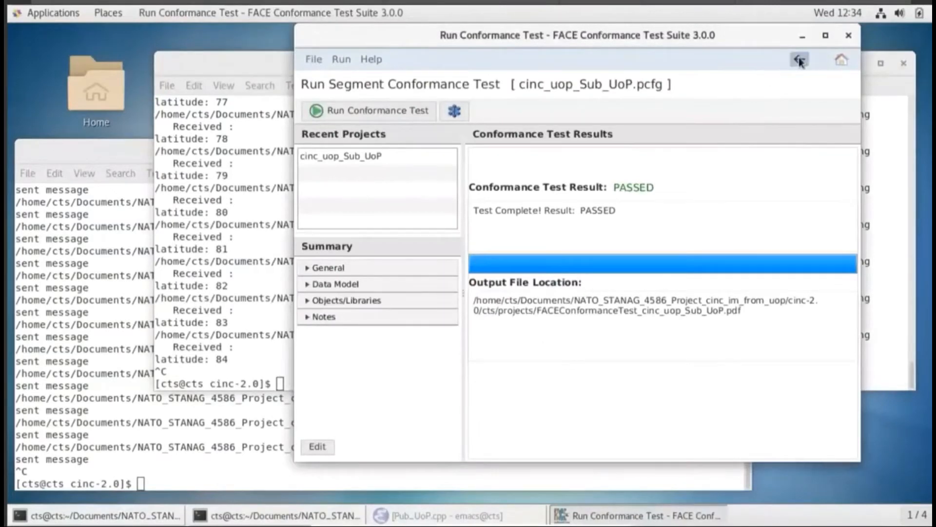
{"action": "left_click", "coordinate": [317, 446]}
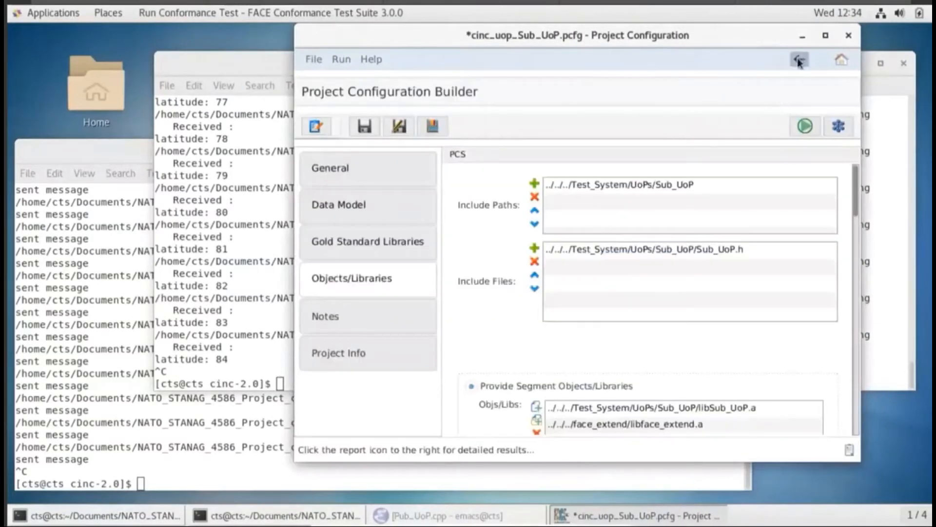
{"action": "left_click", "coordinate": [799, 59]}
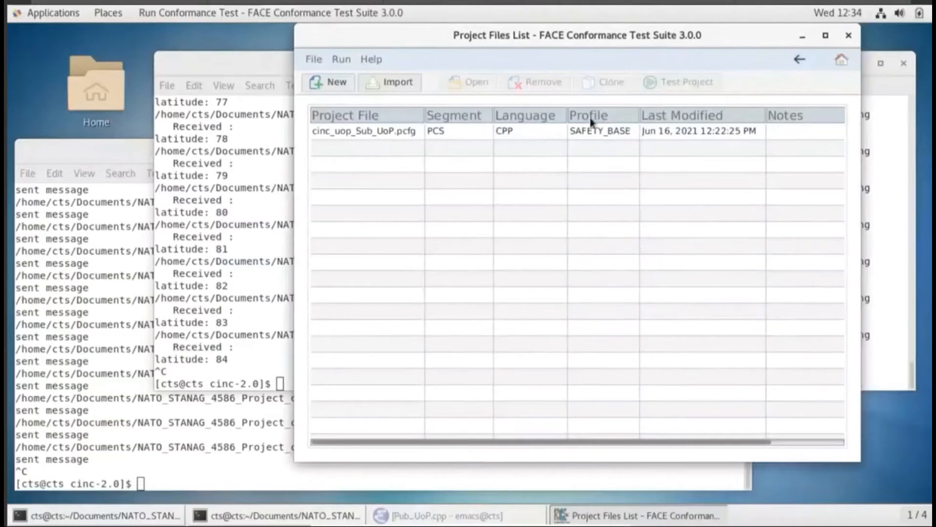
{"action": "left_click", "coordinate": [363, 131]}
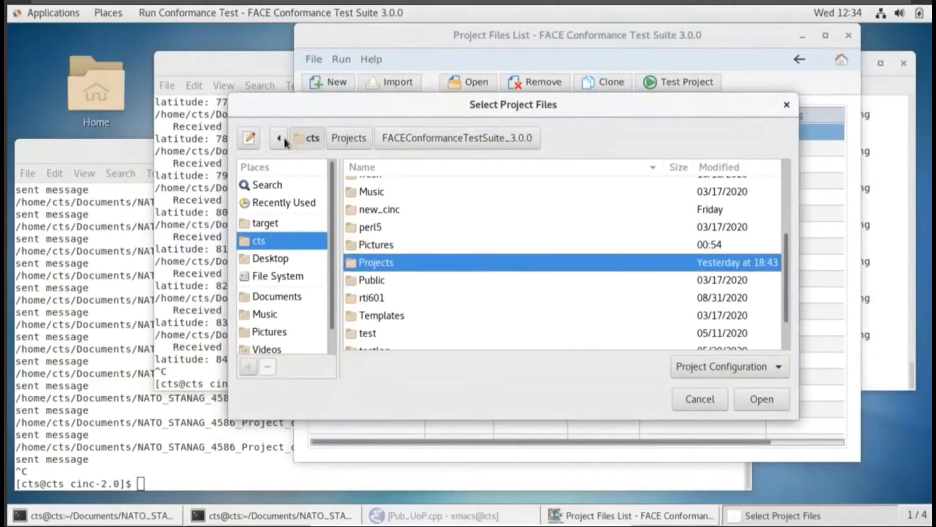
Browse to Projects > cinc-2.0 > cts and add cinc_ts.pcfg to the project list
{"action": "left_click", "coordinate": [279, 138]}
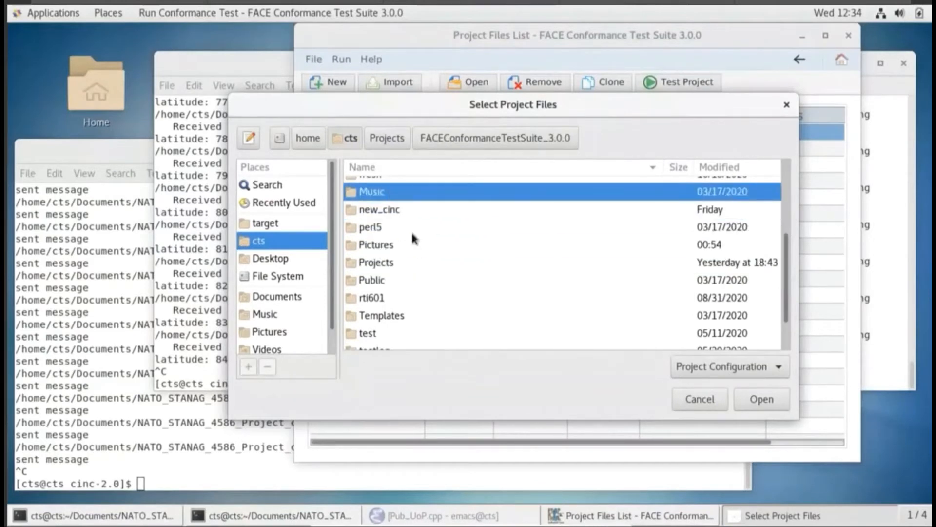
{"action": "left_click", "coordinate": [376, 262]}
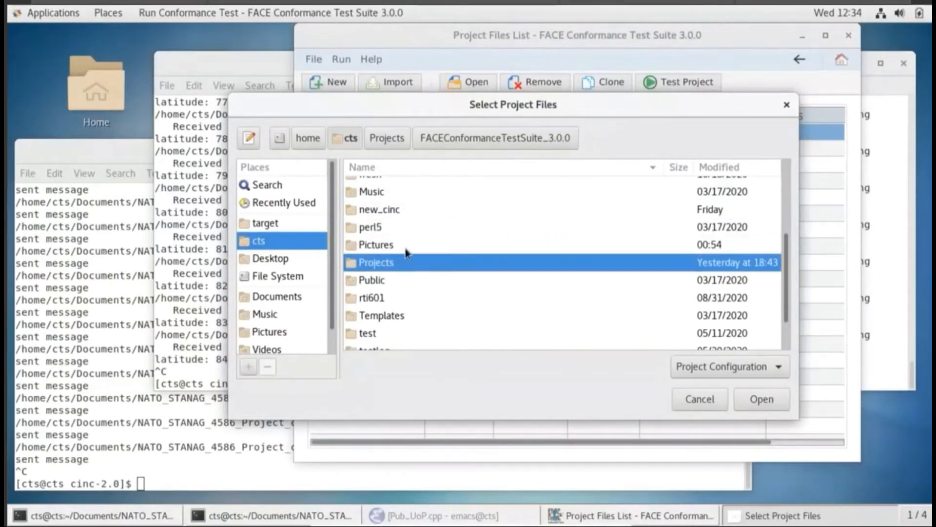
{"action": "double_click", "coordinate": [375, 262]}
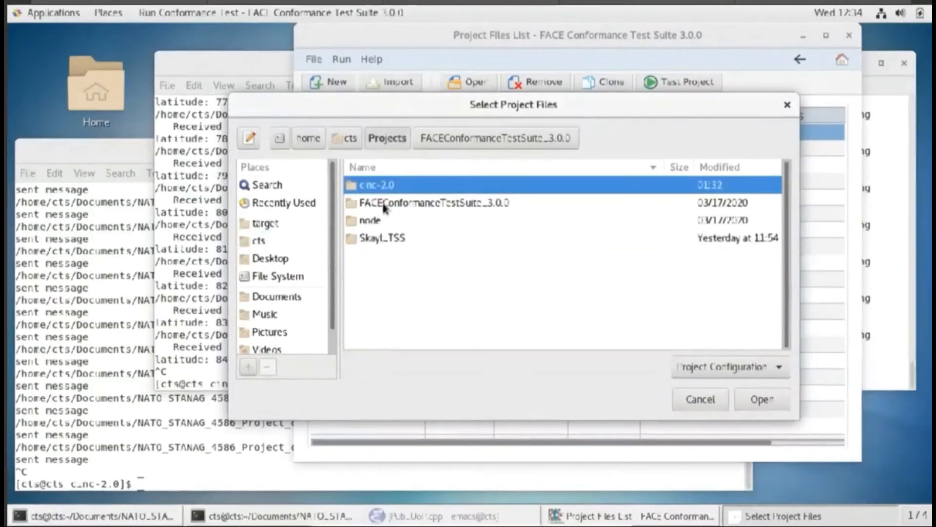
{"action": "double_click", "coordinate": [375, 184]}
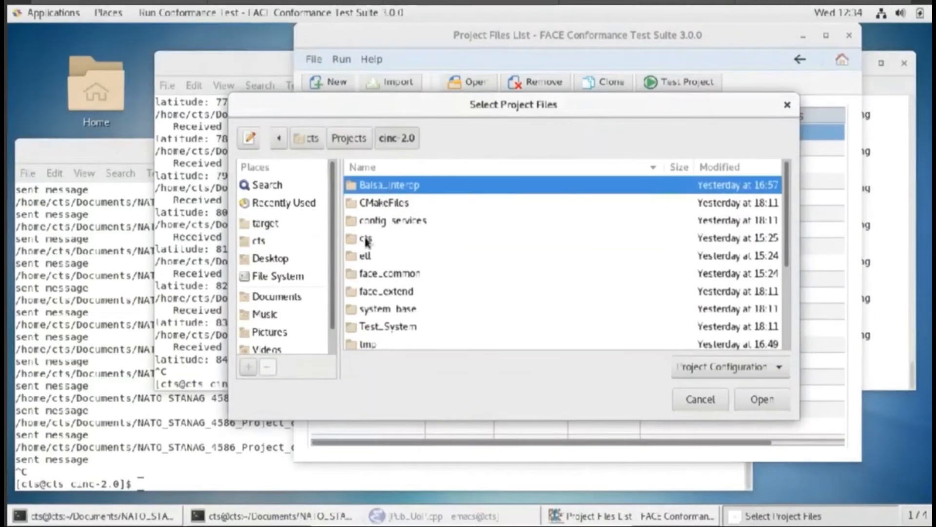
{"action": "double_click", "coordinate": [365, 238]}
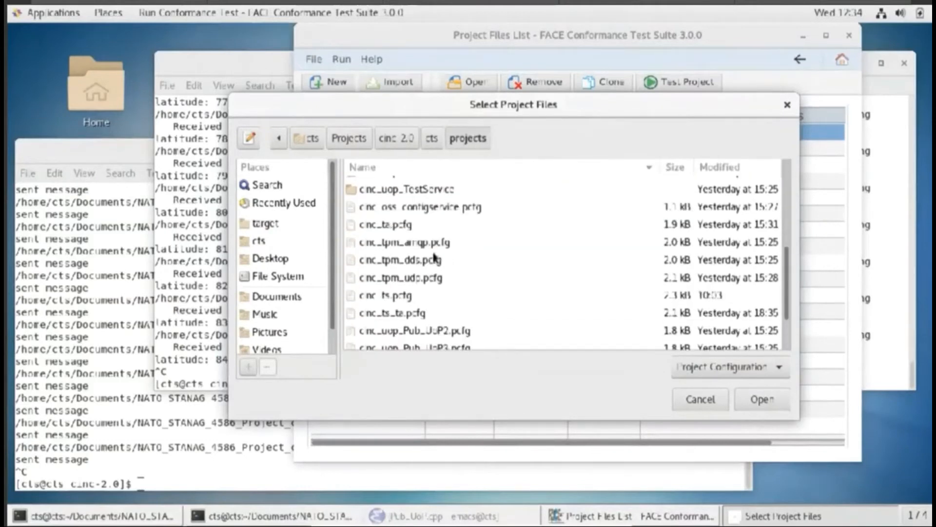
{"action": "left_click", "coordinate": [387, 224]}
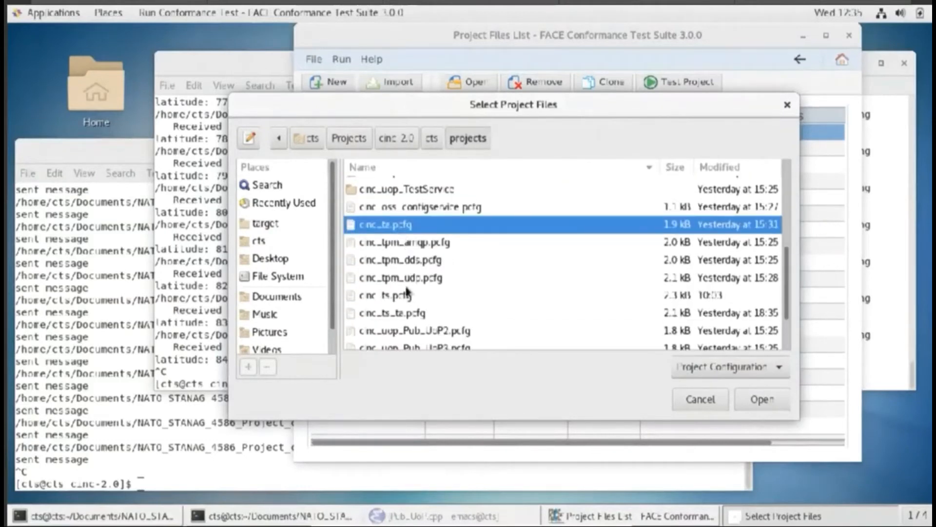
{"action": "left_click", "coordinate": [386, 294]}
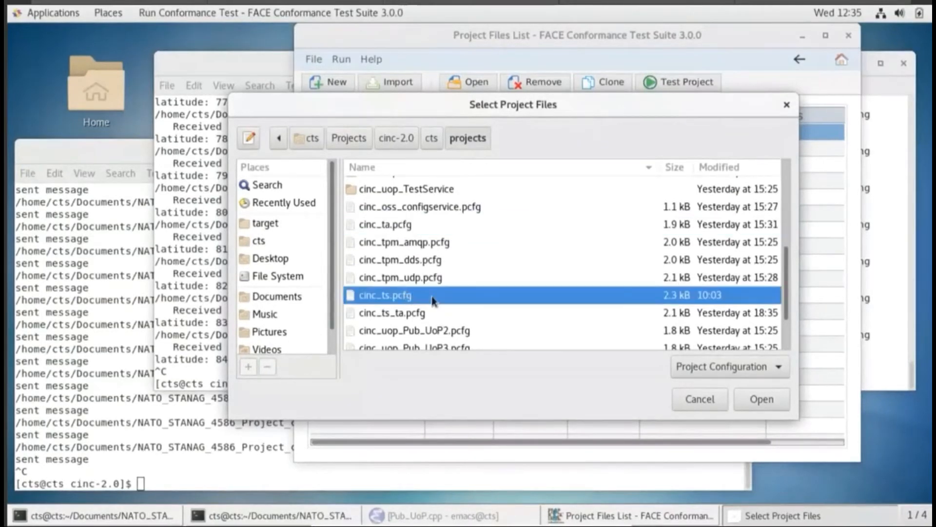
{"action": "mouse_move", "coordinate": [436, 303]}
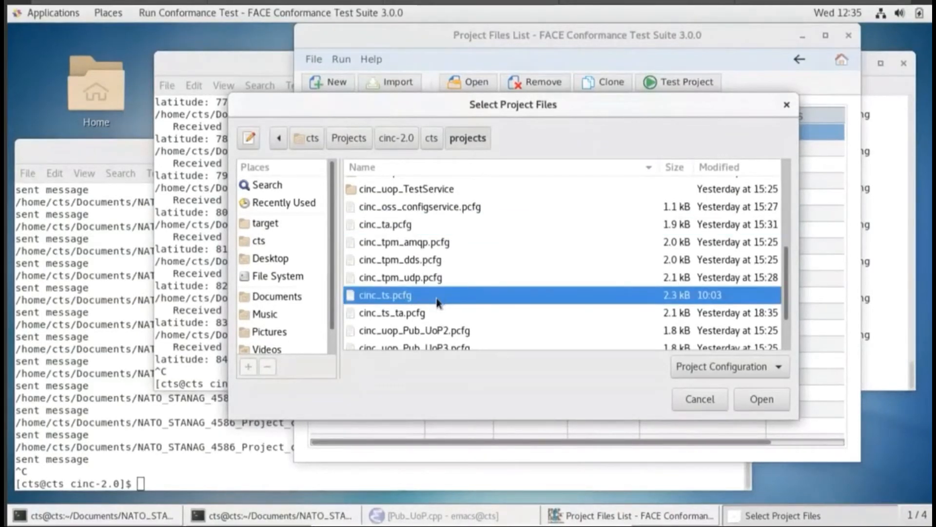
{"action": "mouse_move", "coordinate": [427, 297]}
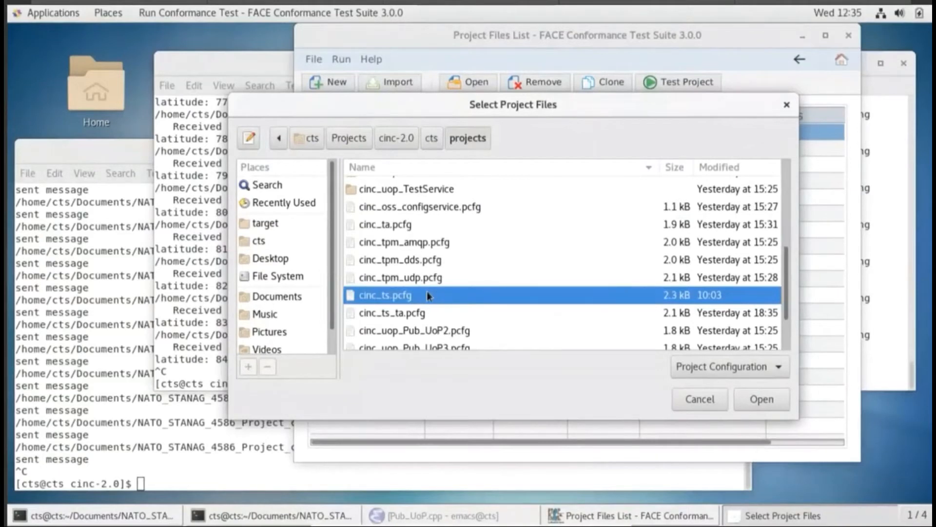
{"action": "mouse_move", "coordinate": [434, 293]}
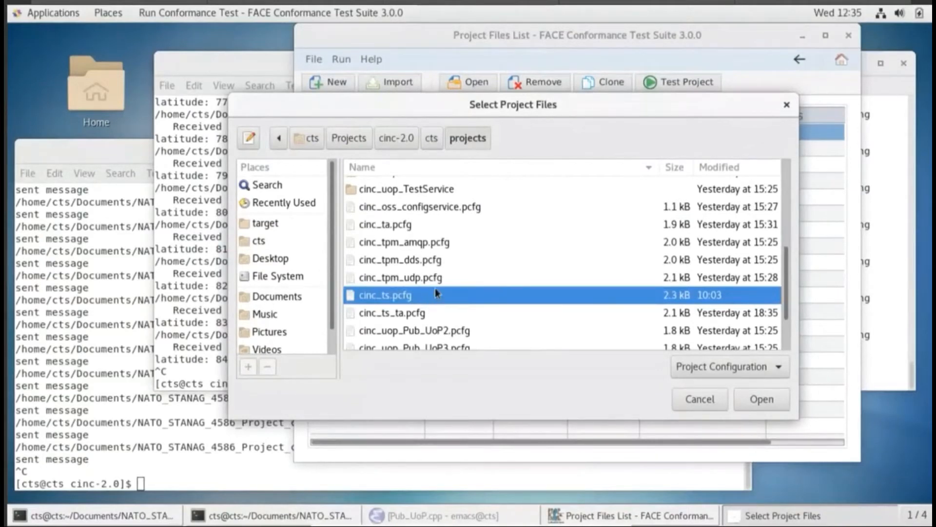
{"action": "mouse_move", "coordinate": [430, 304]}
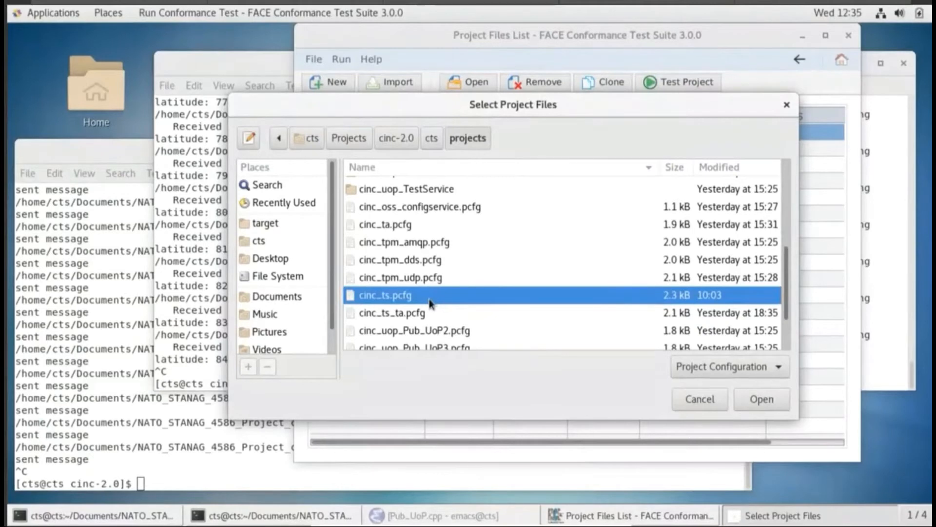
{"action": "mouse_move", "coordinate": [443, 298]}
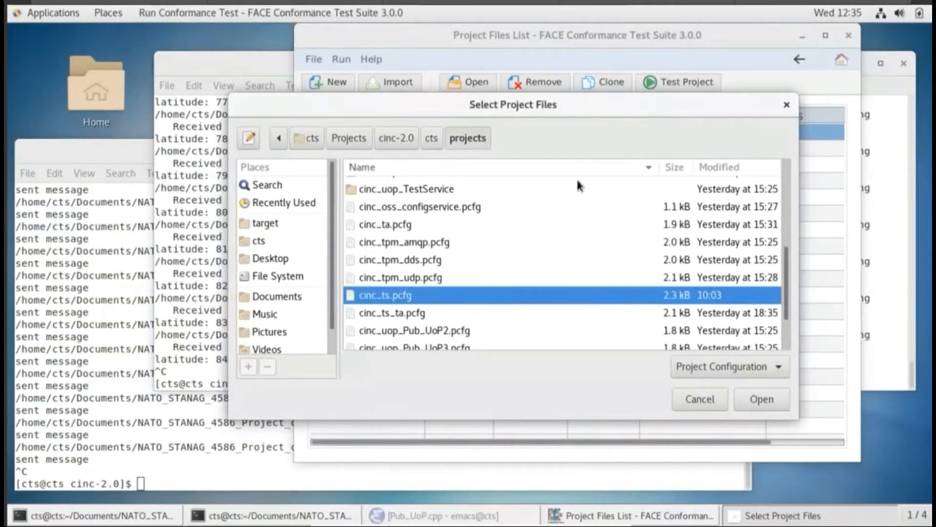
{"action": "mouse_move", "coordinate": [556, 184]}
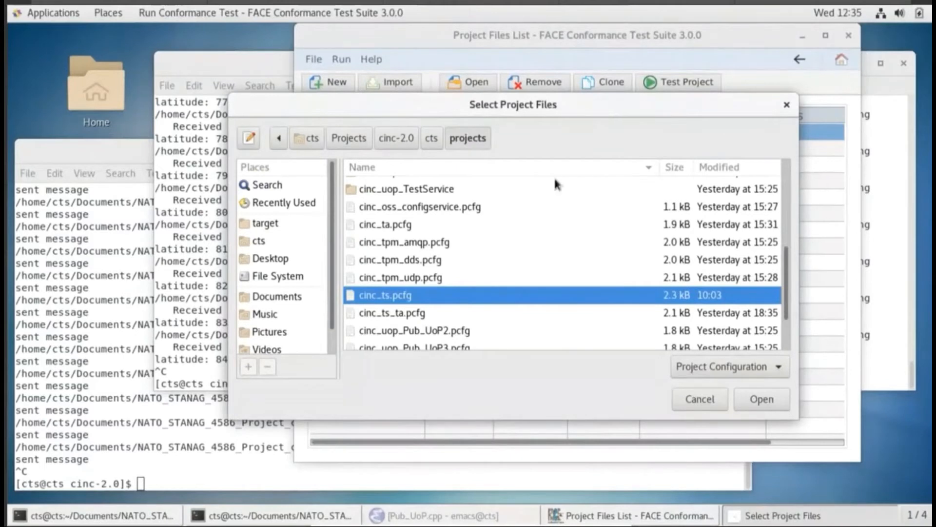
{"action": "mouse_move", "coordinate": [409, 302]}
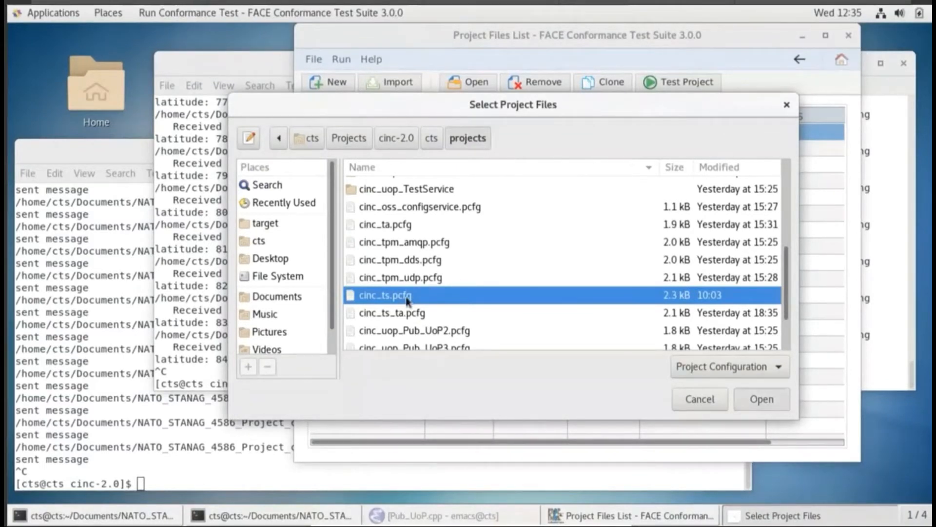
{"action": "left_click", "coordinate": [760, 398]}
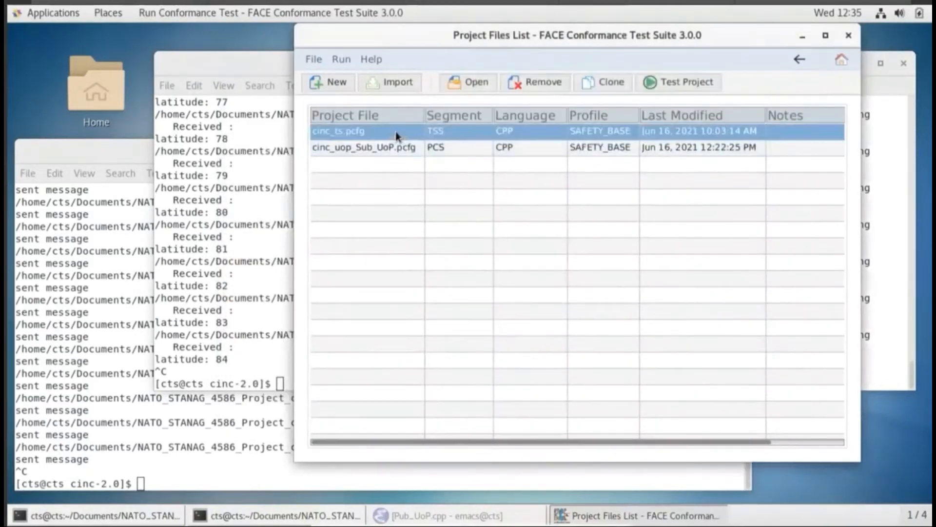
Open the cinc_ts.pcfg configuration, run its conformance test, then switch to File Explorer
{"action": "double_click", "coordinate": [338, 131]}
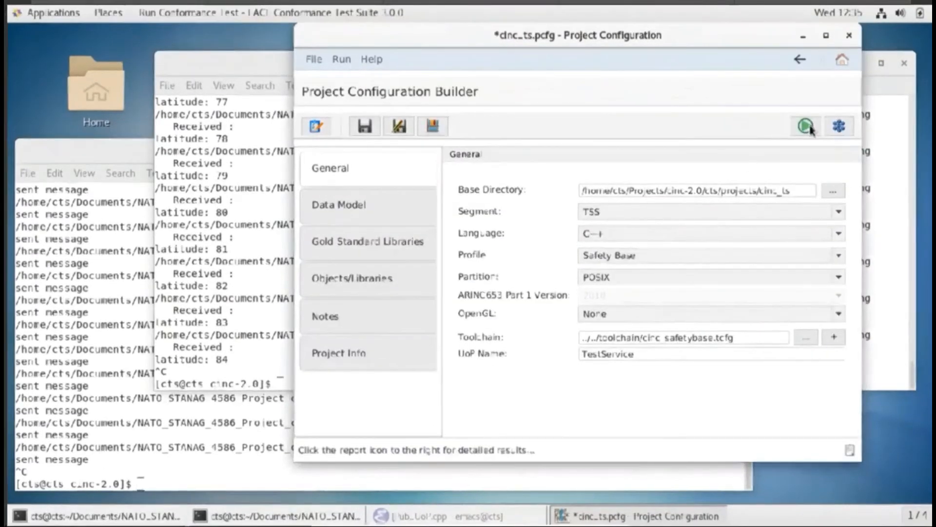
{"action": "left_click", "coordinate": [805, 126]}
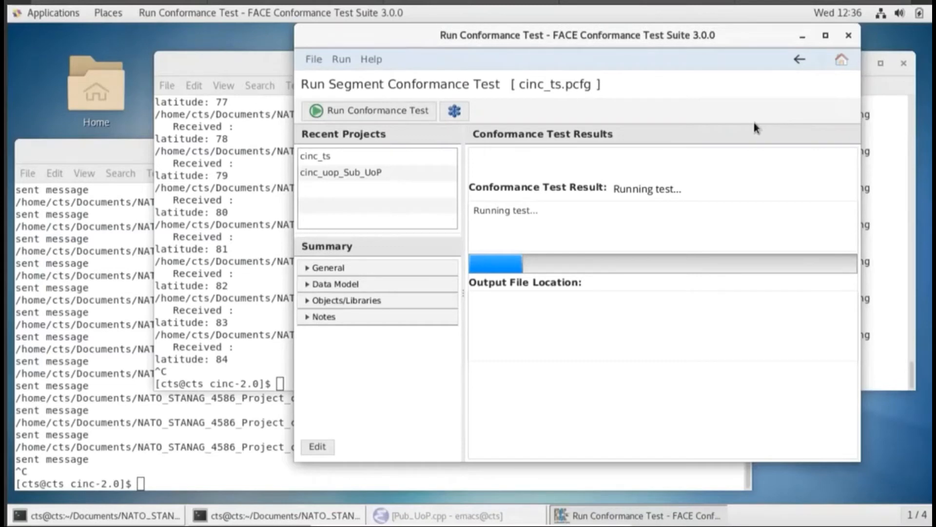
{"action": "mouse_move", "coordinate": [634, 83]}
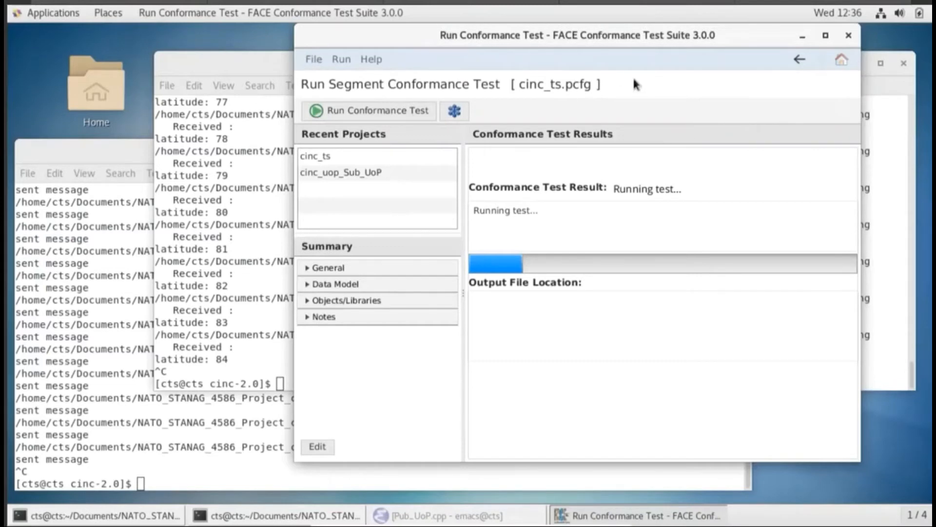
{"action": "mouse_move", "coordinate": [649, 89]}
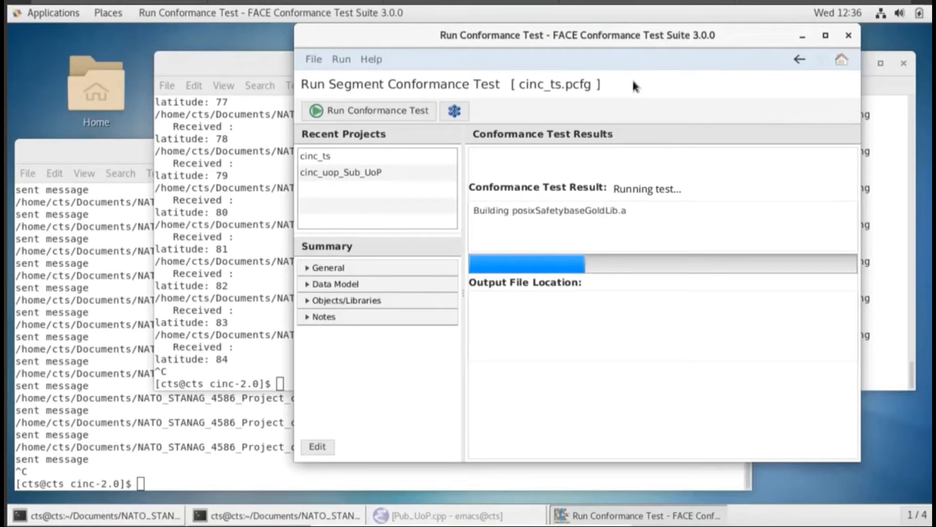
{"action": "mouse_move", "coordinate": [595, 58]}
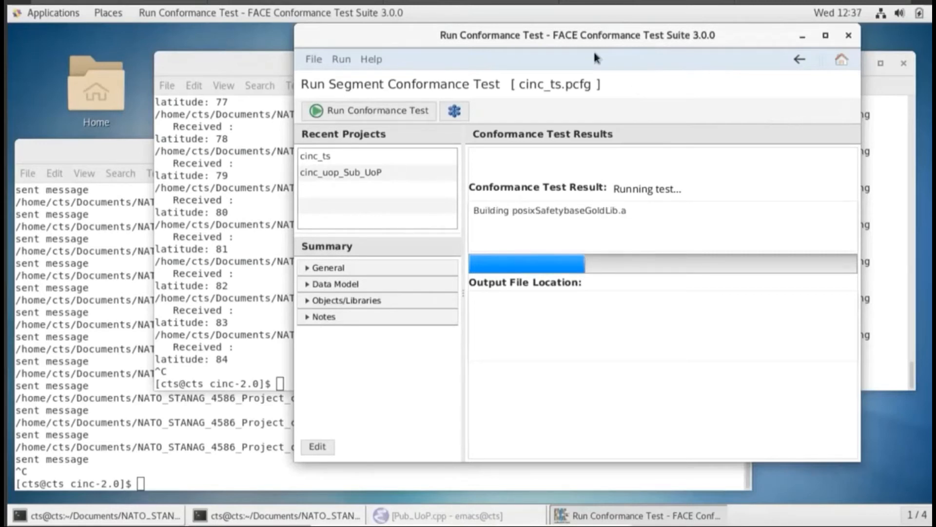
{"action": "key", "text": "alt+Tab"}
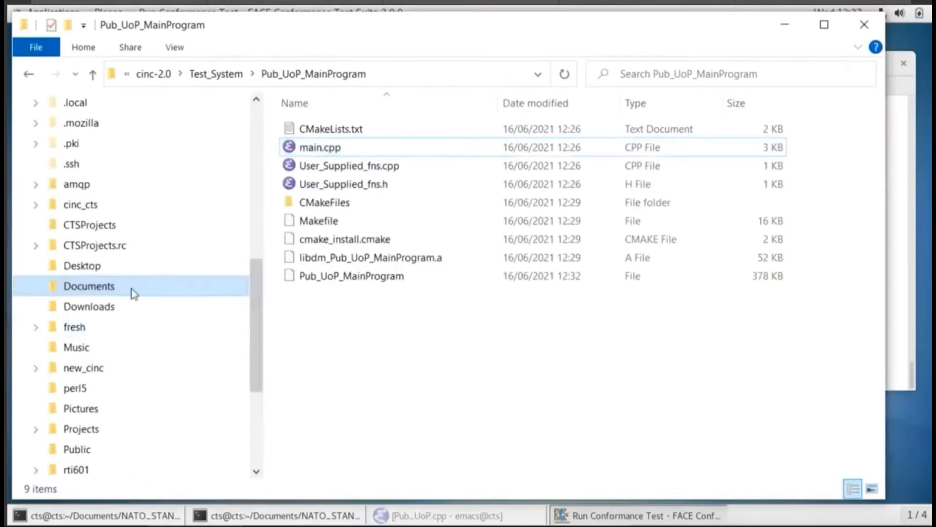
{"action": "mouse_move", "coordinate": [96, 292]}
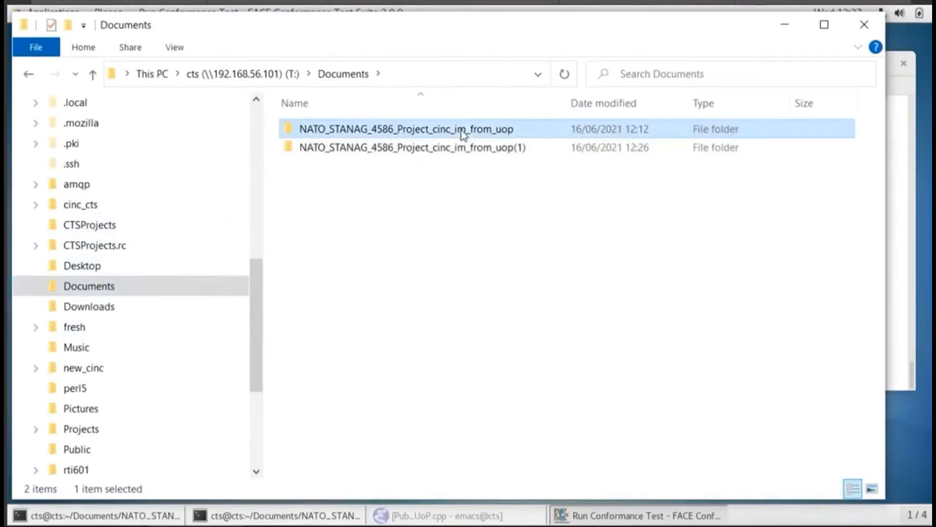
Browse NATO_STANAG_4586_Project_cinc_im_from_uop > cts > projects and open FACEConformanceTest_cinc_uop_Sub_UoP.pdf
{"action": "double_click", "coordinate": [414, 129]}
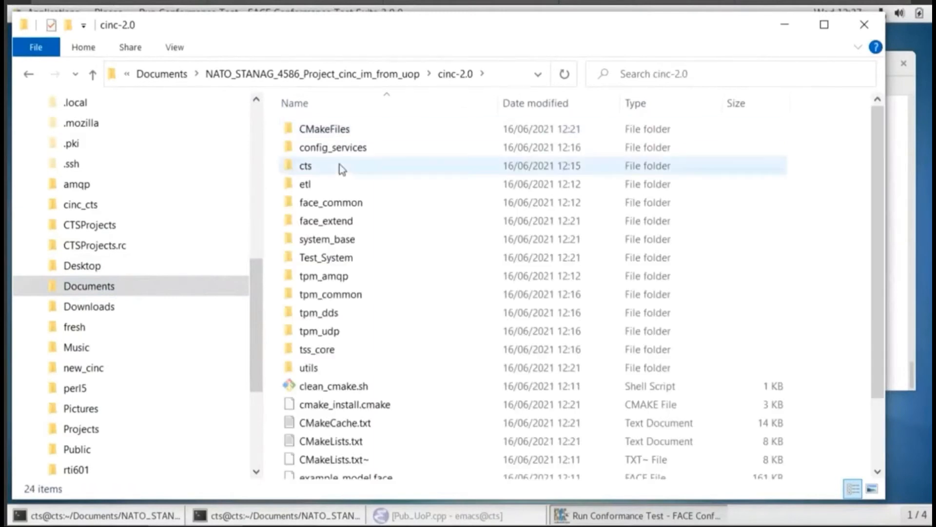
{"action": "double_click", "coordinate": [306, 165]}
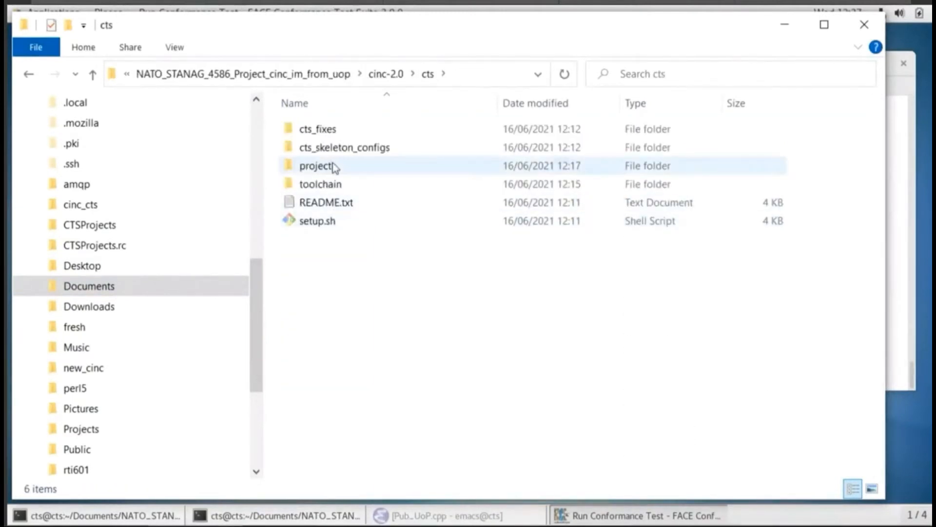
{"action": "double_click", "coordinate": [316, 166]}
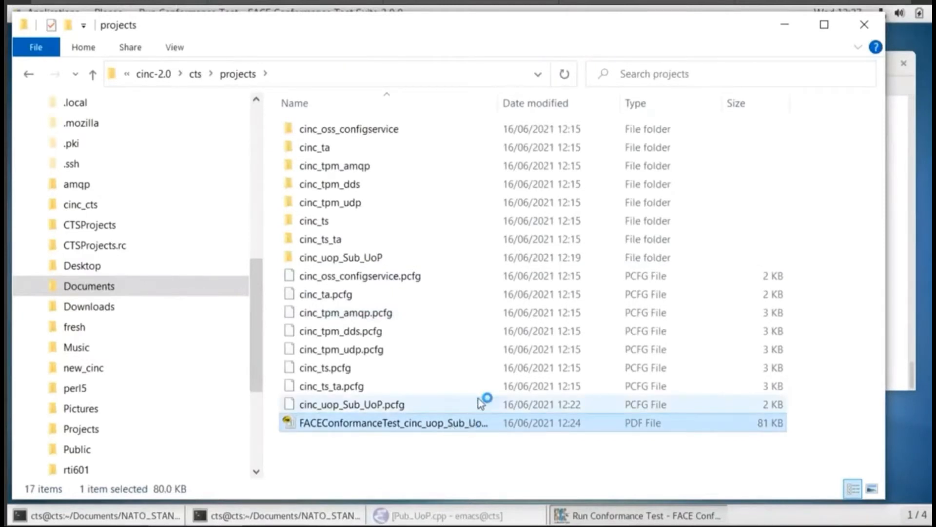
{"action": "double_click", "coordinate": [393, 423]}
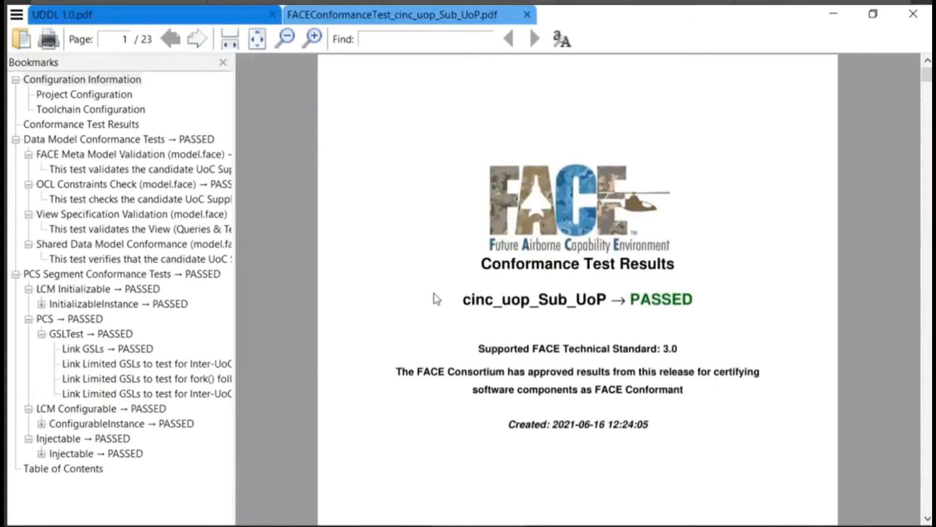
{"action": "mouse_move", "coordinate": [424, 298]}
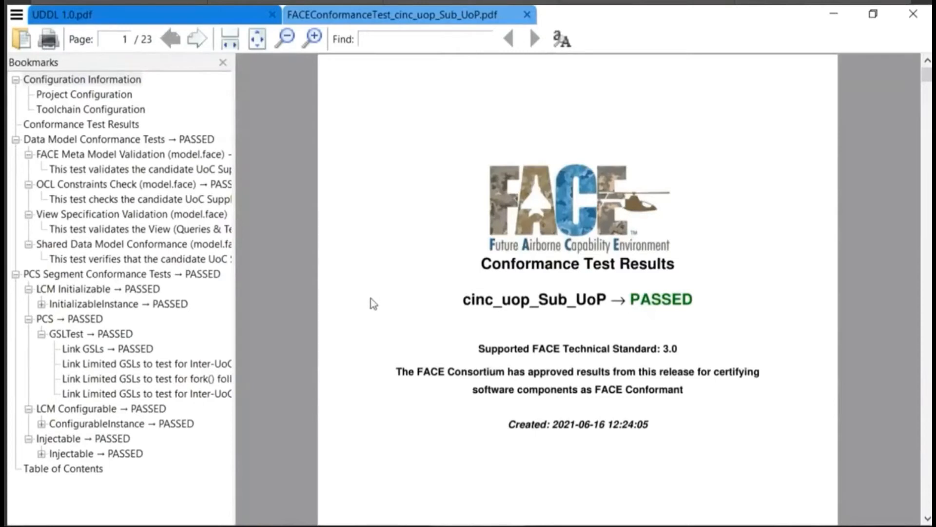
Scroll the Sub_UoP report's configuration pages, then jump to the LCM Initializable → PASSED results
{"action": "scroll", "scroll_direction": "down", "scroll_amount": 3}
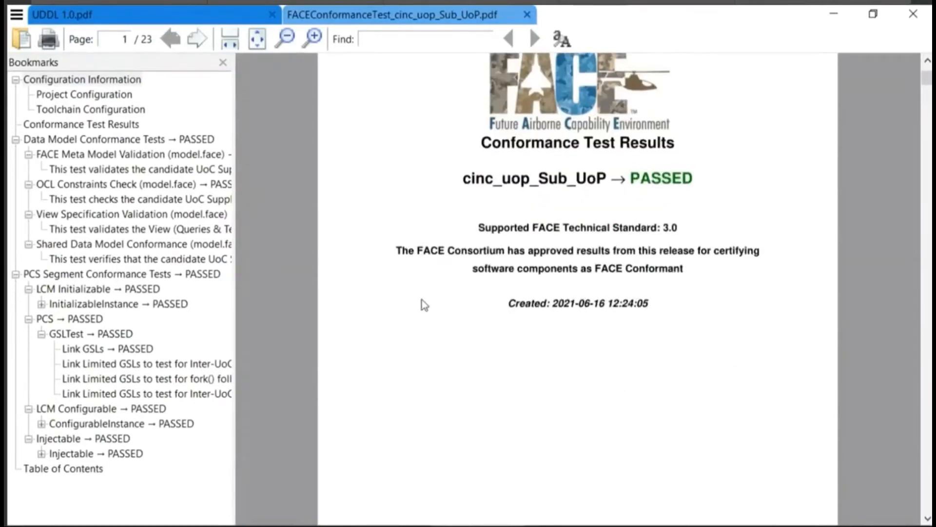
{"action": "left_click", "coordinate": [533, 39]}
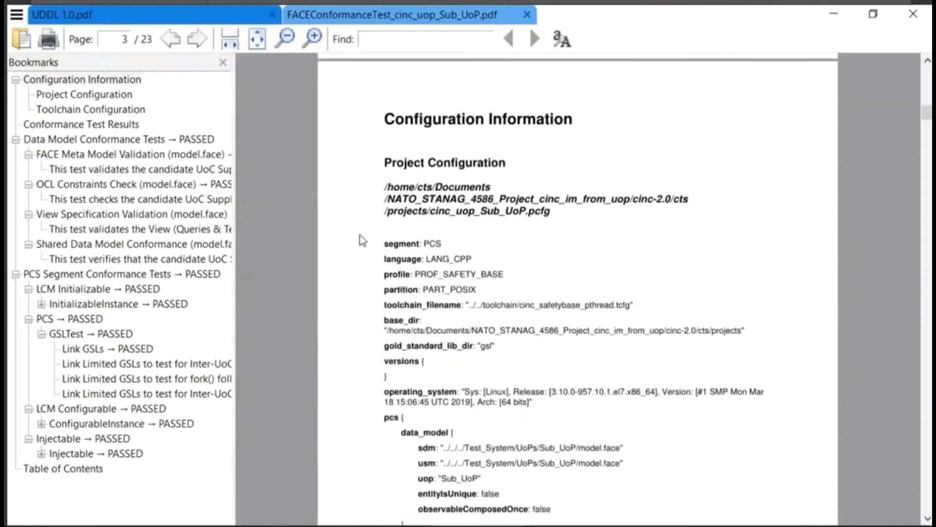
{"action": "scroll", "scroll_direction": "down", "scroll_amount": 3}
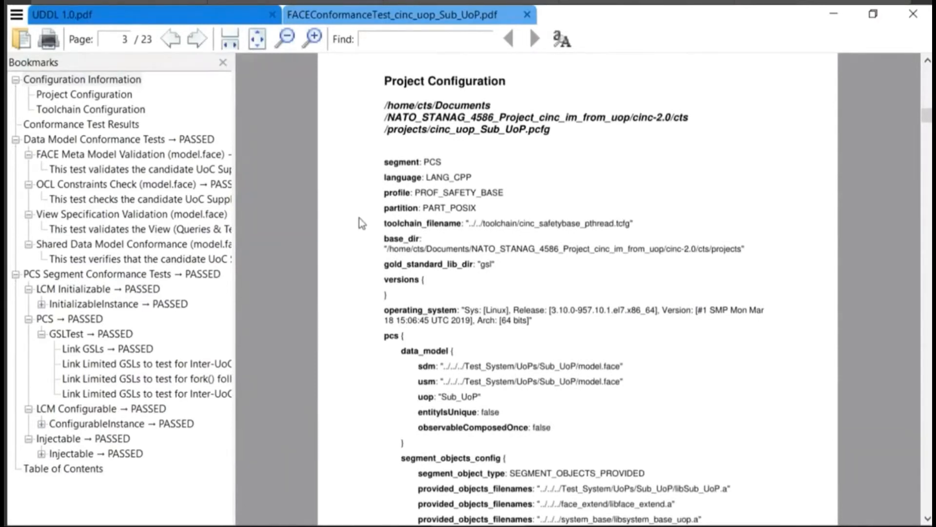
{"action": "scroll", "scroll_direction": "down", "scroll_amount": 3}
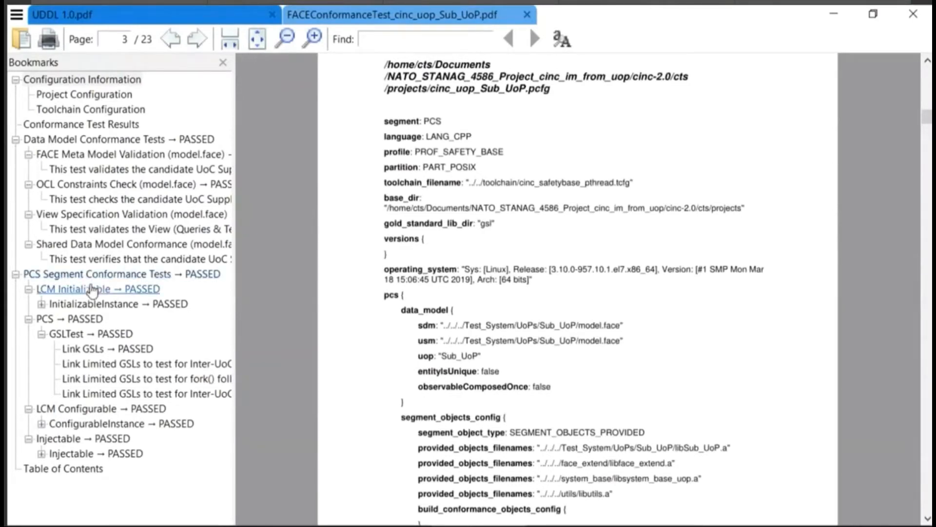
{"action": "left_click", "coordinate": [98, 288]}
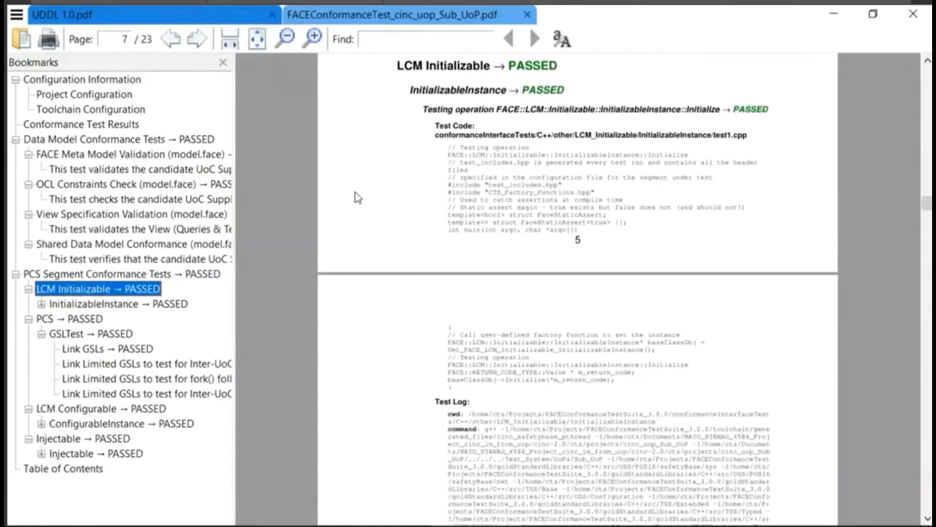
{"action": "mouse_move", "coordinate": [111, 325]}
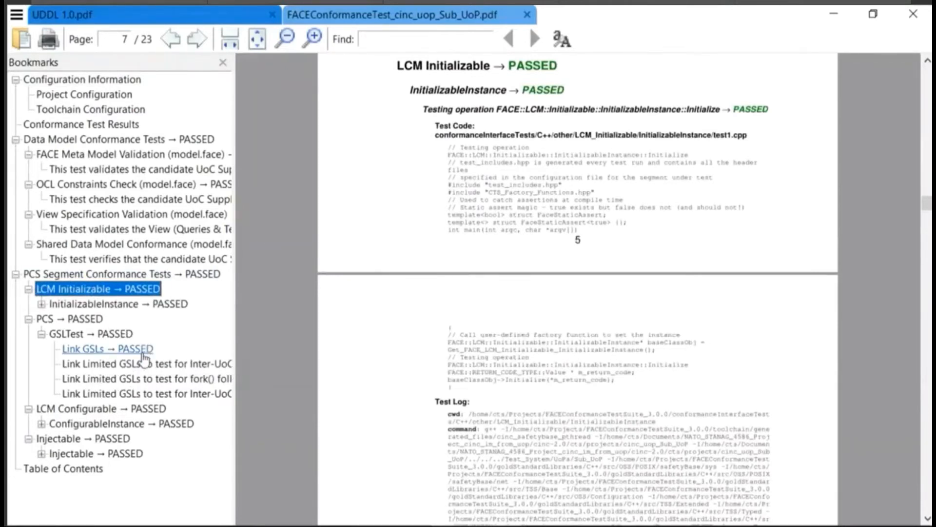
{"action": "mouse_move", "coordinate": [176, 373]}
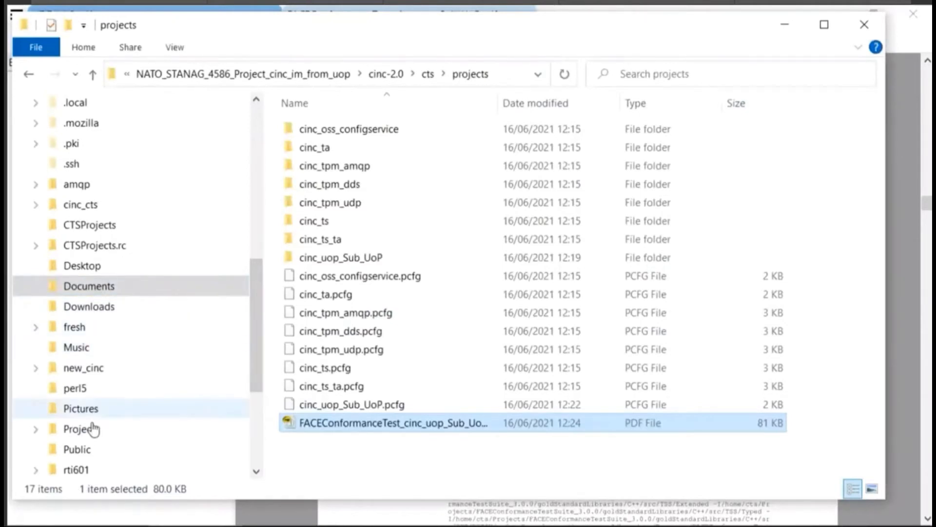
Go to Projects > cinc-2.0 > cts, confirm the output path, and open FACEConformanceTest_cinc_ts.pdf
{"action": "left_click", "coordinate": [80, 428]}
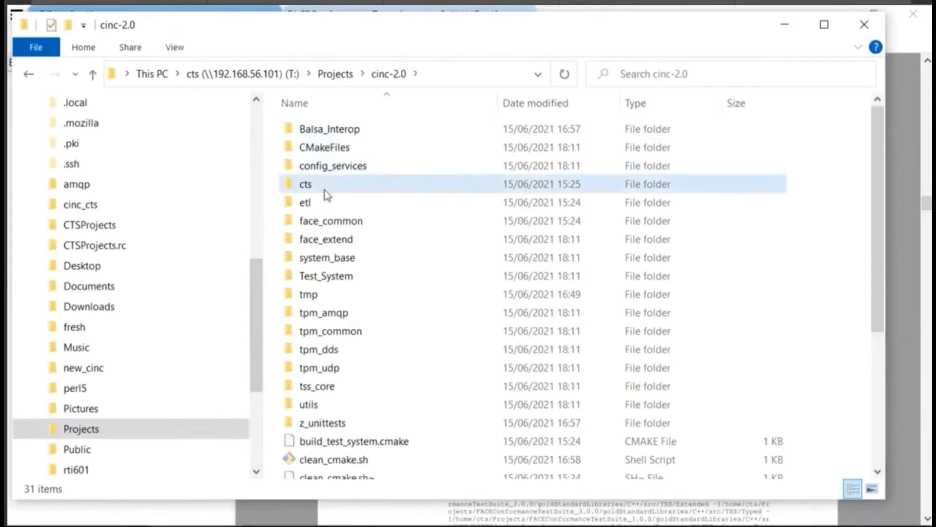
{"action": "double_click", "coordinate": [305, 183]}
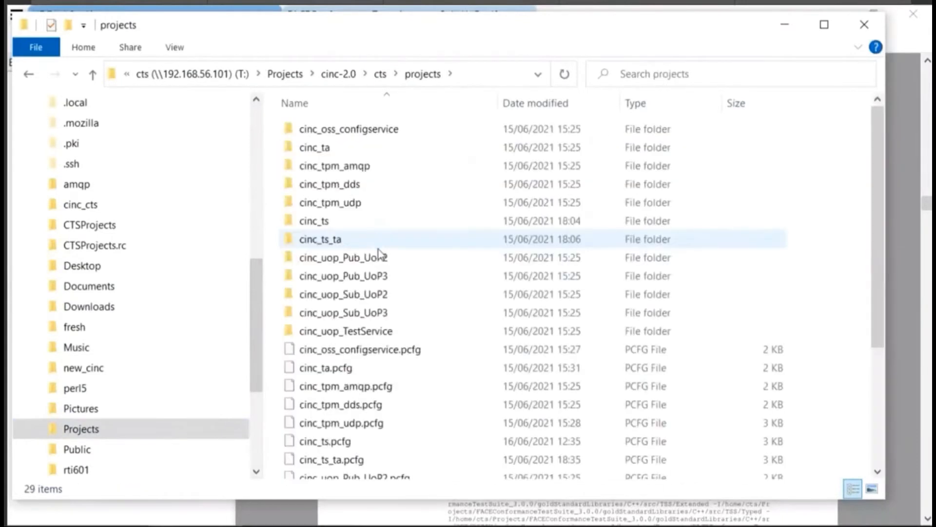
{"action": "key", "text": "alt+tab"}
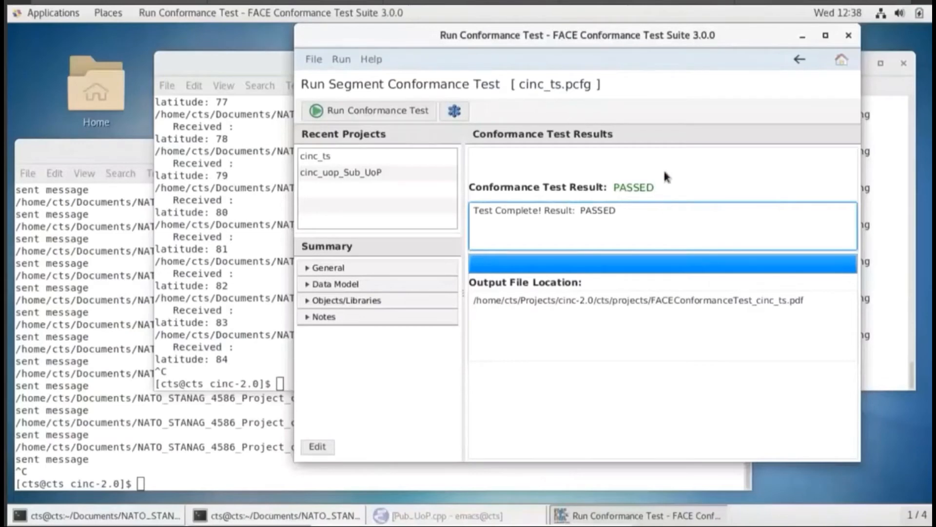
{"action": "key", "text": "alt+Tab"}
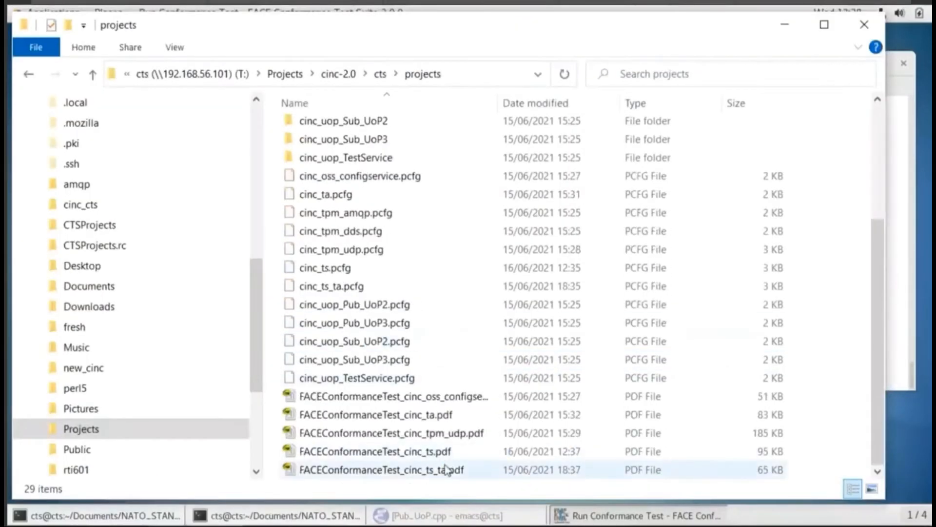
{"action": "left_click", "coordinate": [371, 450]}
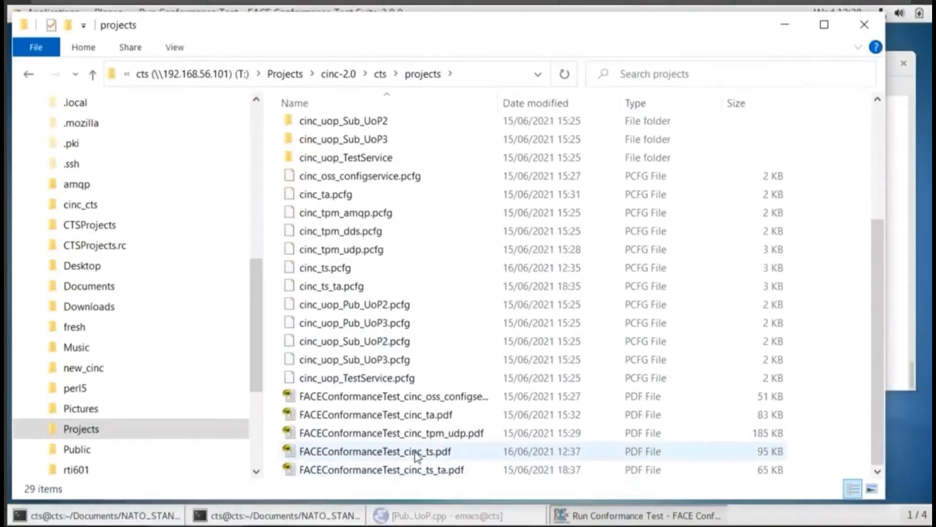
{"action": "double_click", "coordinate": [369, 450]}
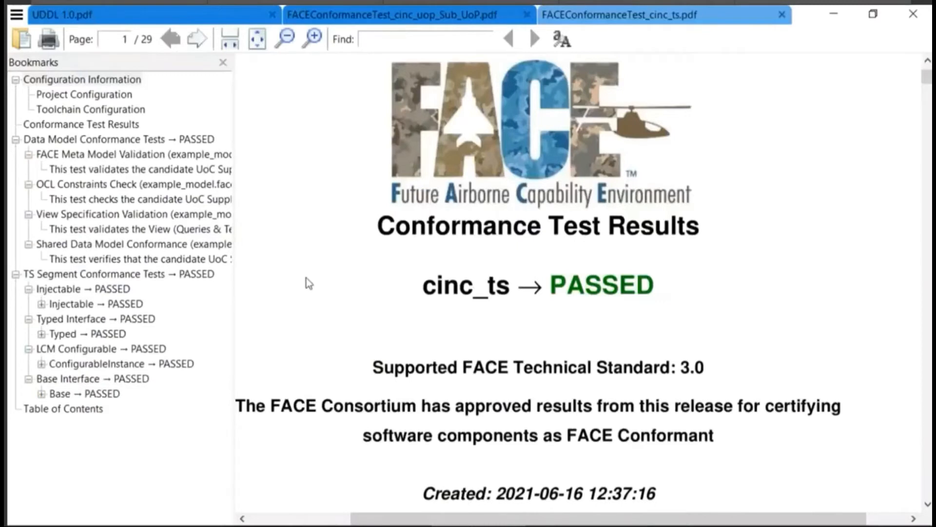
Highlight the cinc_ts report's creation date and expand the Injectable and Typed bookmark groups
{"action": "scroll", "scroll_direction": "down", "scroll_amount": 3}
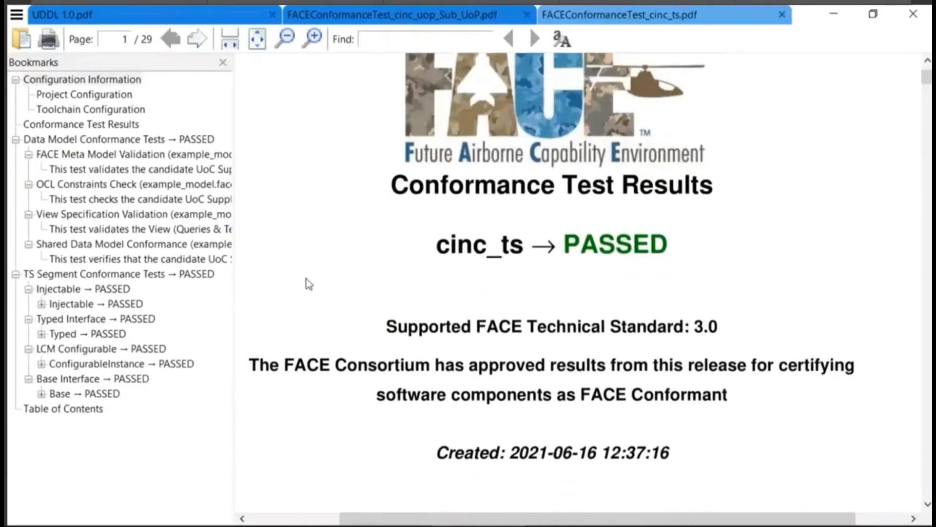
{"action": "left_click_drag", "start_coordinate": [436, 452], "coordinate": [588, 452]}
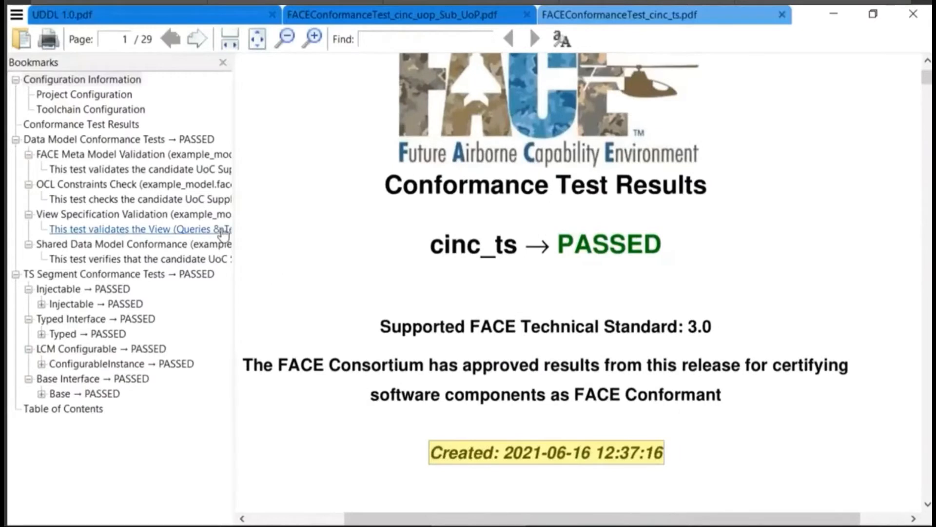
{"action": "mouse_move", "coordinate": [309, 148]}
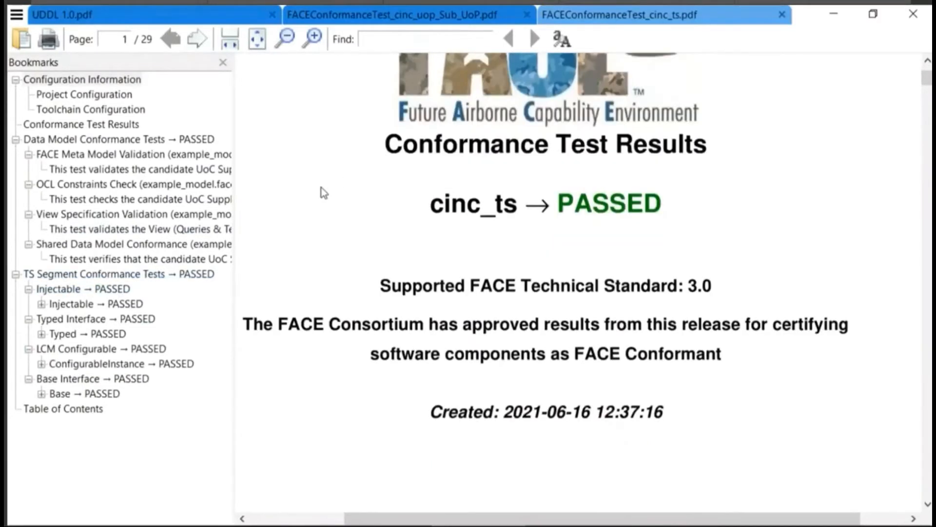
{"action": "left_click", "coordinate": [41, 303]}
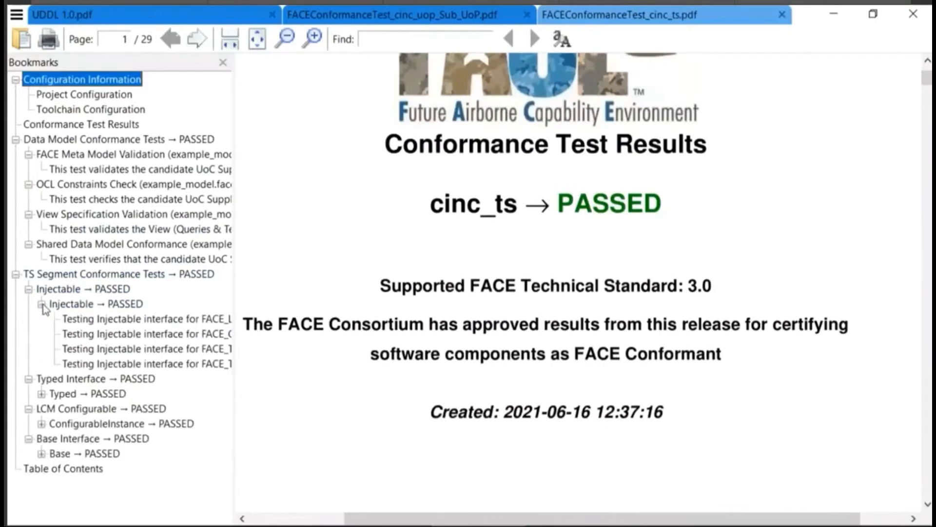
{"action": "left_click", "coordinate": [41, 394]}
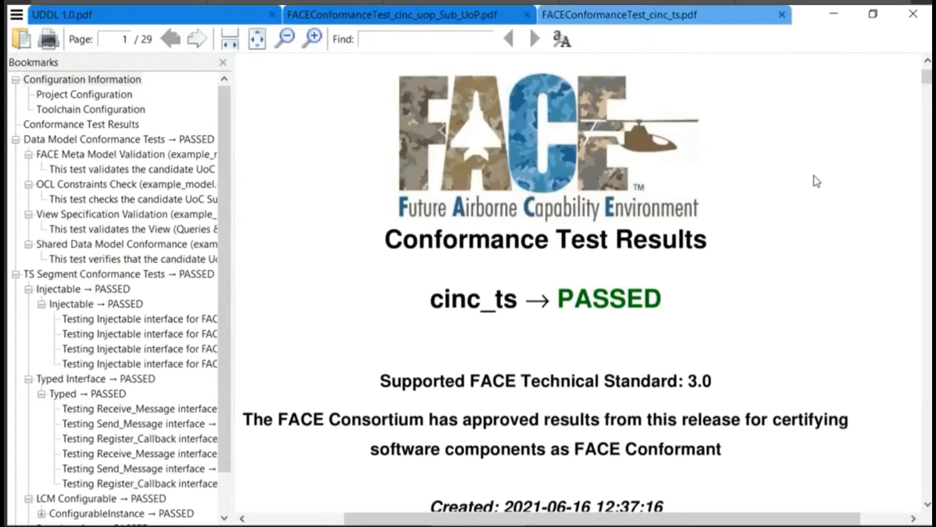
{"action": "mouse_move", "coordinate": [337, 239]}
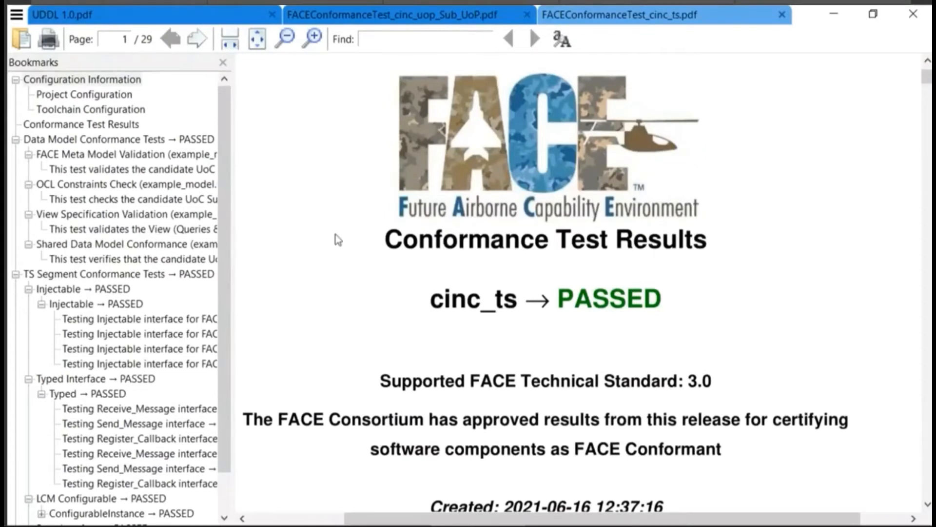
{"action": "mouse_move", "coordinate": [306, 236]}
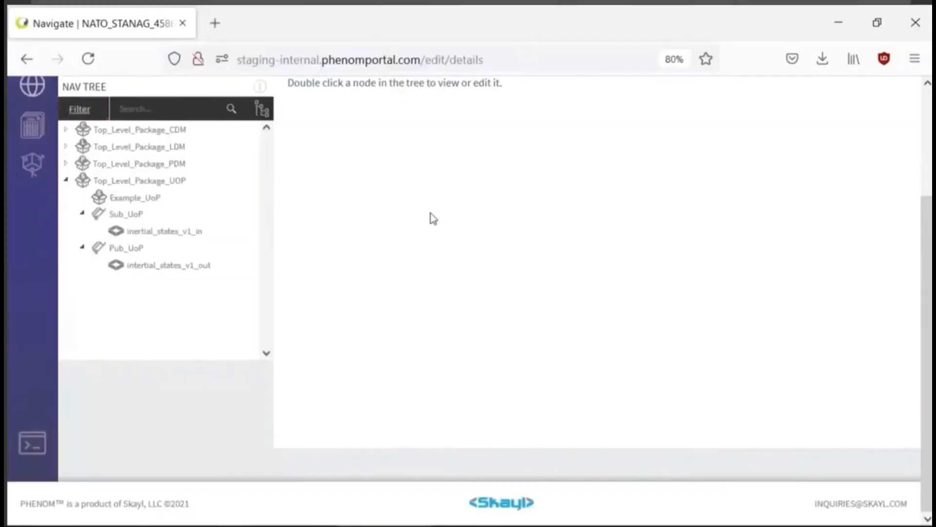
{"action": "mouse_move", "coordinate": [436, 218]}
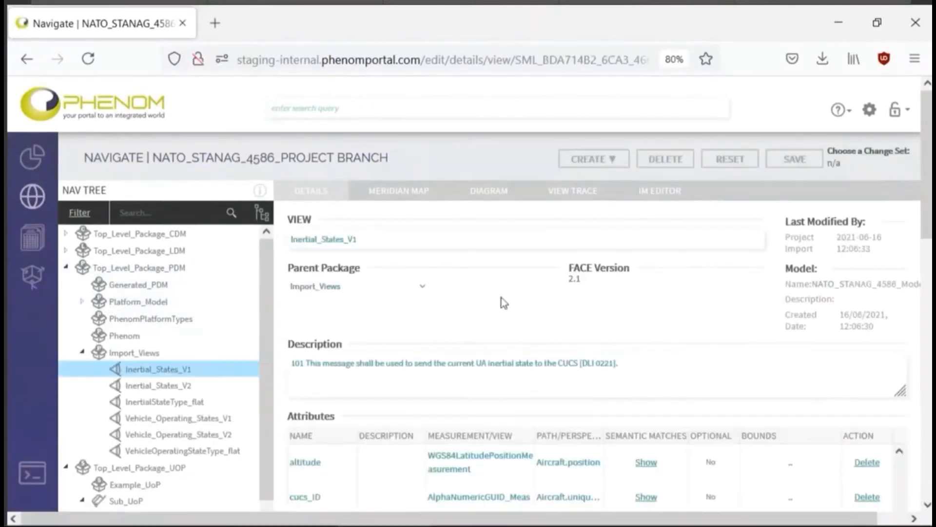
Scroll the Inertial_States_V1 details to its description and altitude and latitude attributes
{"action": "scroll", "scroll_direction": "down", "scroll_amount": 3}
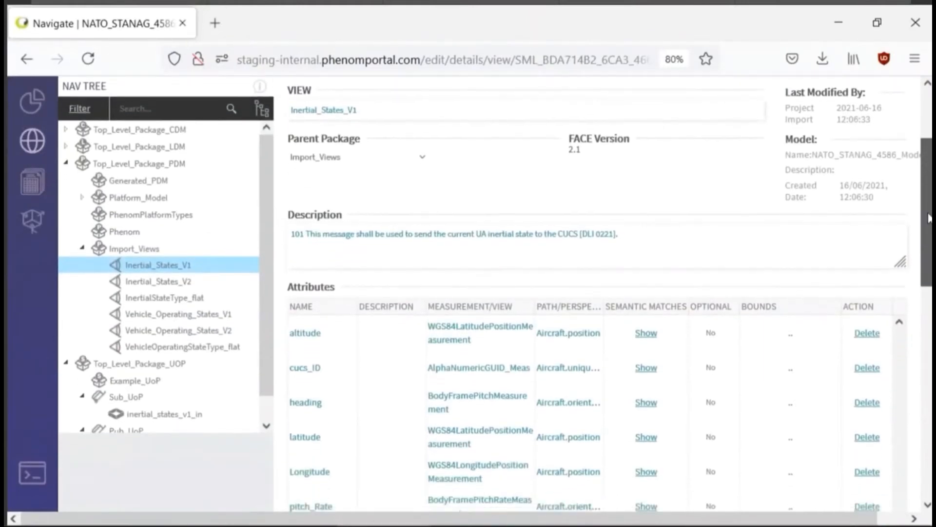
{"action": "mouse_move", "coordinate": [607, 215]}
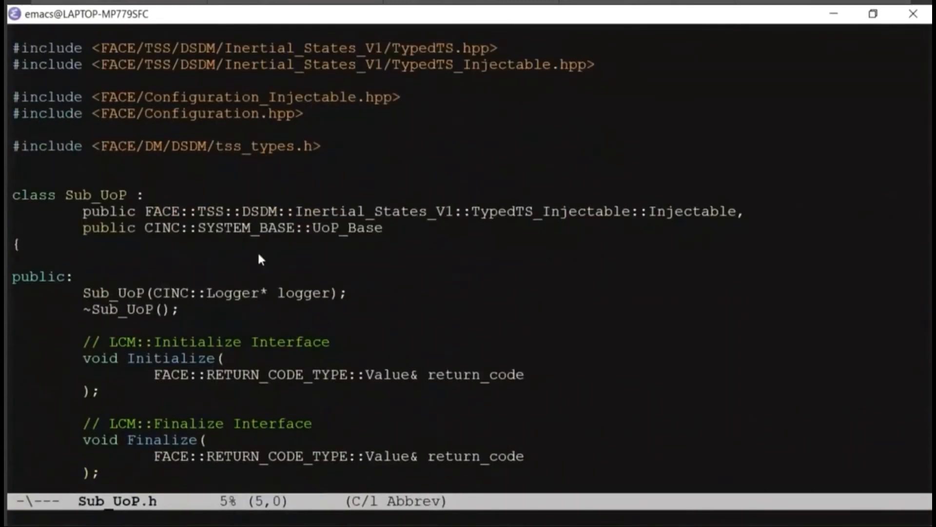
Read through Sub_UoP.cpp down to its Set_Reference and Do_Periodic functions
{"action": "left_click_drag", "start_coordinate": [143, 228], "coordinate": [392, 227]}
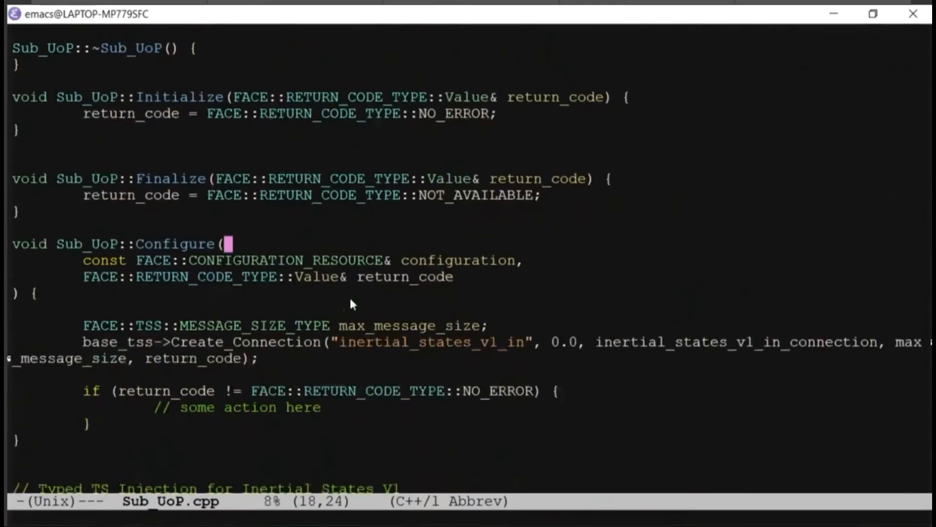
{"action": "scroll", "scroll_direction": "down", "scroll_amount": 3}
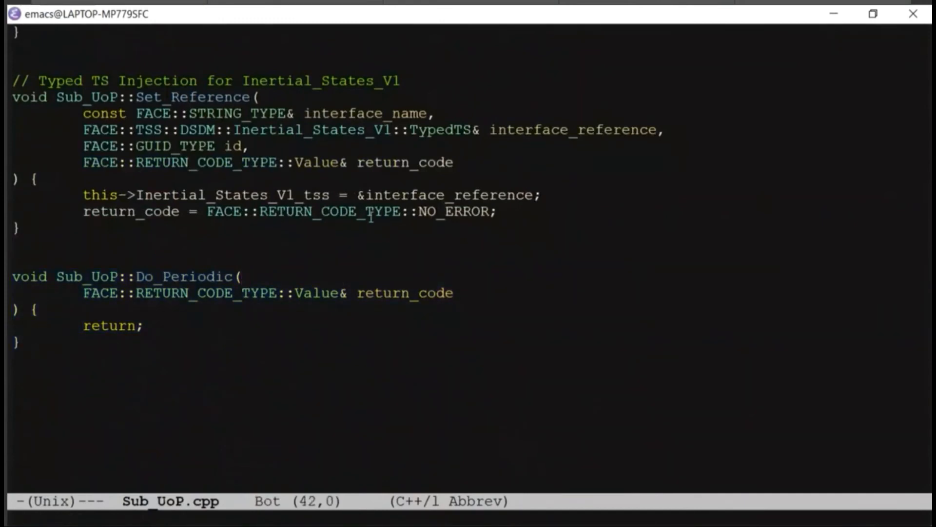
{"action": "mouse_move", "coordinate": [405, 237]}
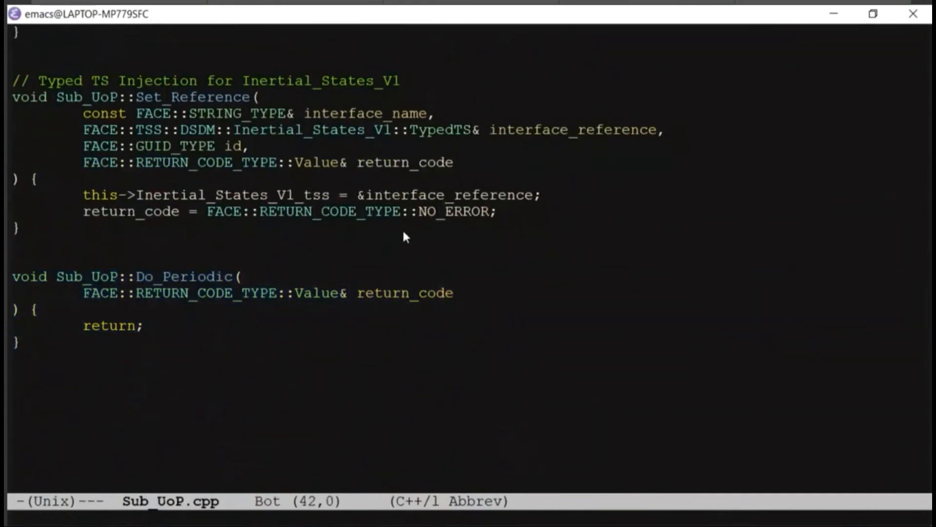
{"action": "scroll", "scroll_direction": "up", "scroll_amount": 3}
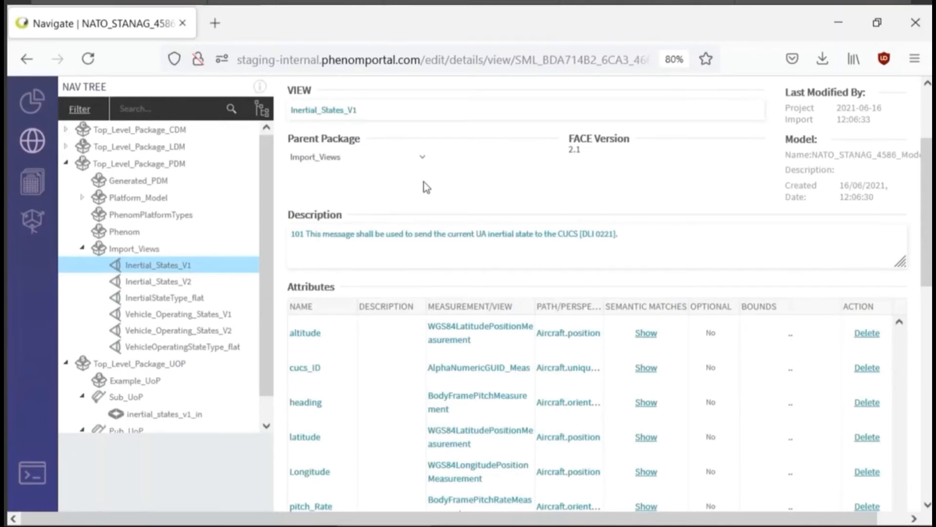
{"action": "mouse_move", "coordinate": [413, 186]}
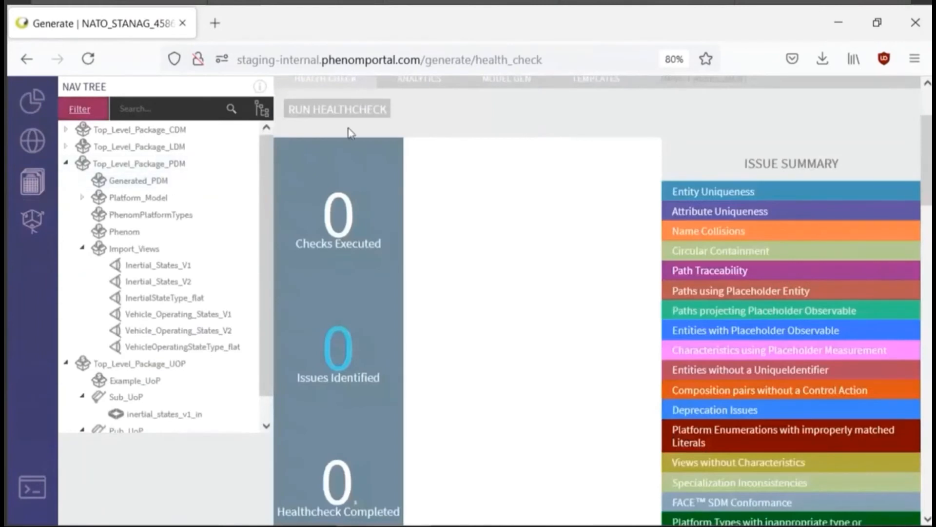
Run the health check until it reports 29 checks executed and 0 issues
{"action": "left_click", "coordinate": [337, 108]}
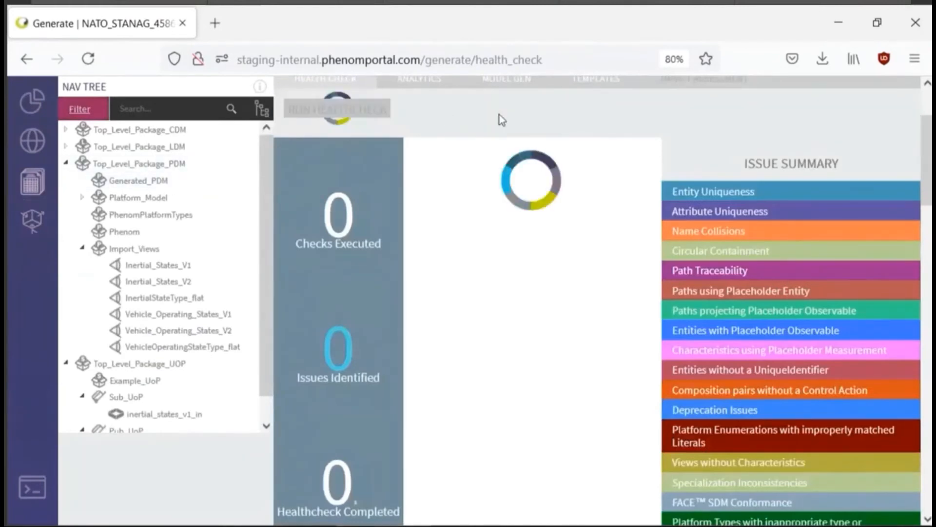
{"action": "left_click", "coordinate": [336, 109]}
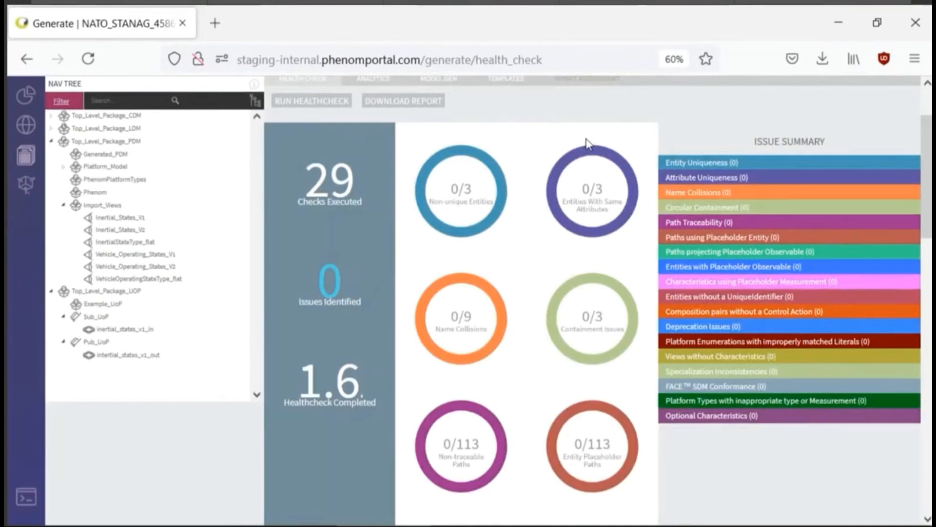
{"action": "mouse_move", "coordinate": [592, 154]}
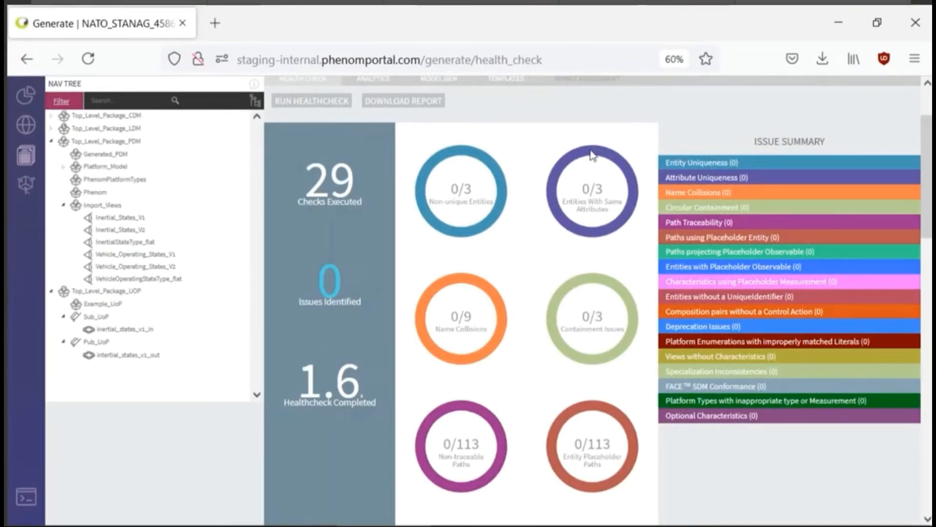
{"action": "mouse_move", "coordinate": [734, 297]}
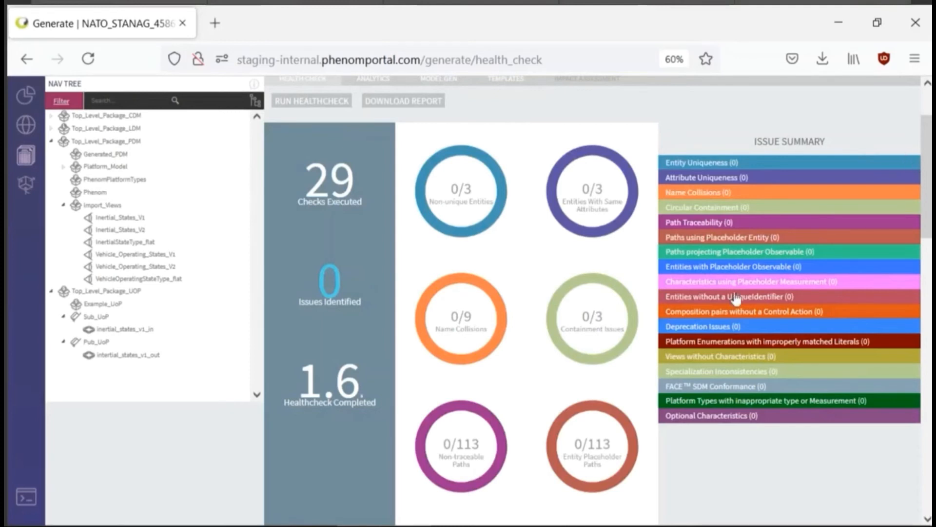
{"action": "mouse_move", "coordinate": [917, 169]}
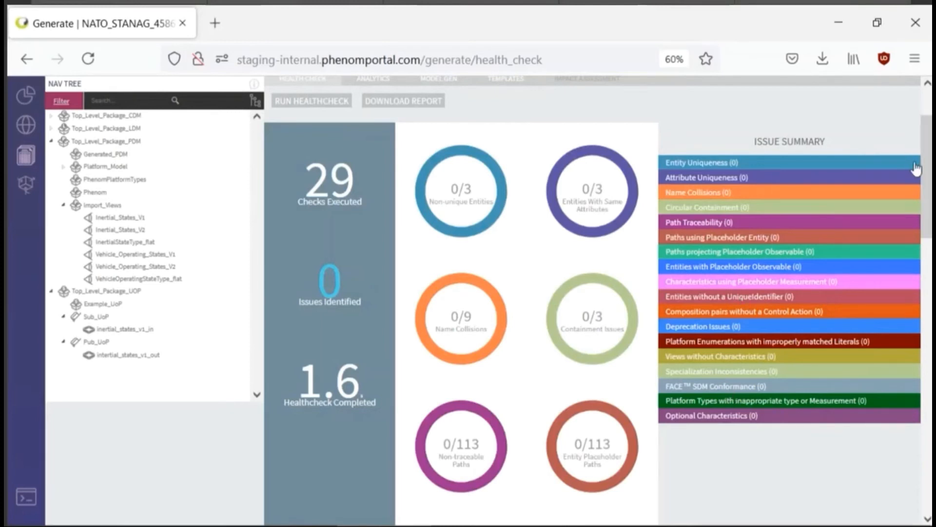
{"action": "mouse_move", "coordinate": [891, 237]}
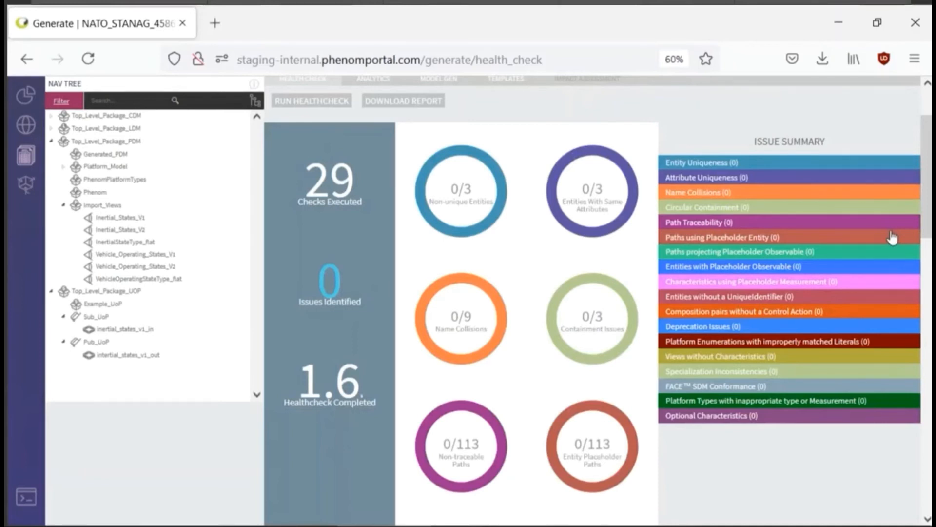
{"action": "mouse_move", "coordinate": [887, 253]}
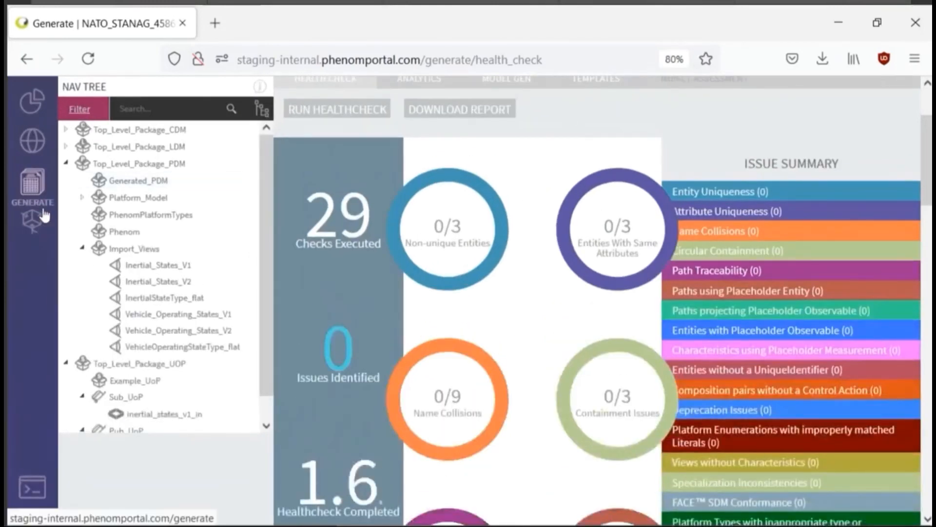
On the project branch Manage page, set riley's permission to Read and save
{"action": "left_click", "coordinate": [32, 170]}
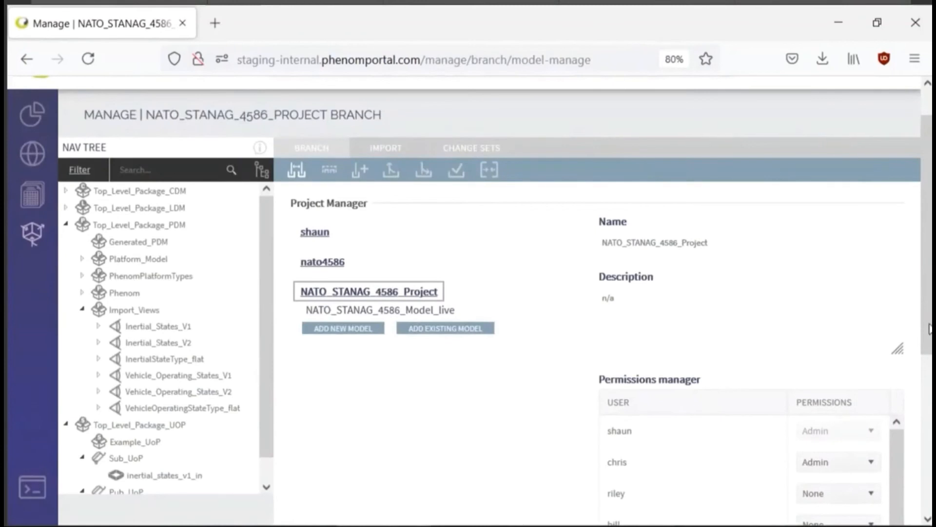
{"action": "scroll", "scroll_direction": "down", "scroll_amount": 3}
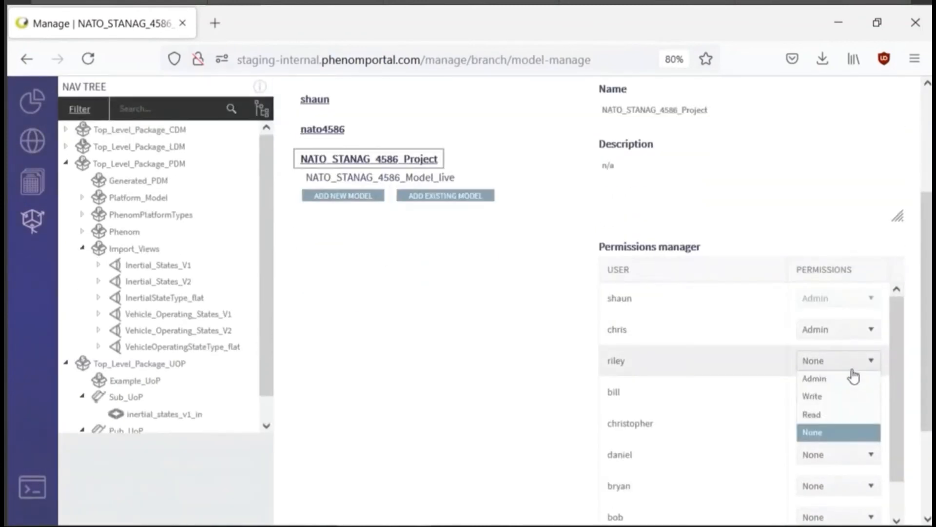
{"action": "left_click", "coordinate": [811, 414]}
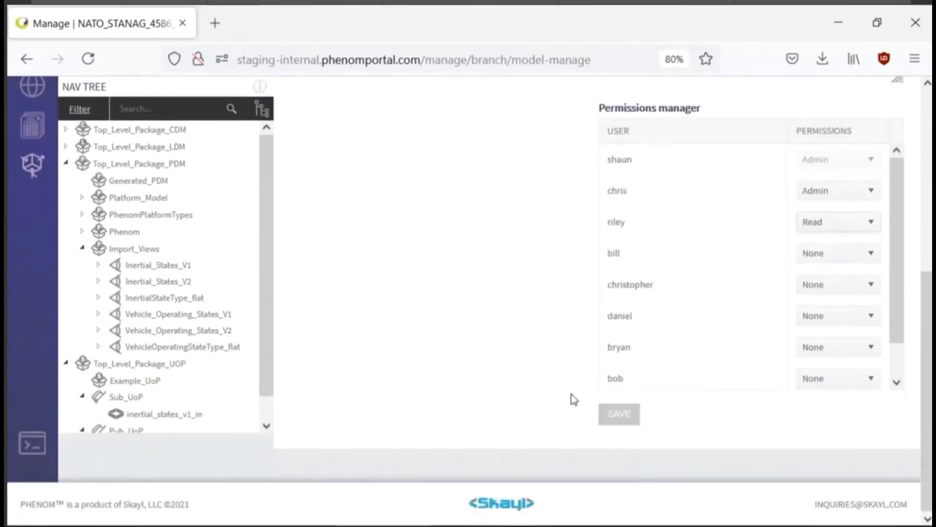
{"action": "left_click", "coordinate": [618, 414]}
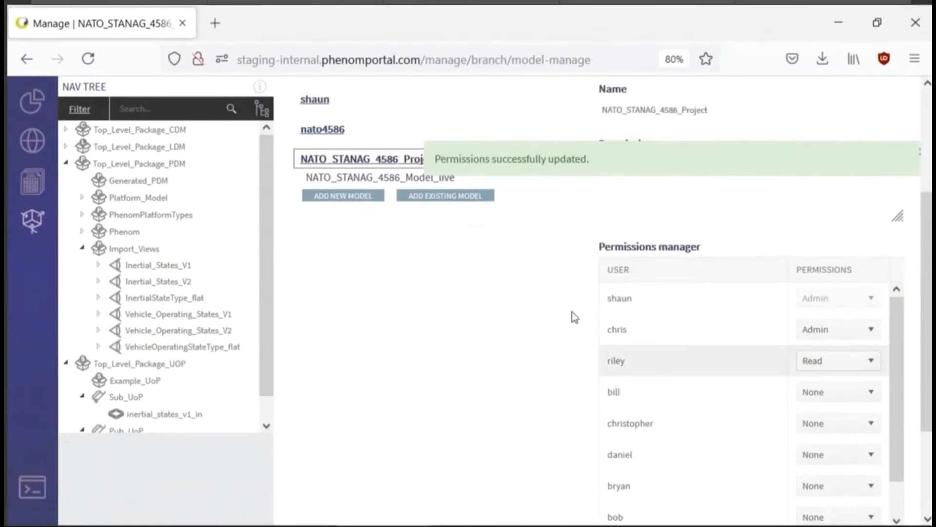
{"action": "mouse_move", "coordinate": [564, 292]}
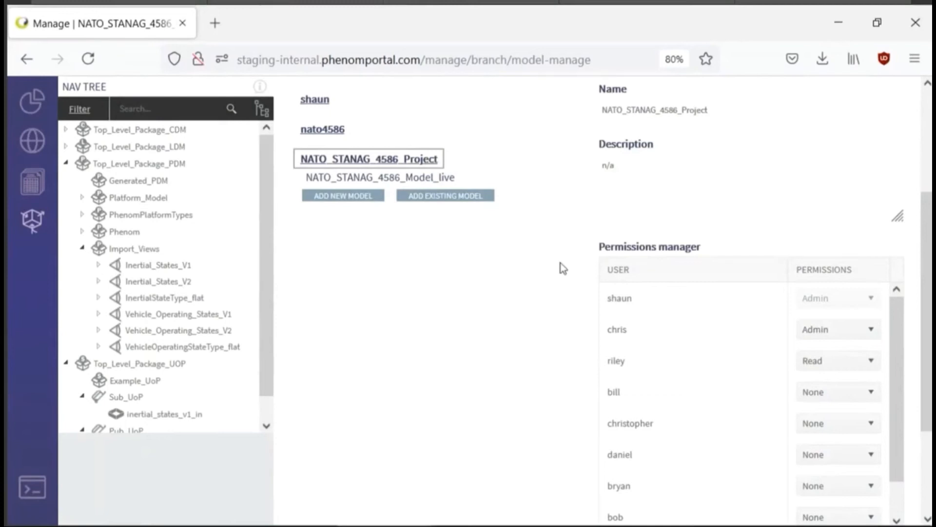
{"action": "mouse_move", "coordinate": [560, 266]}
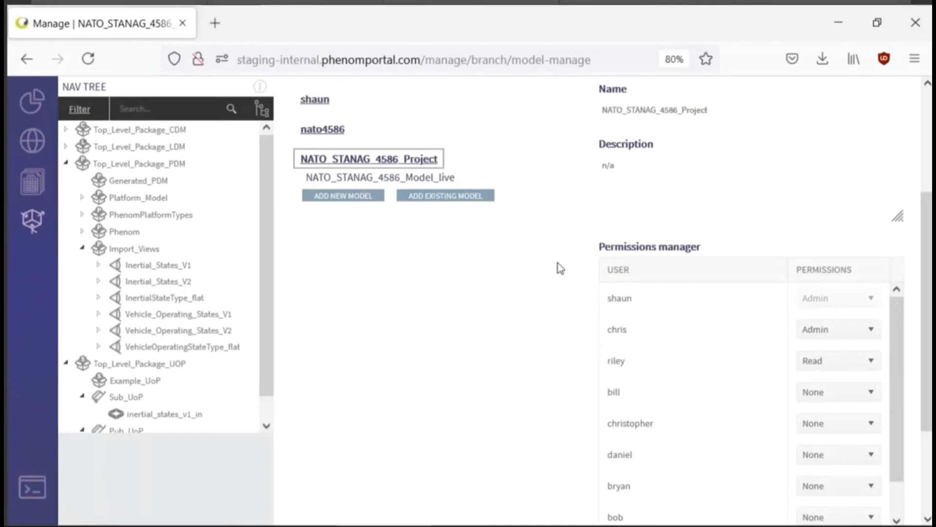
{"action": "mouse_move", "coordinate": [198, 186]}
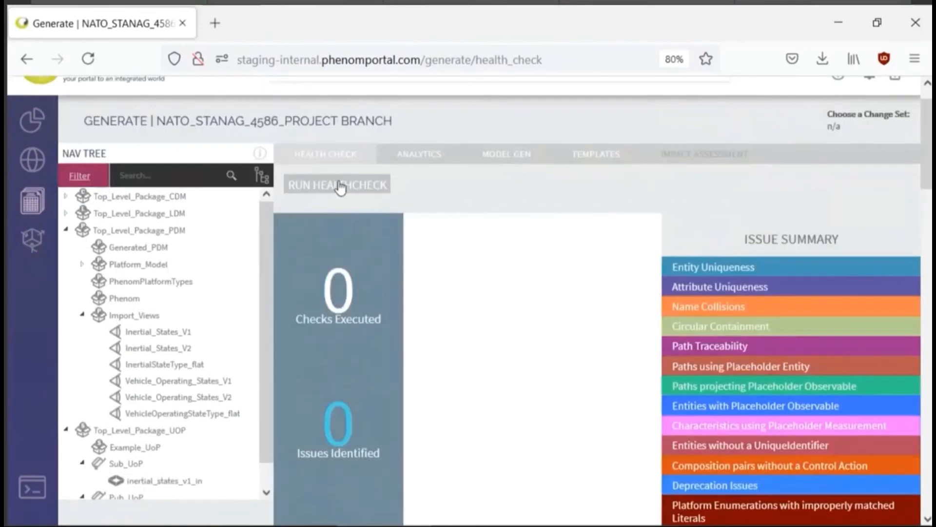
Rerun the health check on NATO_STANAG_4586_Project and scroll through 29 checks, 0 issues
{"action": "left_click", "coordinate": [336, 185]}
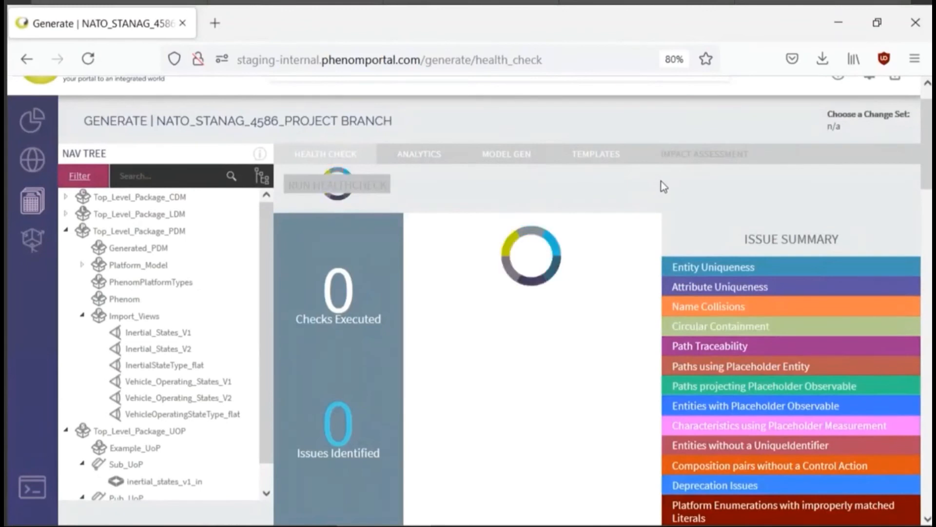
{"action": "left_click", "coordinate": [336, 184]}
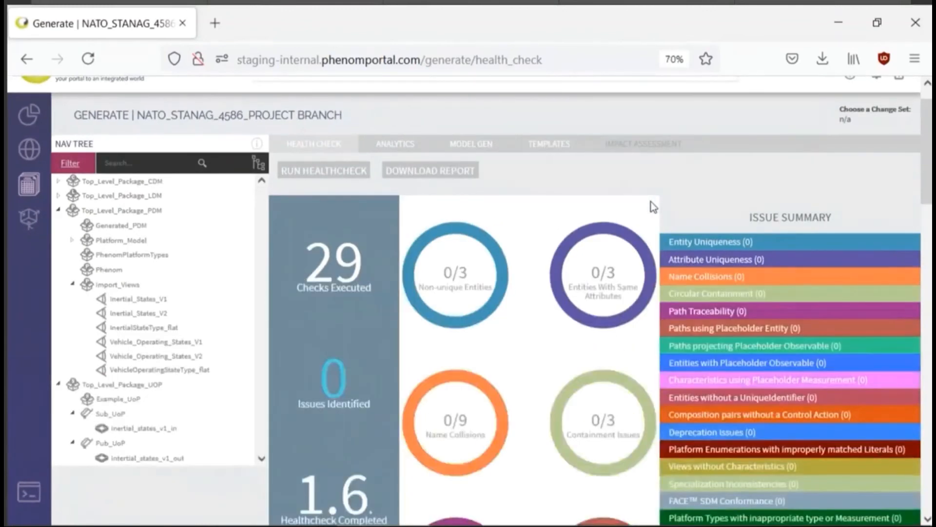
{"action": "scroll", "scroll_direction": "down", "scroll_amount": 3}
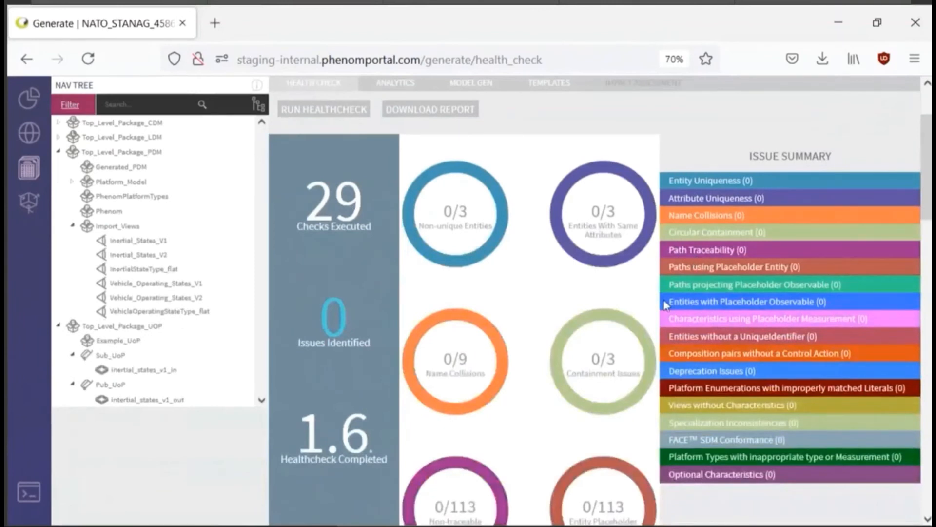
{"action": "scroll", "scroll_direction": "down", "scroll_amount": 3}
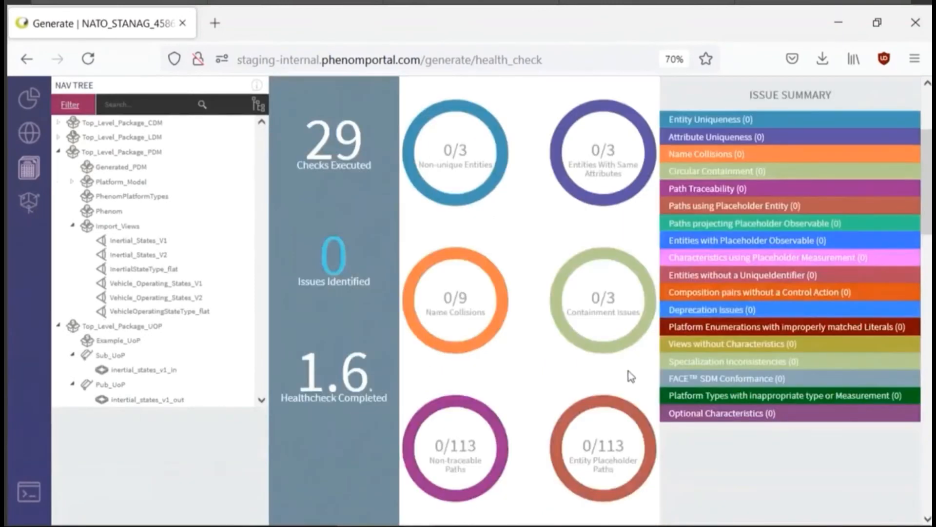
{"action": "mouse_move", "coordinate": [652, 245]}
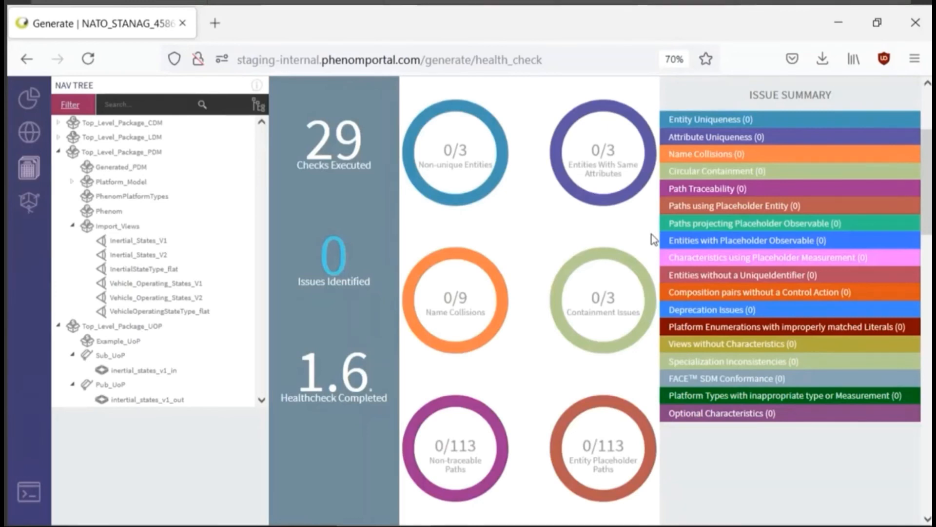
{"action": "mouse_move", "coordinate": [644, 263]}
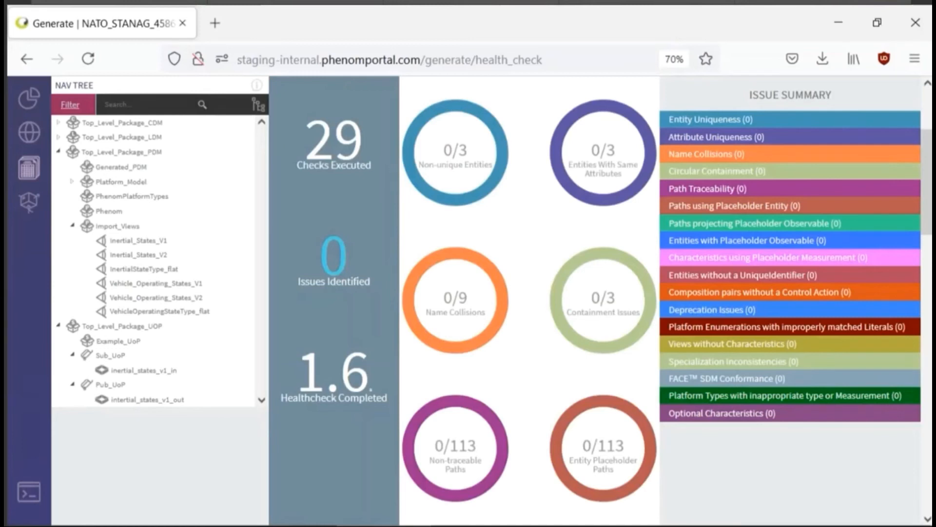
{"action": "mouse_move", "coordinate": [699, 298]}
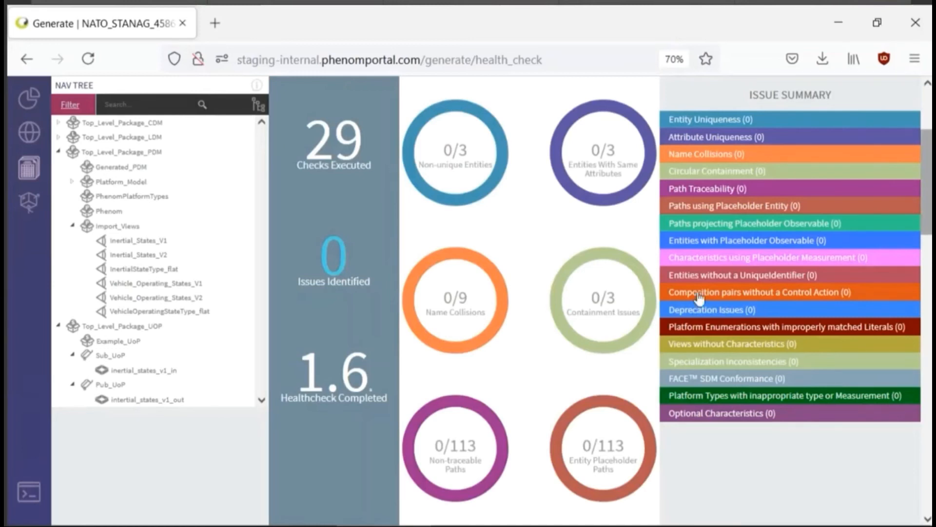
{"action": "mouse_move", "coordinate": [641, 249]}
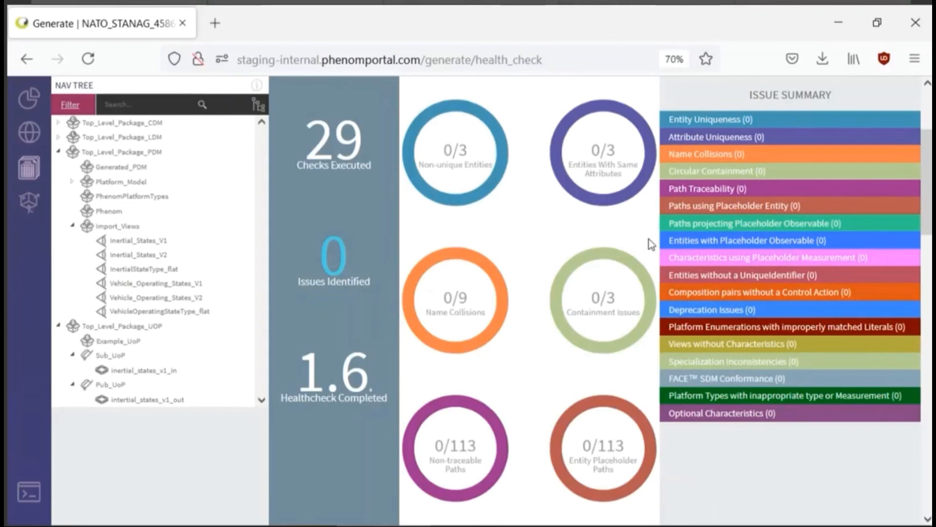
{"action": "mouse_move", "coordinate": [627, 232]}
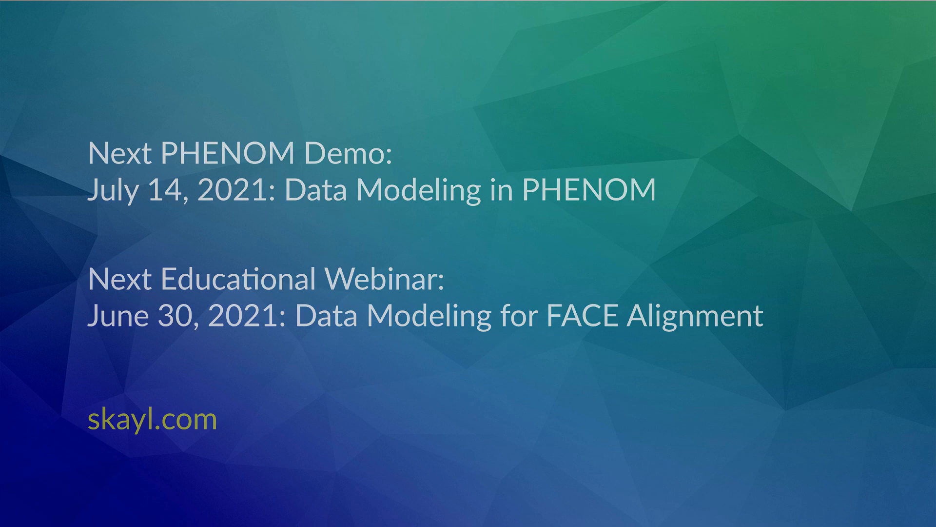
Advance to the next closing slide on upcoming sessions and the free FACE-Alignment gap analysis
{"action": "key", "text": "Right"}
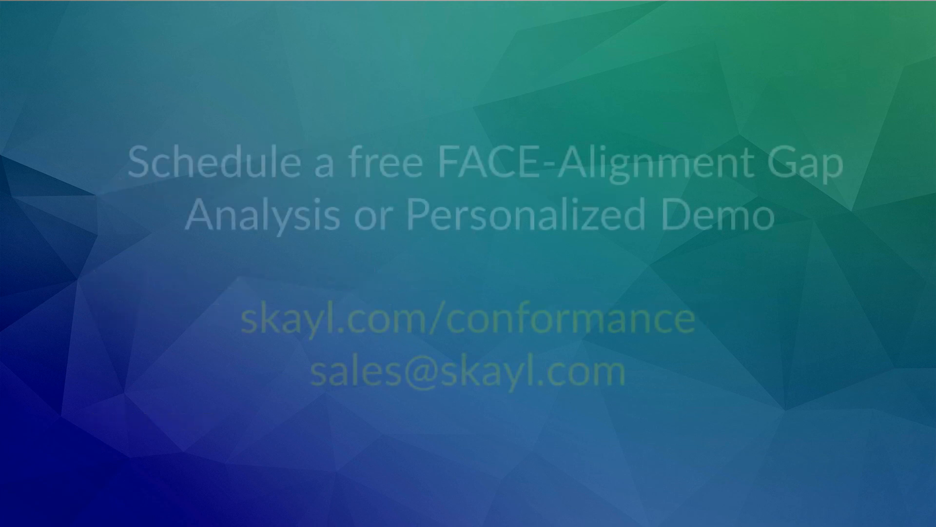